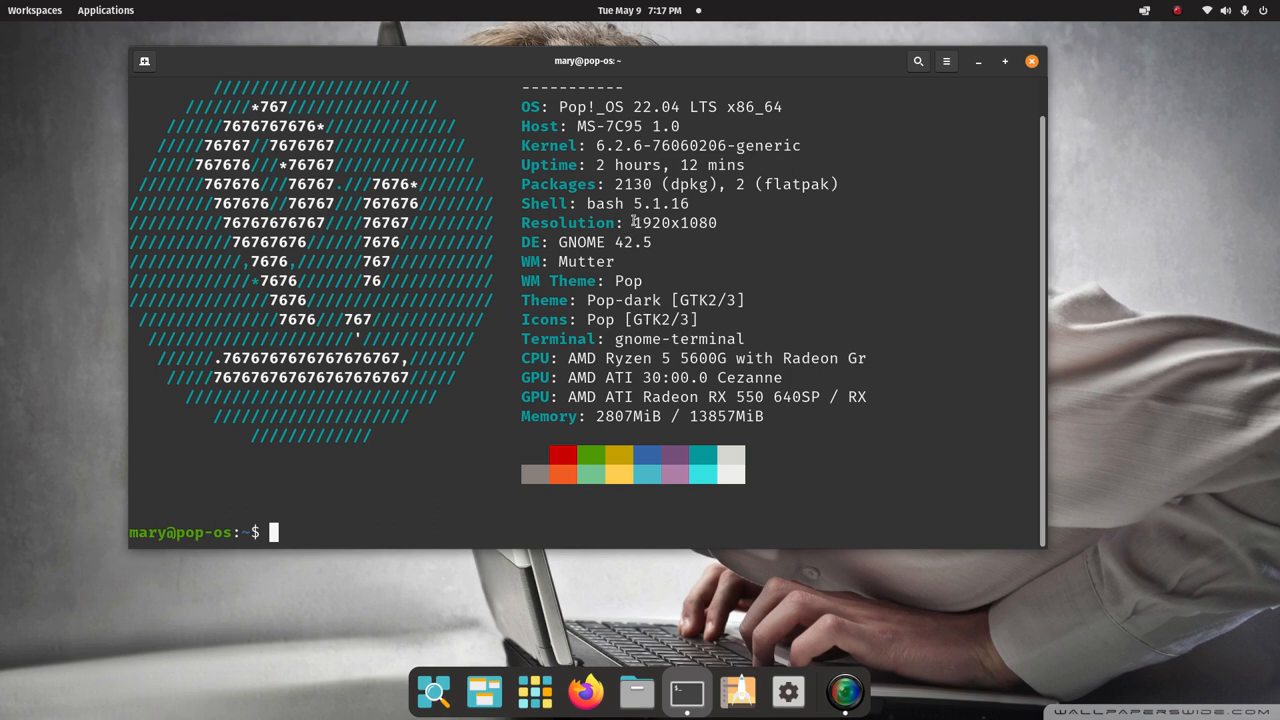
# - Open GNOME Settings from the system menu, view the About page full screen, then close Settings
pyautogui.doubleClick(674, 224)
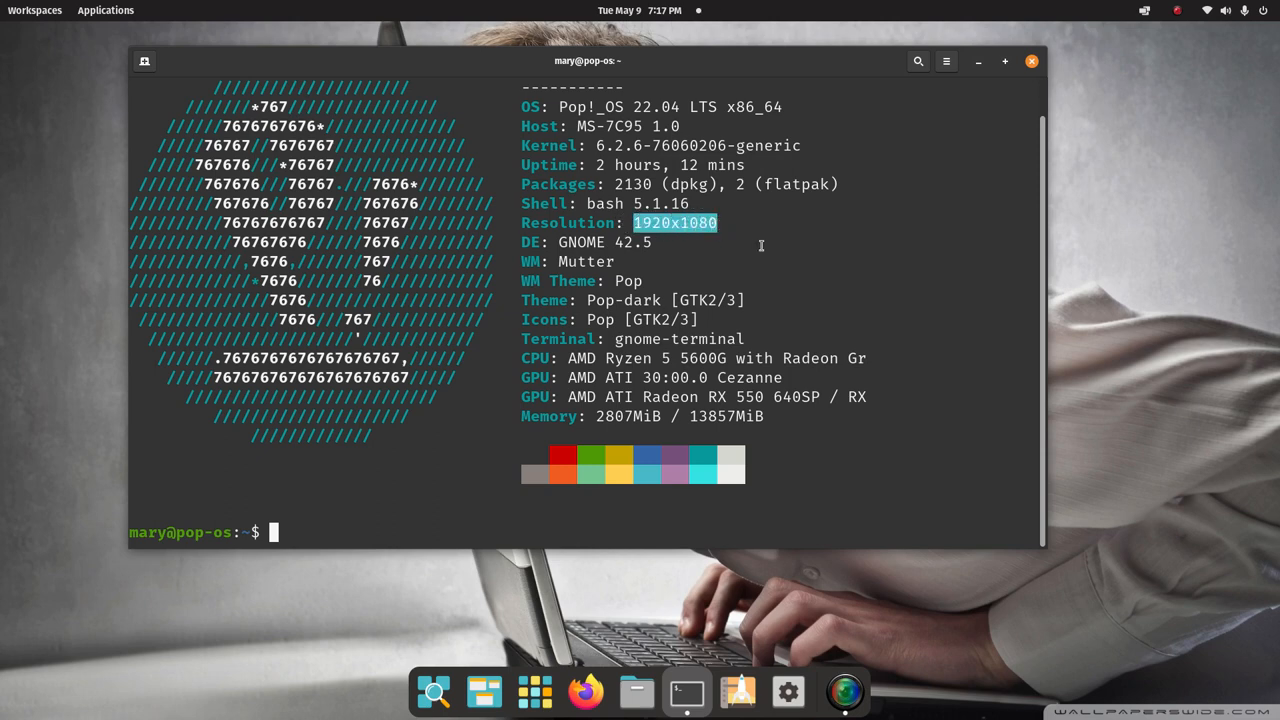
pyautogui.moveTo(896, 278)
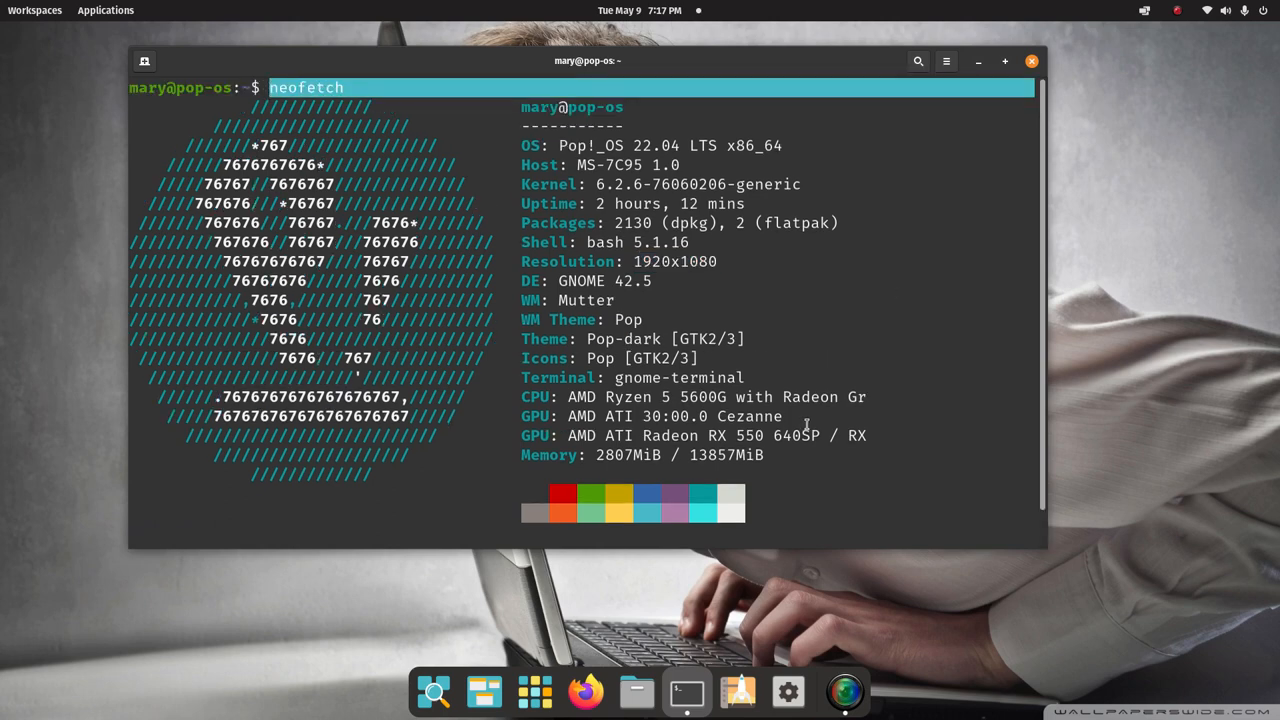
pyautogui.moveTo(880, 334)
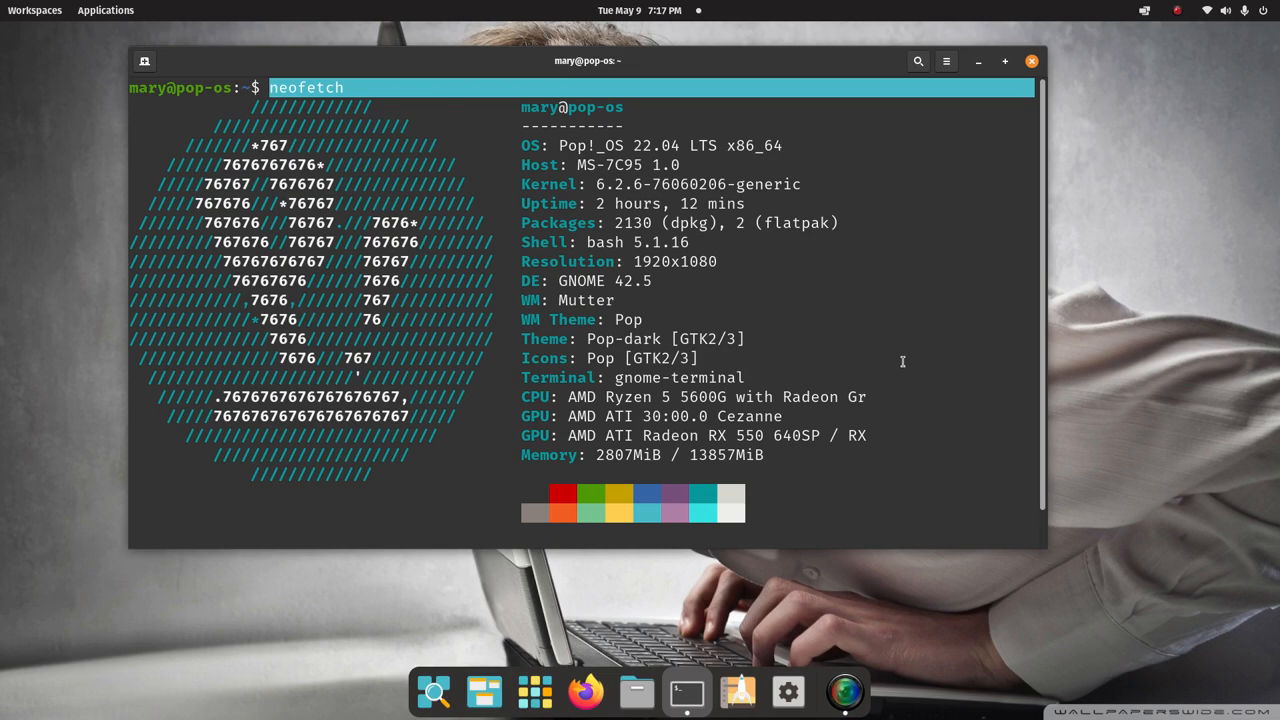
pyautogui.click(1032, 60)
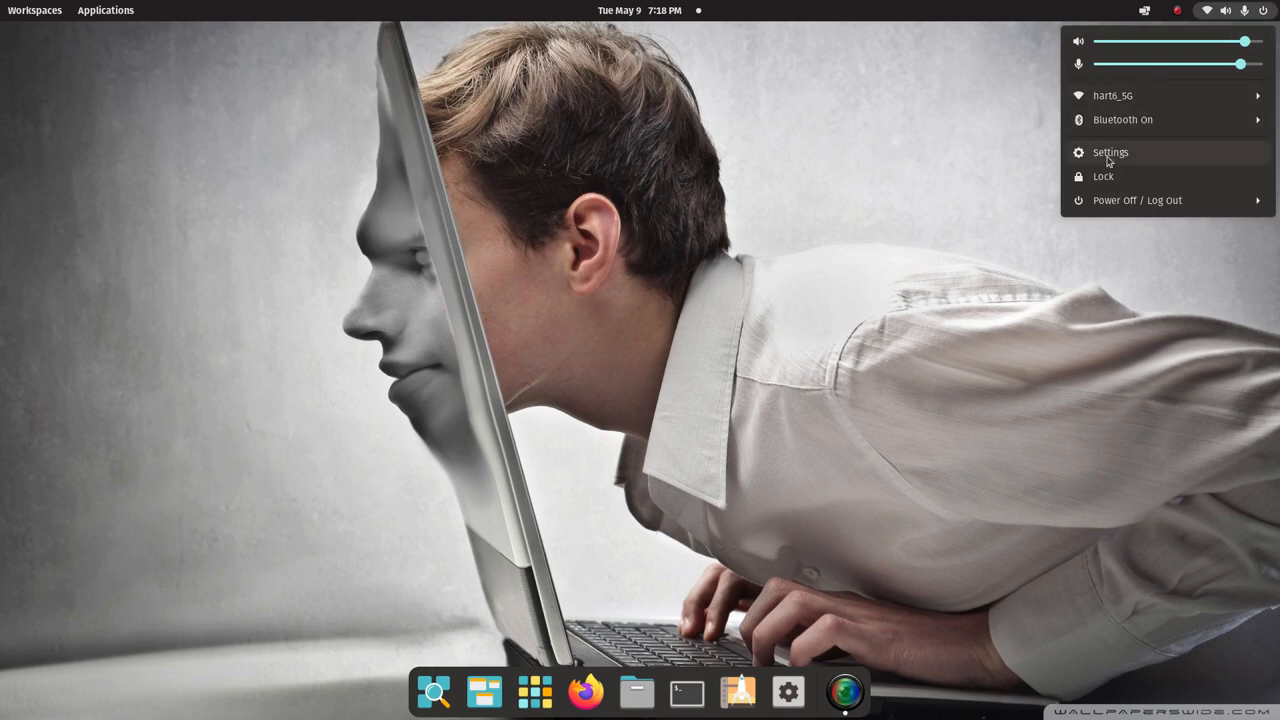
pyautogui.click(1110, 152)
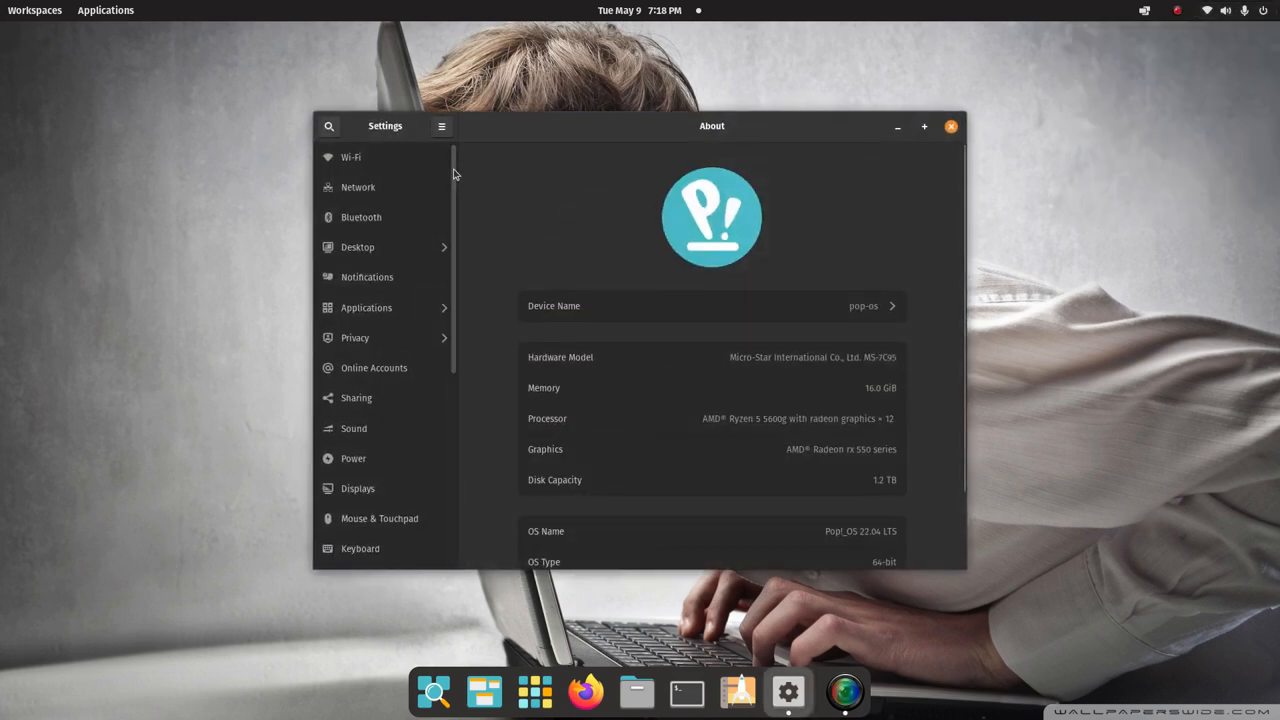
pyautogui.scroll(-3)
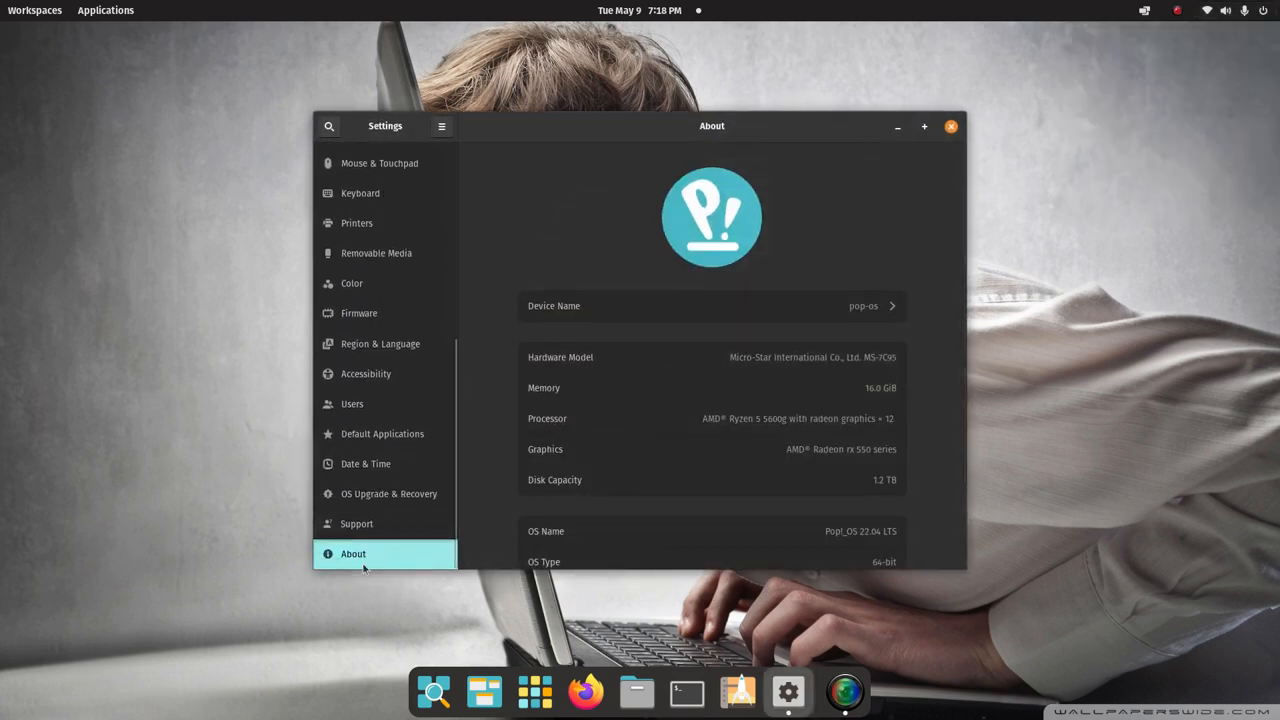
pyautogui.click(924, 126)
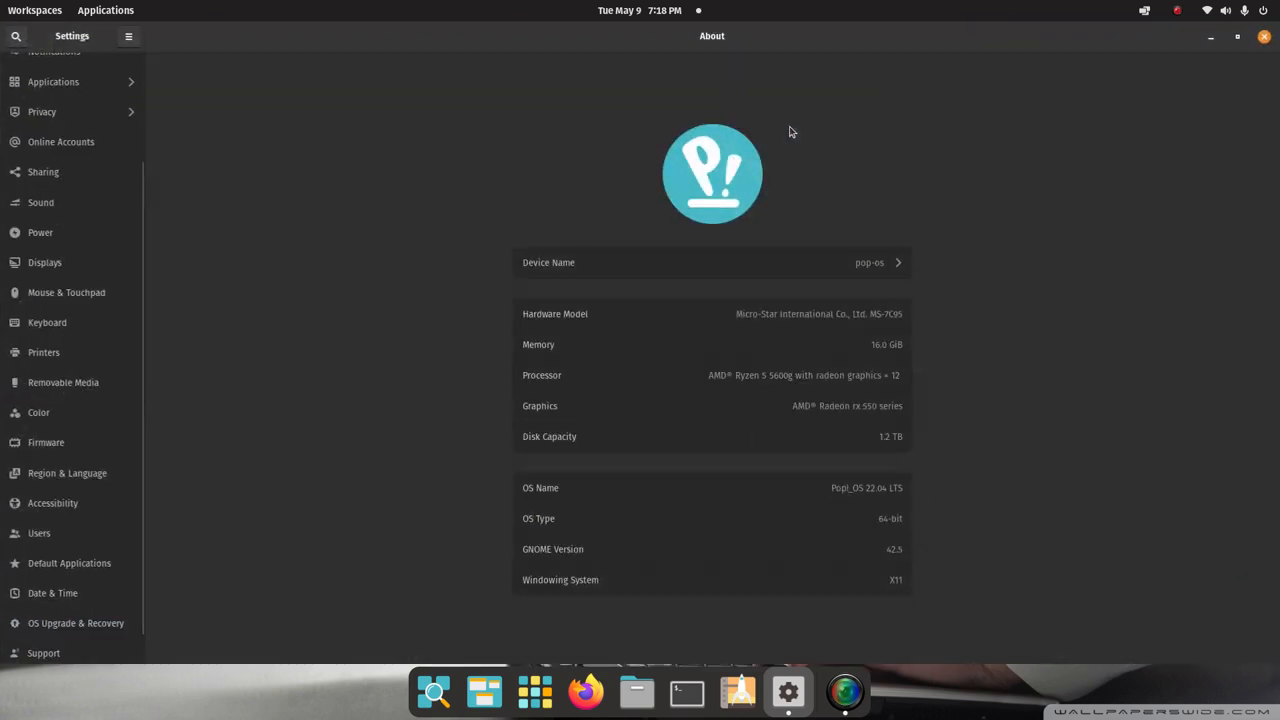
pyautogui.moveTo(964, 336)
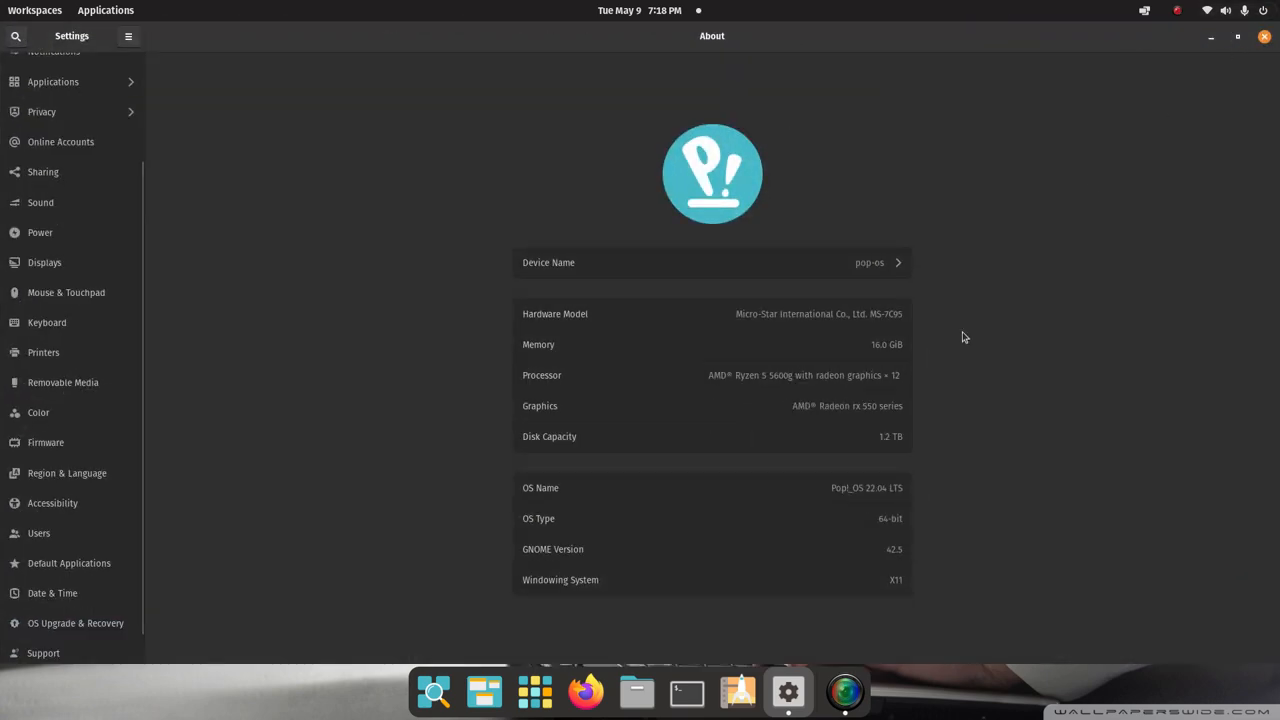
pyautogui.moveTo(484, 360)
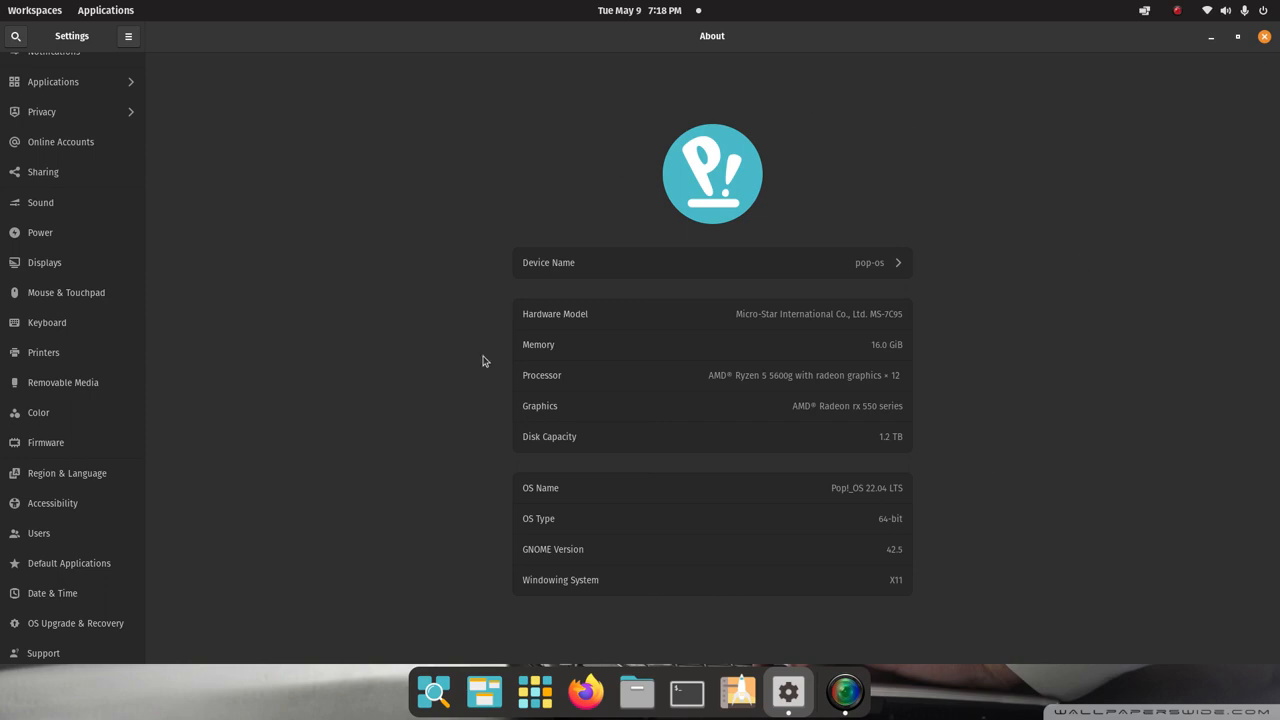
pyautogui.moveTo(564, 520)
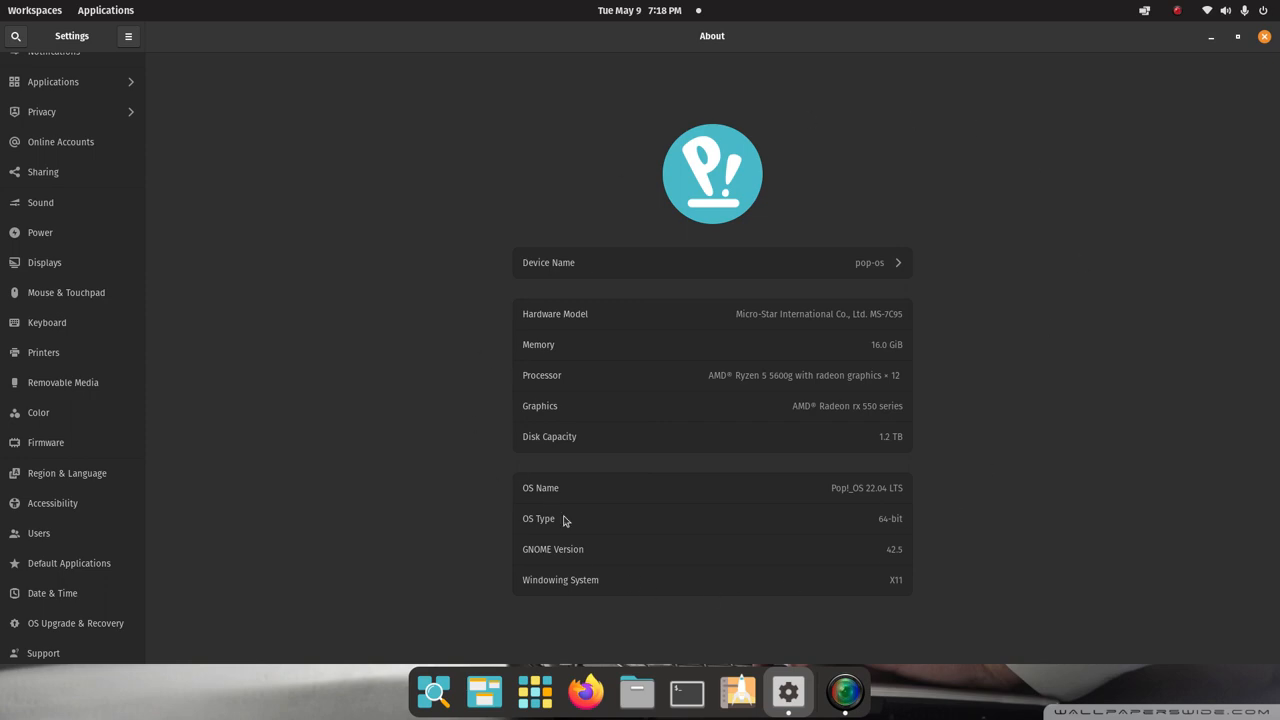
pyautogui.click(1264, 36)
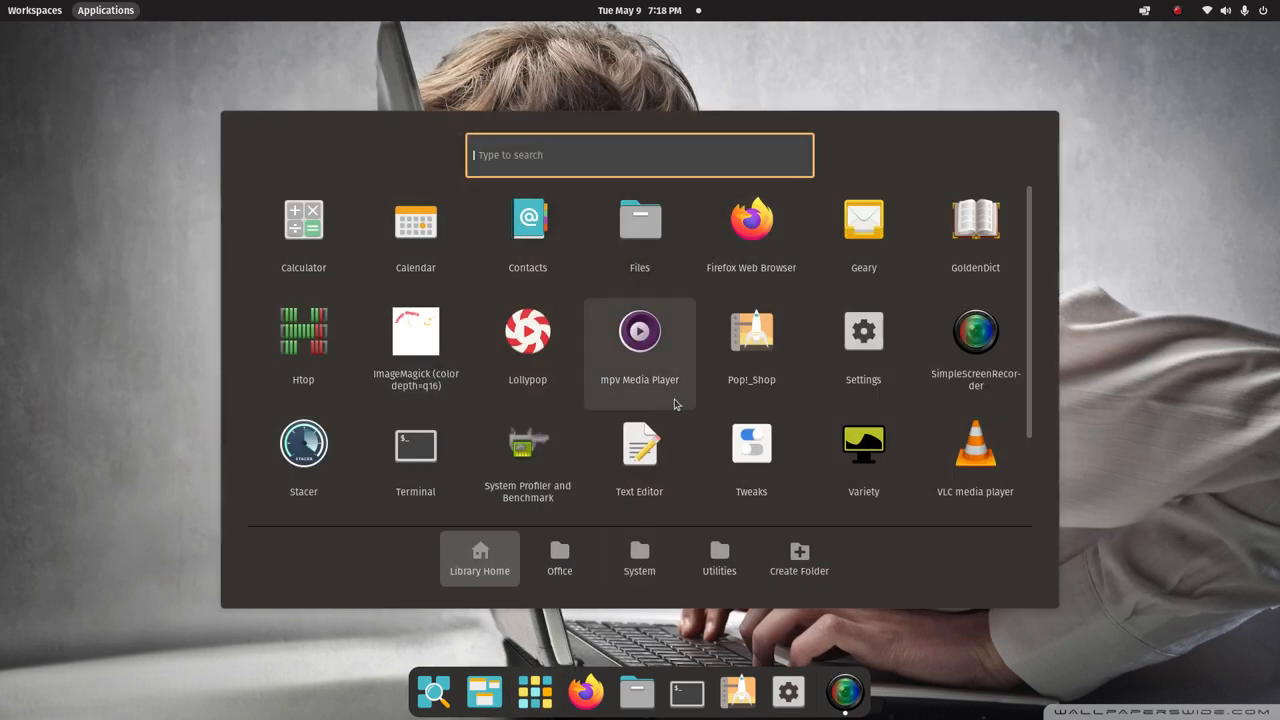
pyautogui.moveTo(588, 276)
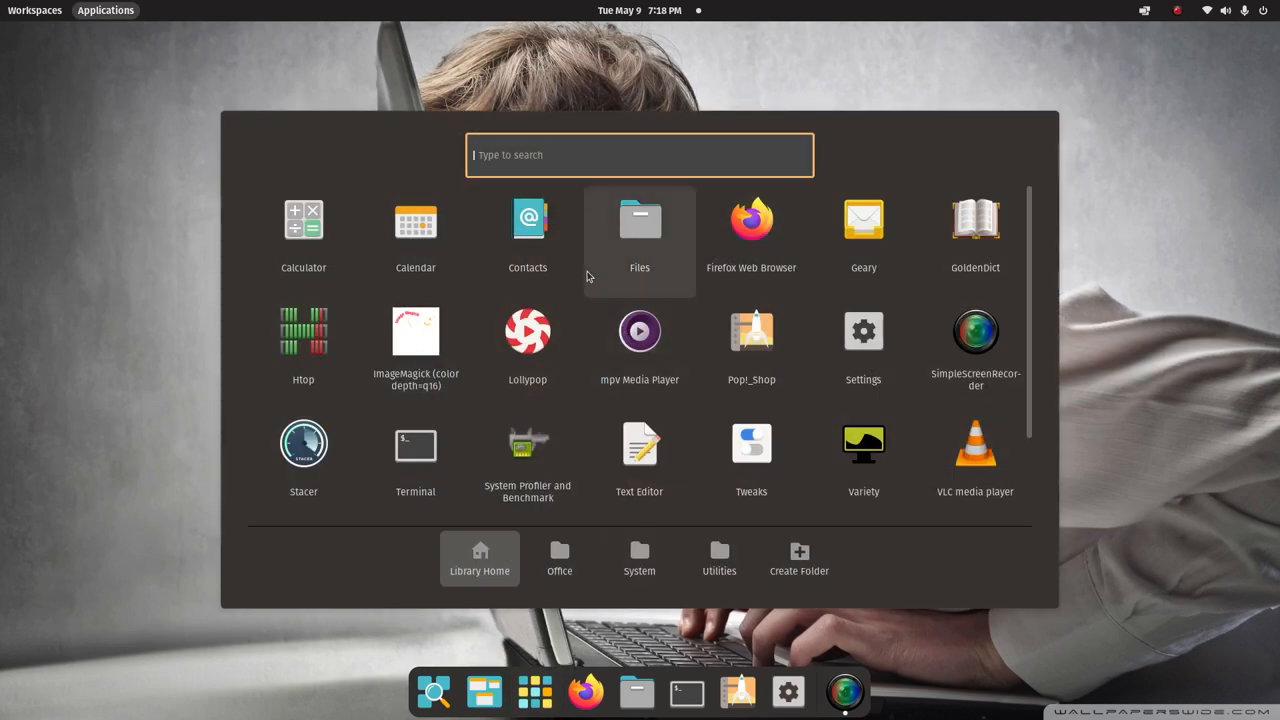
pyautogui.moveTo(538, 172)
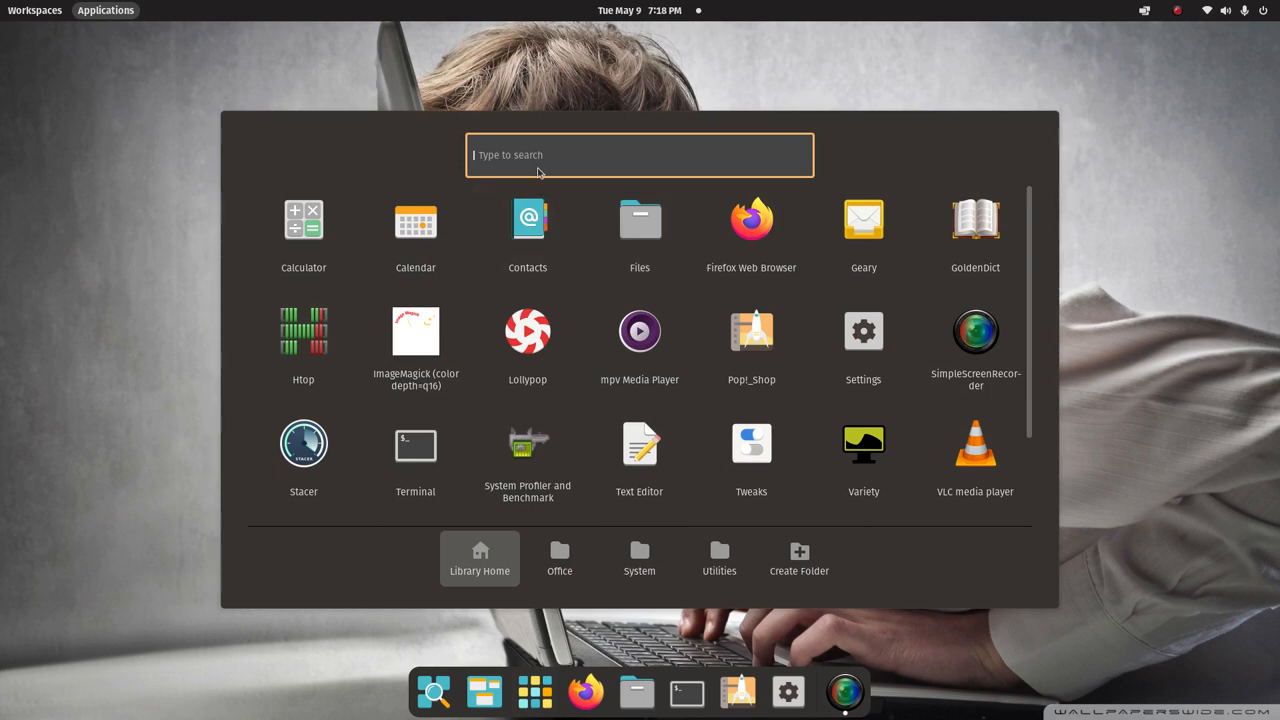
# - Search the launcher for 'sy' to list System Monitor, Htop and Stacer
pyautogui.write('sy')
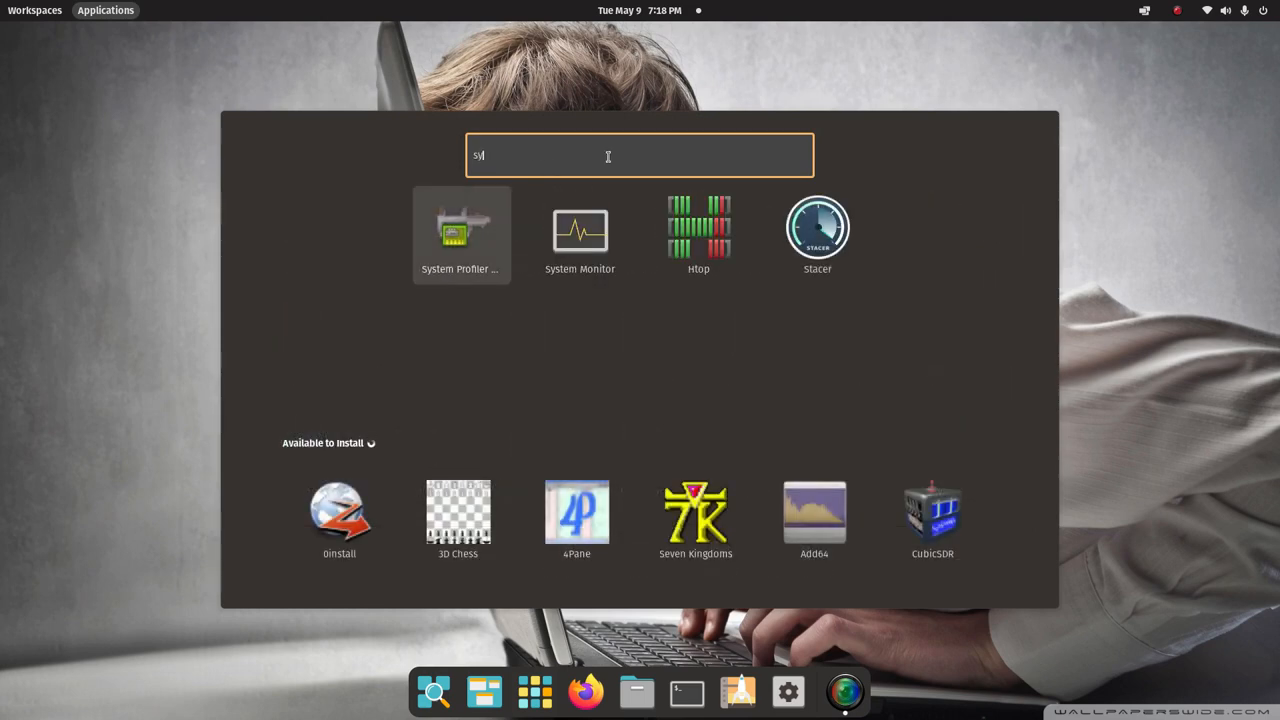
# - Launch System Monitor maximized and view its Processes, Resources and File Systems tabs
pyautogui.click(580, 236)
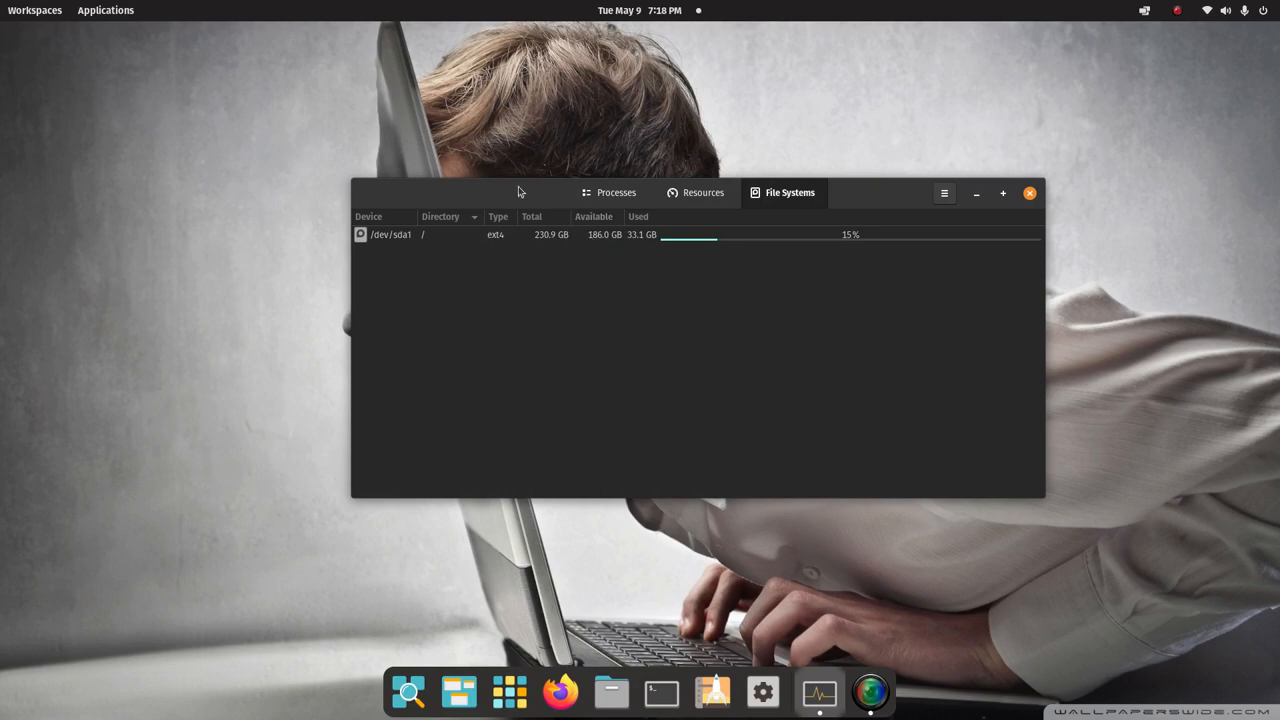
pyautogui.click(616, 192)
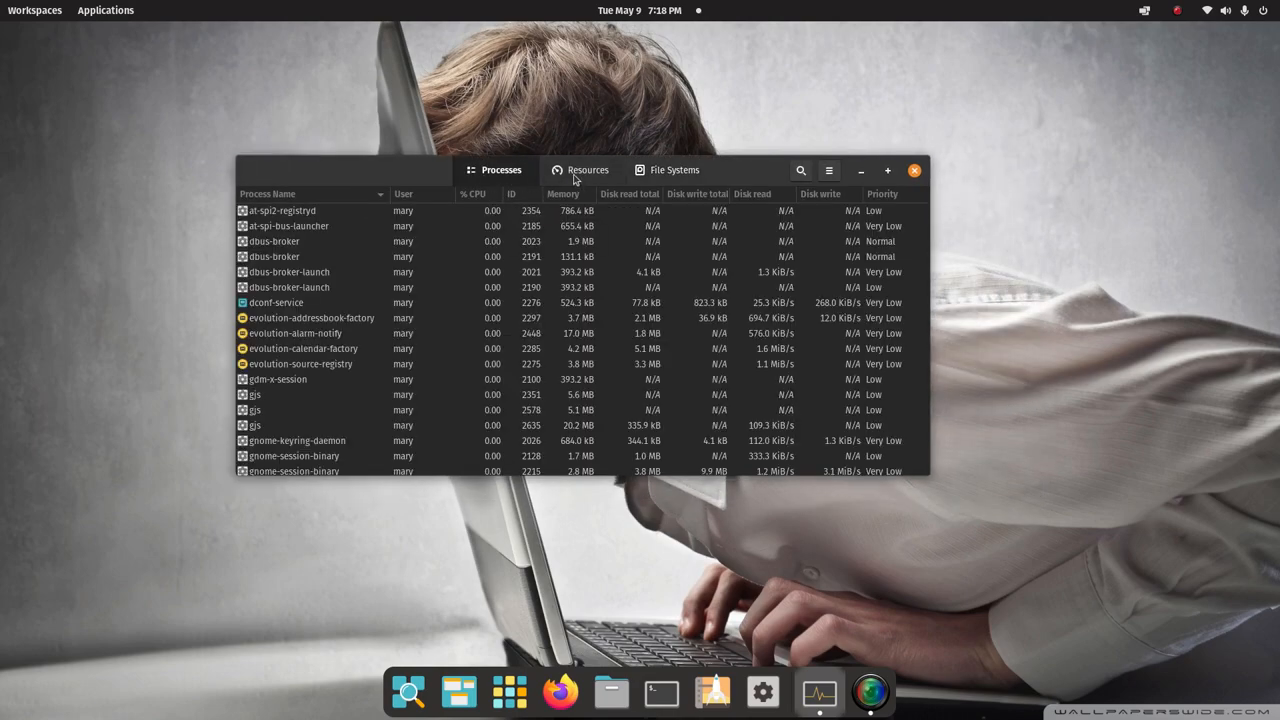
pyautogui.click(888, 170)
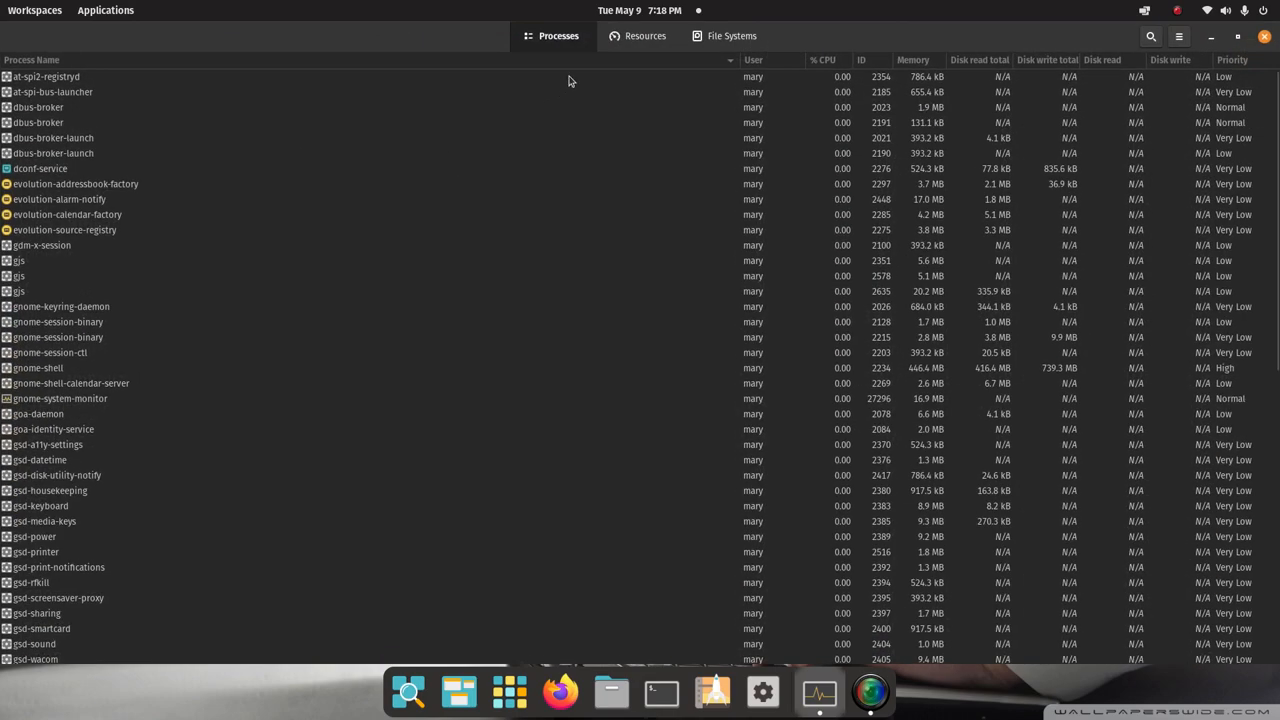
pyautogui.click(644, 36)
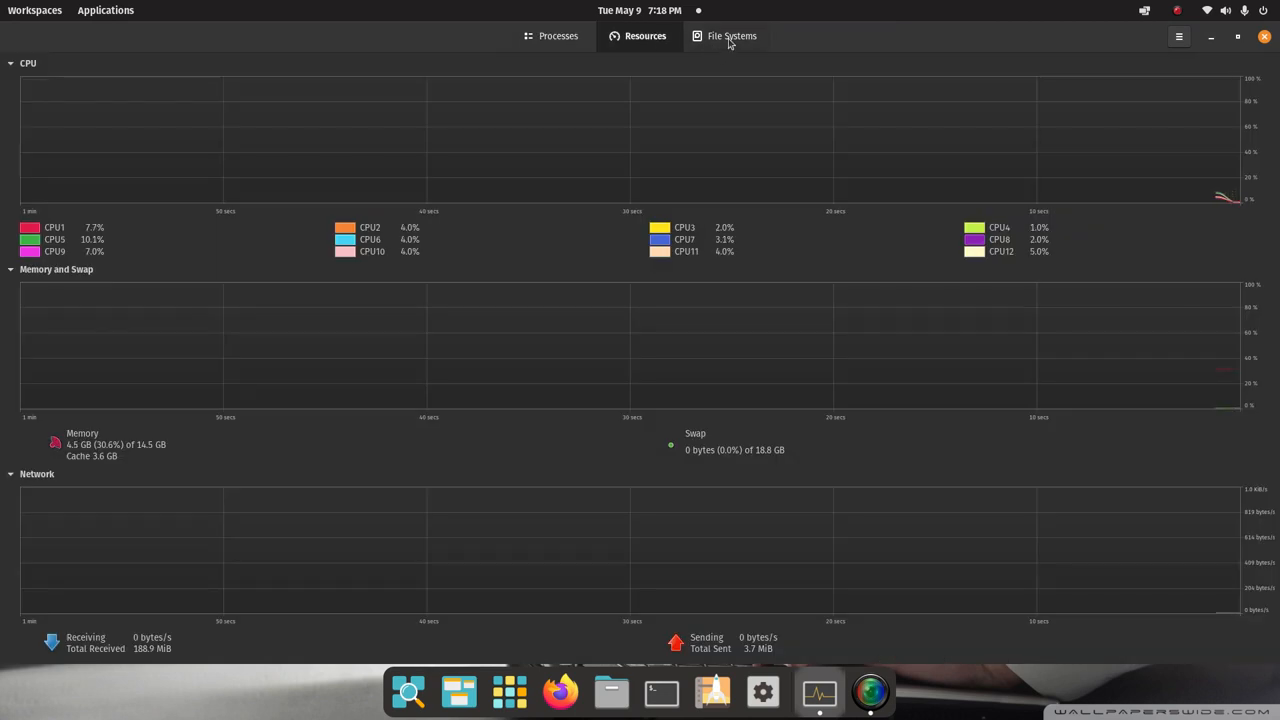
pyautogui.click(732, 36)
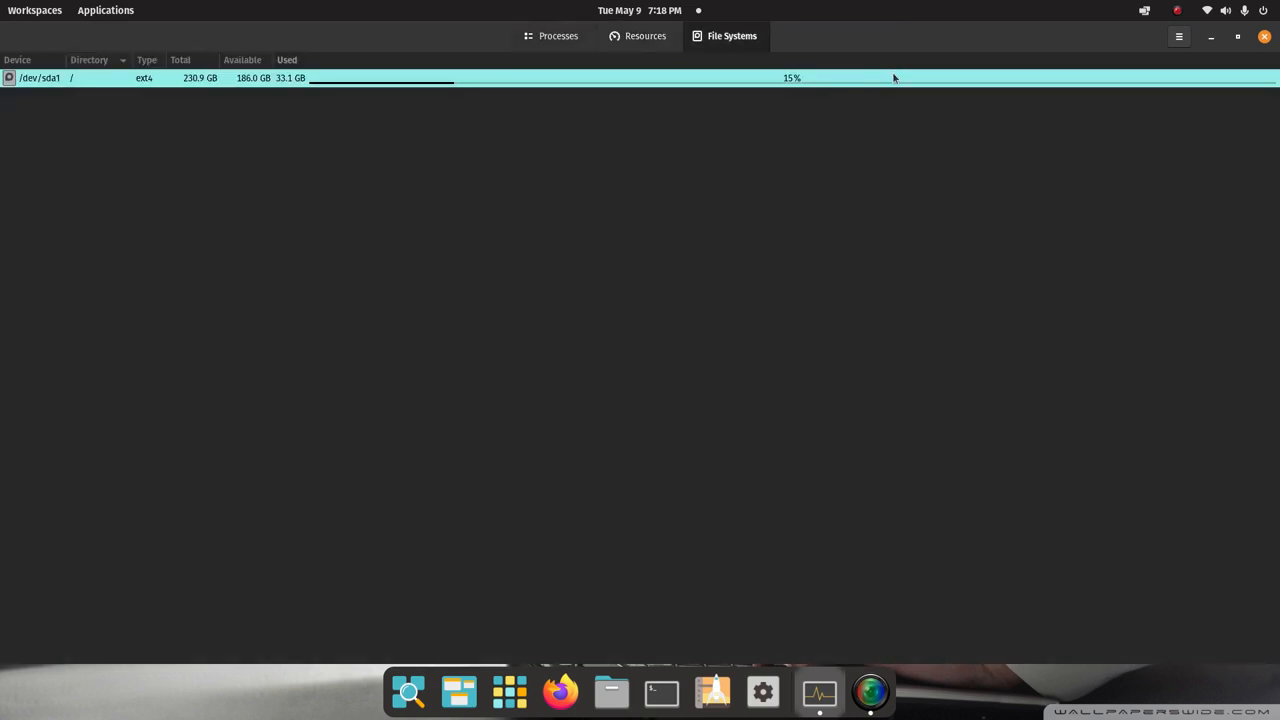
pyautogui.moveTo(968, 40)
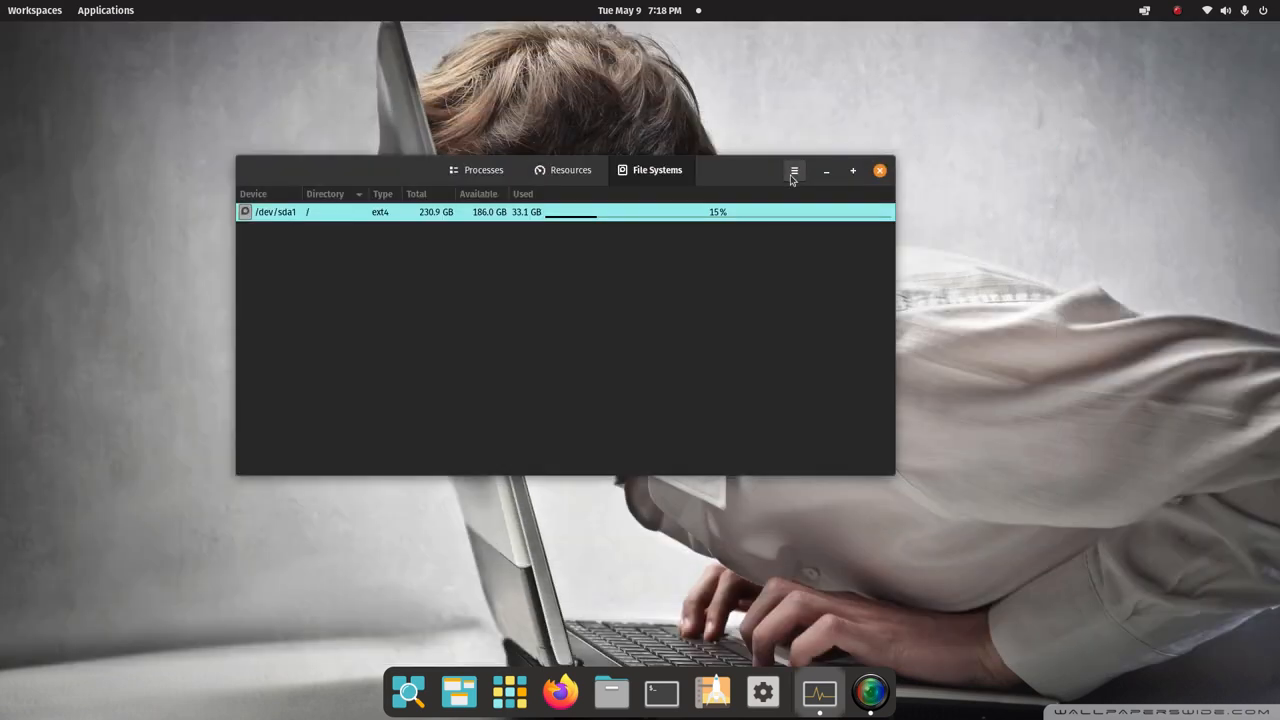
pyautogui.click(792, 168)
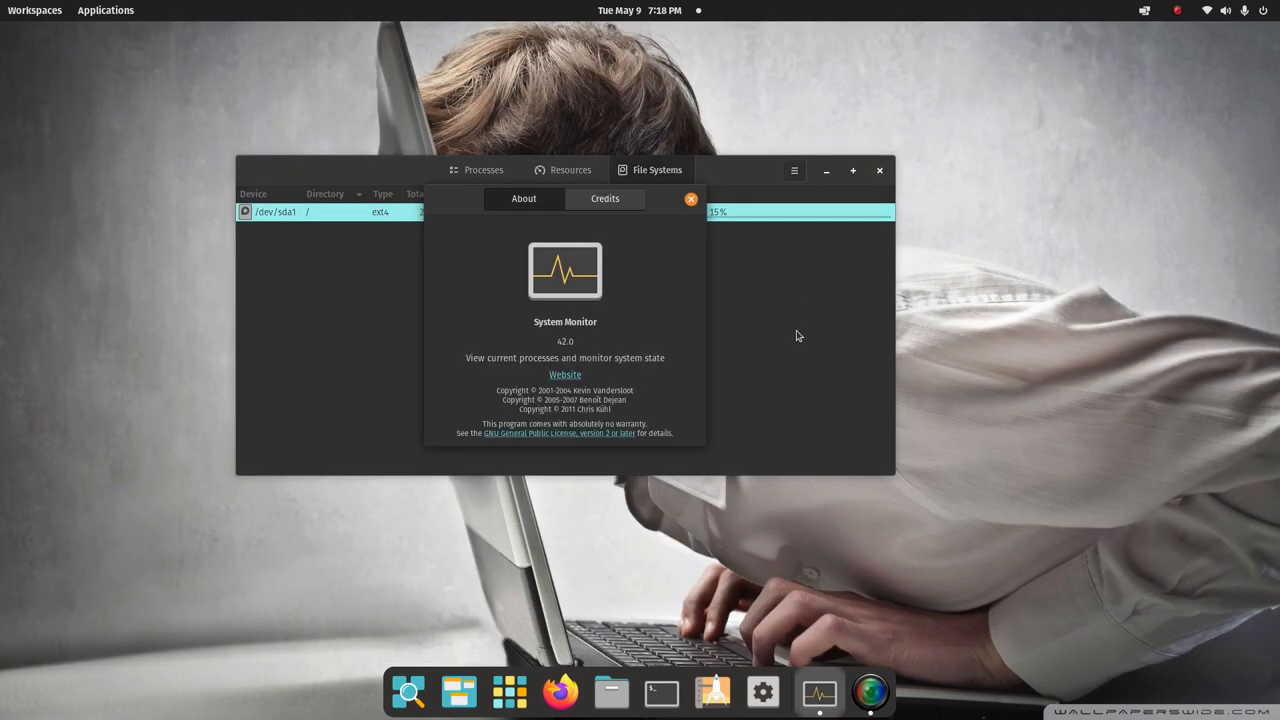
pyautogui.doubleClick(564, 320)
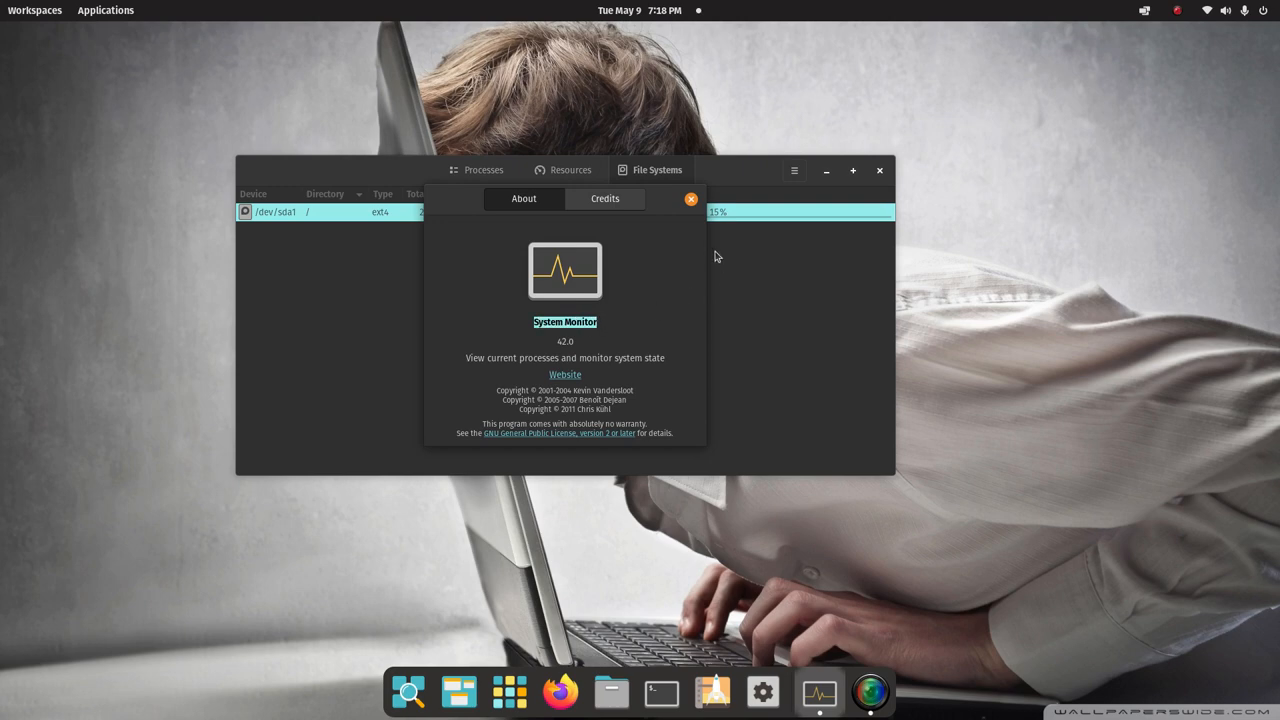
pyautogui.click(794, 170)
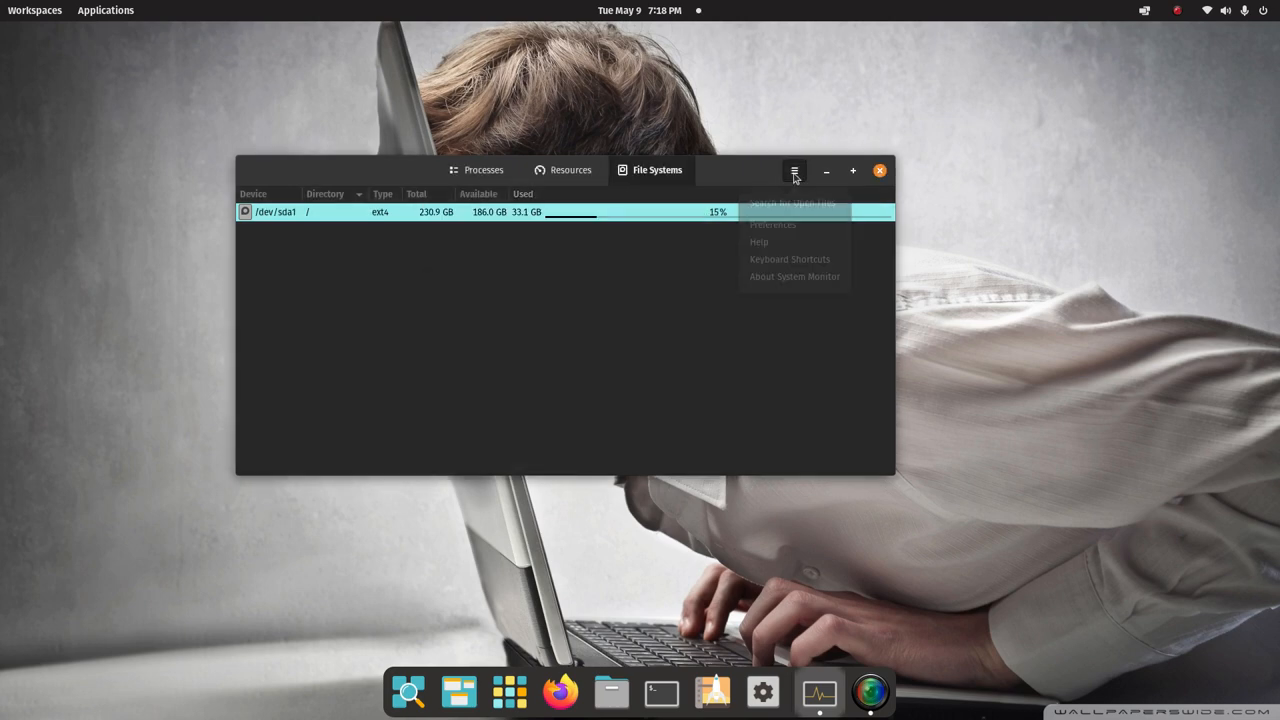
pyautogui.click(772, 224)
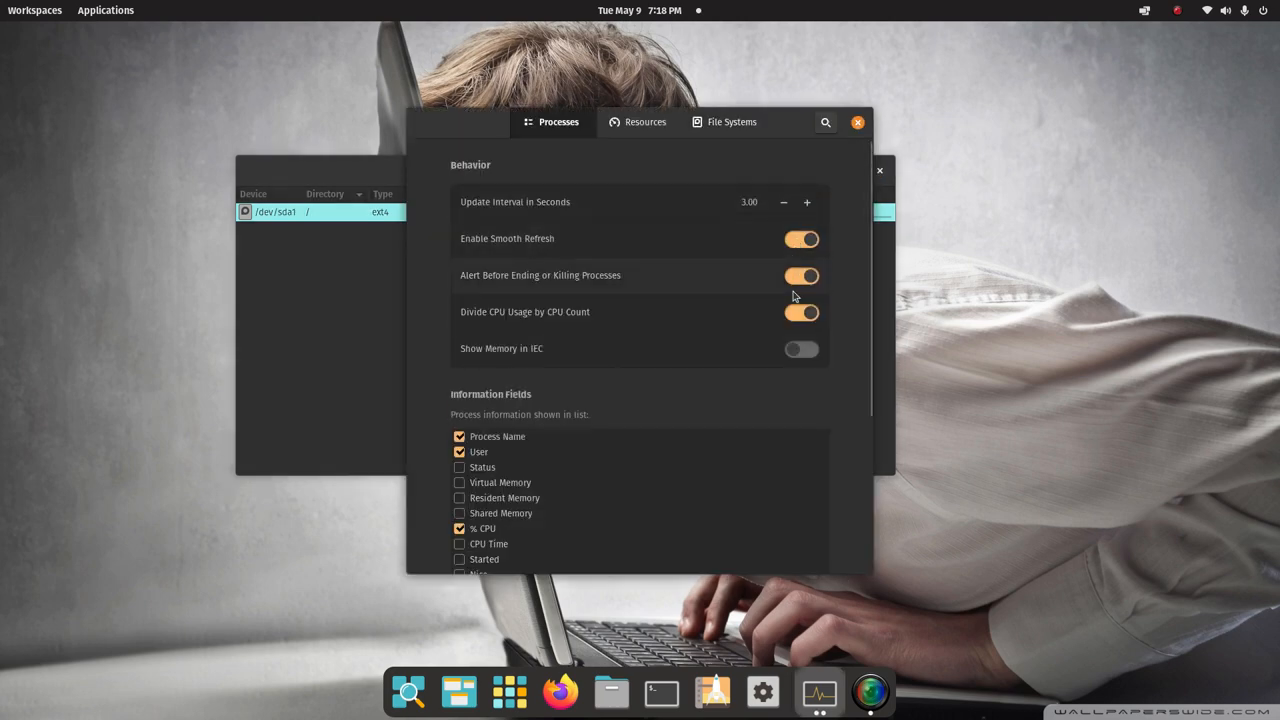
pyautogui.scroll(-3)
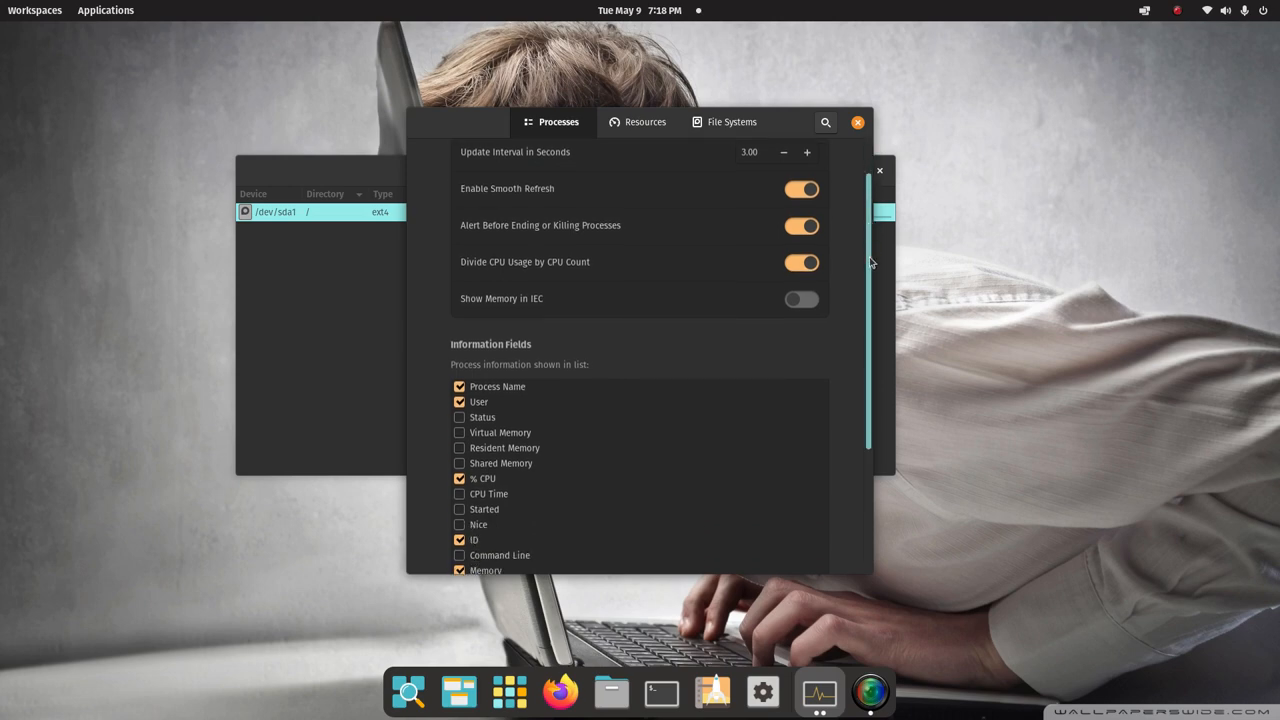
pyautogui.scroll(-3)
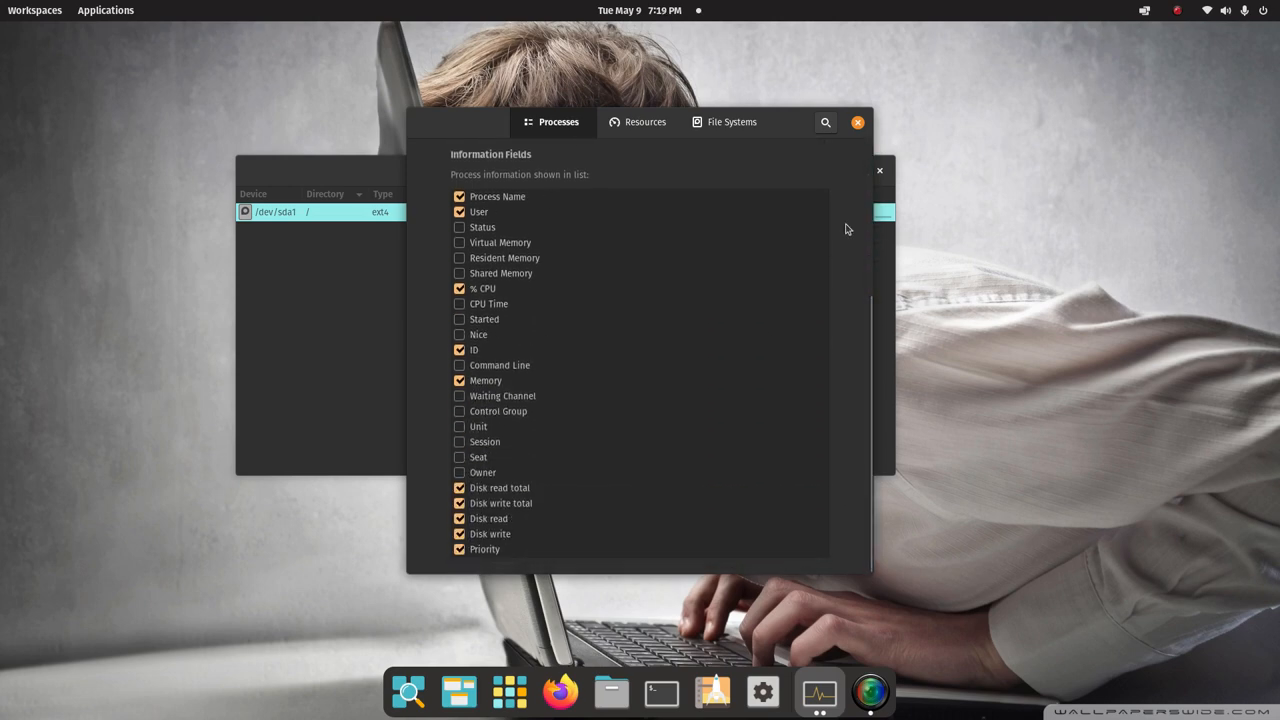
pyautogui.click(644, 122)
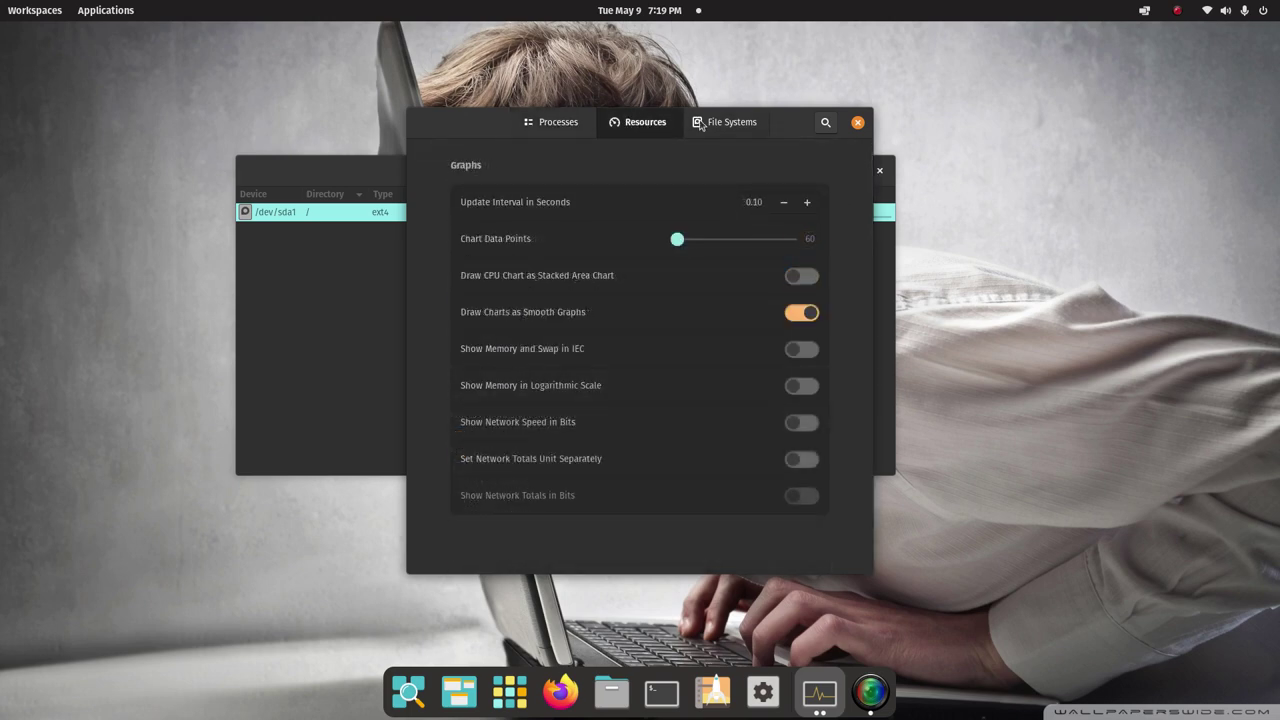
pyautogui.click(732, 122)
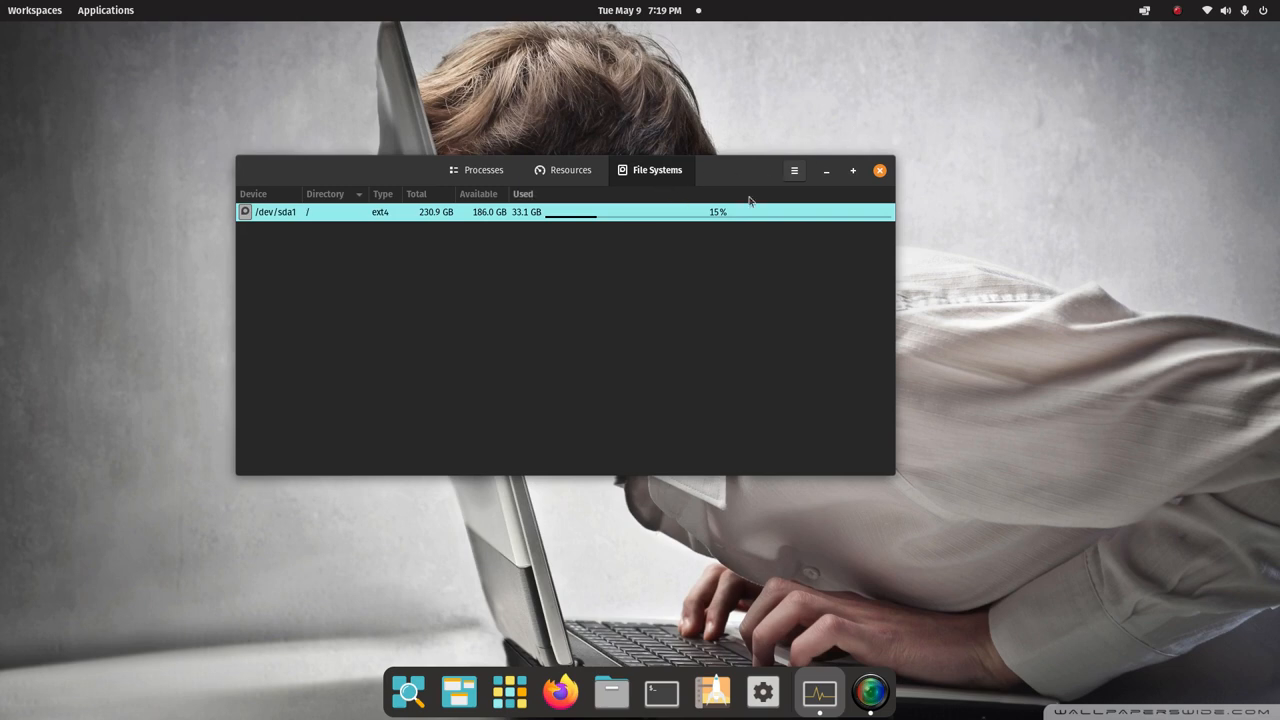
pyautogui.click(792, 170)
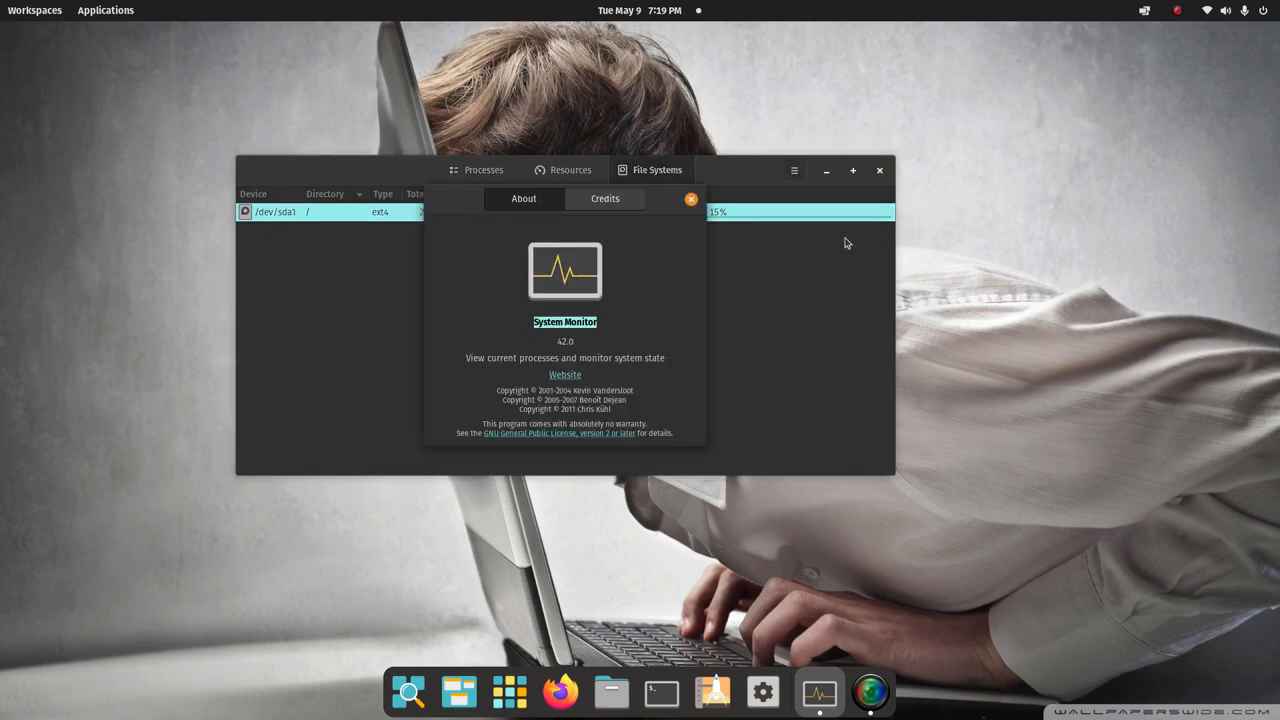
pyautogui.click(690, 200)
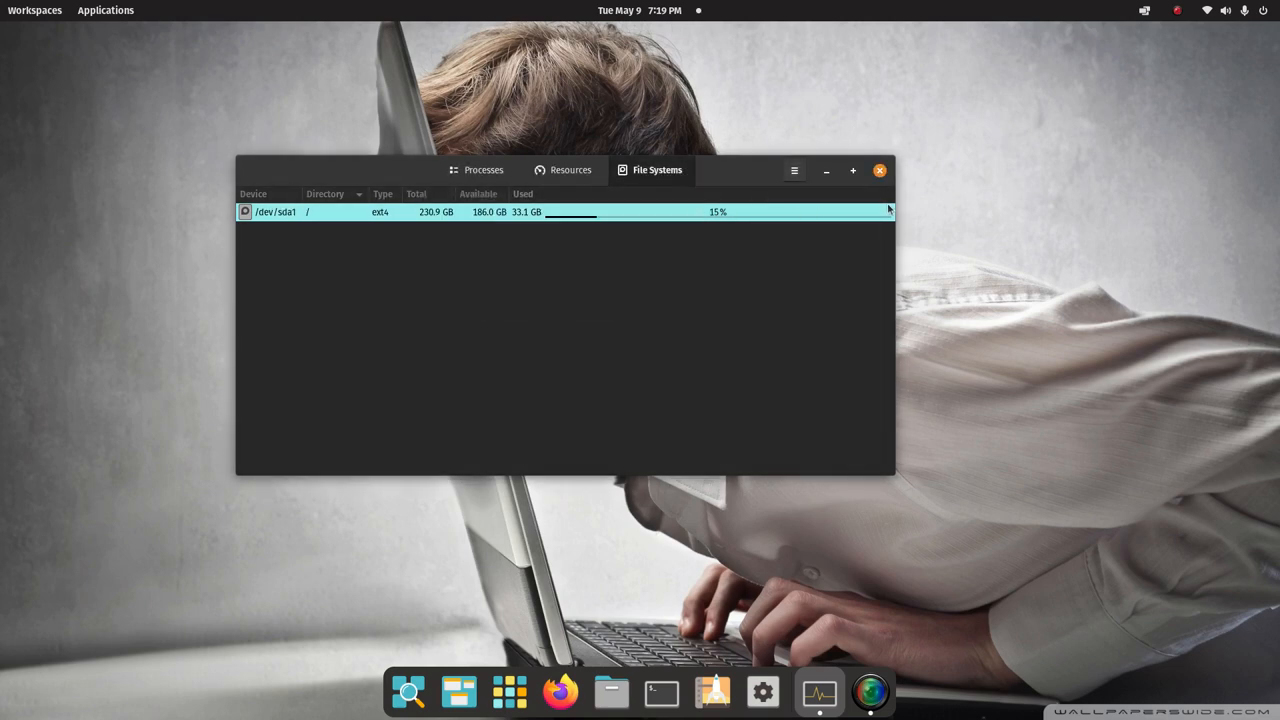
pyautogui.click(880, 170)
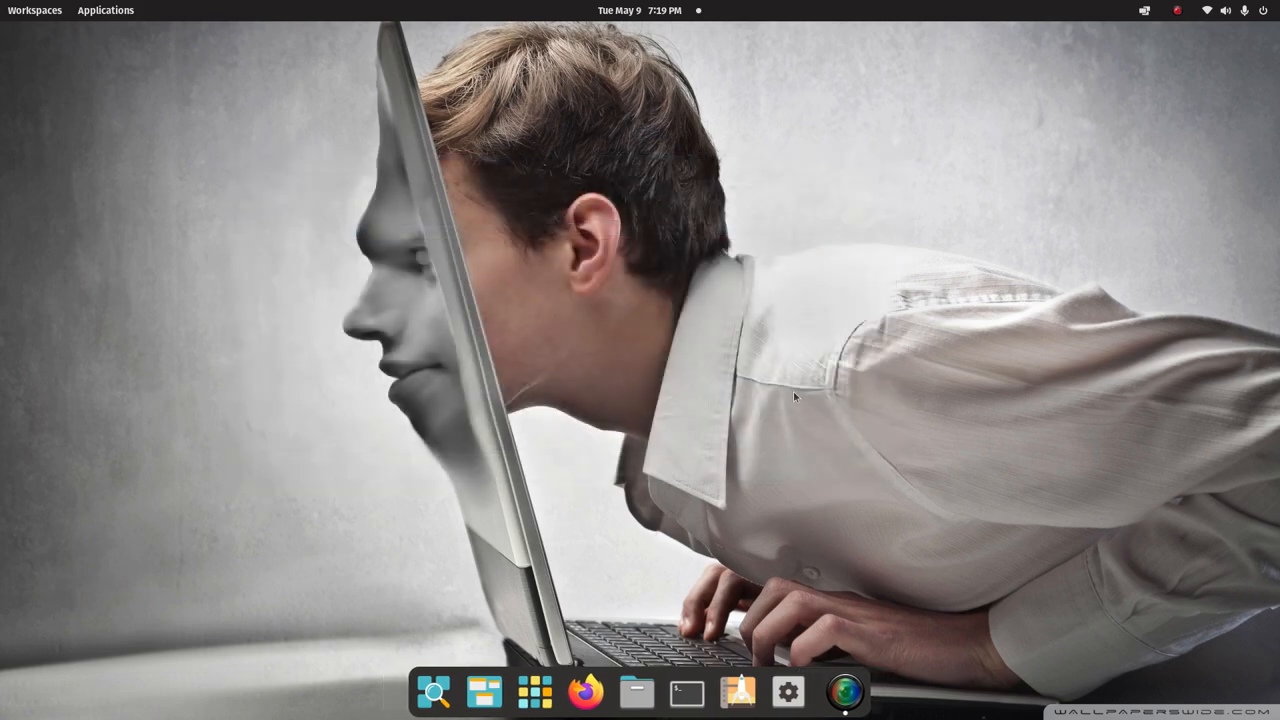
pyautogui.moveTo(738, 692)
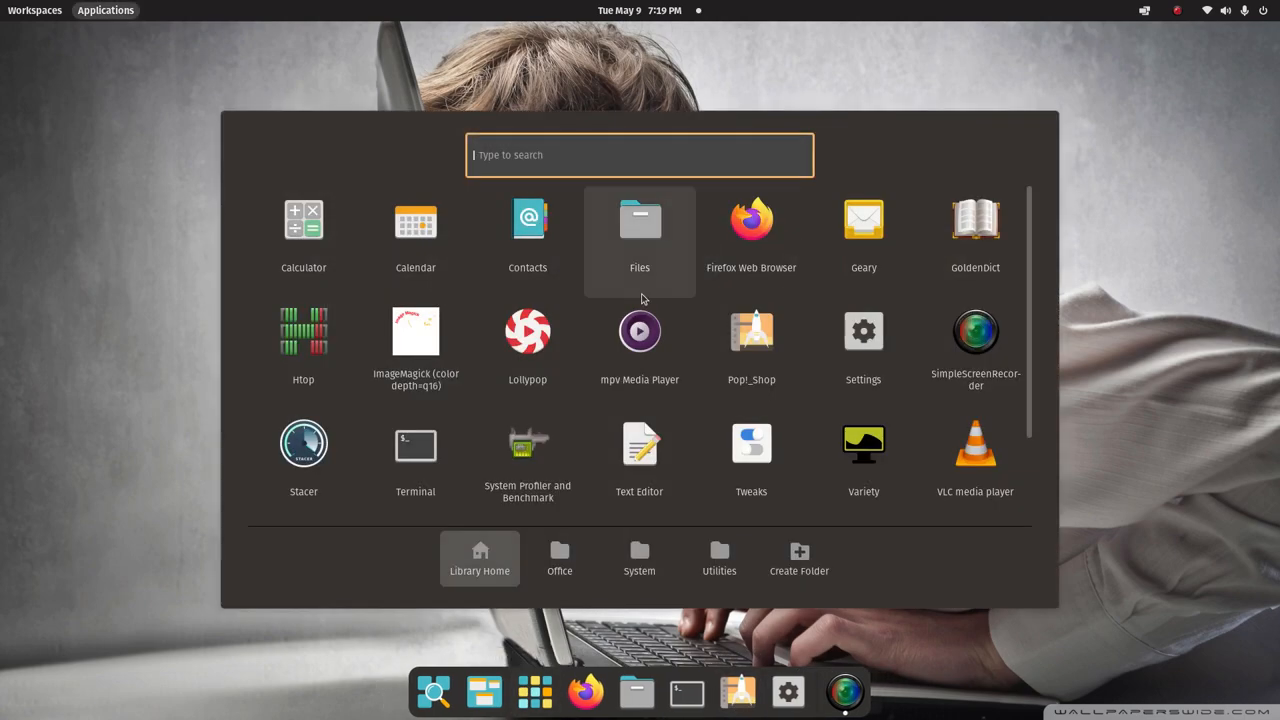
pyautogui.moveTo(526, 156)
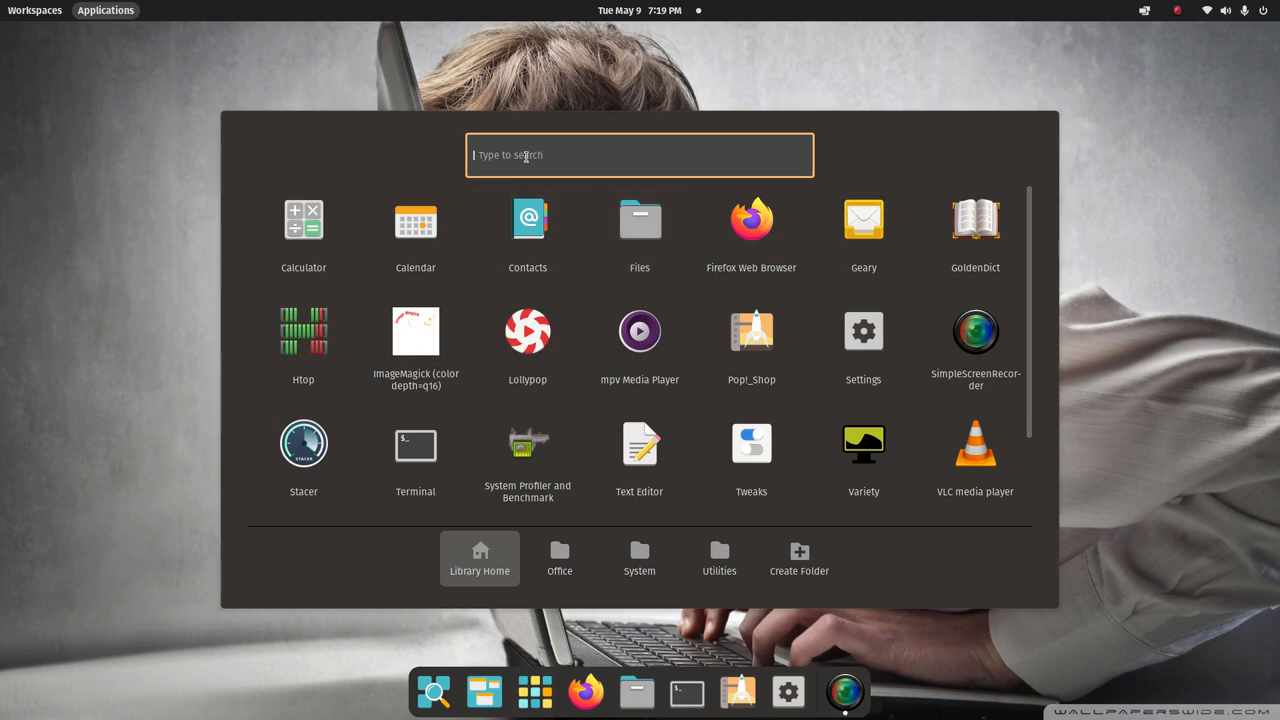
# - Search the launcher for 'hard' then 'sys' to find System Profiler and Benchmark
pyautogui.write('hard')
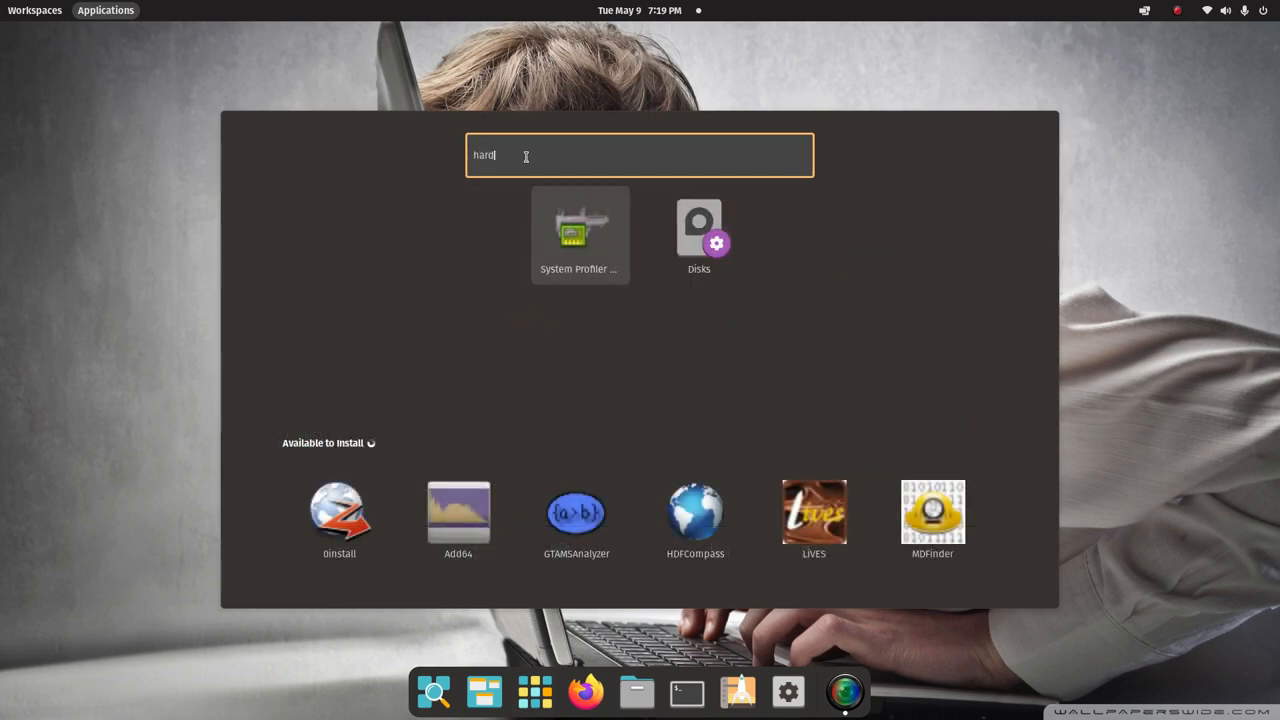
pyautogui.moveTo(504, 172)
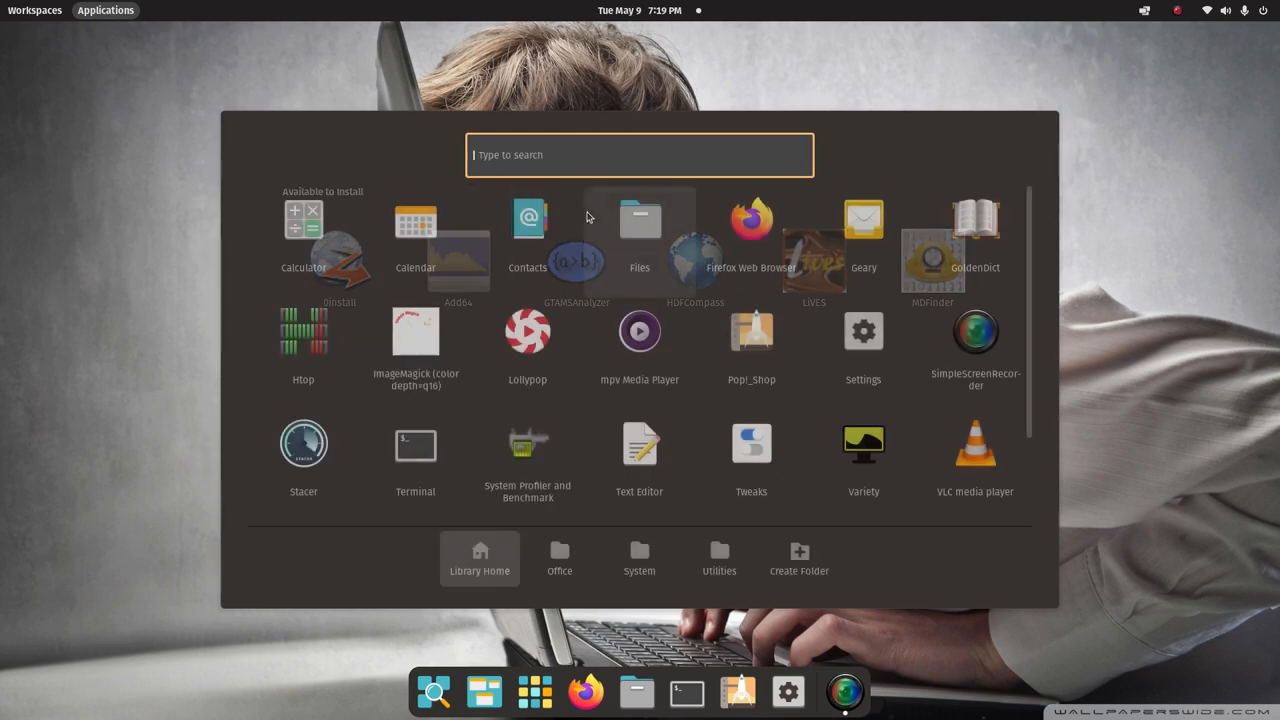
pyautogui.write('sys')
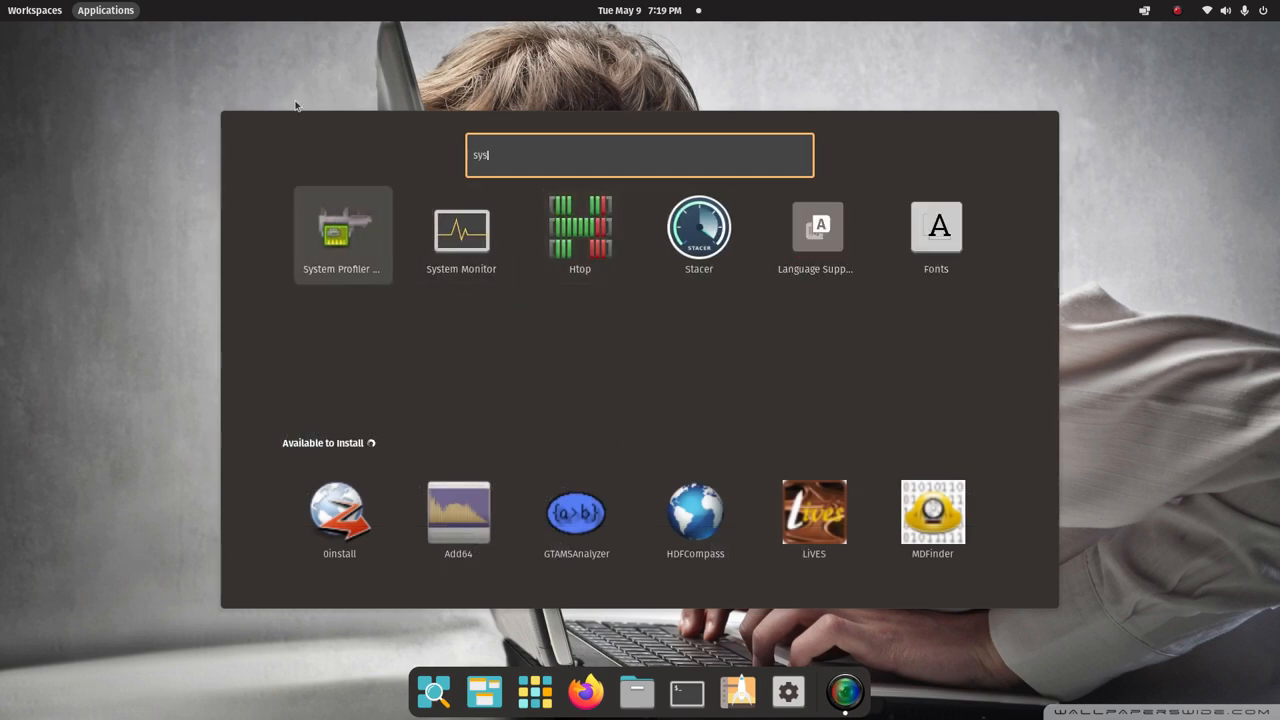
pyautogui.moveTo(350, 250)
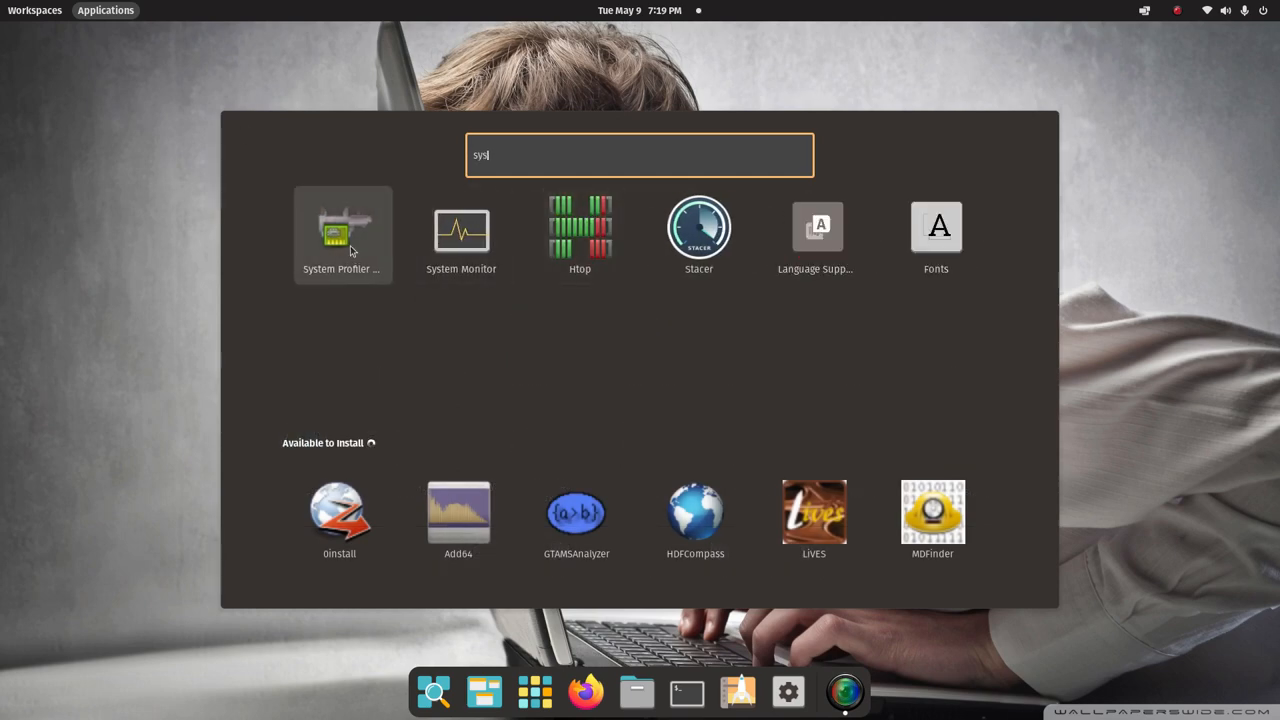
pyautogui.moveTo(344, 236)
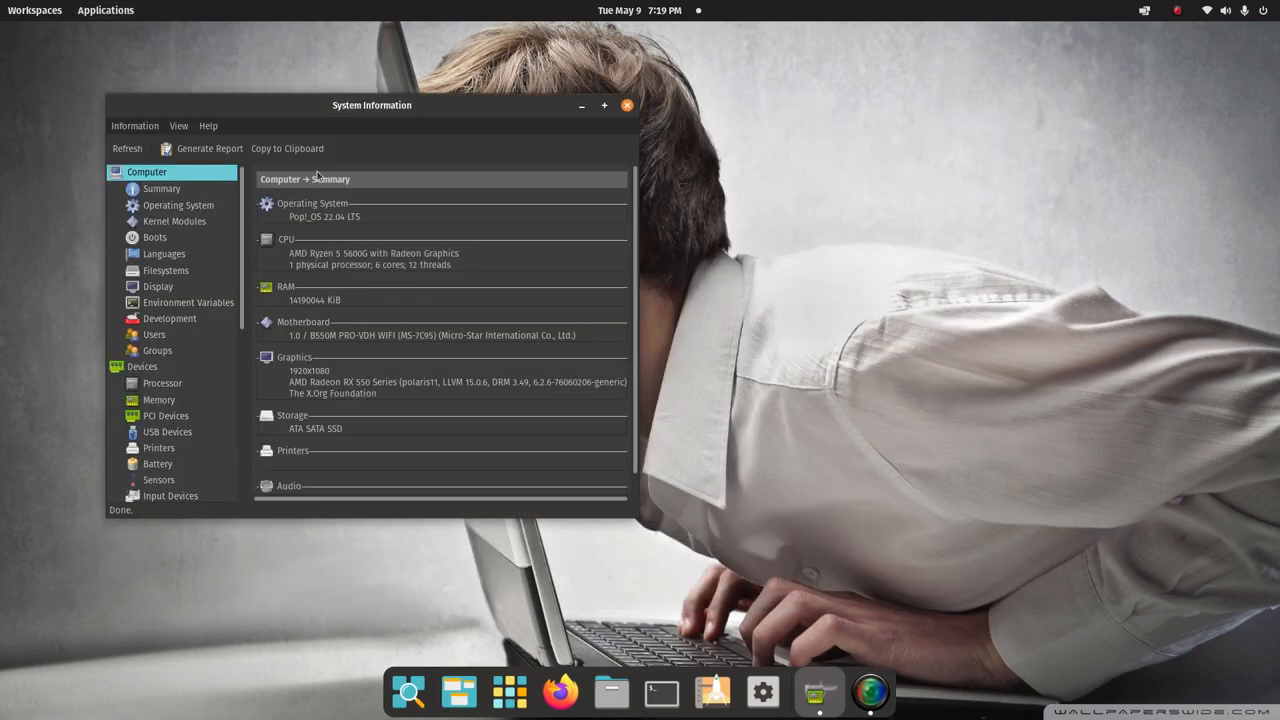
# - Maximize HardInfo and view its About dialog showing the 0.6-alpha version details
pyautogui.click(604, 104)
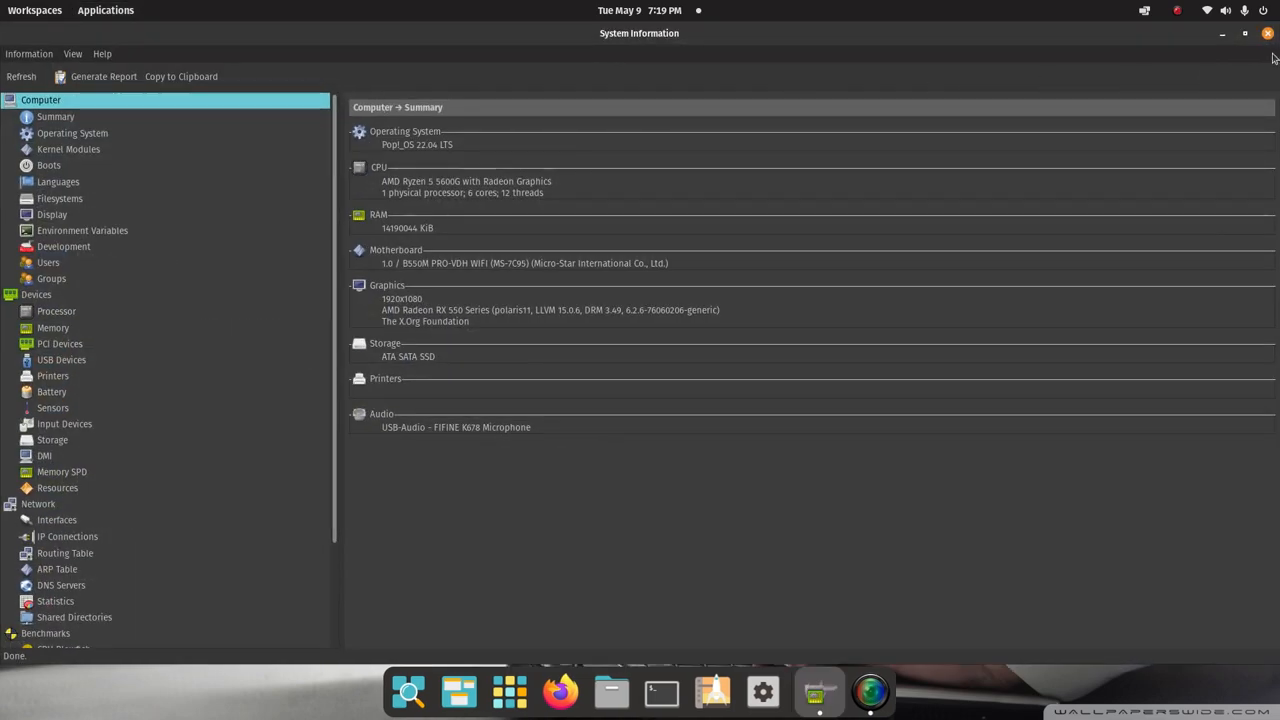
pyautogui.moveTo(372, 96)
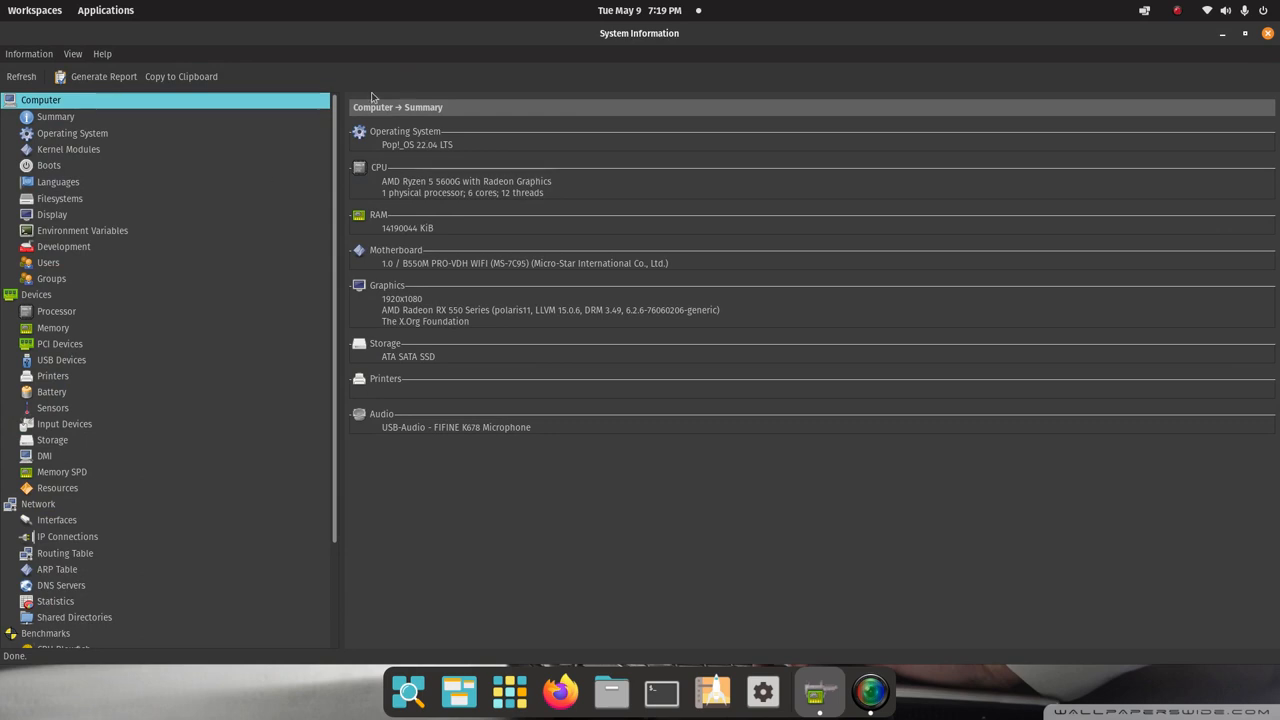
pyautogui.click(102, 52)
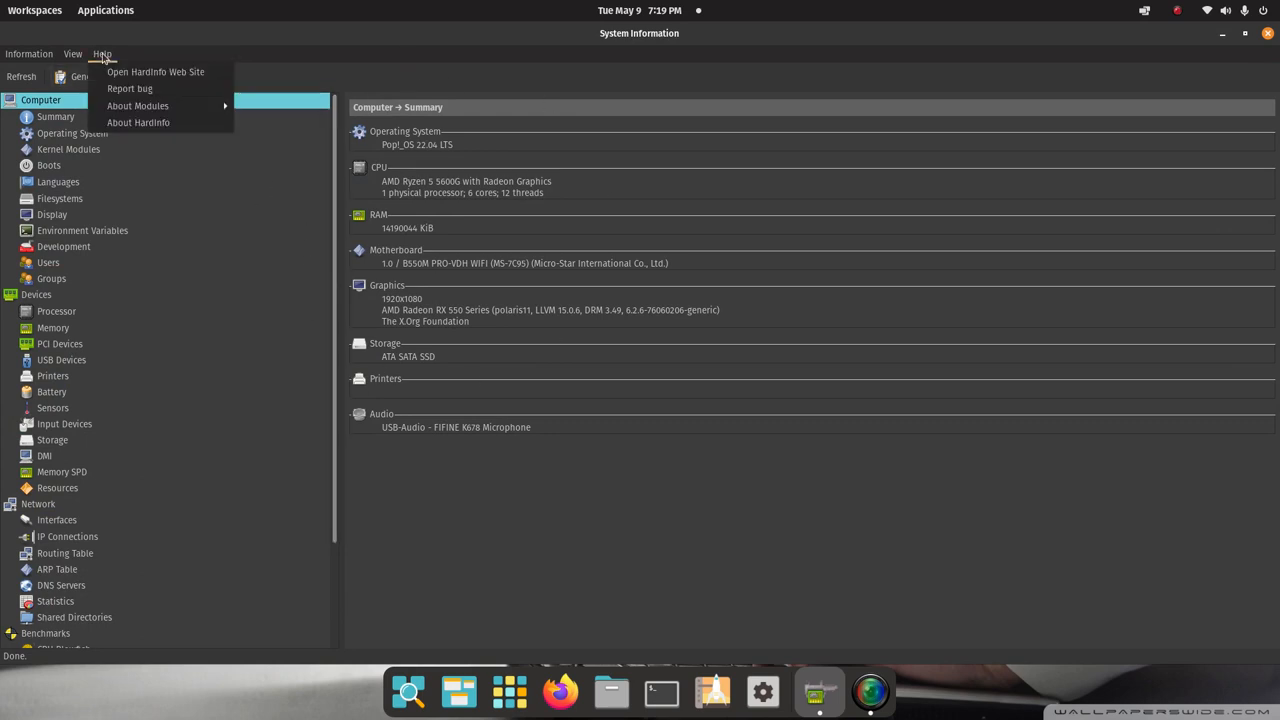
pyautogui.click(138, 122)
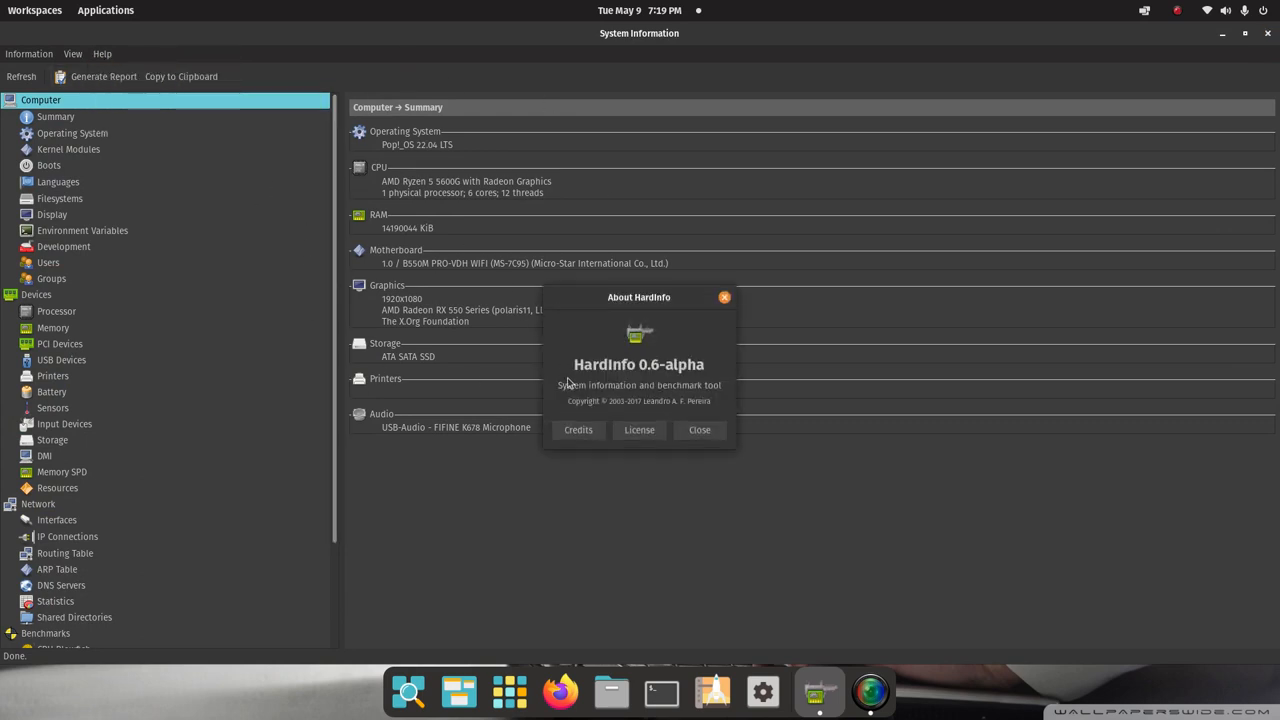
pyautogui.doubleClick(604, 364)
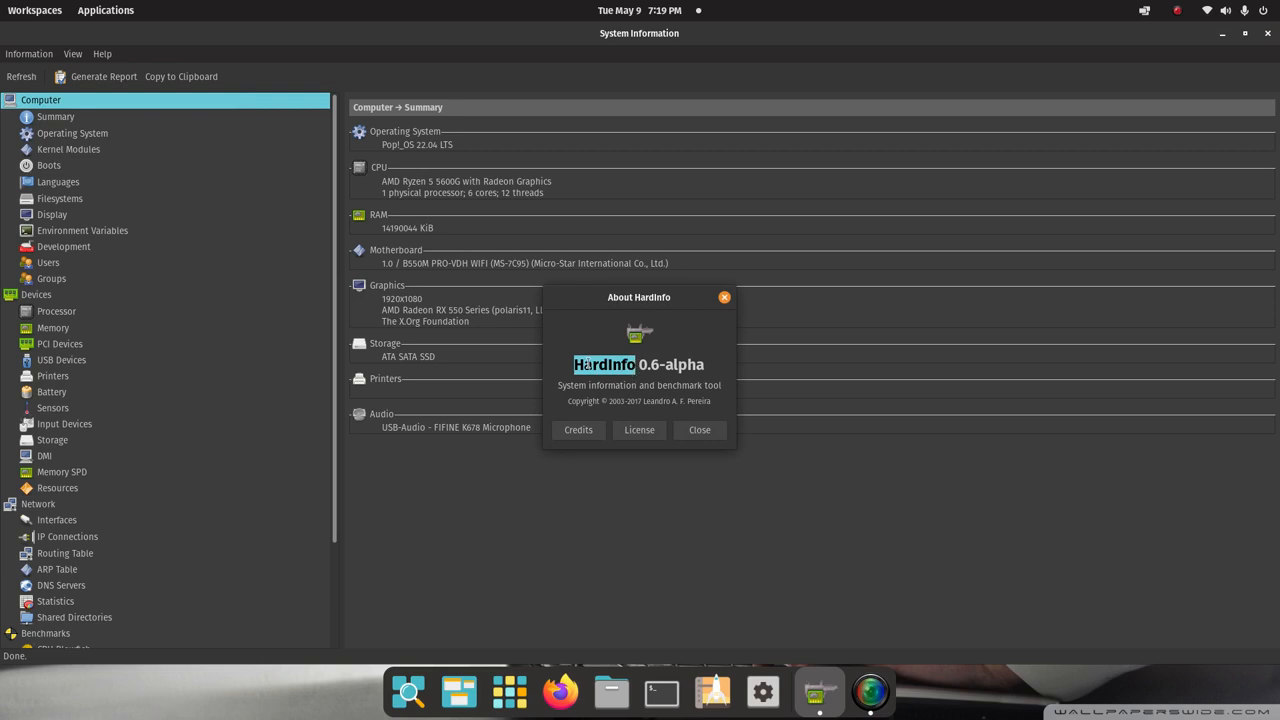
pyautogui.moveTo(430, 156)
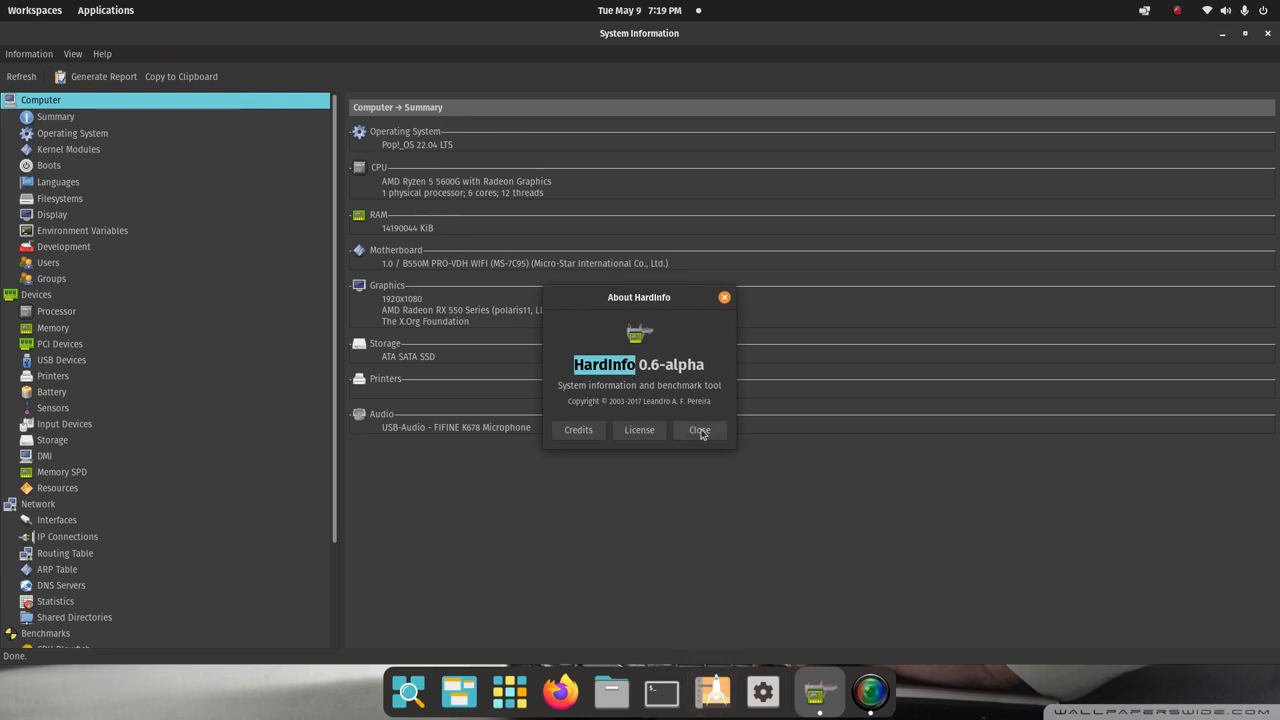
pyautogui.click(700, 428)
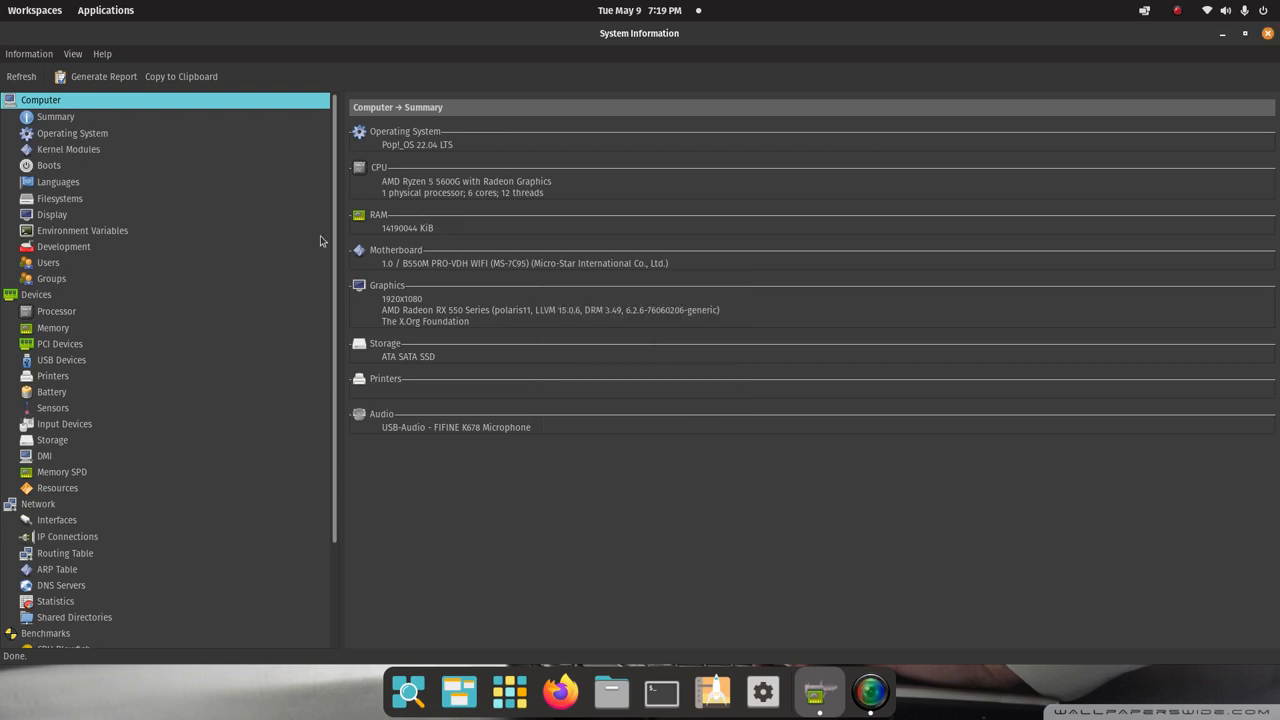
# - Scroll the sidebar, reopen and dismiss the About dialog, then close HardInfo
pyautogui.scroll(-3)
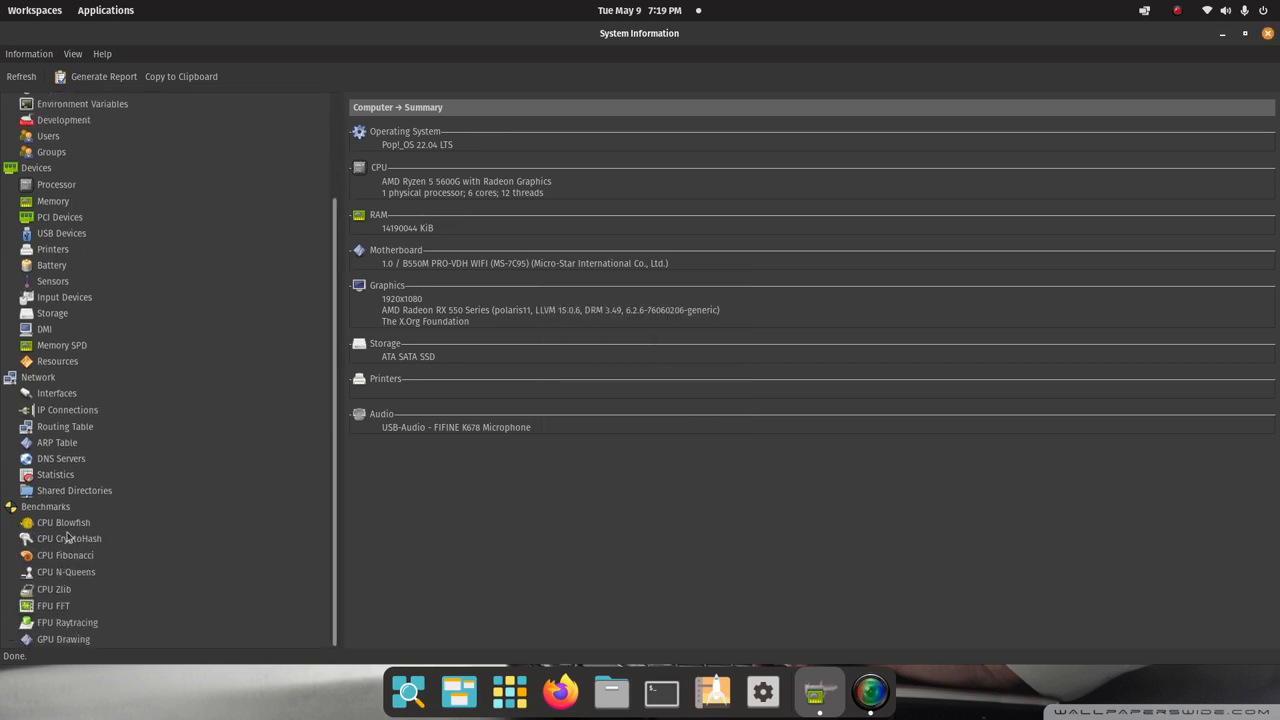
pyautogui.click(102, 52)
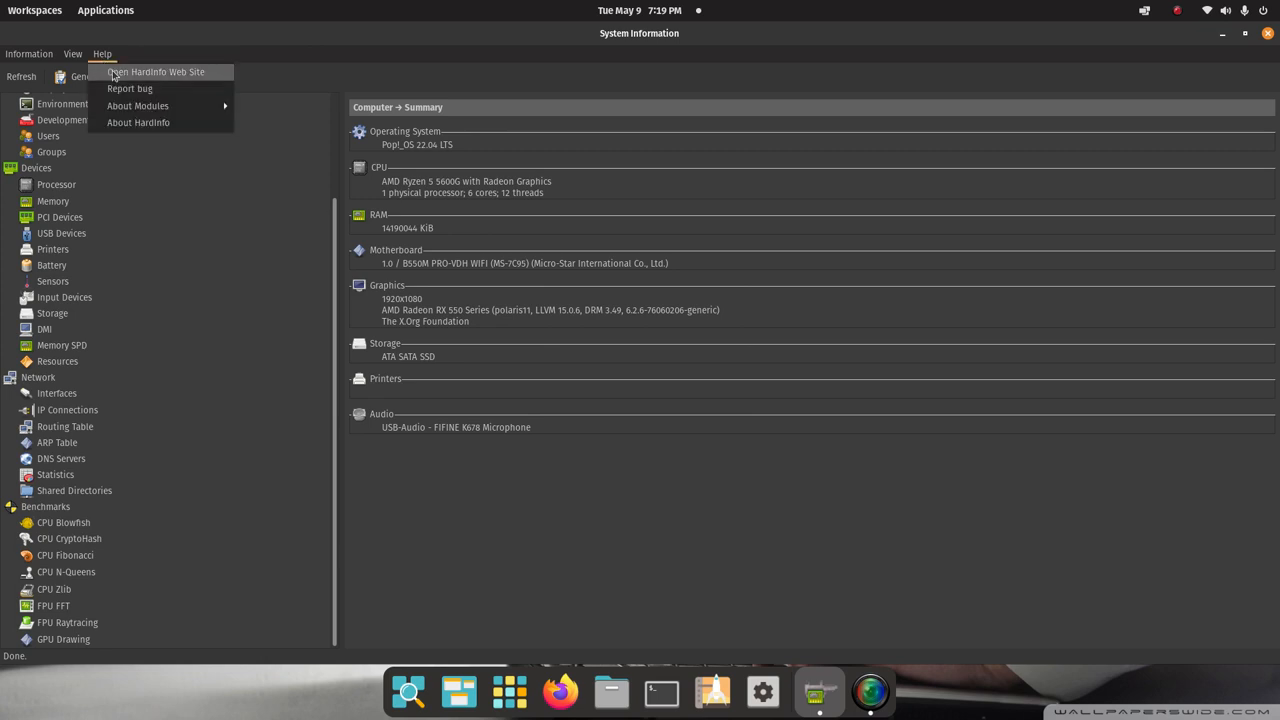
pyautogui.click(138, 122)
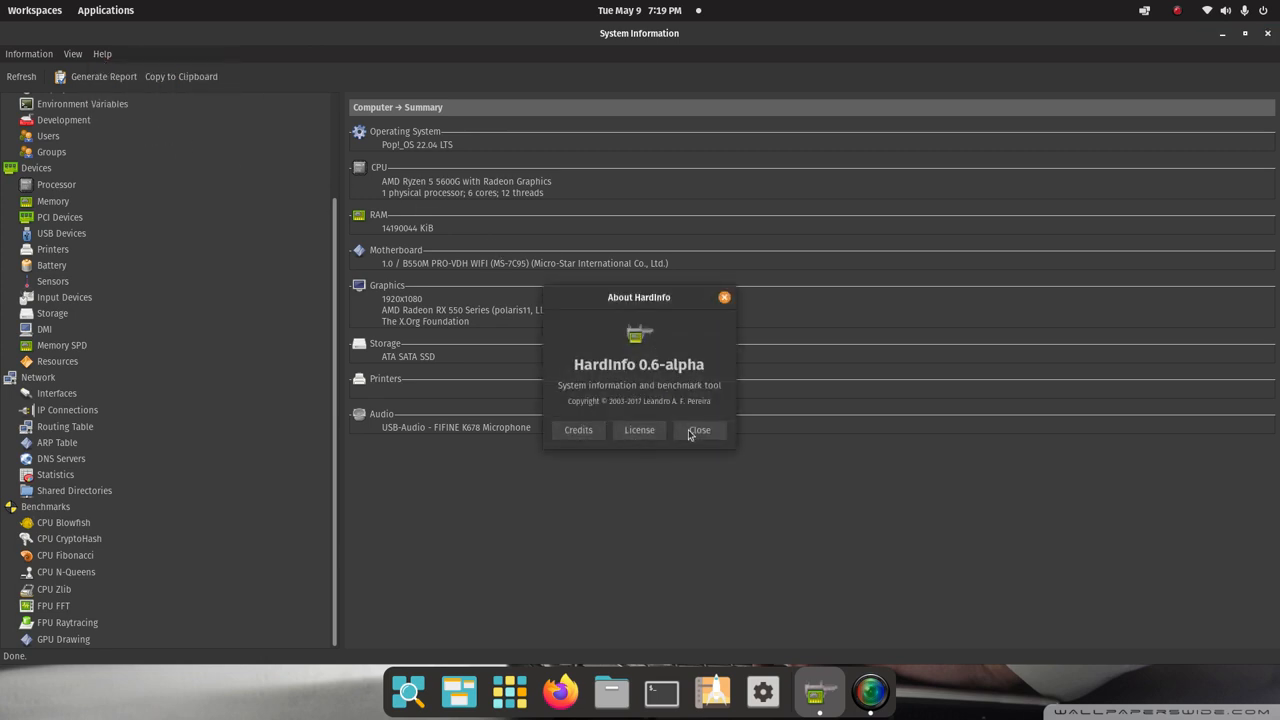
pyautogui.click(700, 430)
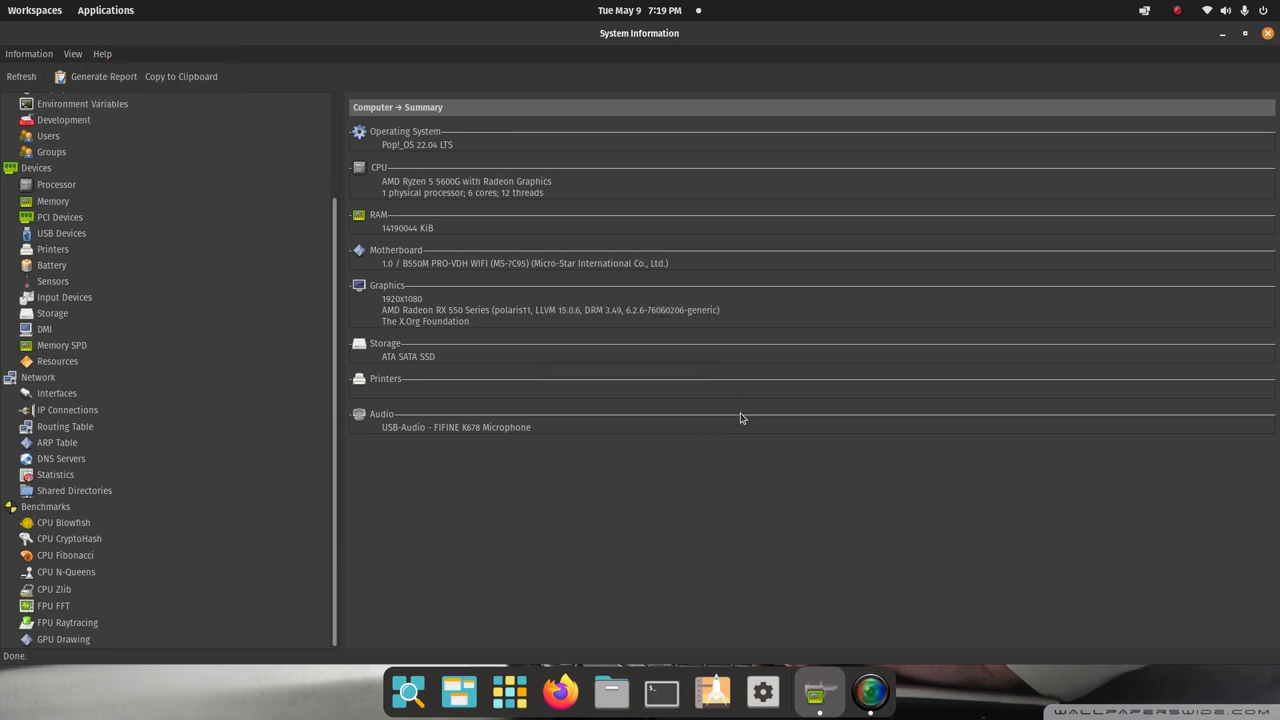
pyautogui.click(1268, 32)
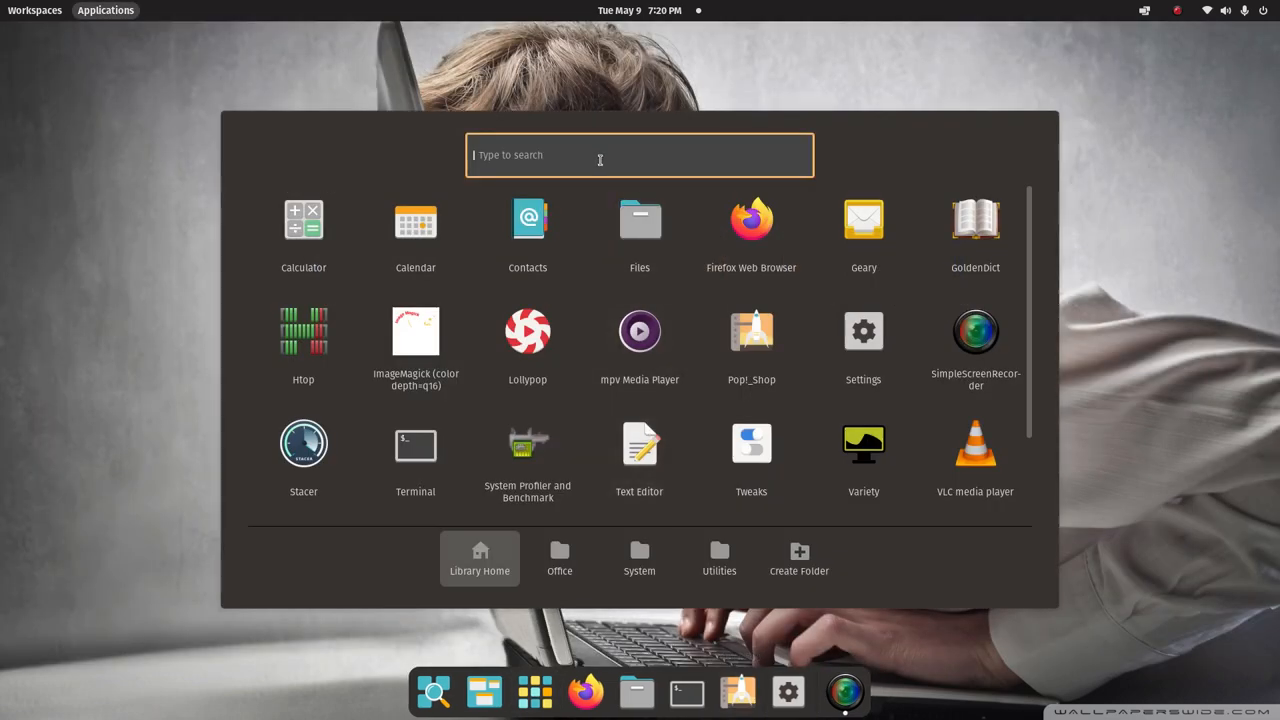
# - Search the launcher for 'stacer' to launch Stacer and show its dashboard
pyautogui.write('stacer')
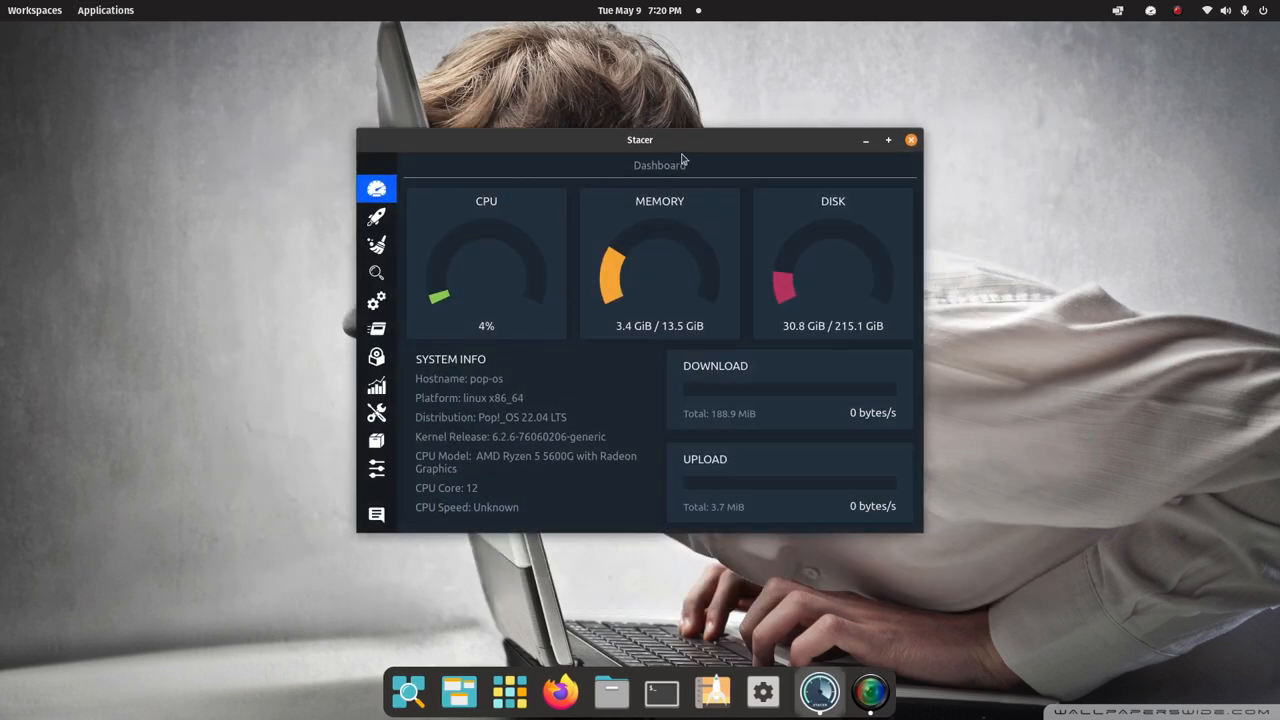
pyautogui.moveTo(932, 532)
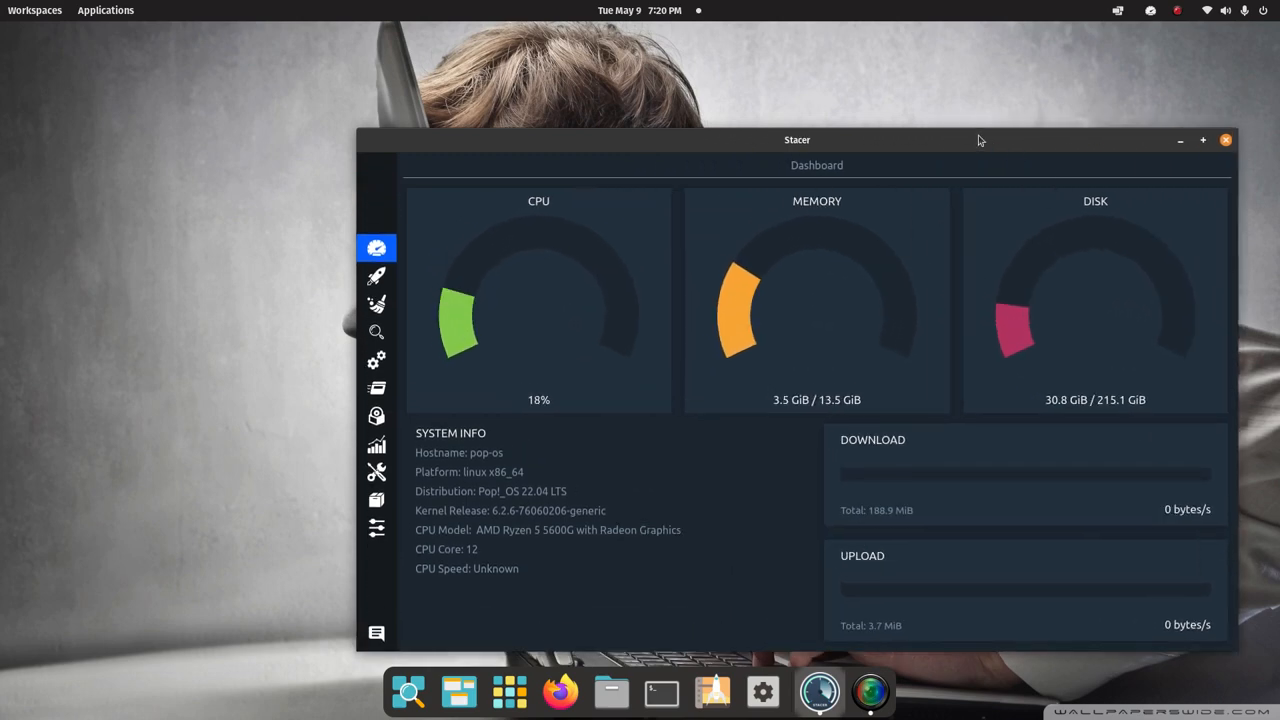
# - Step through Stacer's startup apps, system cleaner, services, processes and uninstaller sections
pyautogui.moveTo(796, 140); pyautogui.dragTo(568, 54)
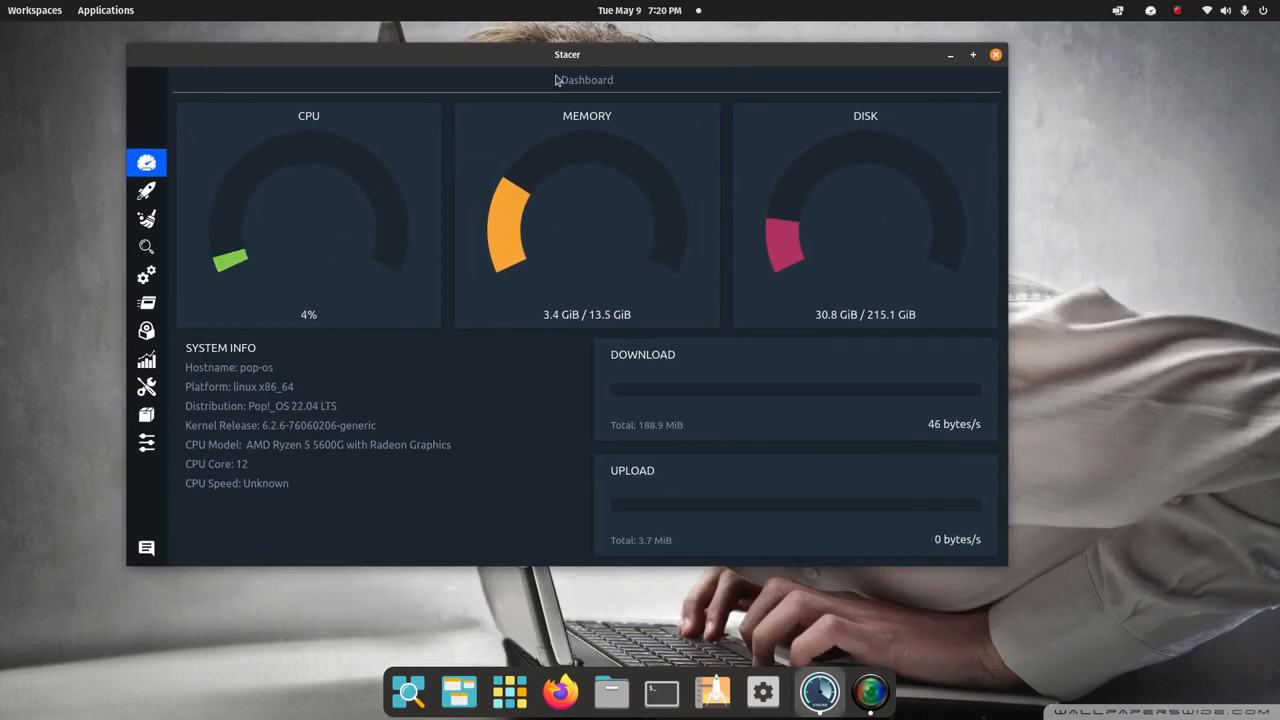
pyautogui.click(146, 190)
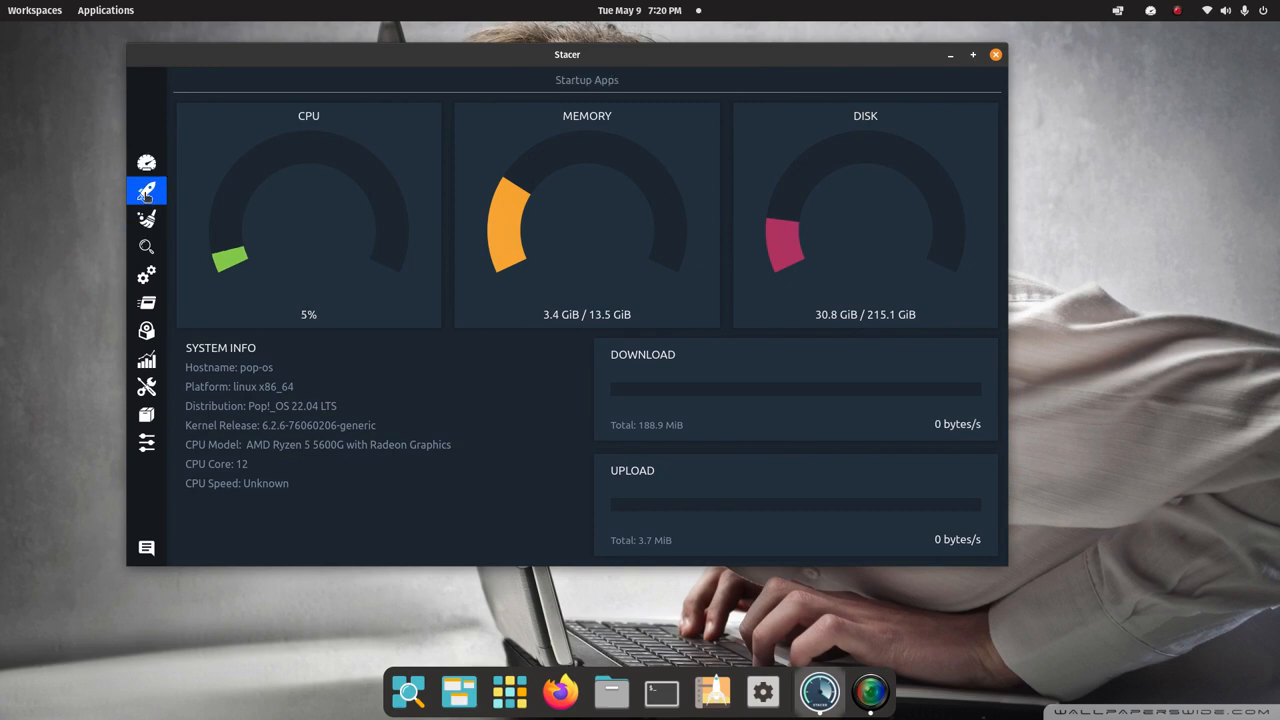
pyautogui.click(146, 218)
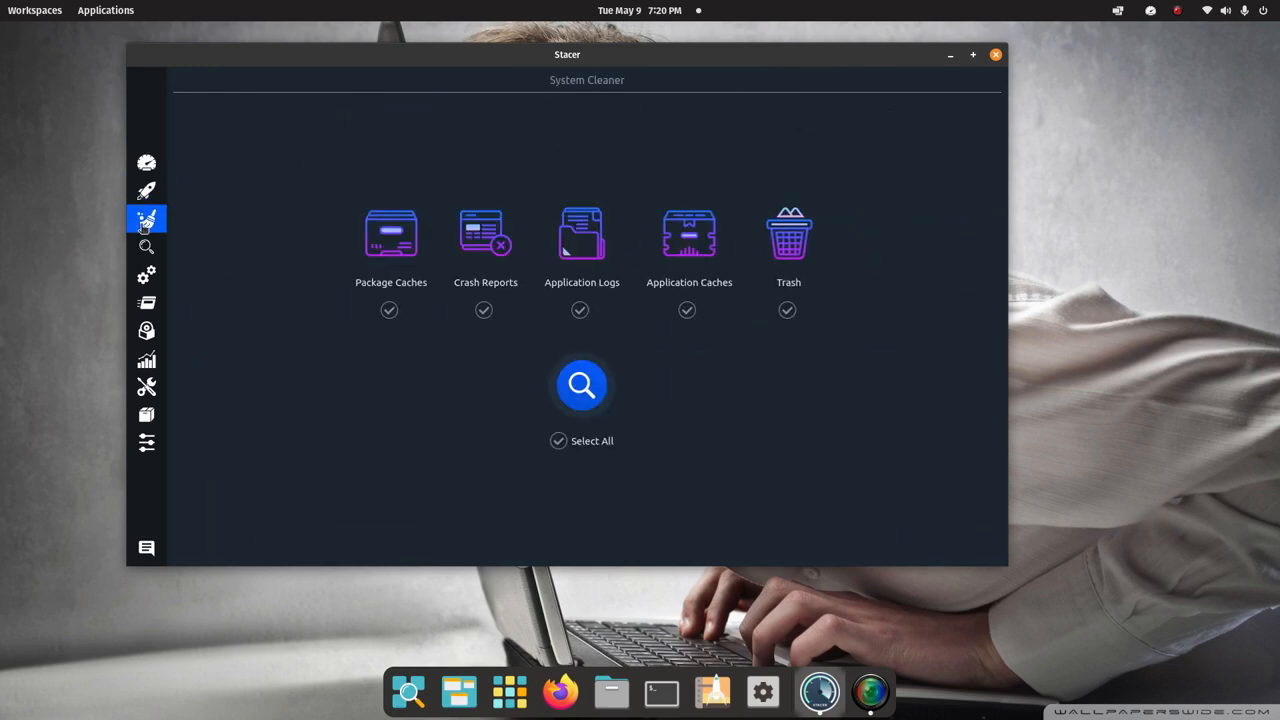
pyautogui.click(146, 276)
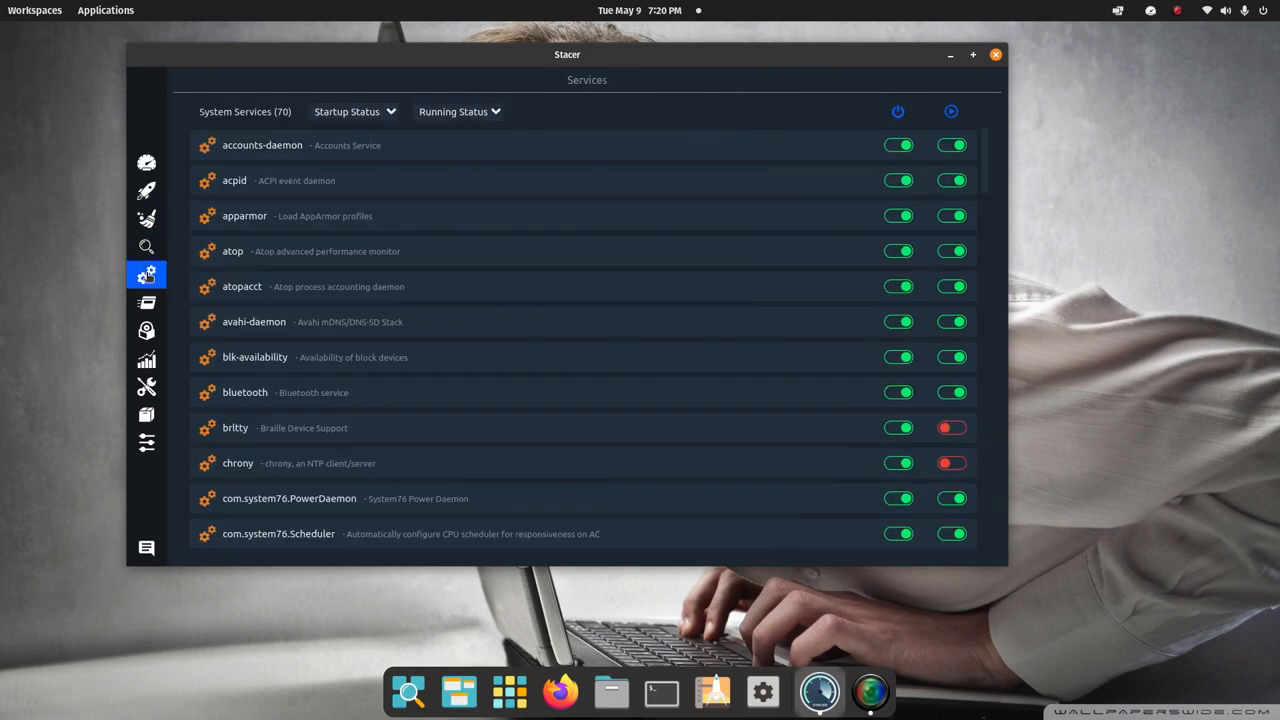
pyautogui.click(146, 302)
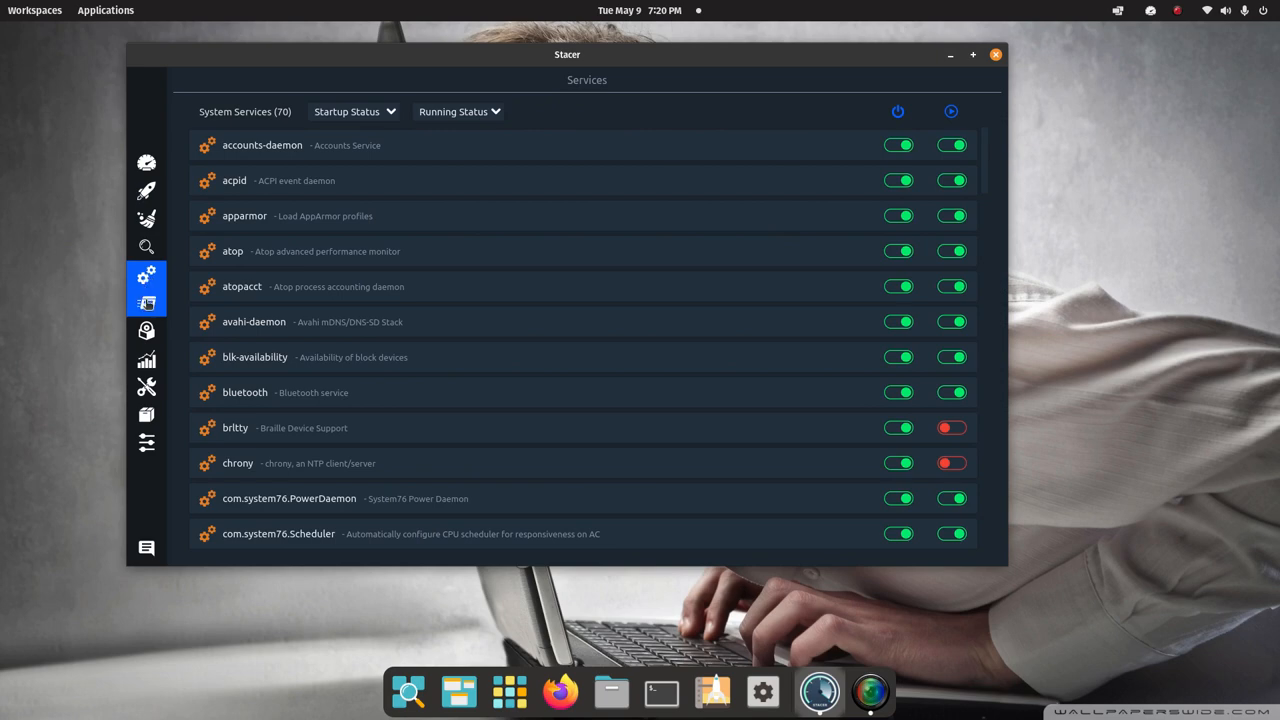
pyautogui.click(146, 304)
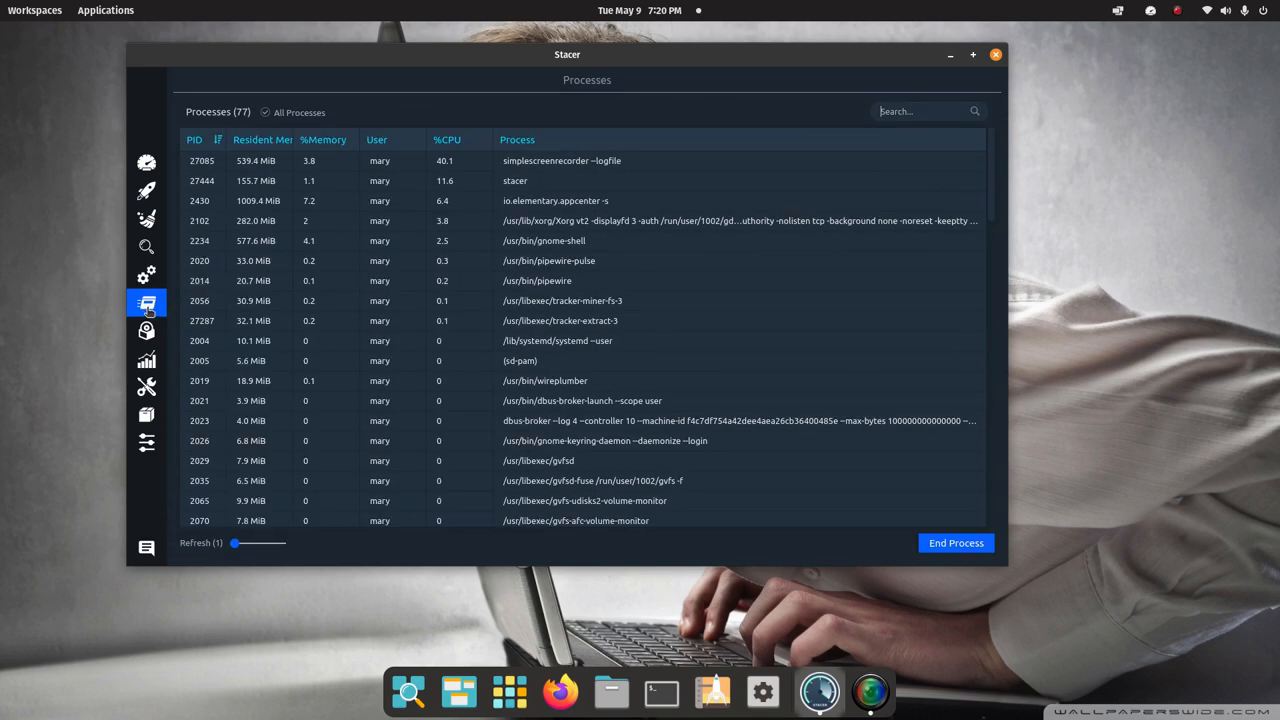
pyautogui.moveTo(146, 358)
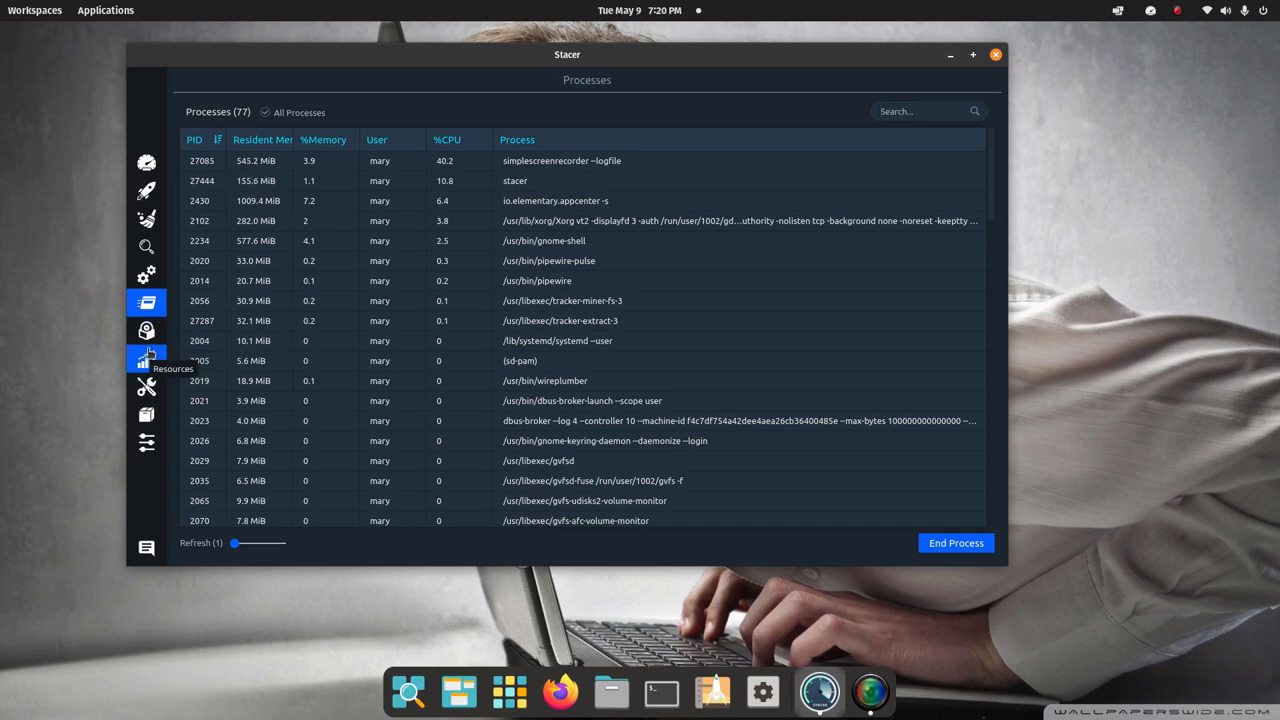
pyautogui.click(146, 360)
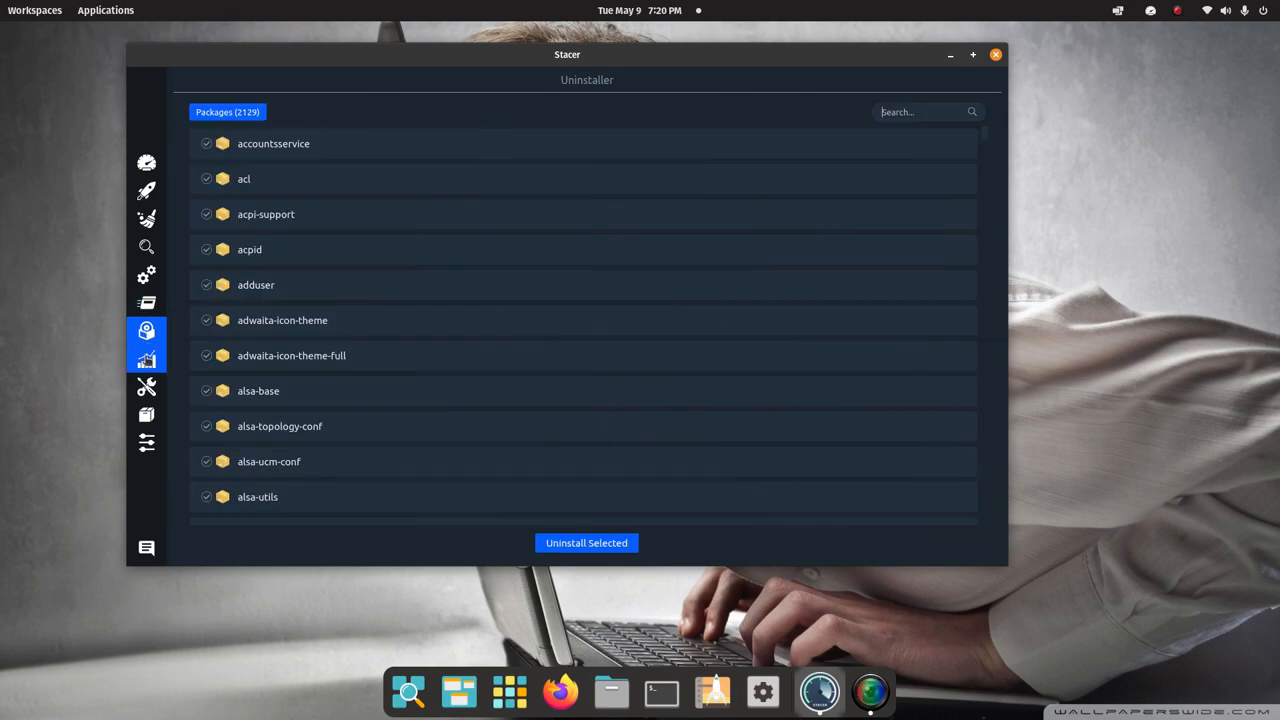
# - View the resource history graphs, hosts helper and APT repositories, then Stacer's settings
pyautogui.click(146, 360)
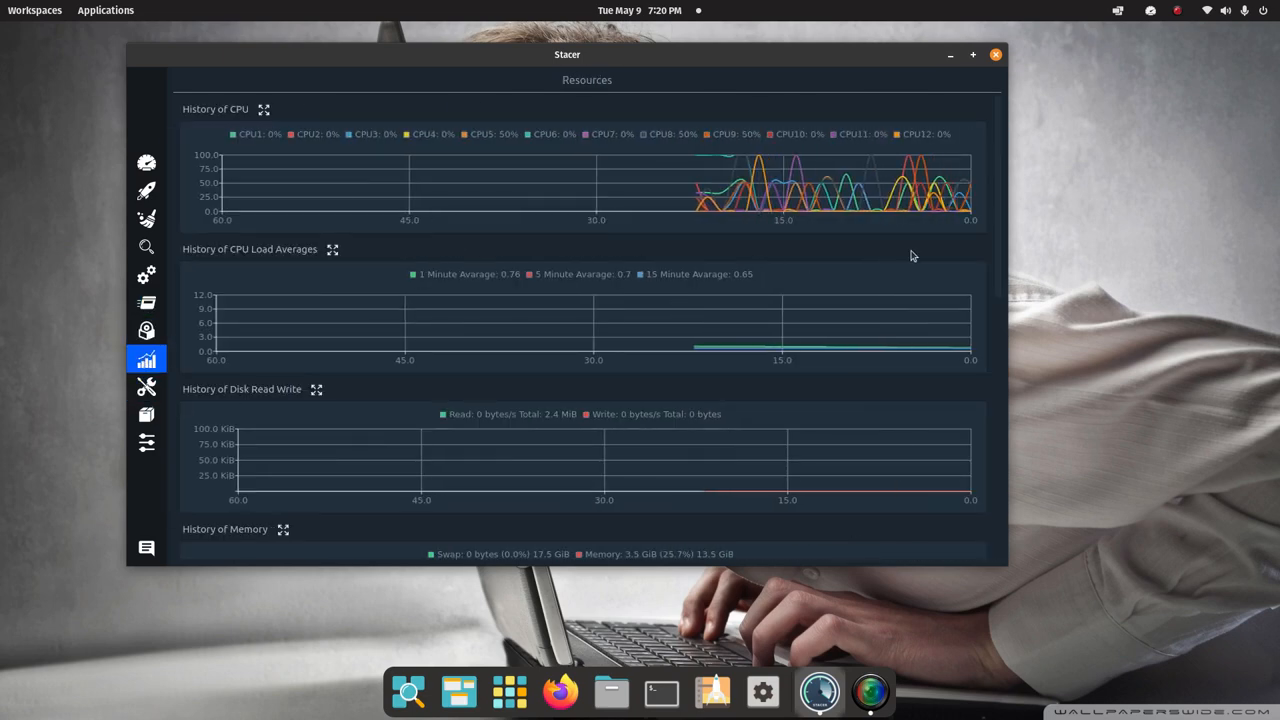
pyautogui.moveTo(998, 284)
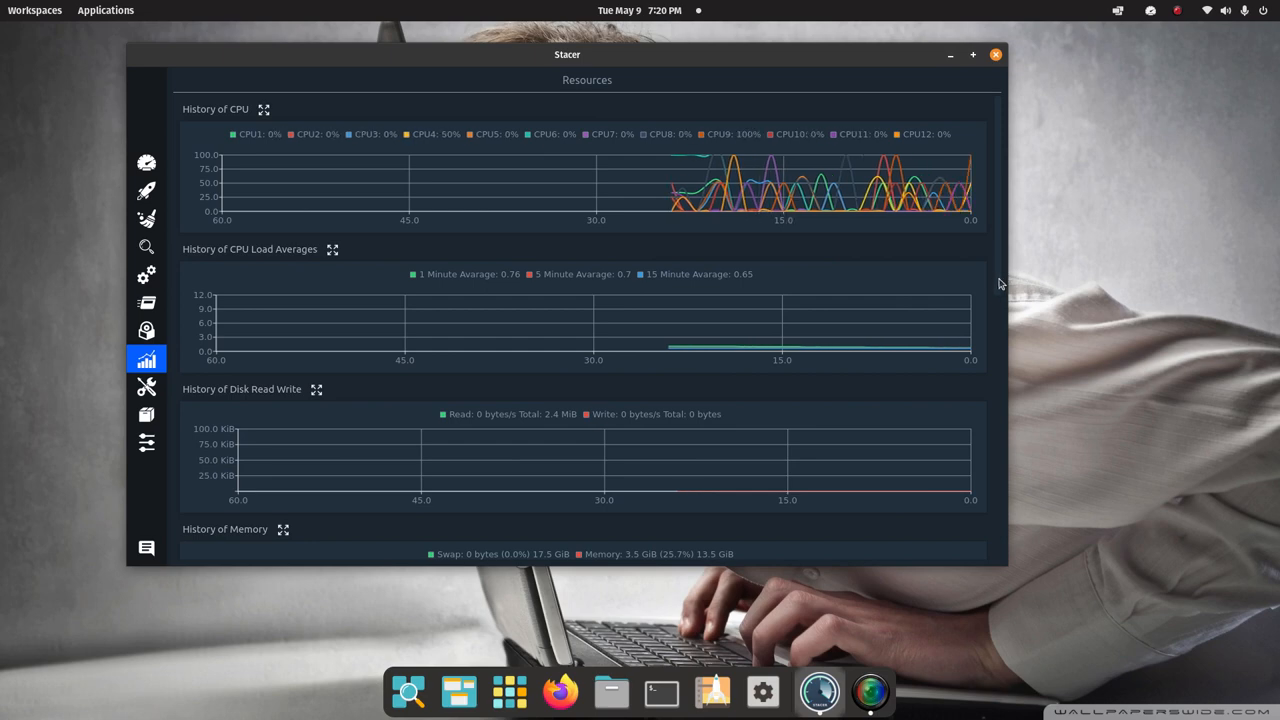
pyautogui.scroll(-3)
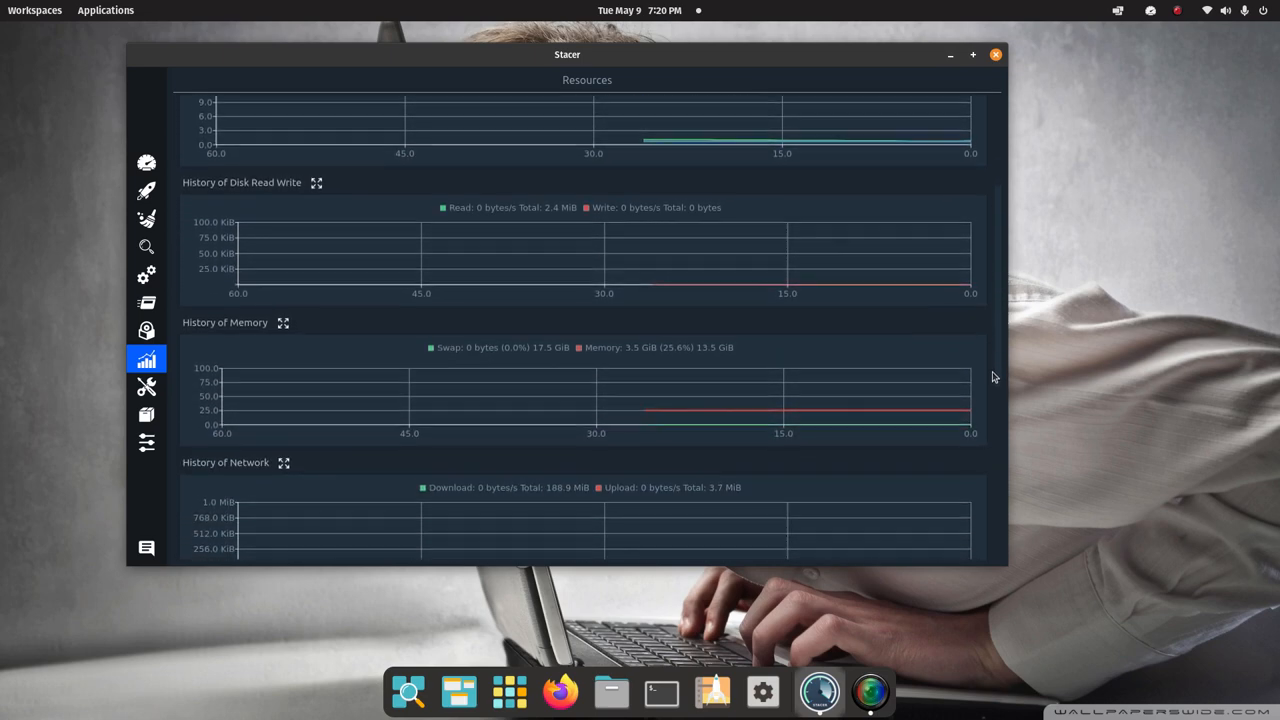
pyautogui.scroll(-3)
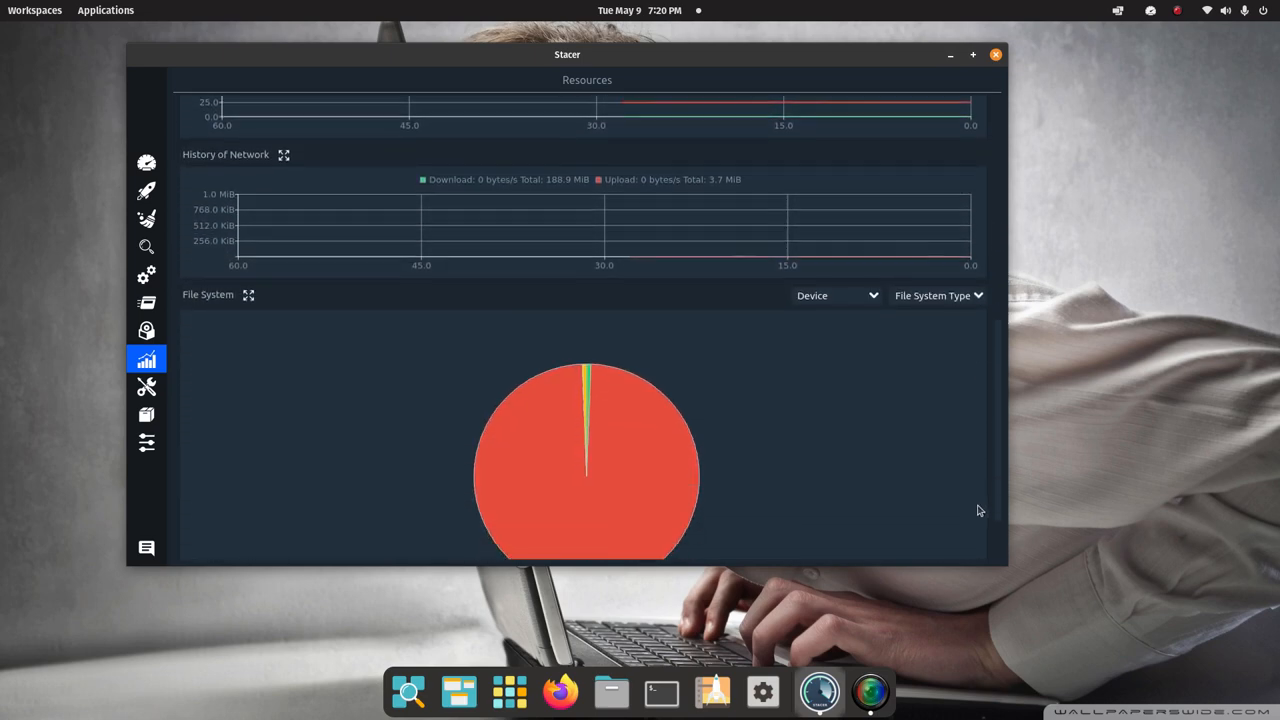
pyautogui.click(146, 388)
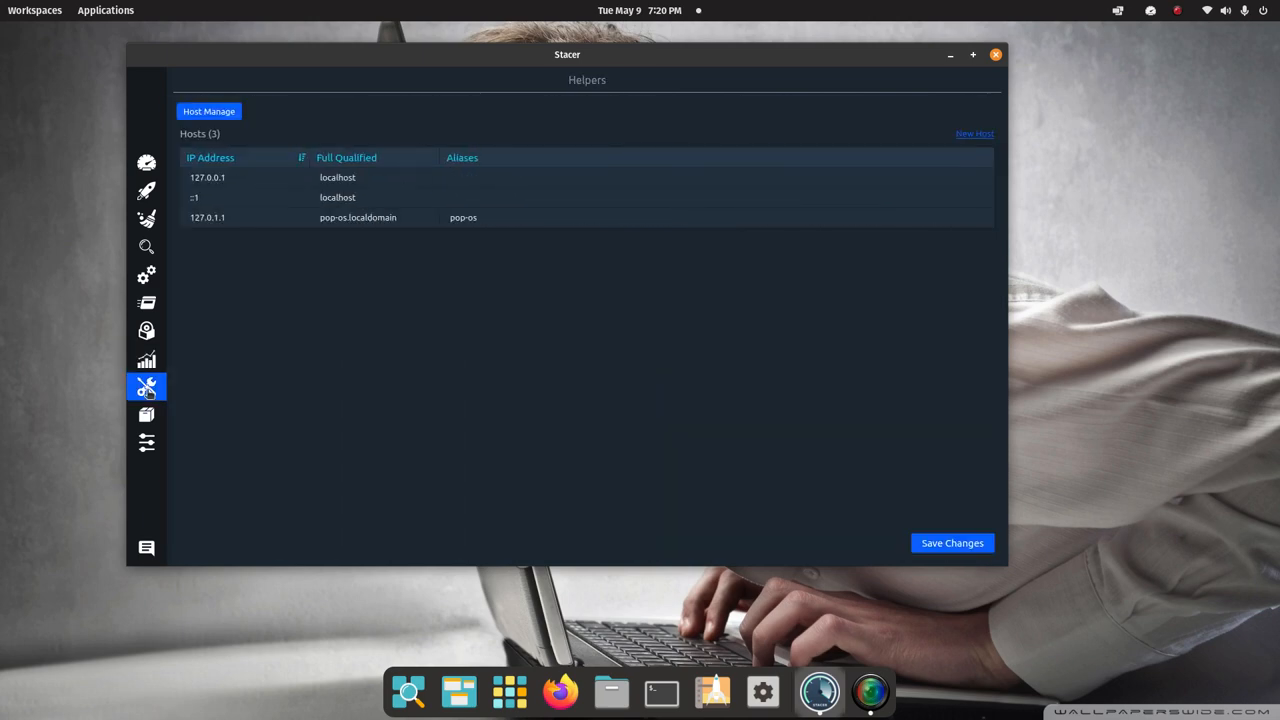
pyautogui.click(146, 444)
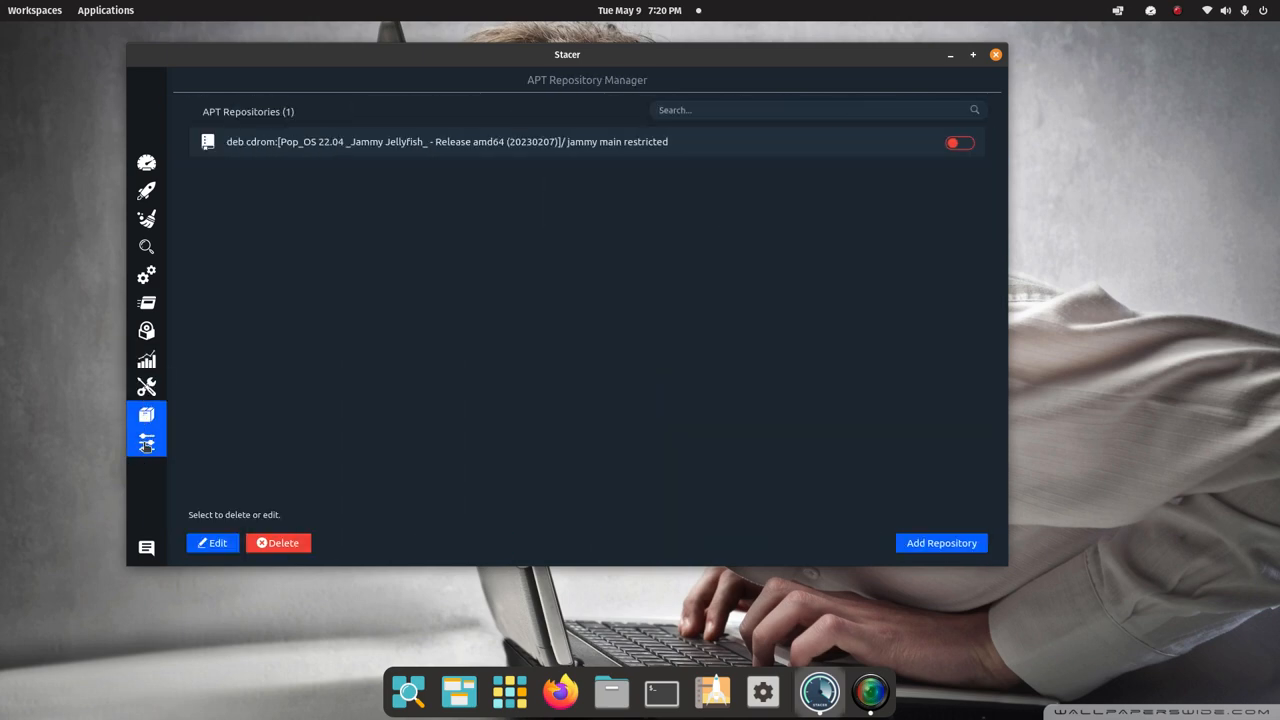
pyautogui.click(146, 444)
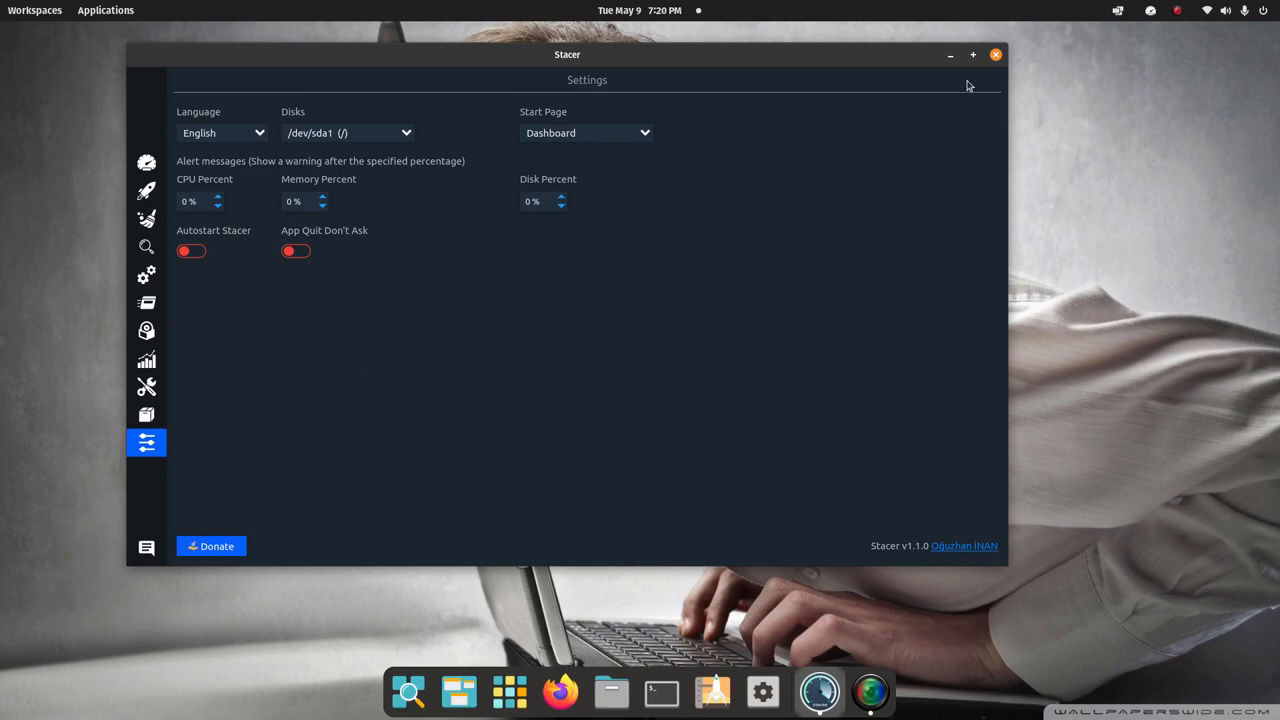
# - Close Stacer, first choosing Continue, then closing again and confirming Quit
pyautogui.click(996, 54)
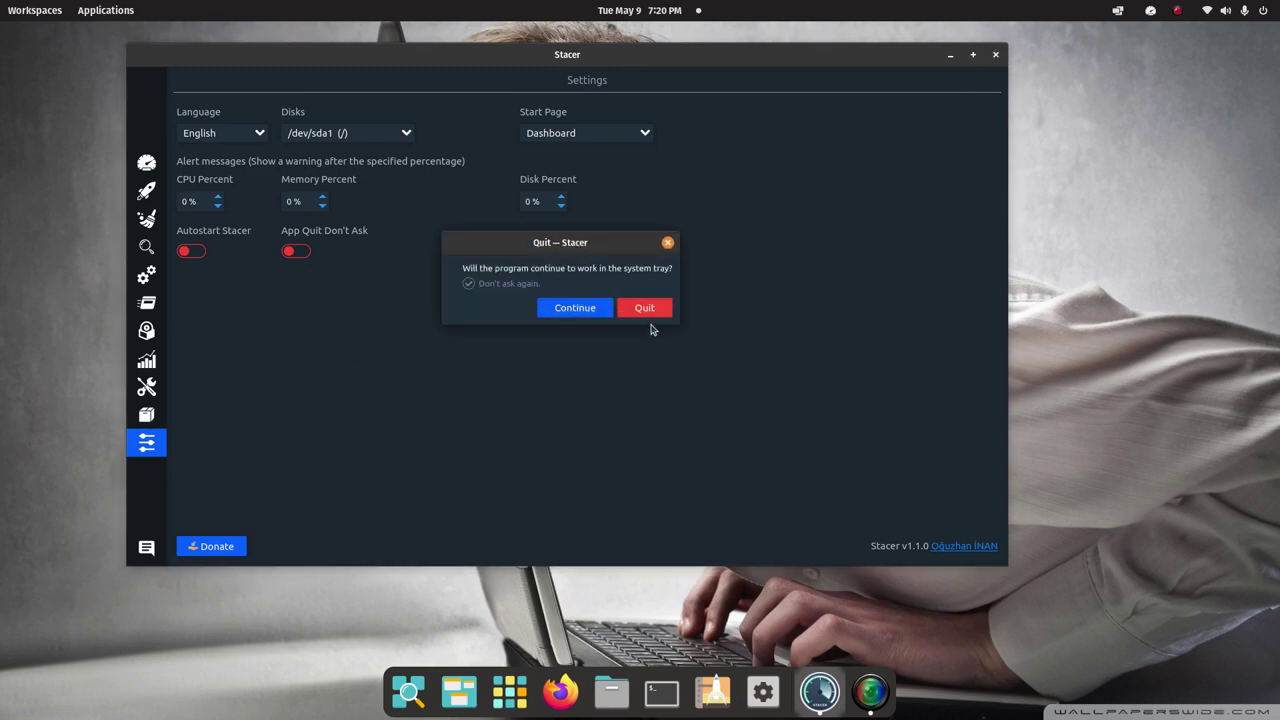
pyautogui.moveTo(574, 308)
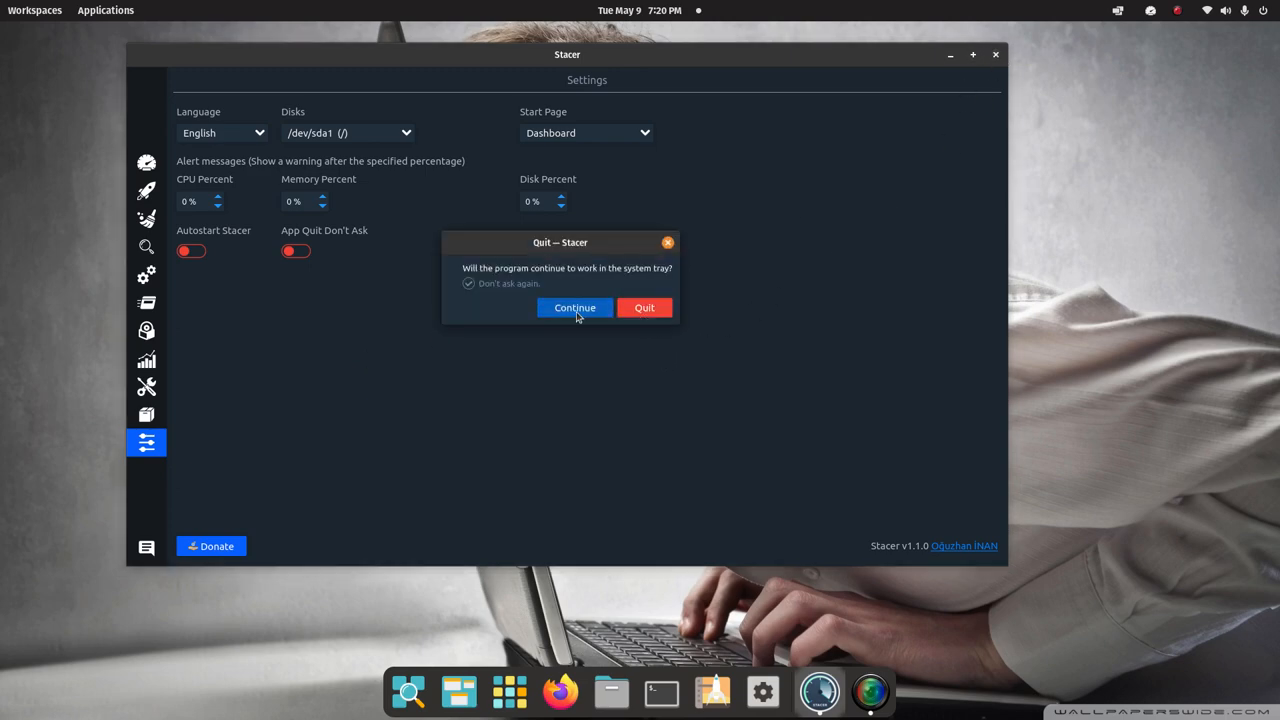
pyautogui.moveTo(1064, 136)
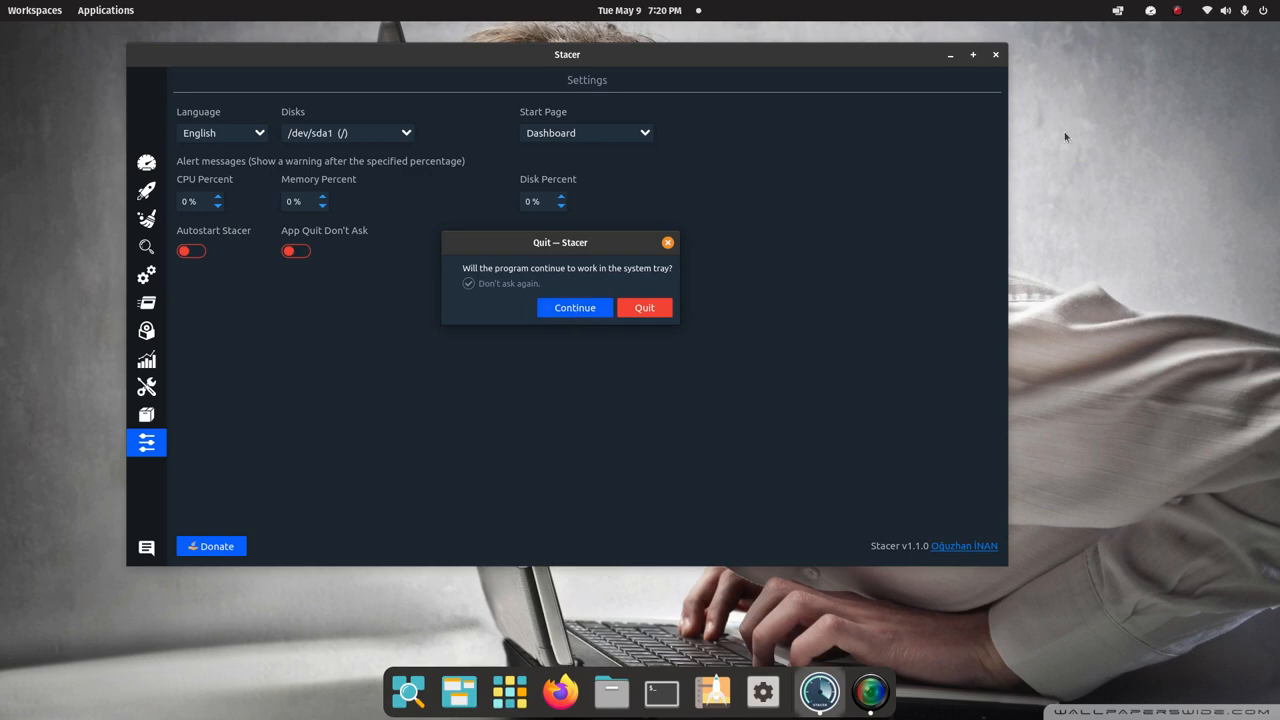
pyautogui.moveTo(1152, 12)
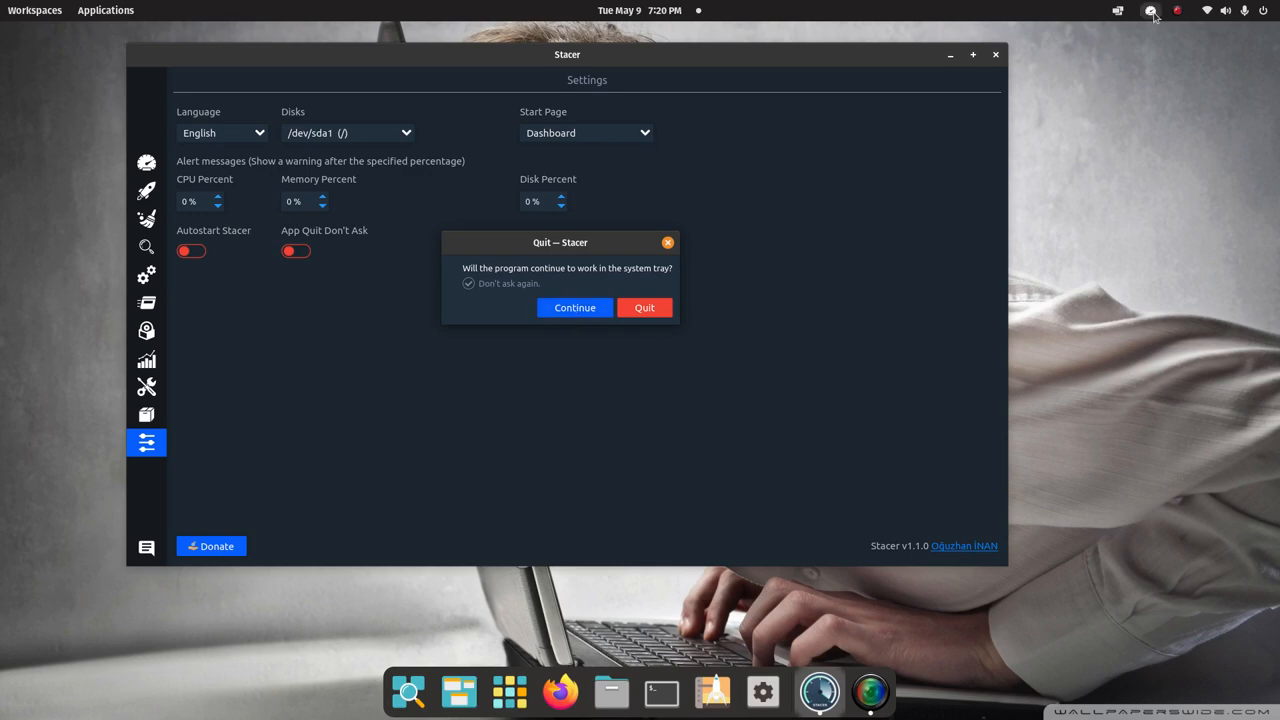
pyautogui.click(644, 308)
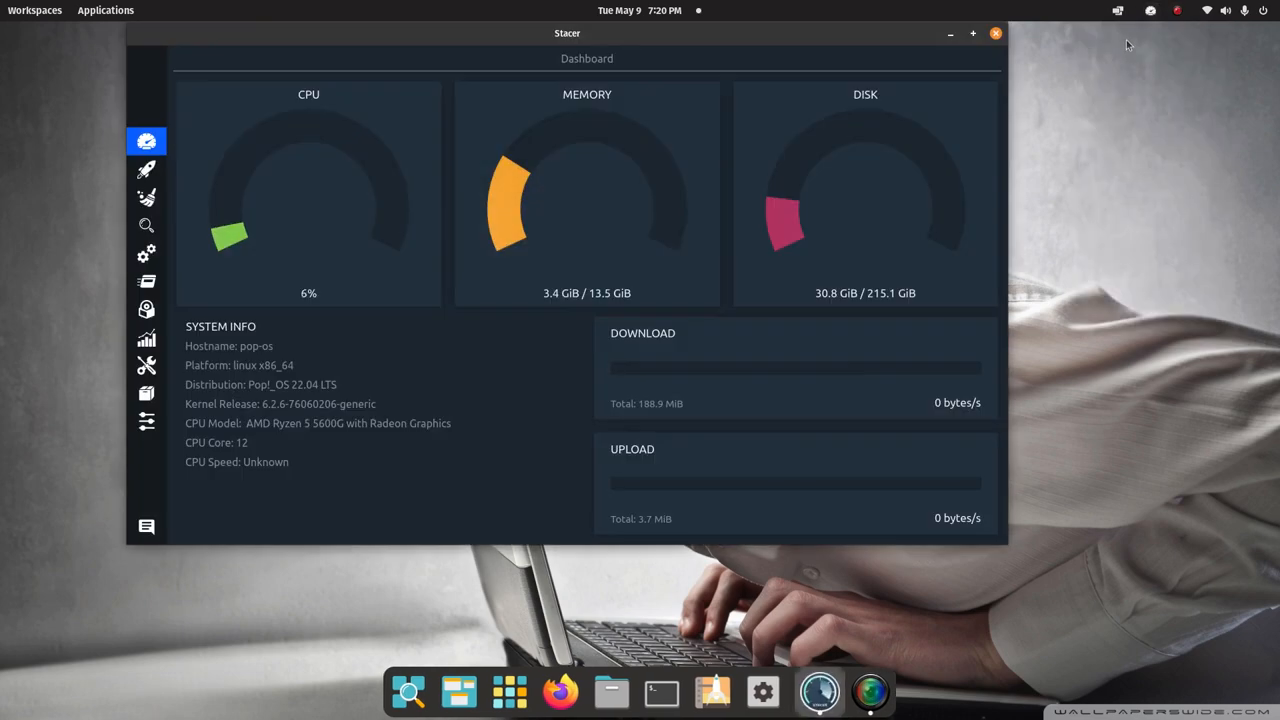
pyautogui.click(996, 32)
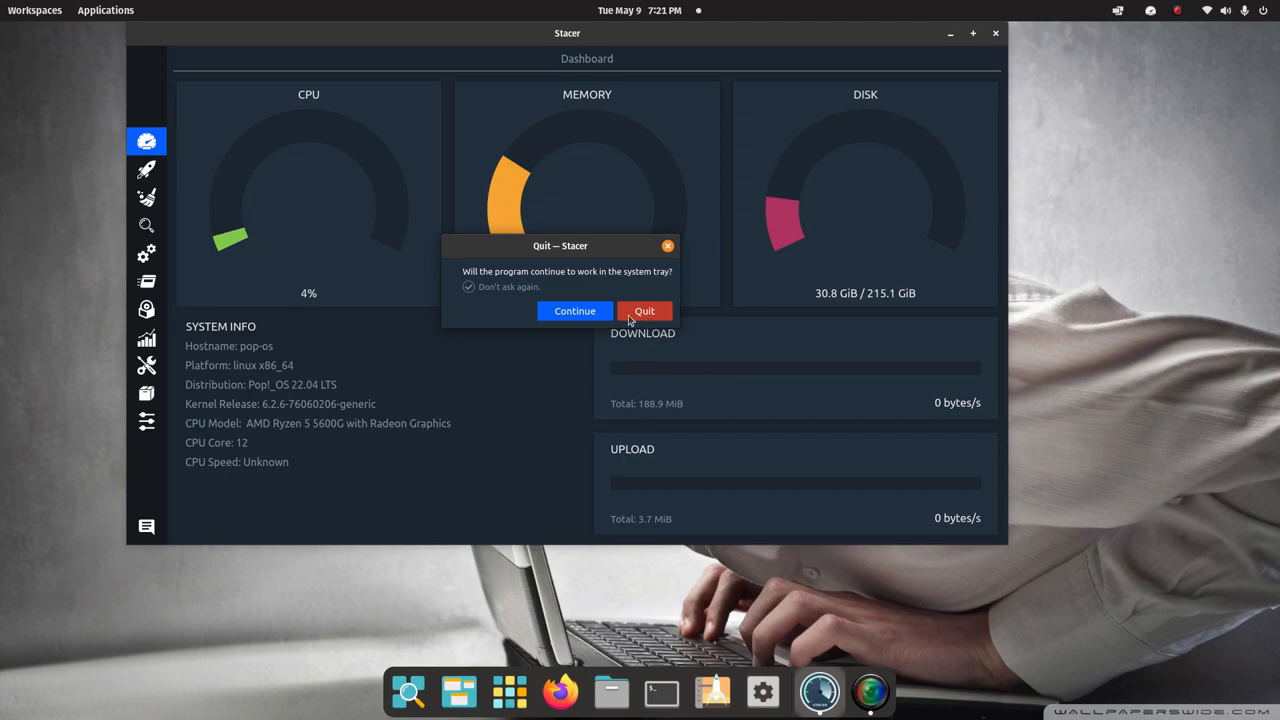
pyautogui.click(644, 310)
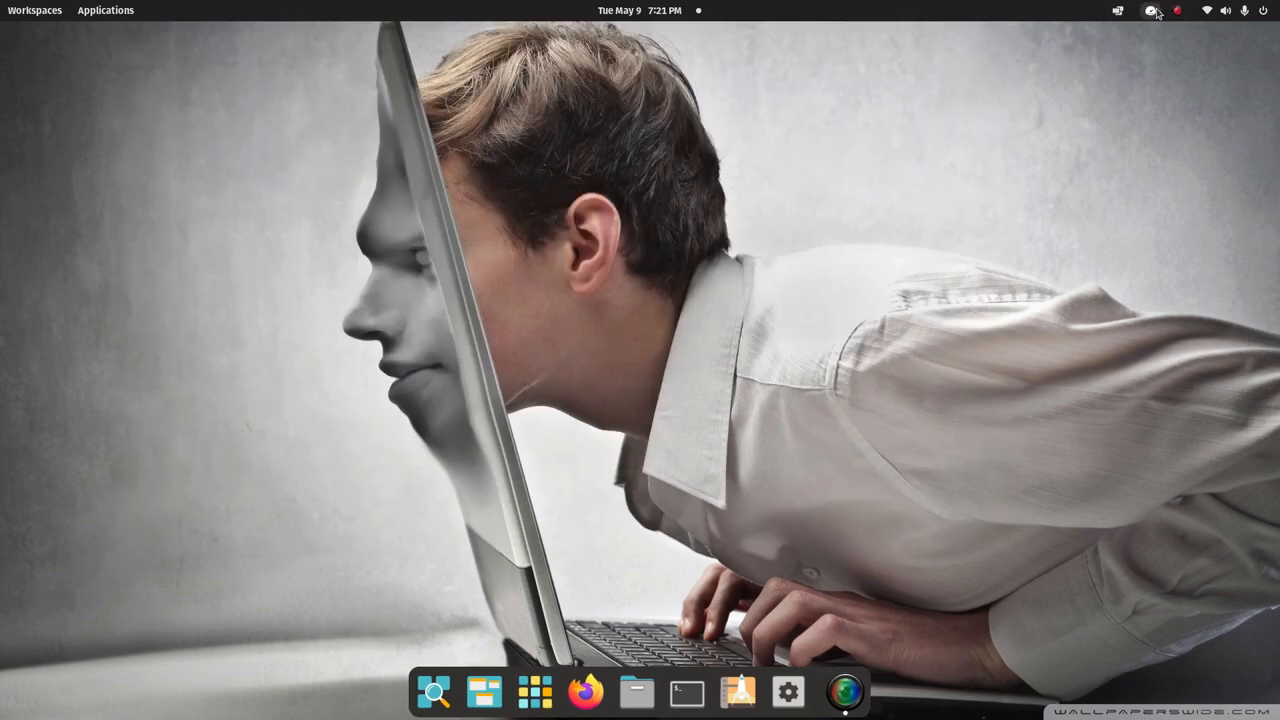
pyautogui.click(1150, 10)
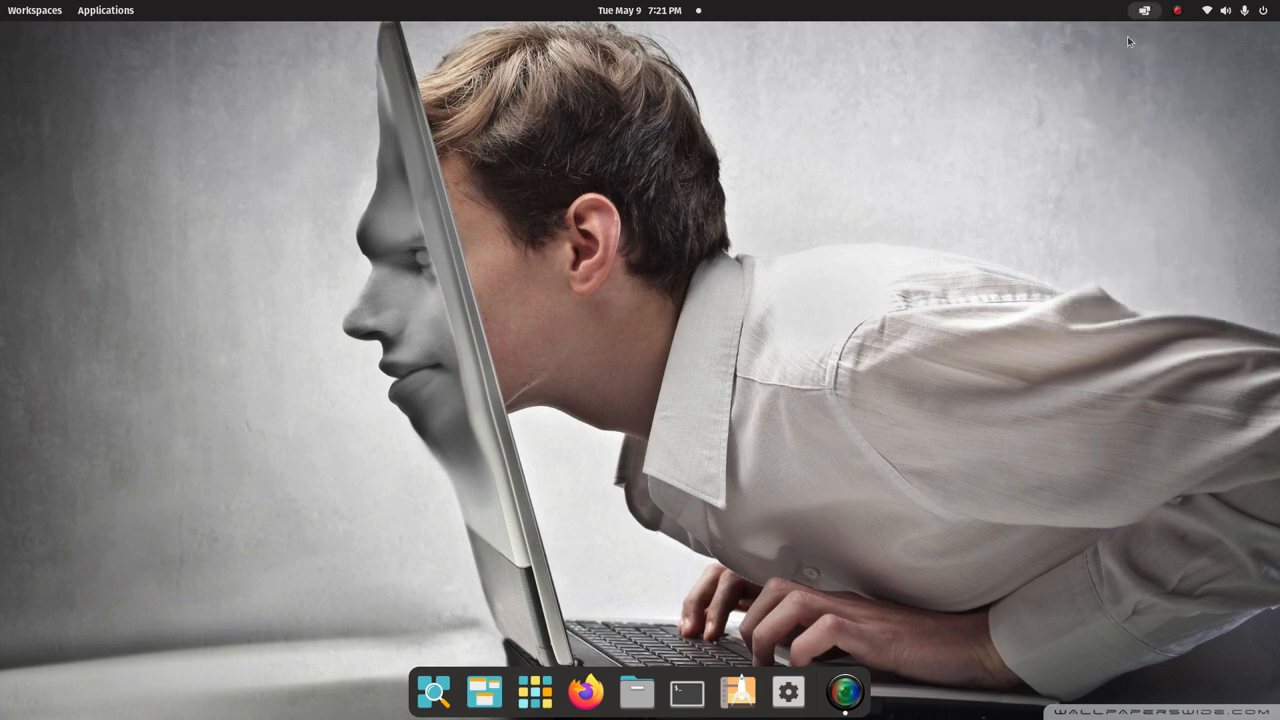
pyautogui.moveTo(586, 692)
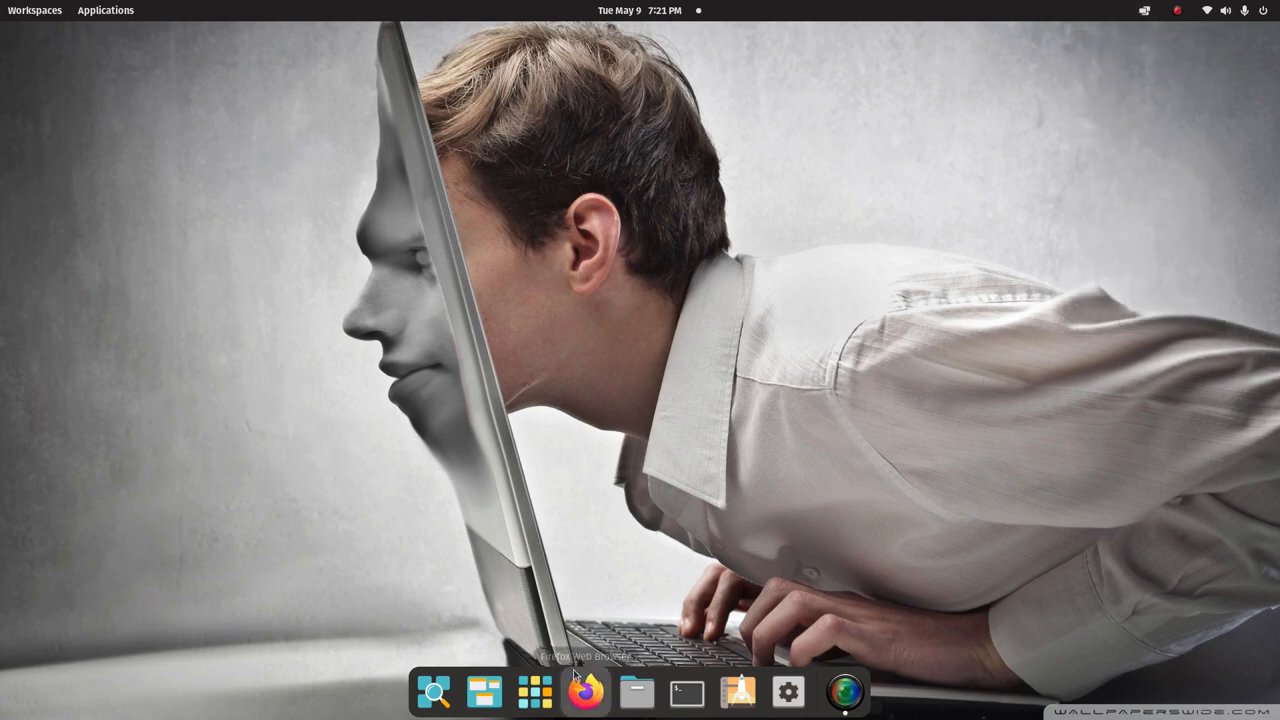
pyautogui.moveTo(744, 670)
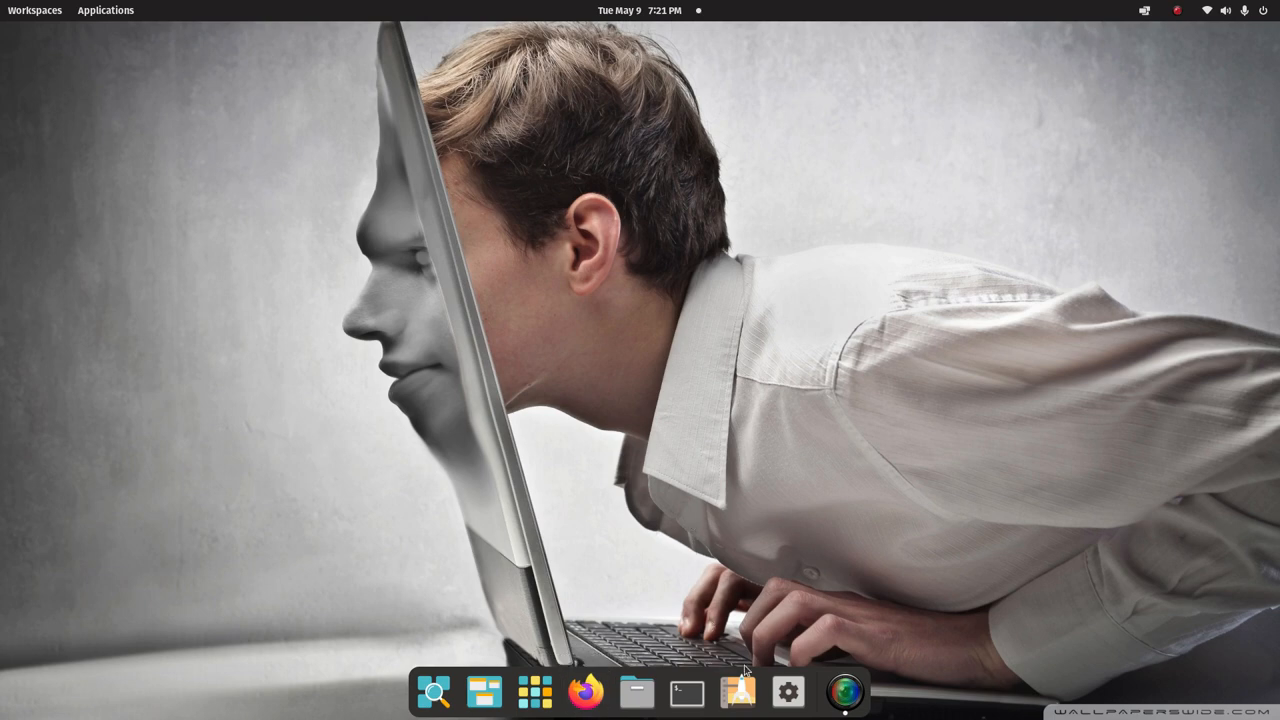
pyautogui.moveTo(768, 648)
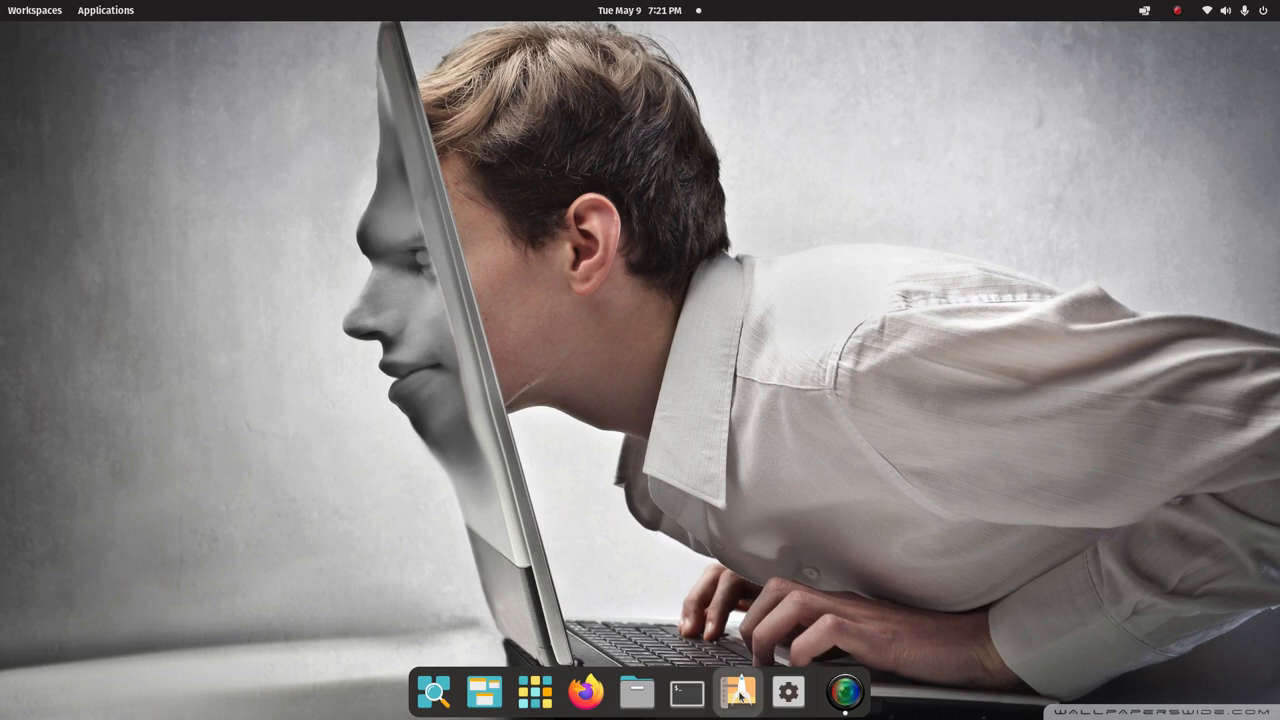
pyautogui.moveTo(738, 692)
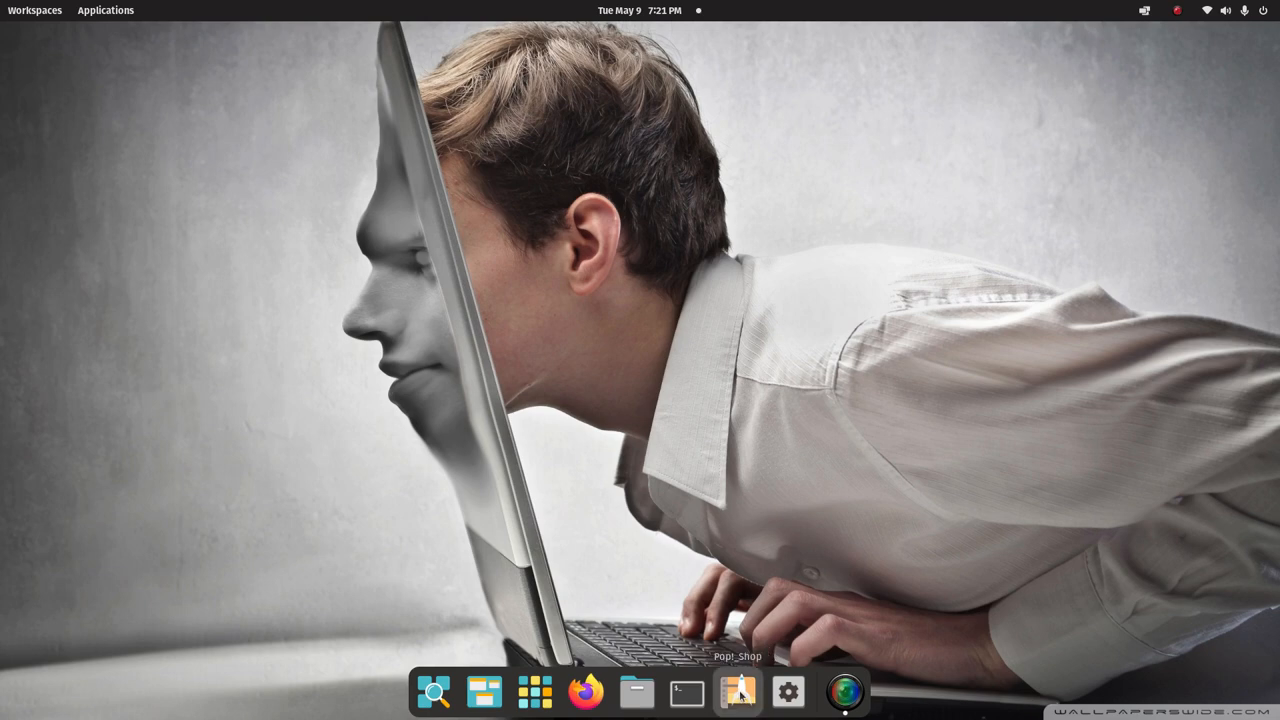
pyautogui.click(738, 692)
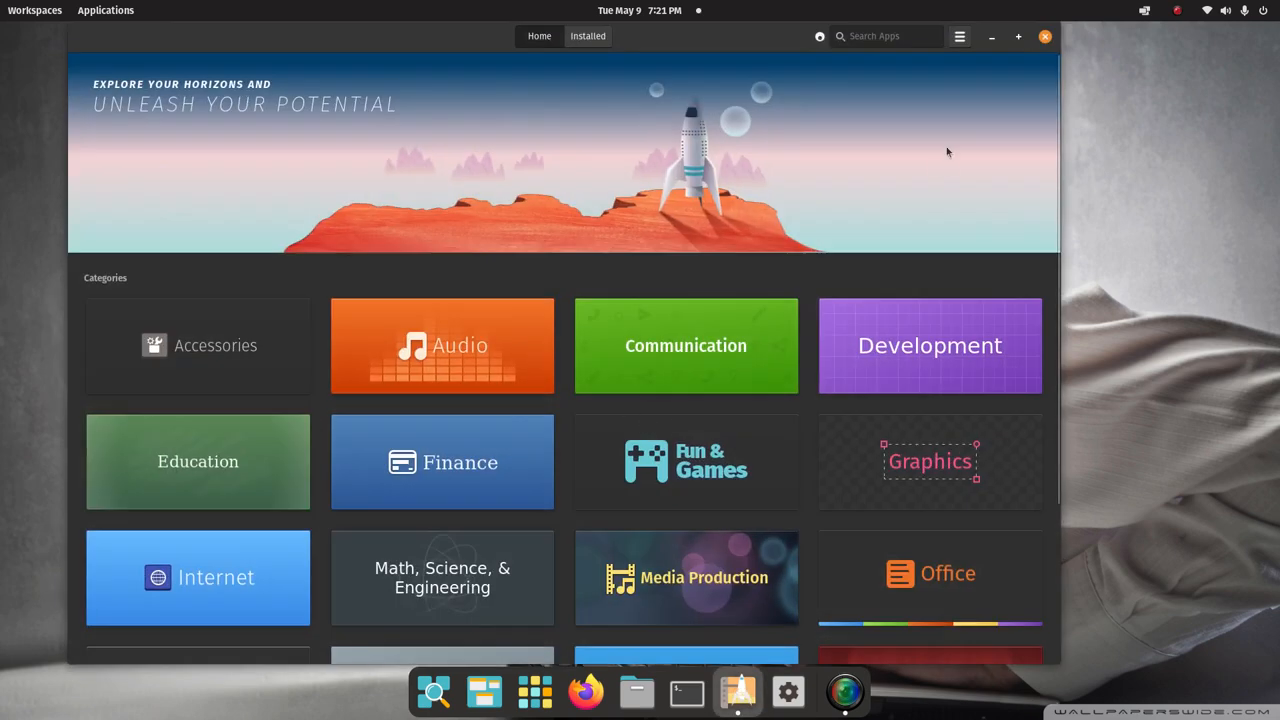
pyautogui.click(884, 36)
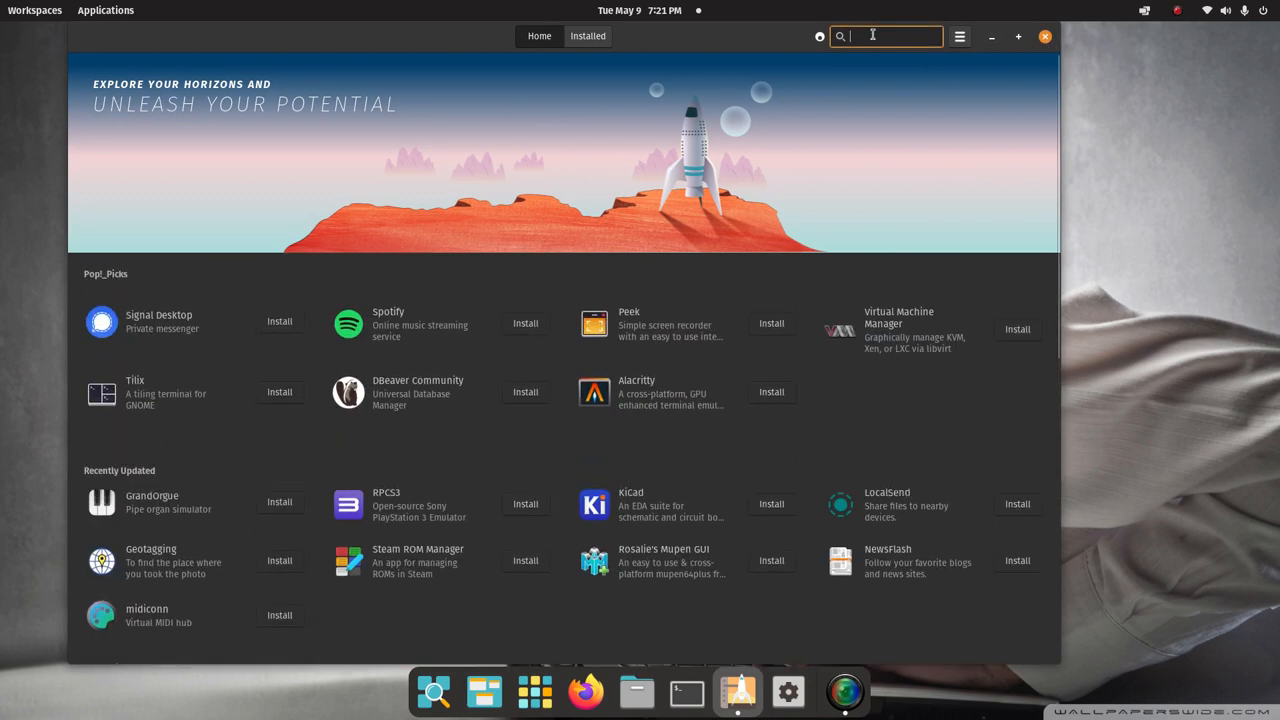
pyautogui.write('htop')
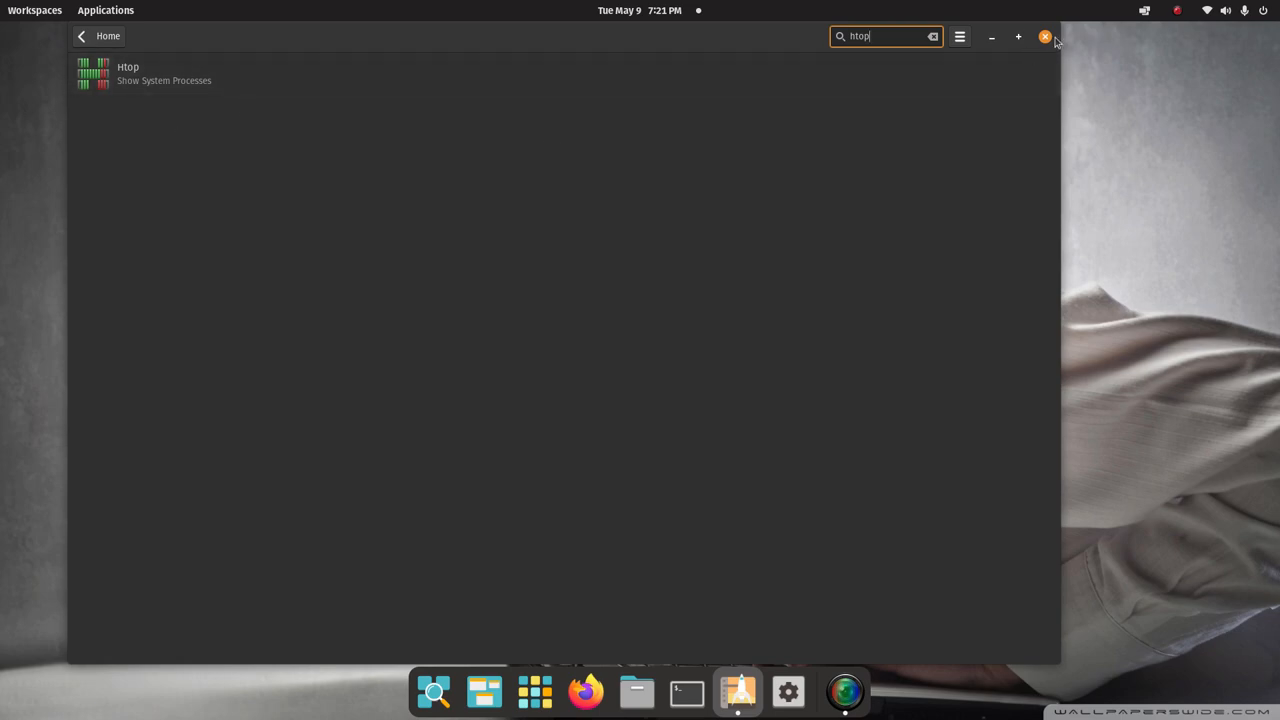
pyautogui.click(1046, 36)
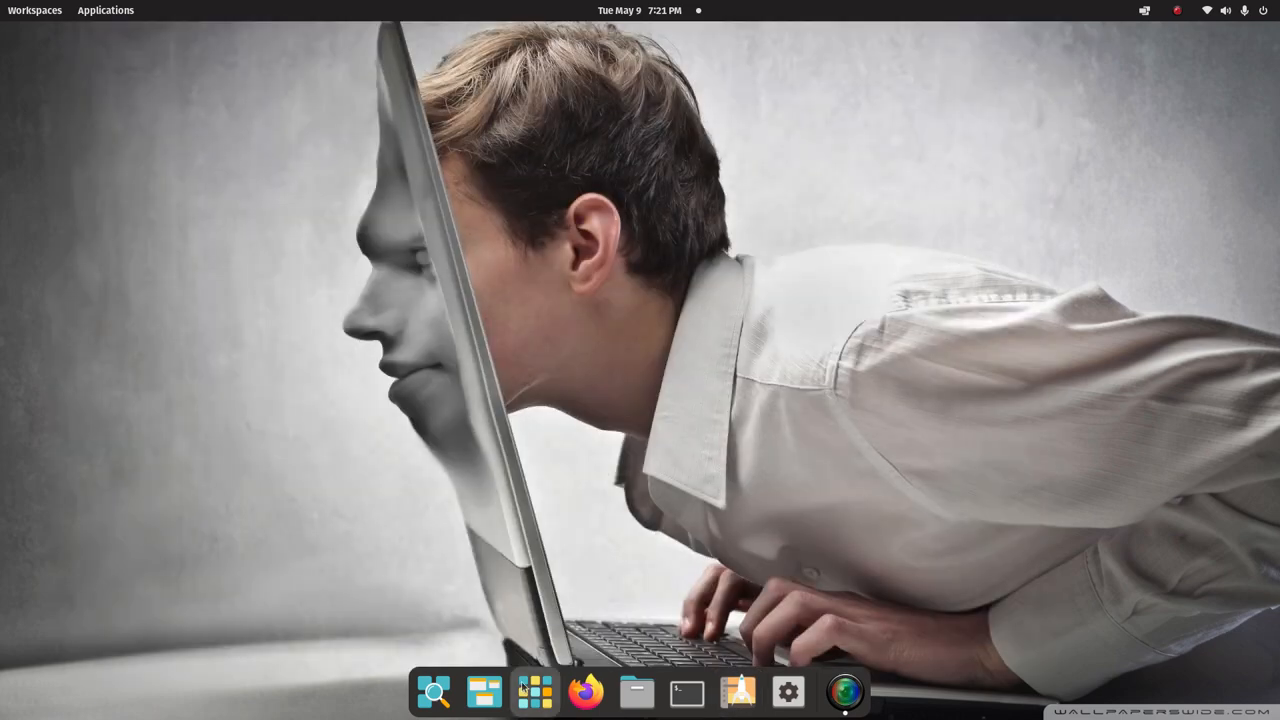
pyautogui.click(534, 692)
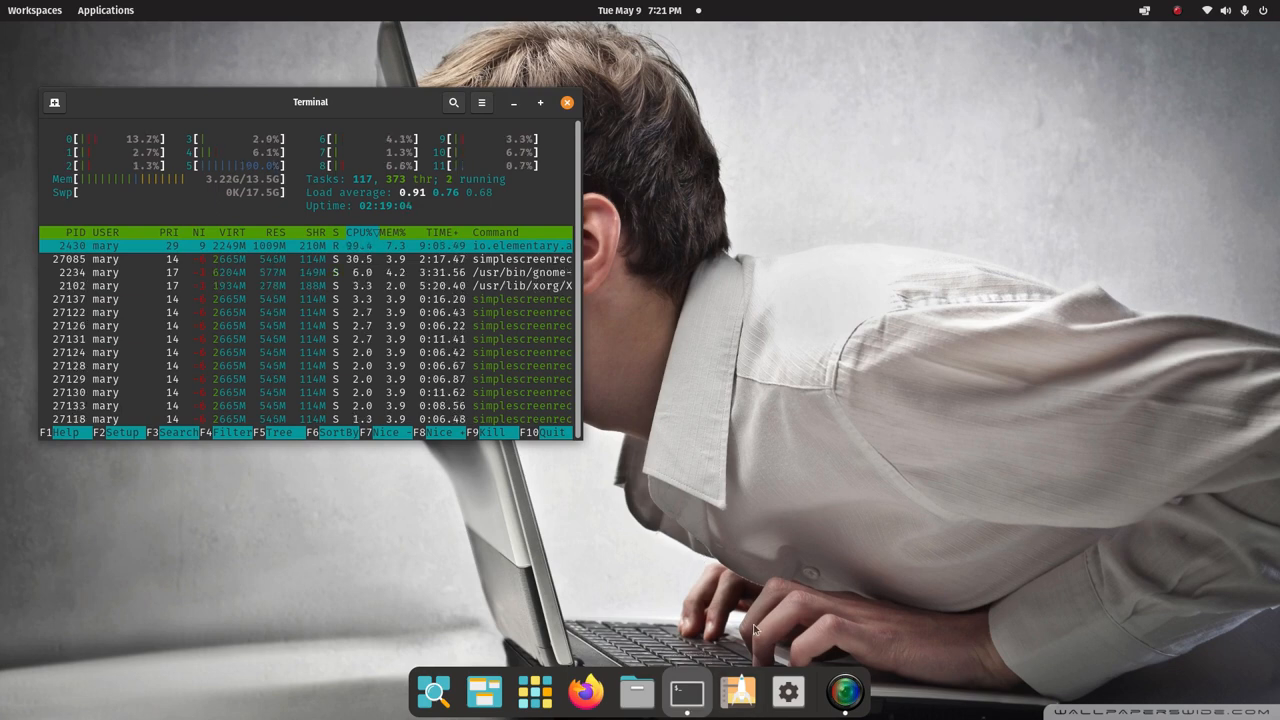
pyautogui.click(540, 102)
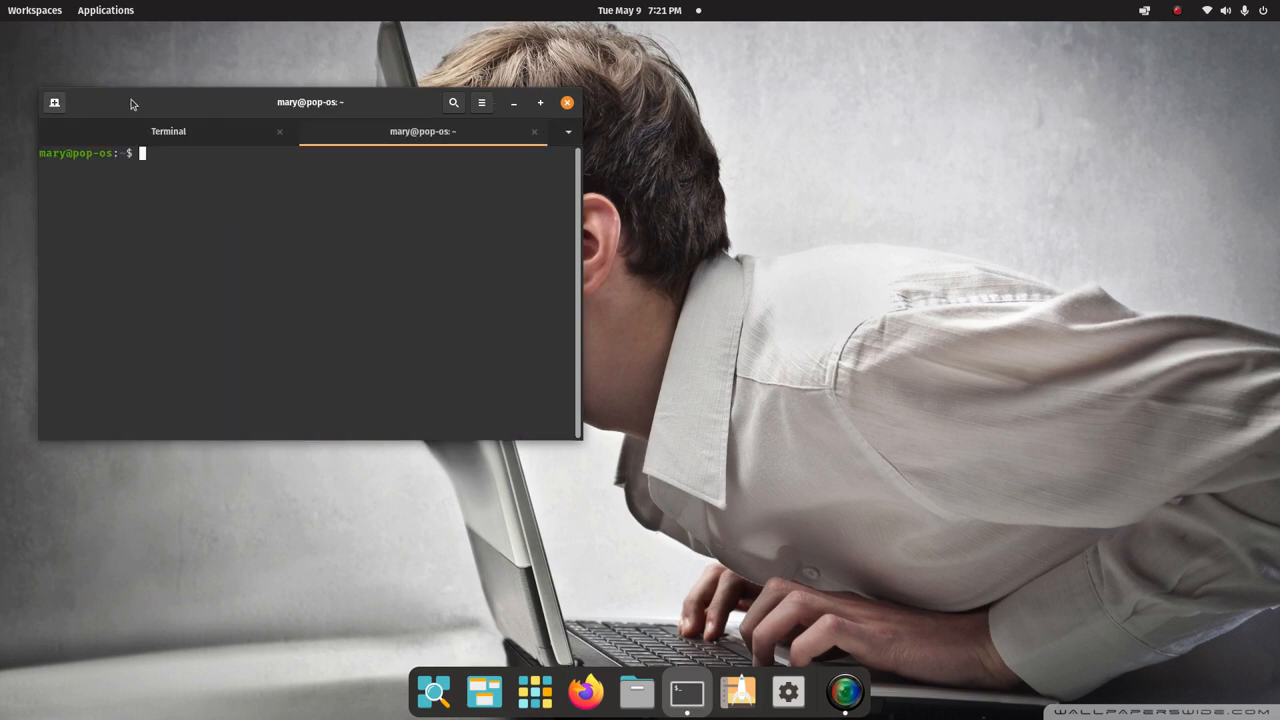
pyautogui.moveTo(362, 260)
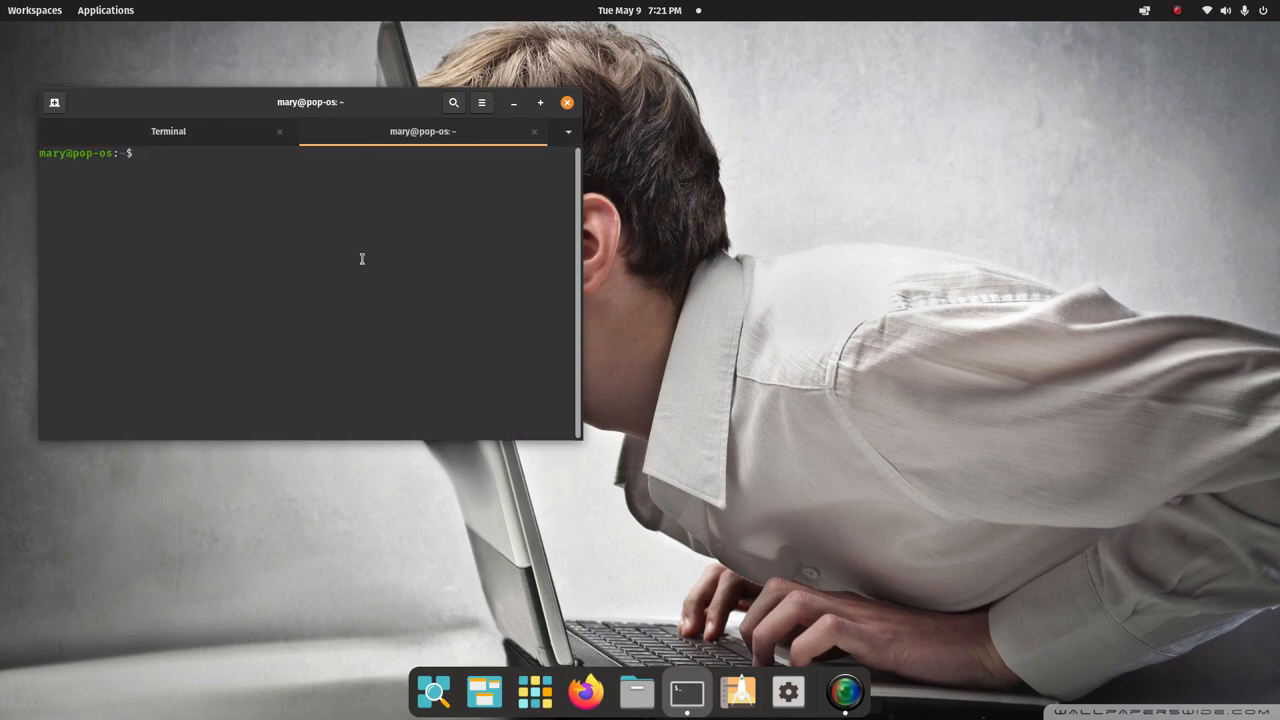
pyautogui.write('top')
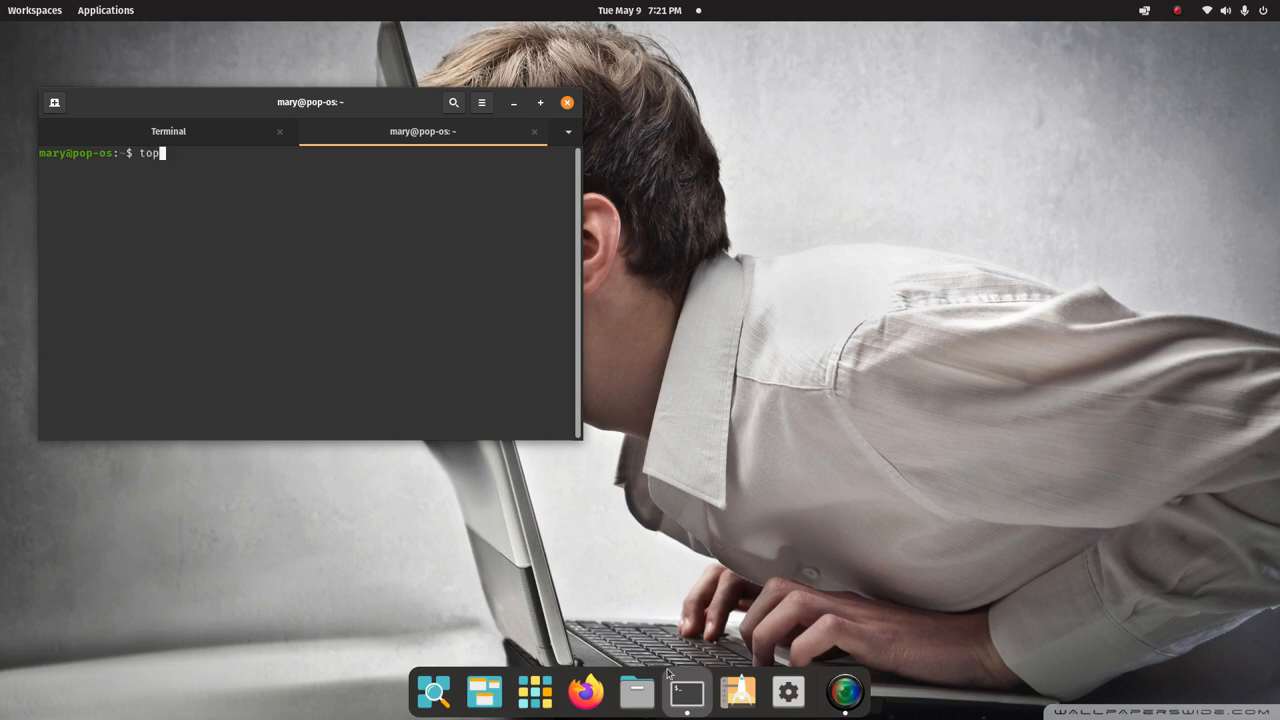
pyautogui.moveTo(310, 102); pyautogui.dragTo(484, 148)
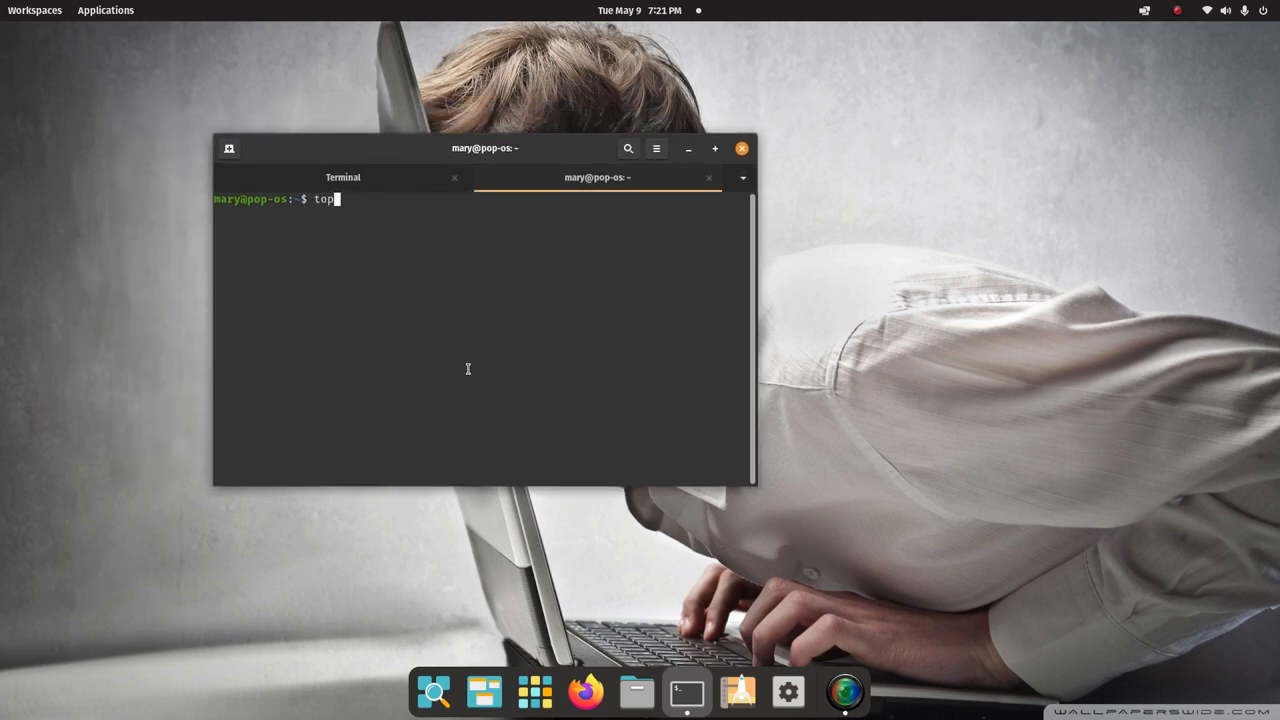
pyautogui.press('Return')
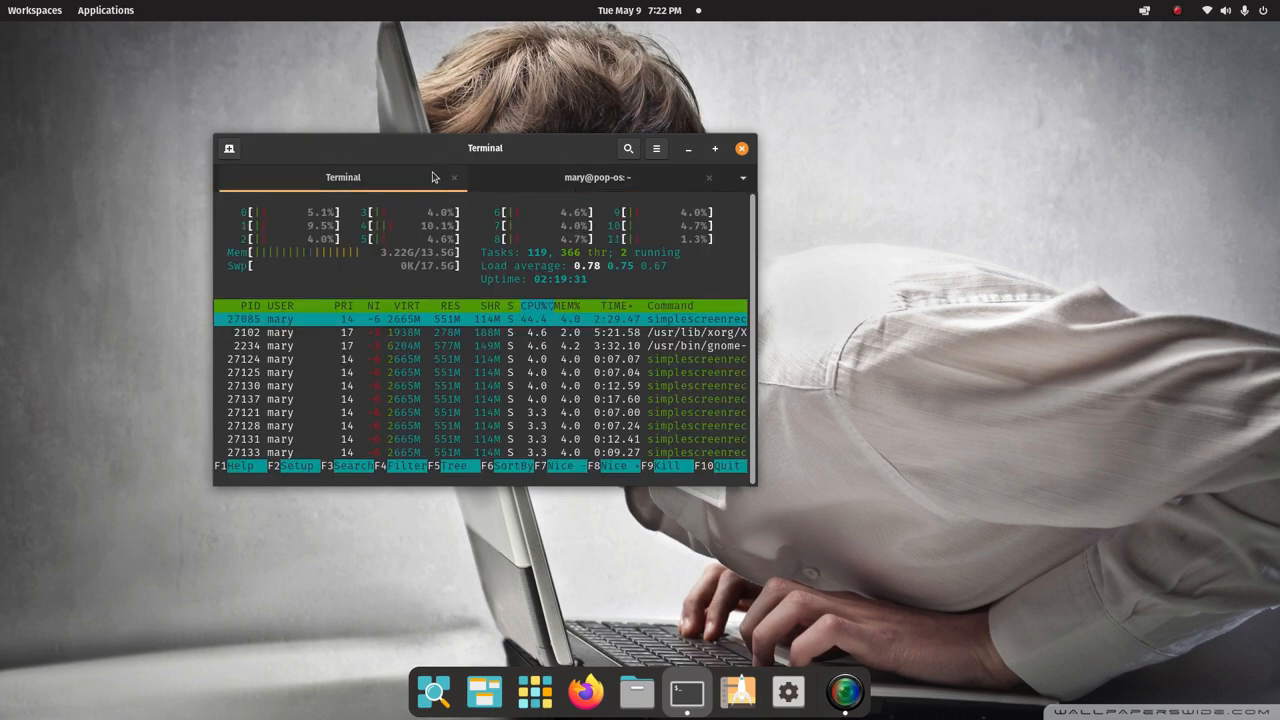
pyautogui.click(740, 148)
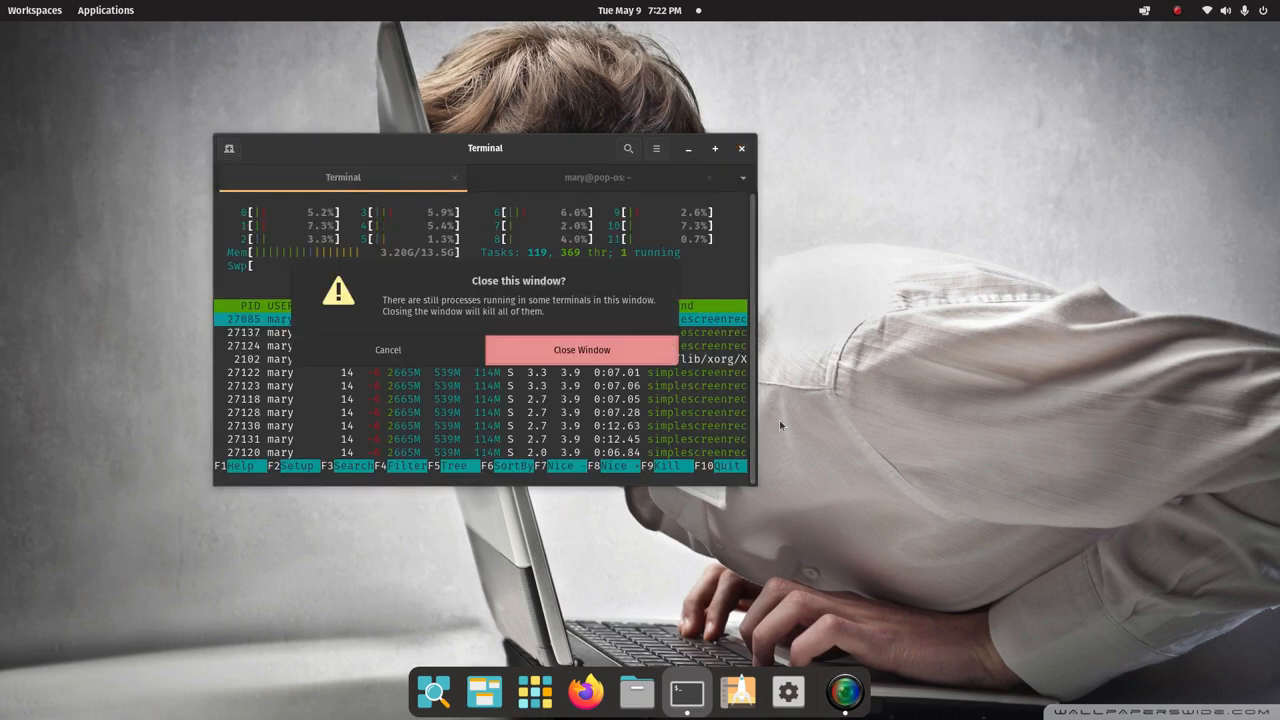
pyautogui.click(580, 348)
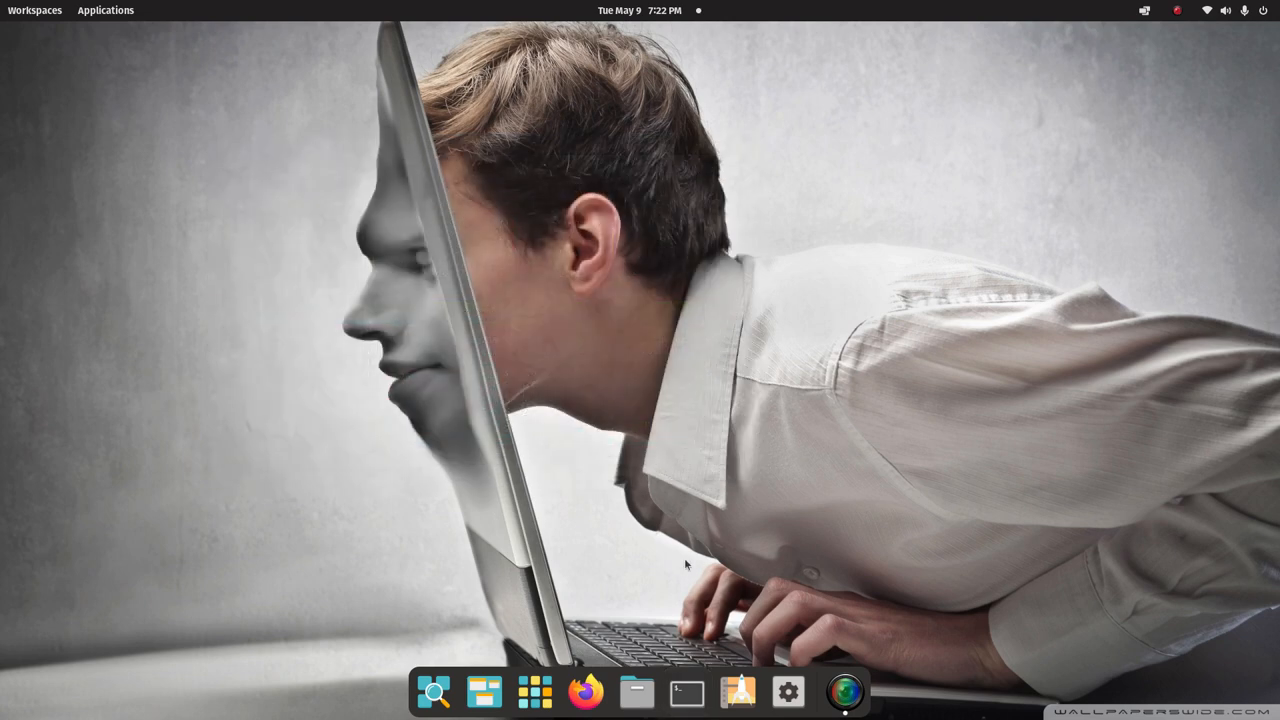
pyautogui.moveTo(688, 692)
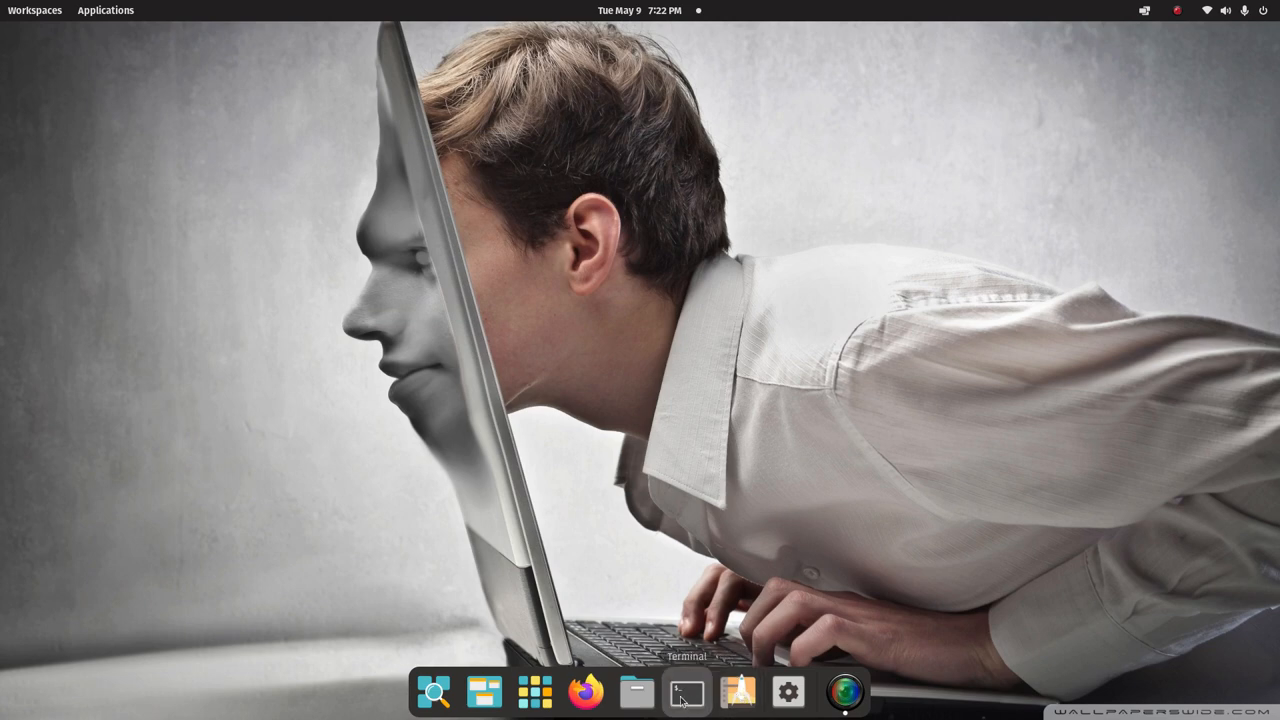
# - Enlarge and reposition the terminal window, then run htop and quit back to the prompt
pyautogui.click(686, 692)
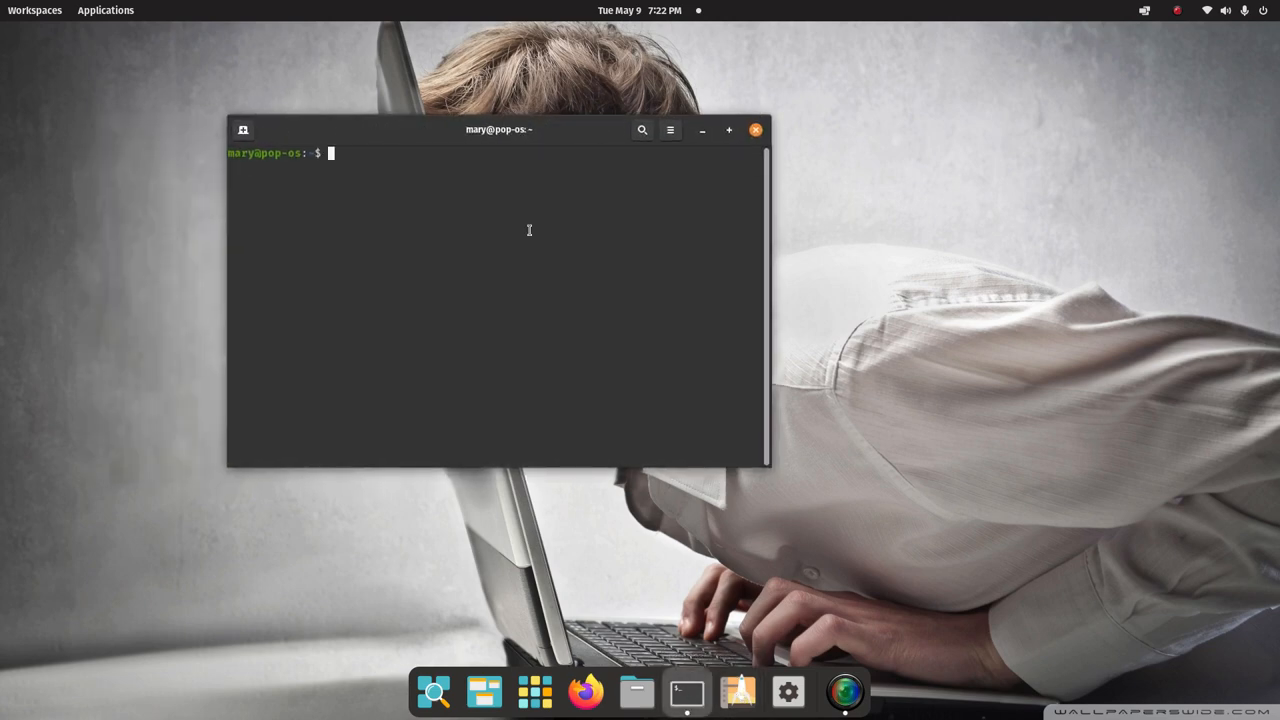
pyautogui.moveTo(770, 464); pyautogui.dragTo(990, 568)
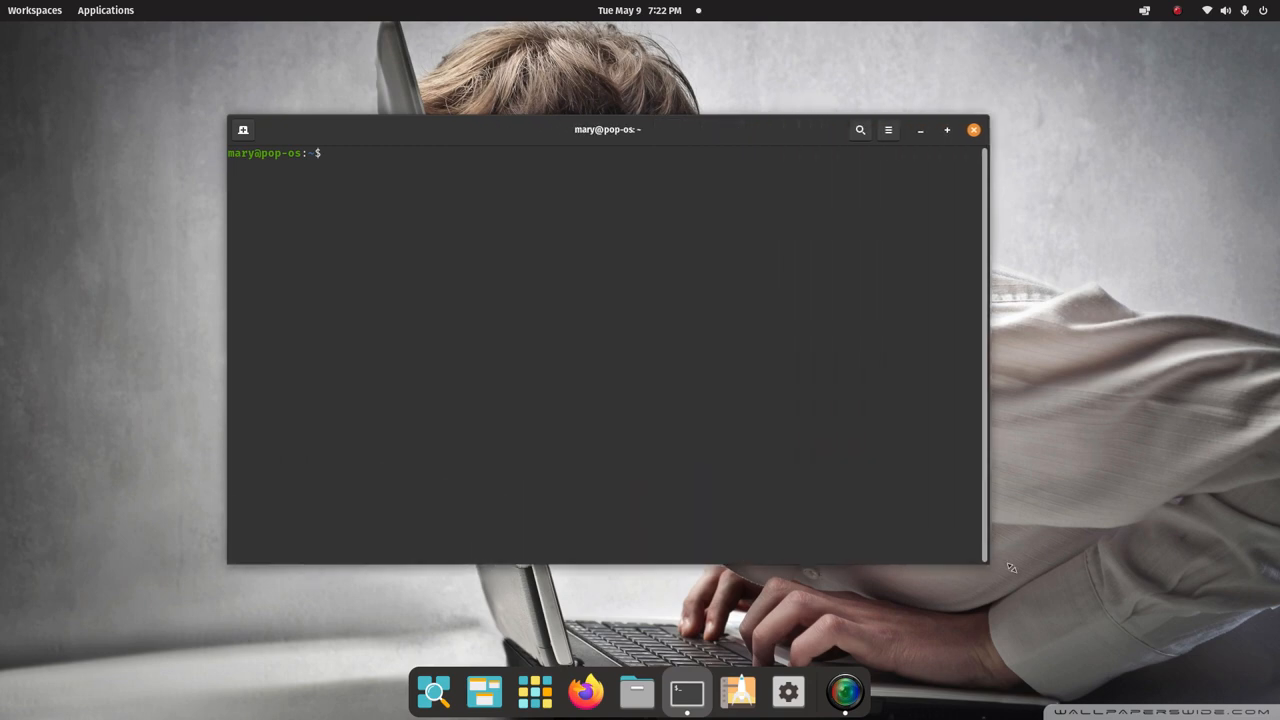
pyautogui.moveTo(608, 128); pyautogui.dragTo(548, 72)
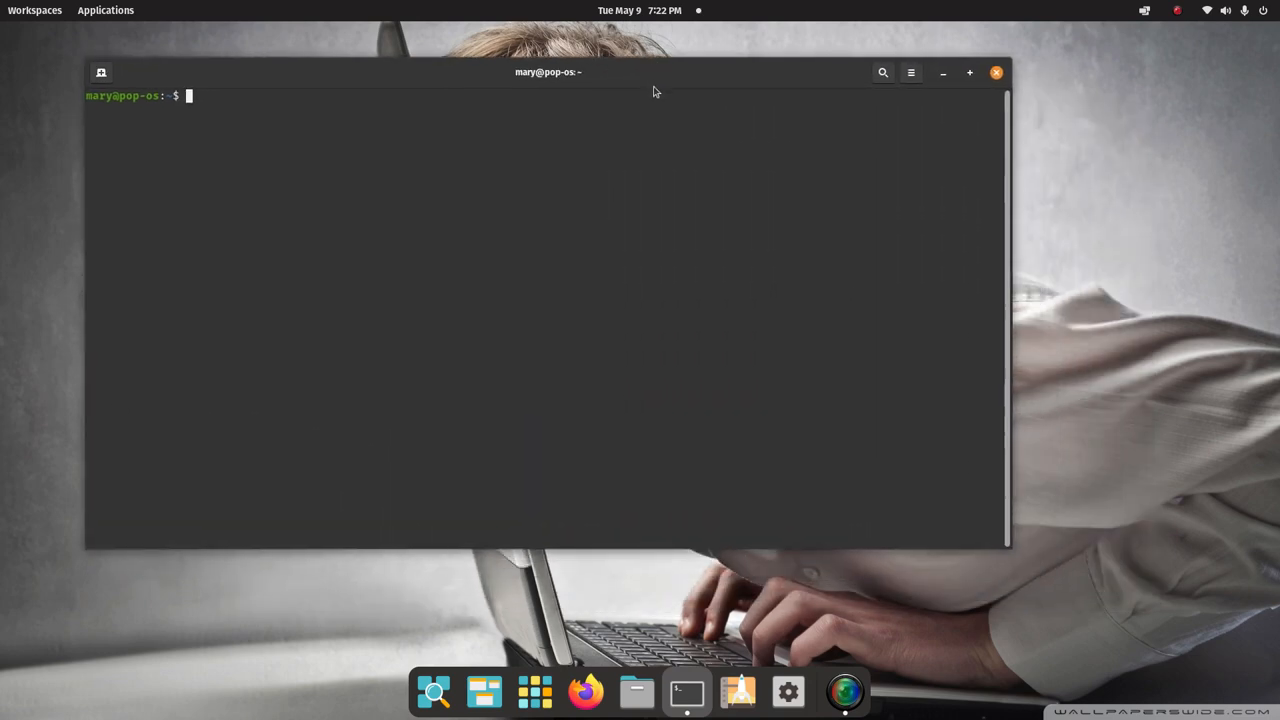
pyautogui.moveTo(616, 254)
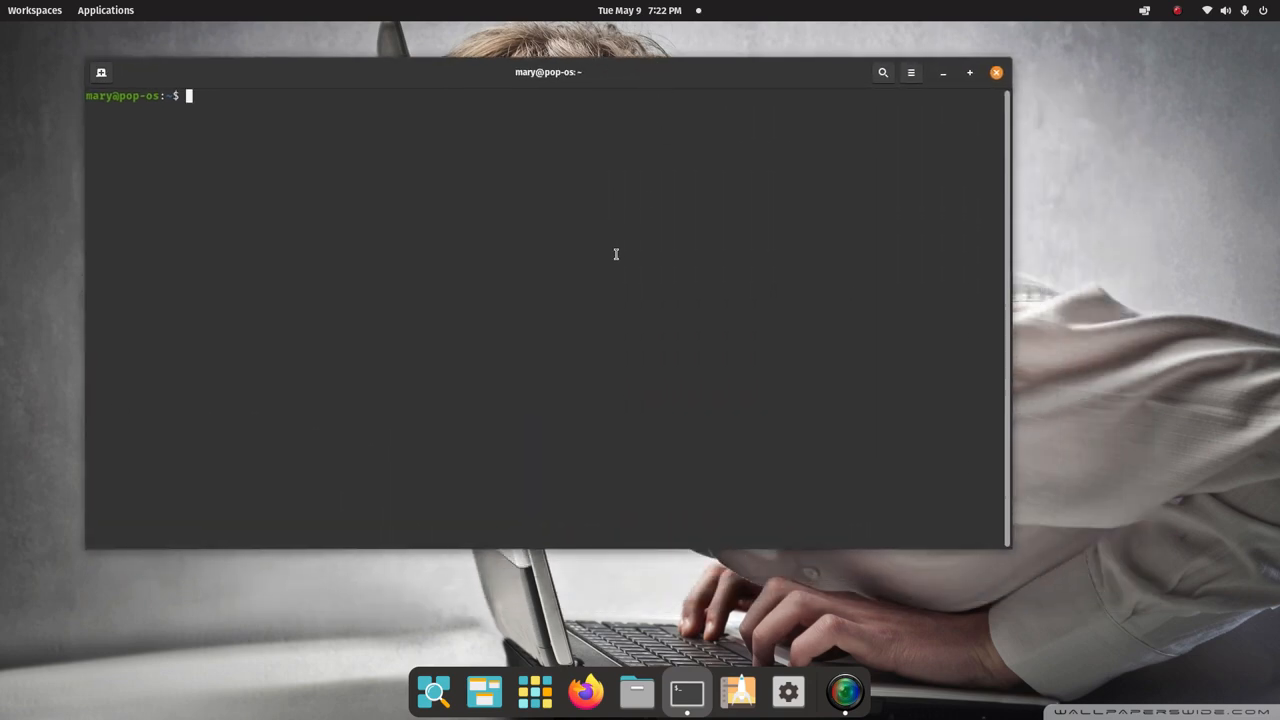
pyautogui.moveTo(220, 236)
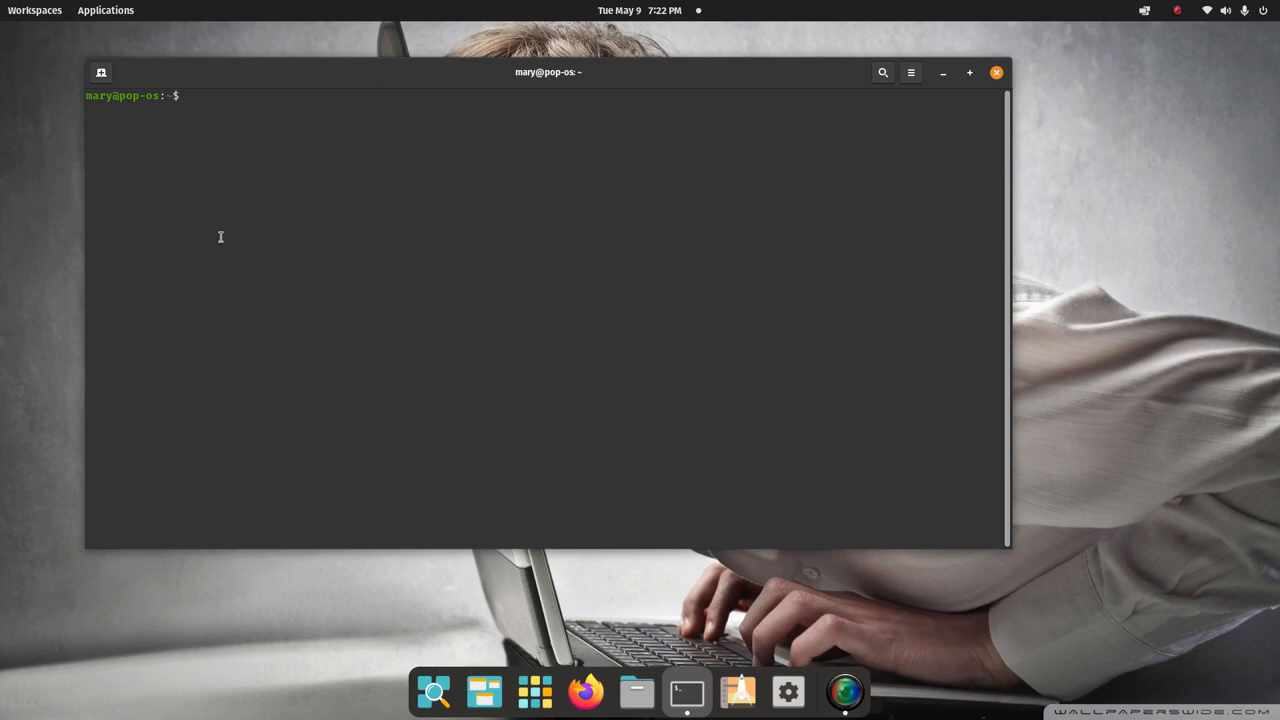
pyautogui.write('htop')
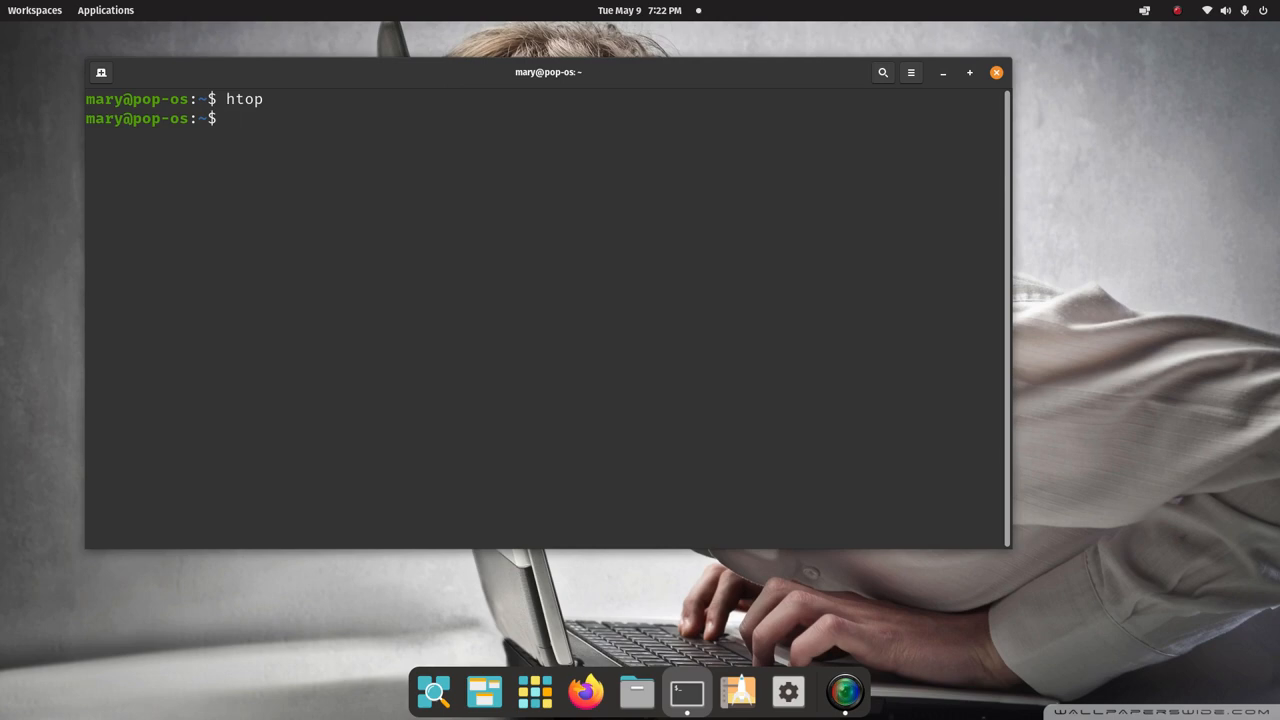
# - Run atop to view system and process statistics, then quit with q to the prompt
pyautogui.write('atop')
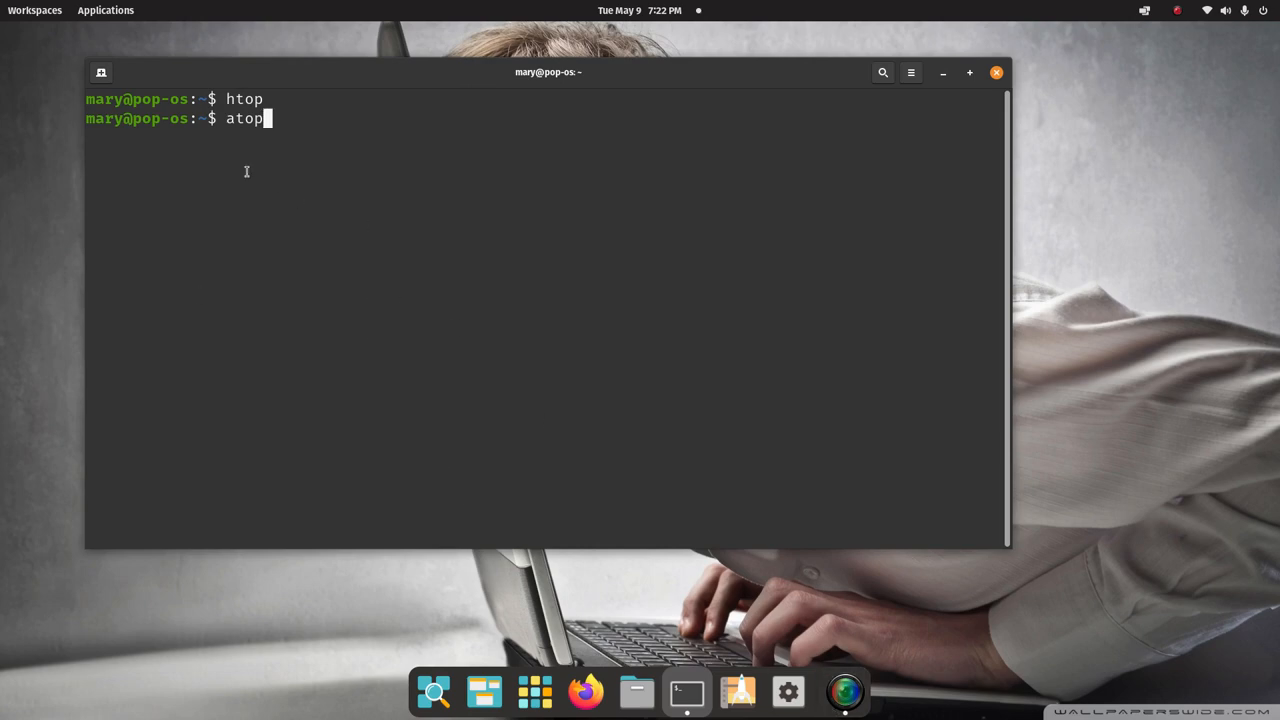
pyautogui.moveTo(300, 364)
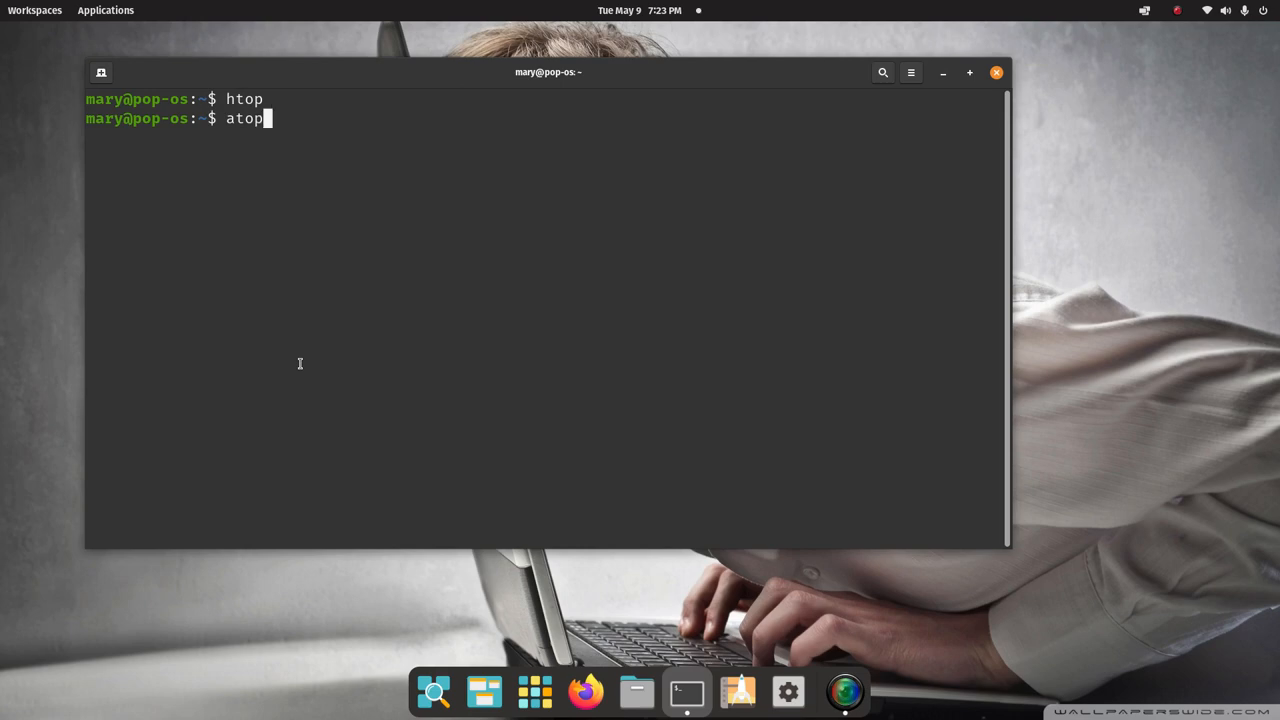
pyautogui.press('Return')
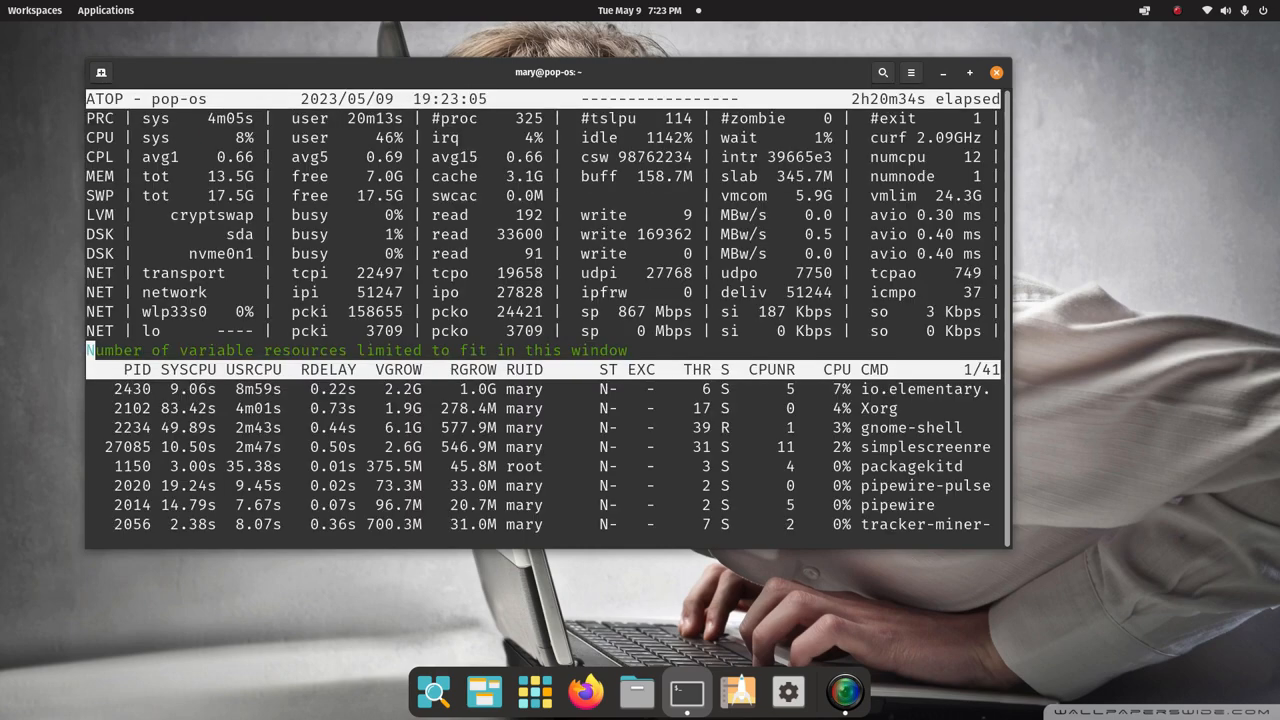
pyautogui.press('q')
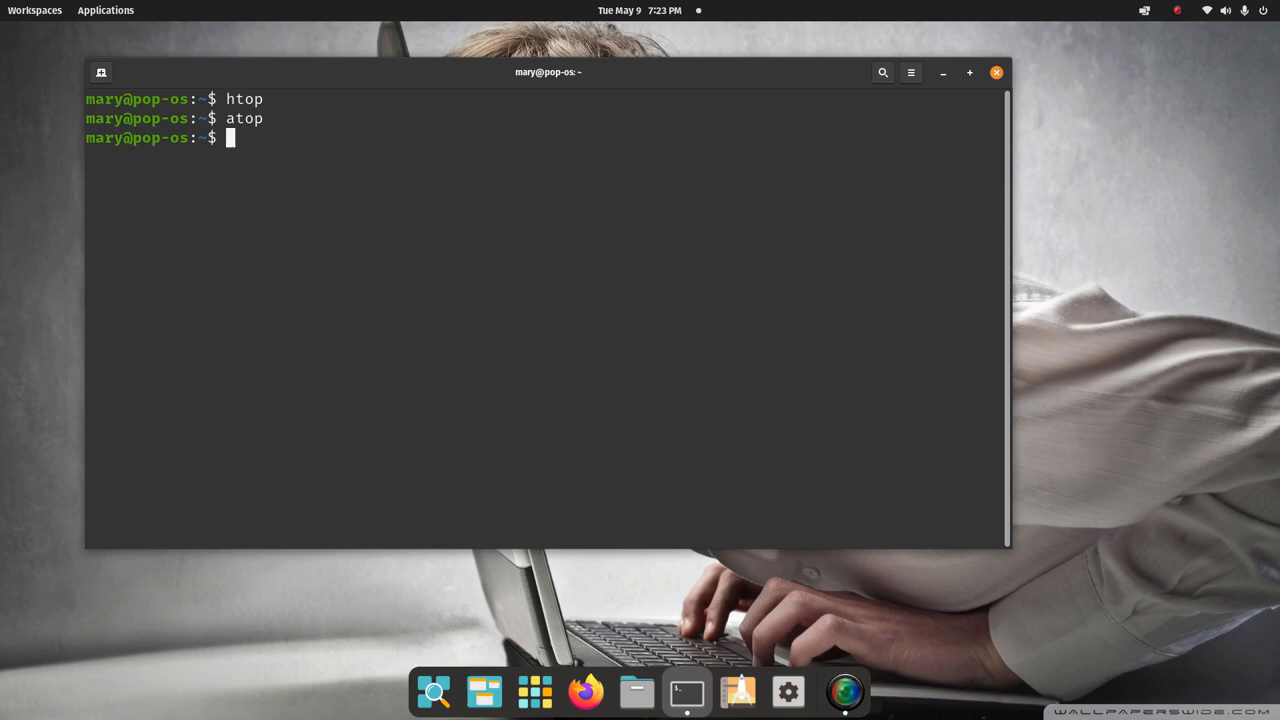
# - Run bashtop, then close the undersized terminal despite the running process
pyautogui.write('basht')
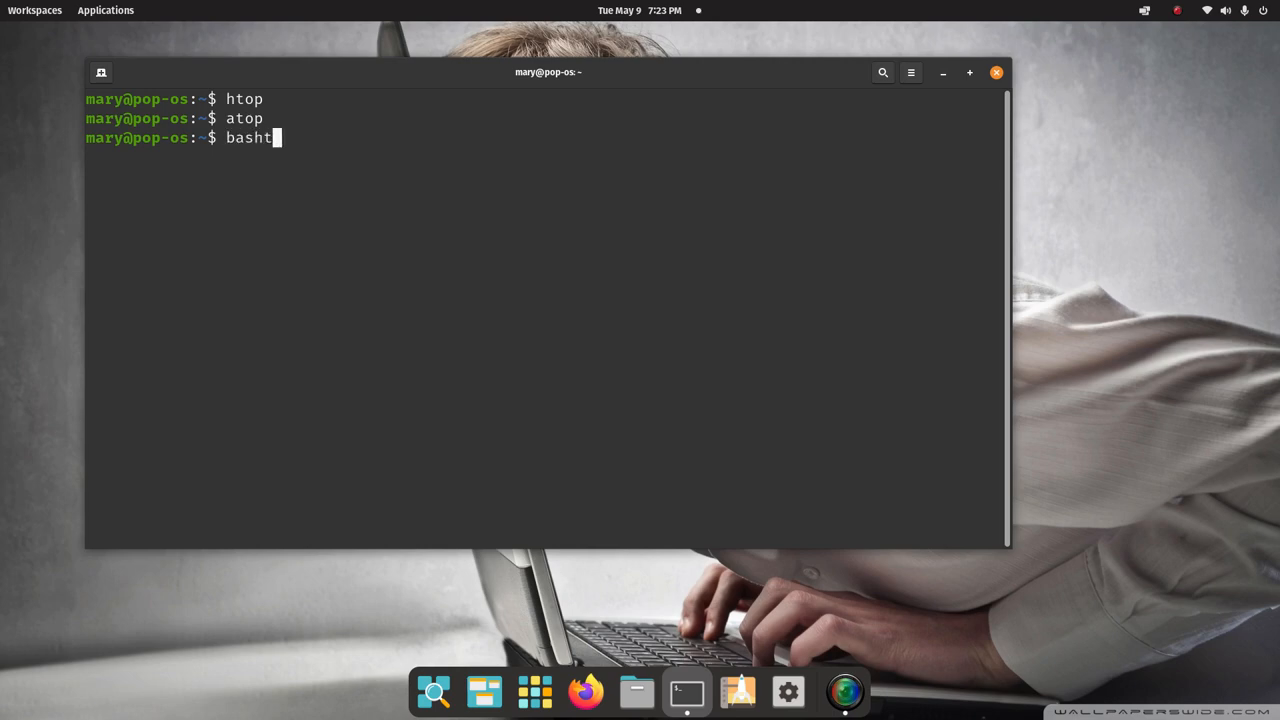
pyautogui.press('Return')
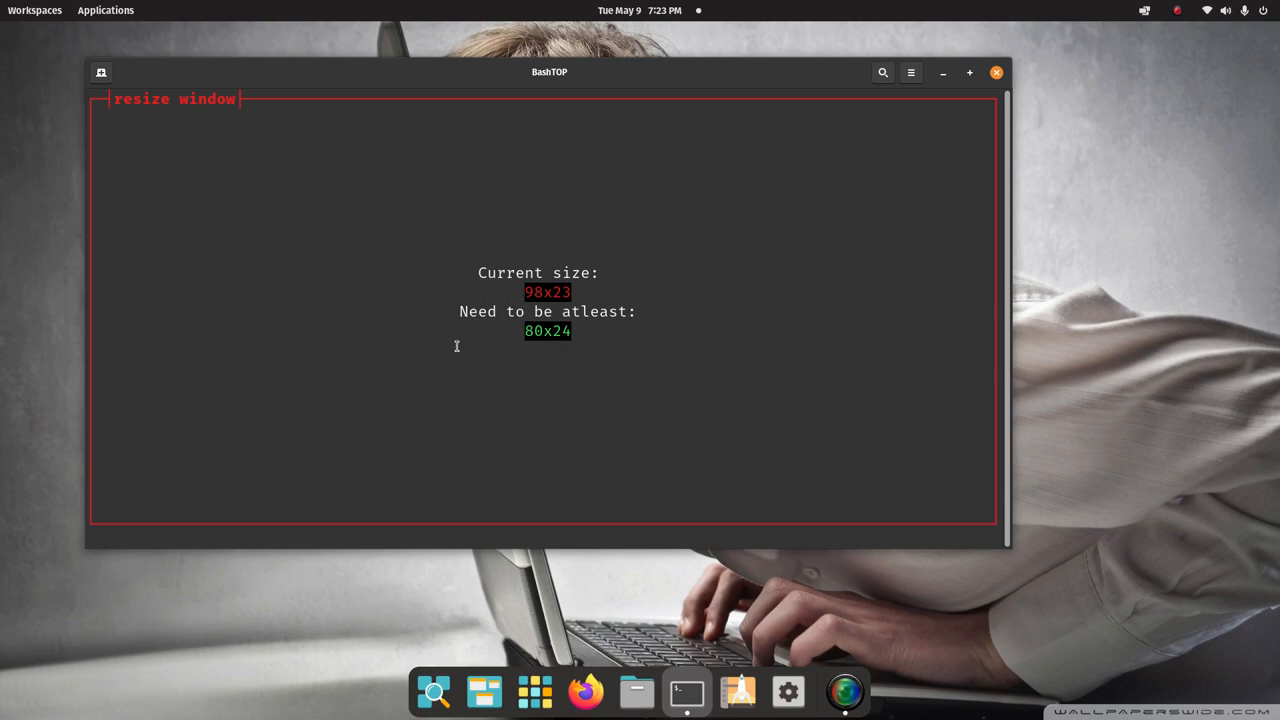
pyautogui.moveTo(912, 92)
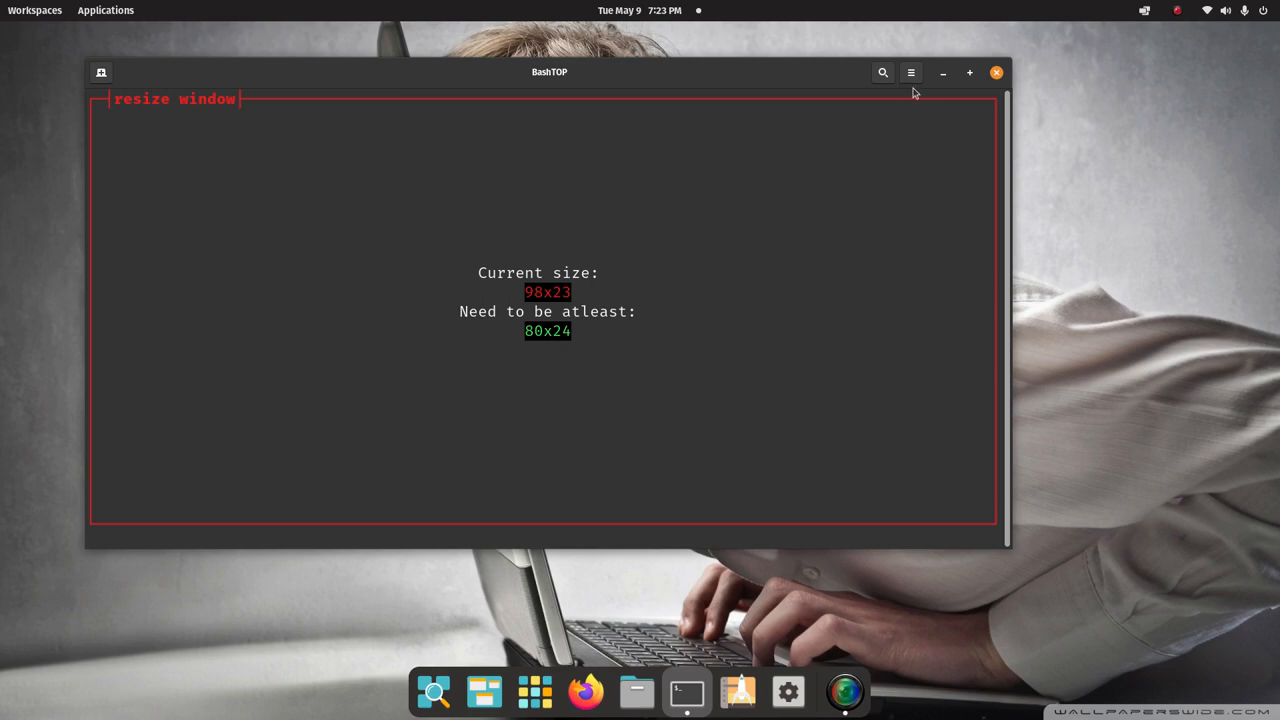
pyautogui.click(996, 72)
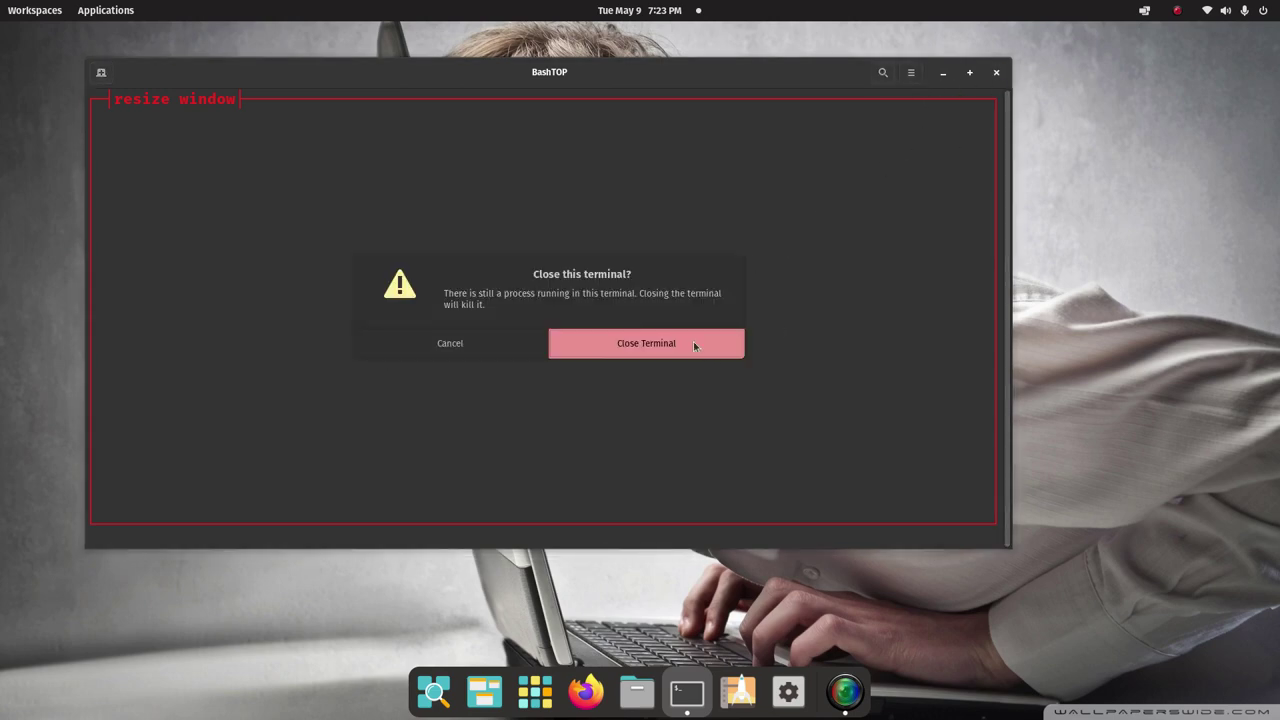
pyautogui.click(646, 344)
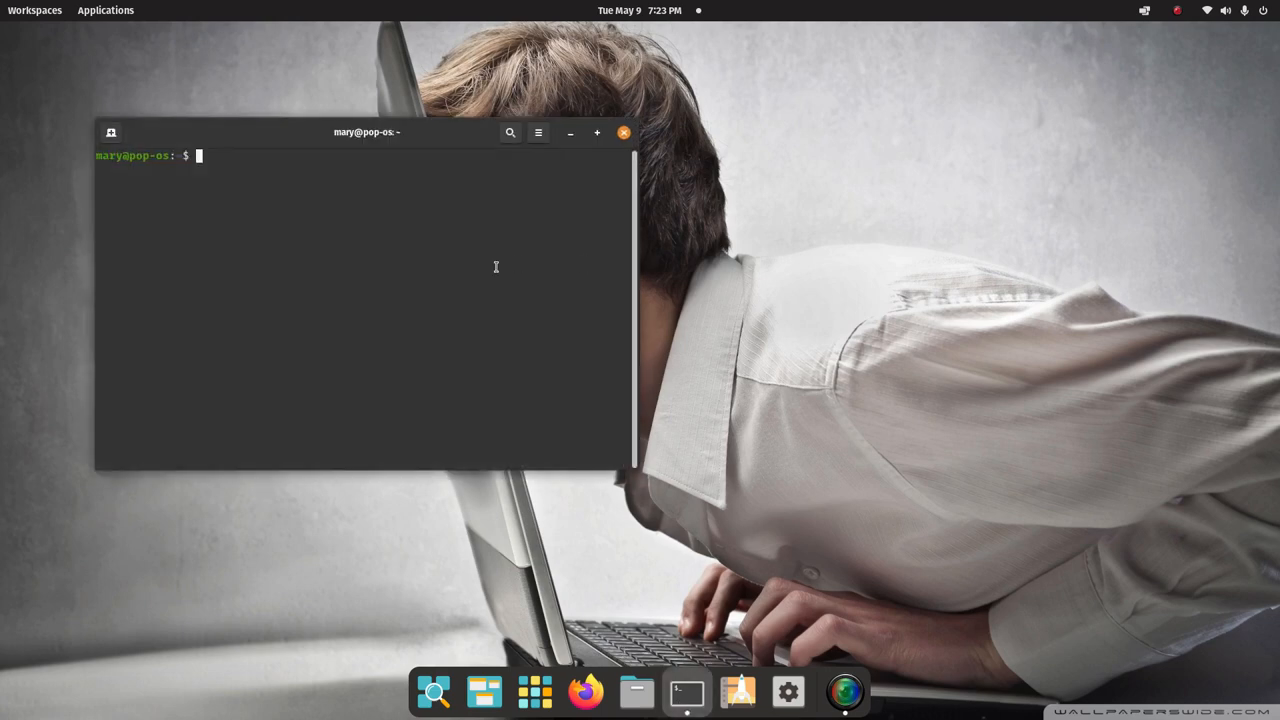
# - Run bashtop again in the new terminal and enlarge the window so it fits
pyautogui.write('bas')
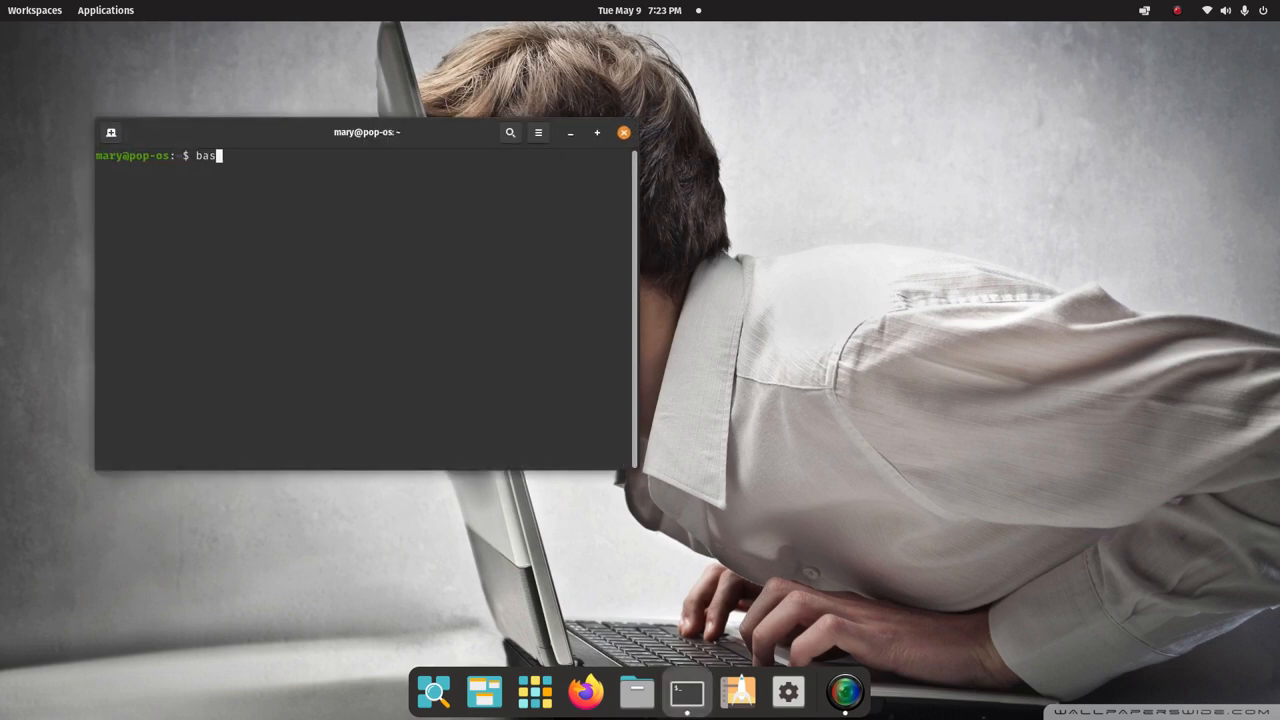
pyautogui.write('htop')
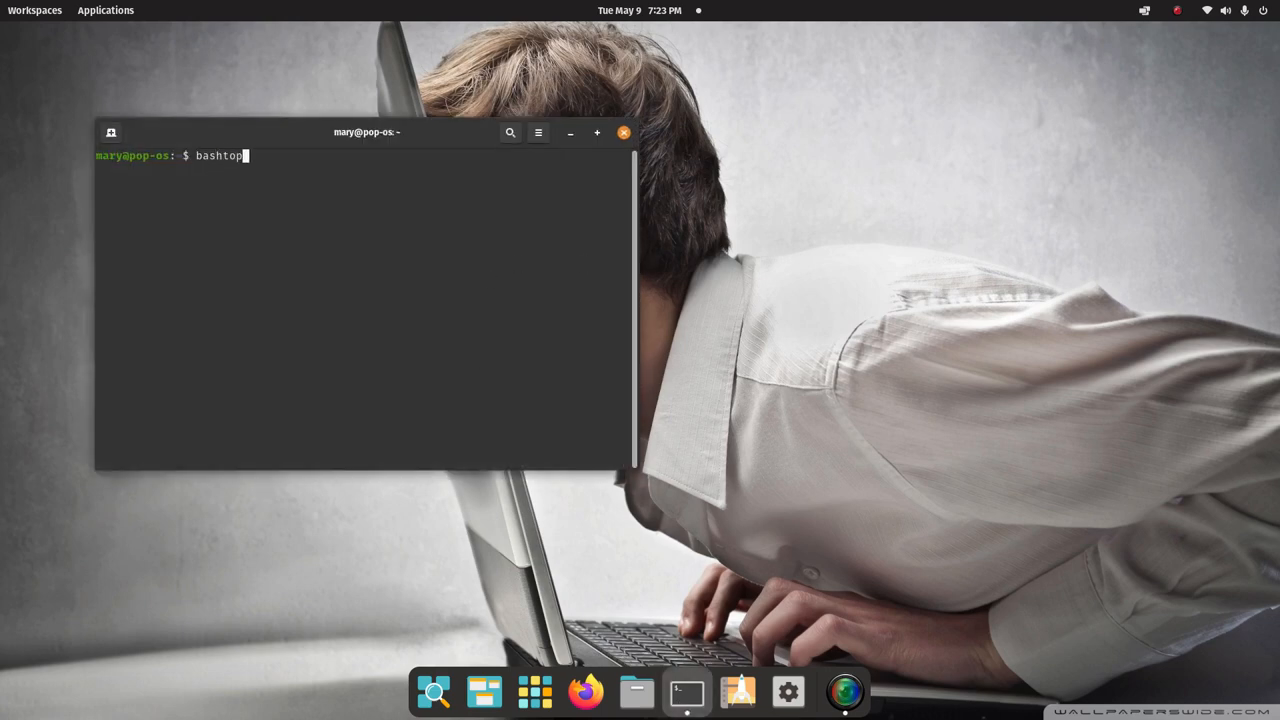
pyautogui.press('Return')
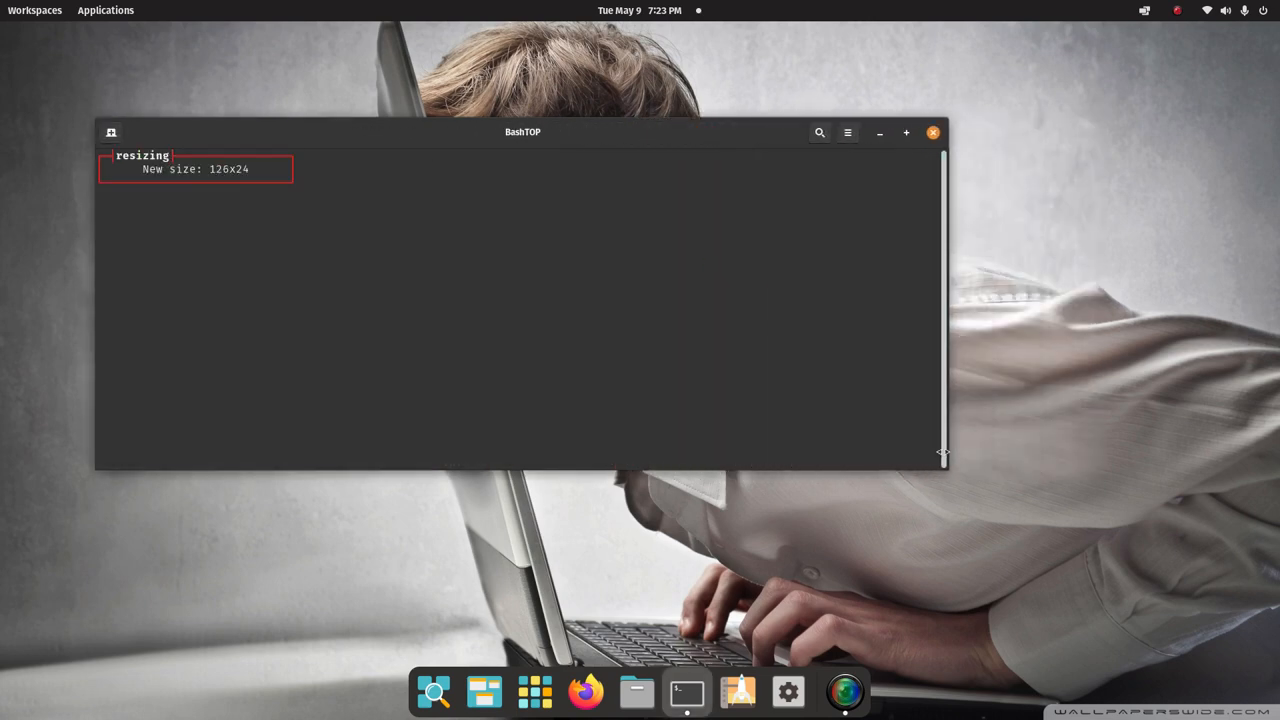
pyautogui.moveTo(944, 452); pyautogui.dragTo(1064, 452)
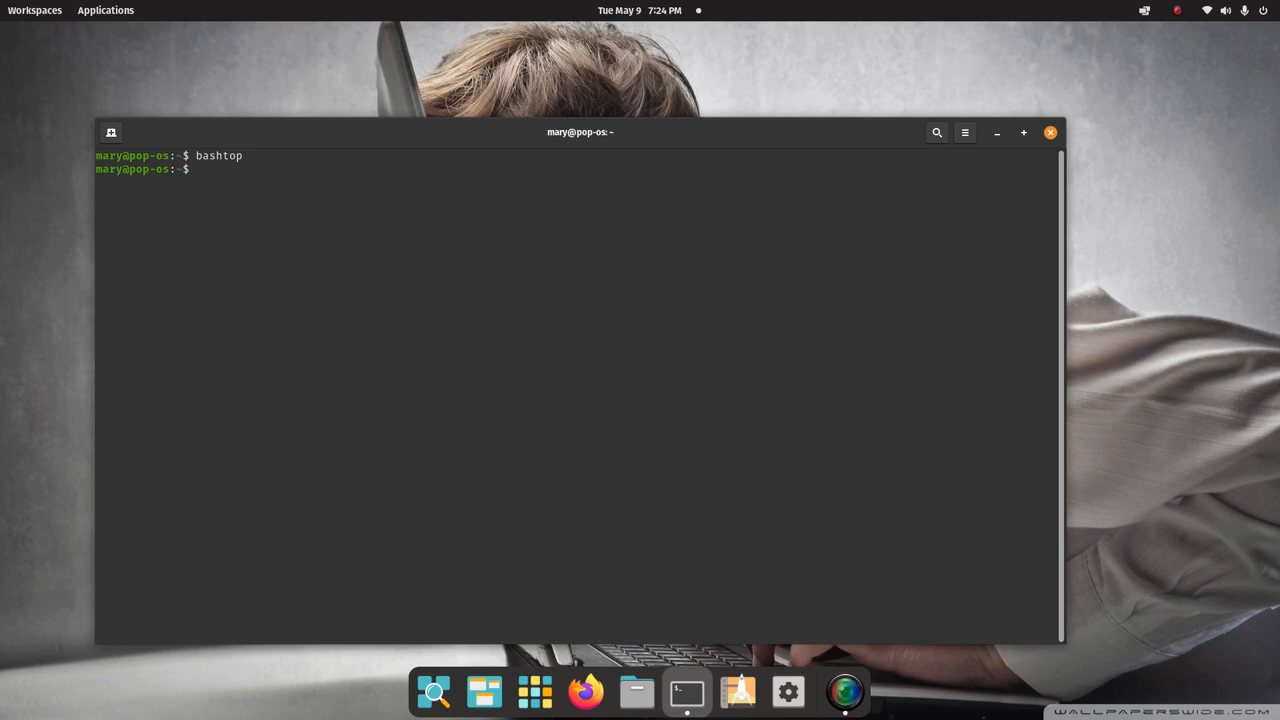
# - Run glances for a live system overview, then maximize the terminal window
pyautogui.write('gla')
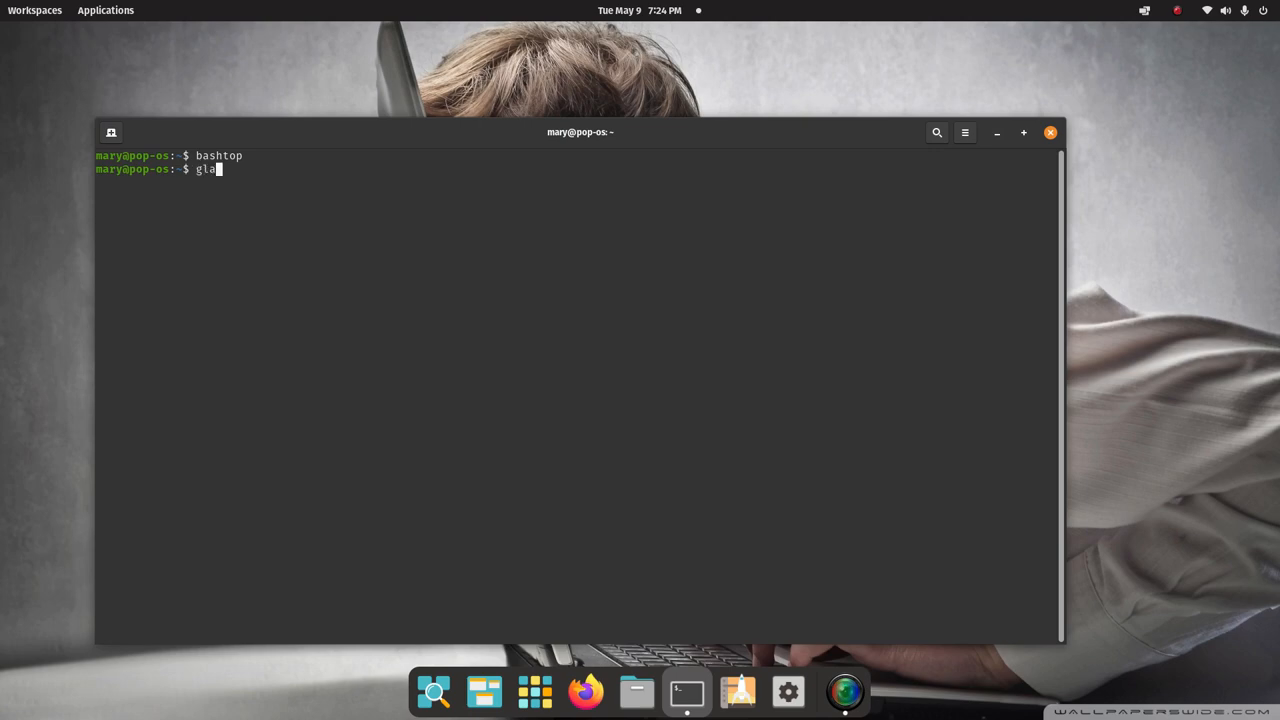
pyautogui.write('nes')
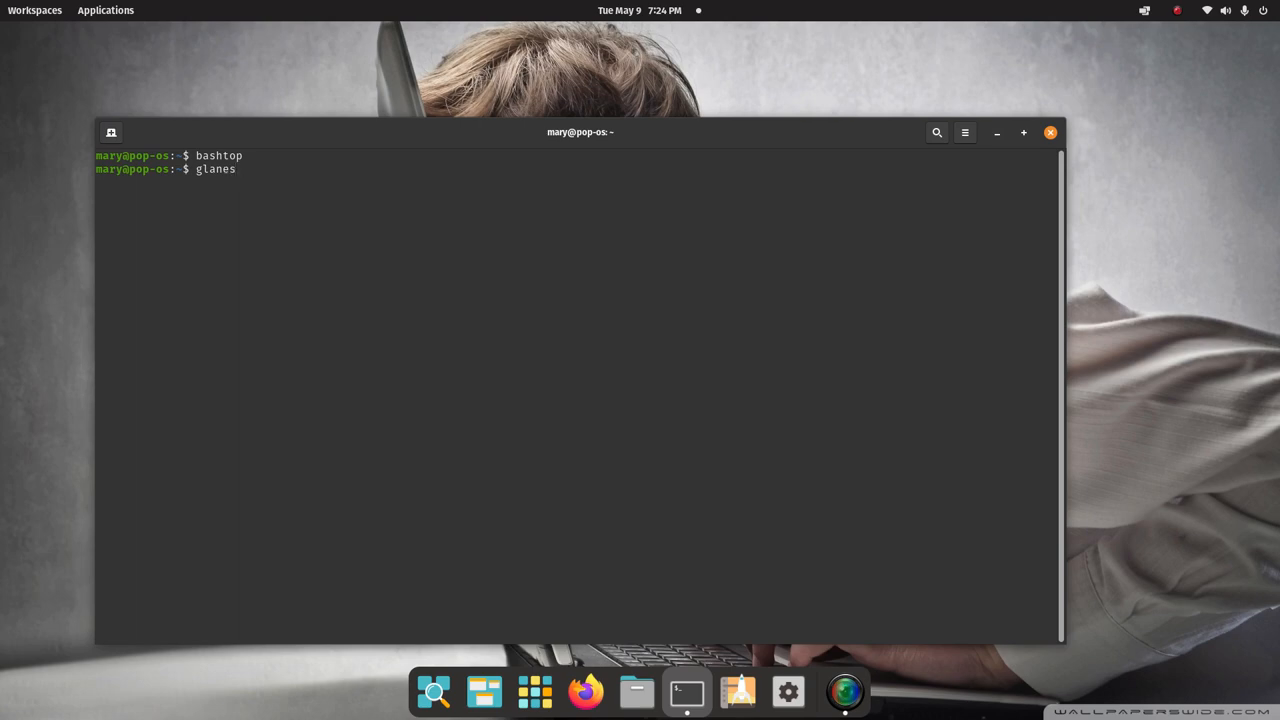
pyautogui.press('BackSpace')
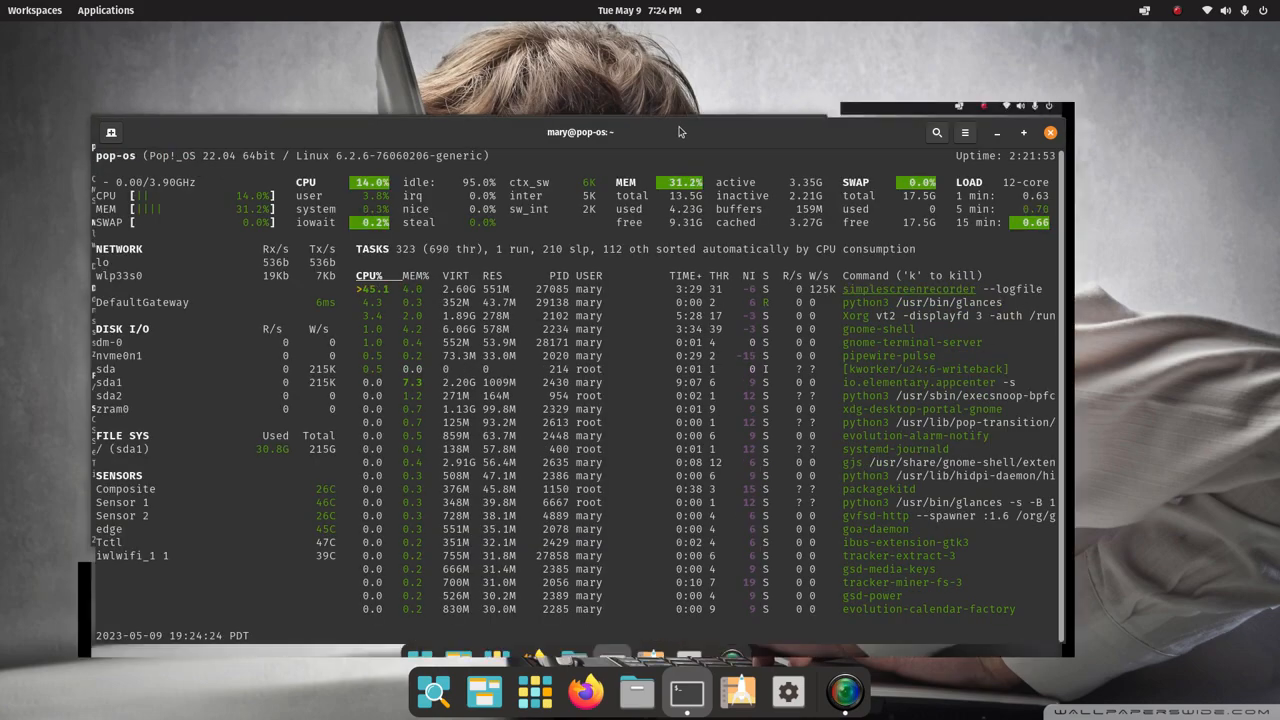
pyautogui.click(1024, 132)
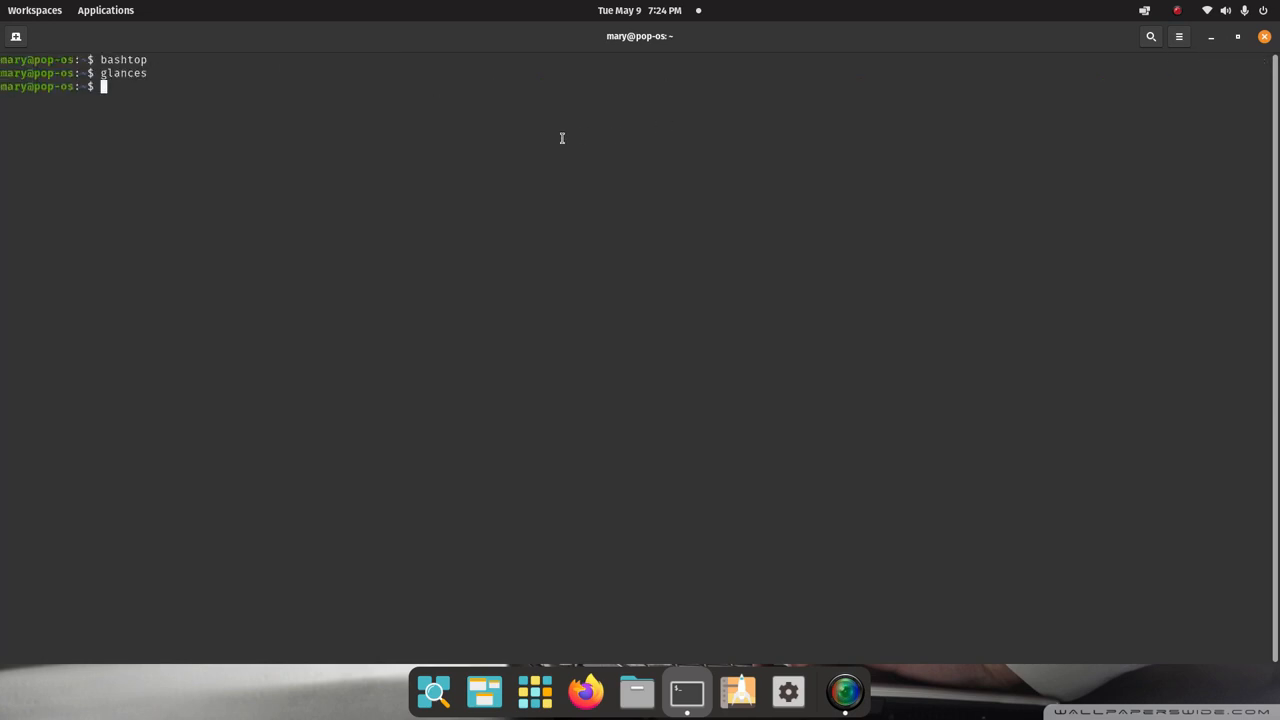
pyautogui.moveTo(516, 188)
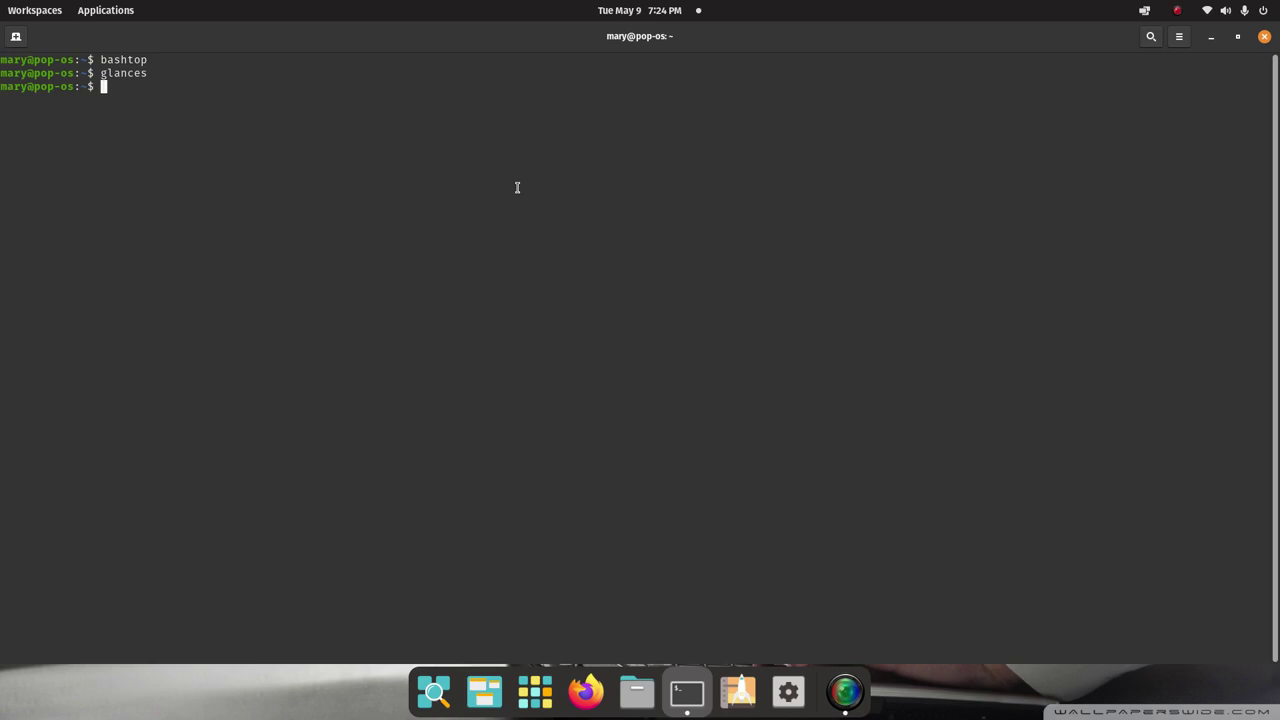
pyautogui.write('h')
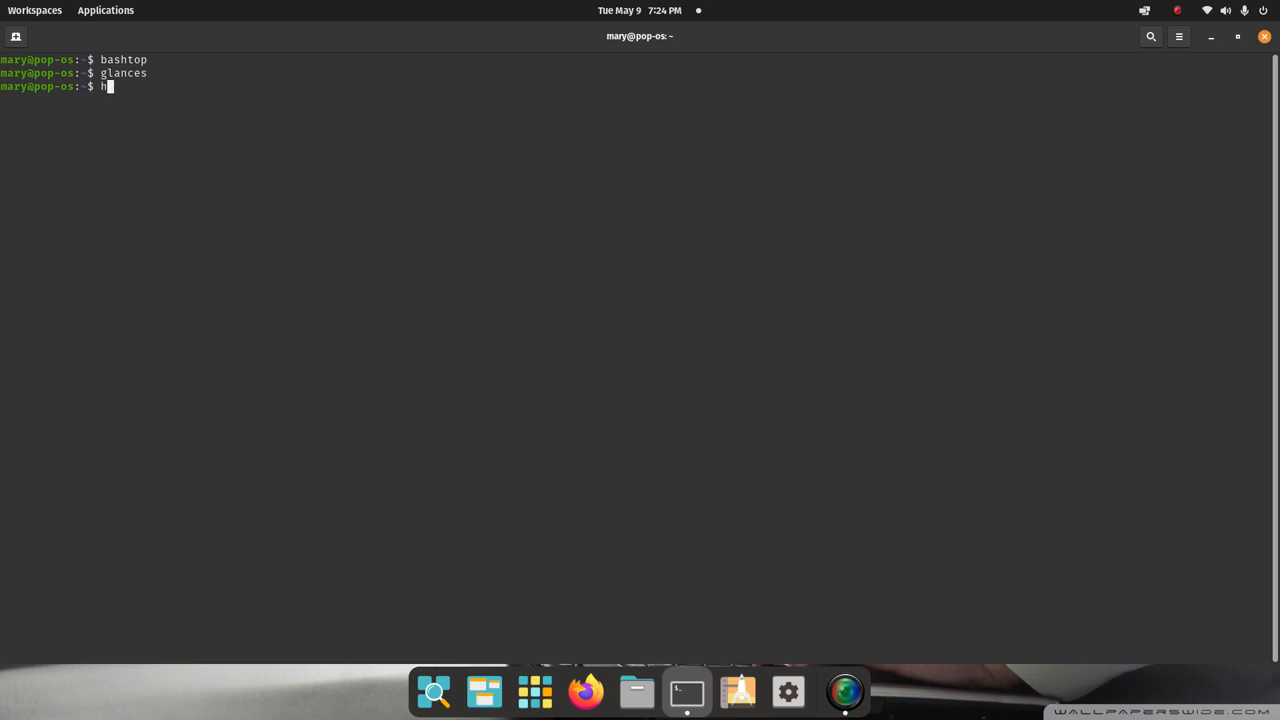
pyautogui.write('istory')
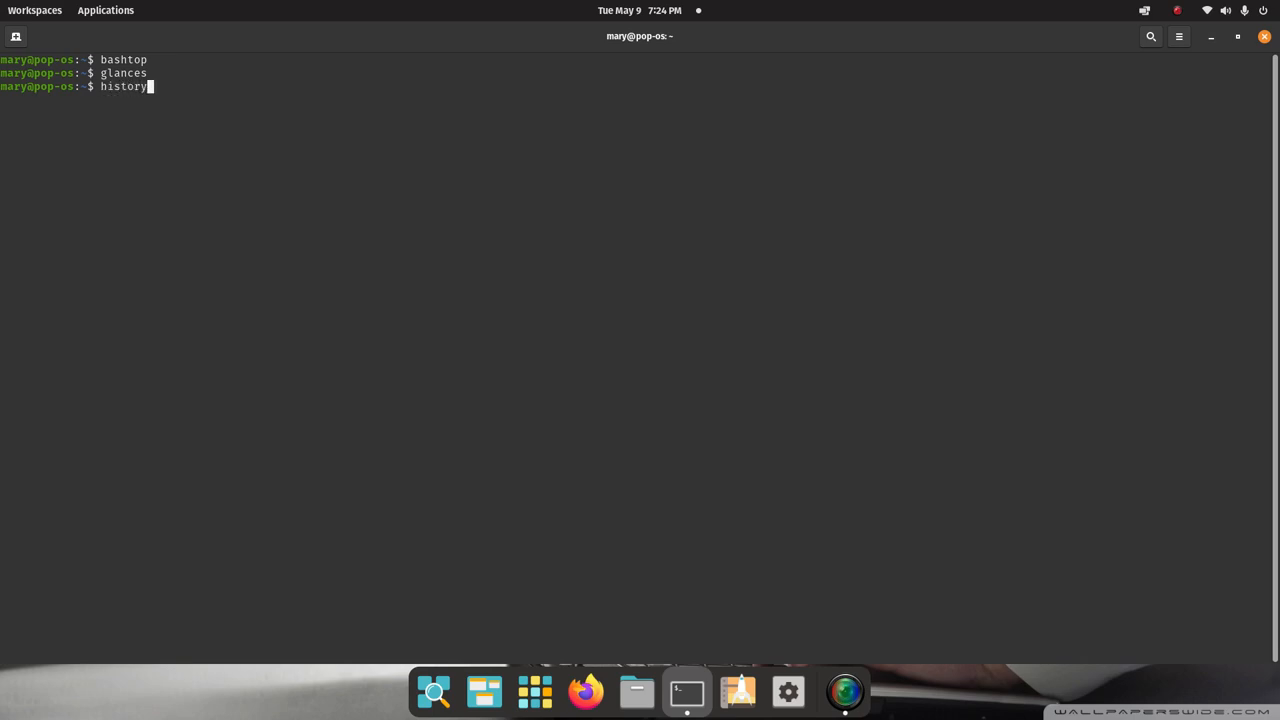
pyautogui.press('Return')
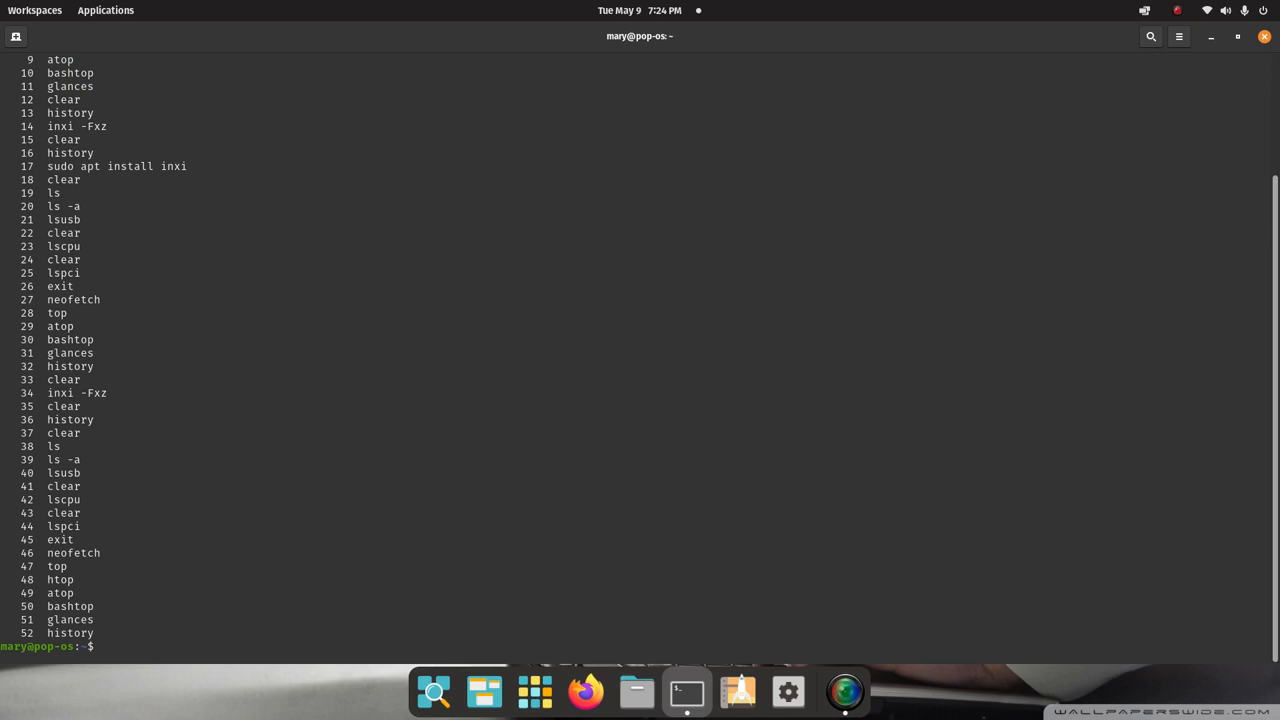
pyautogui.moveTo(344, 462)
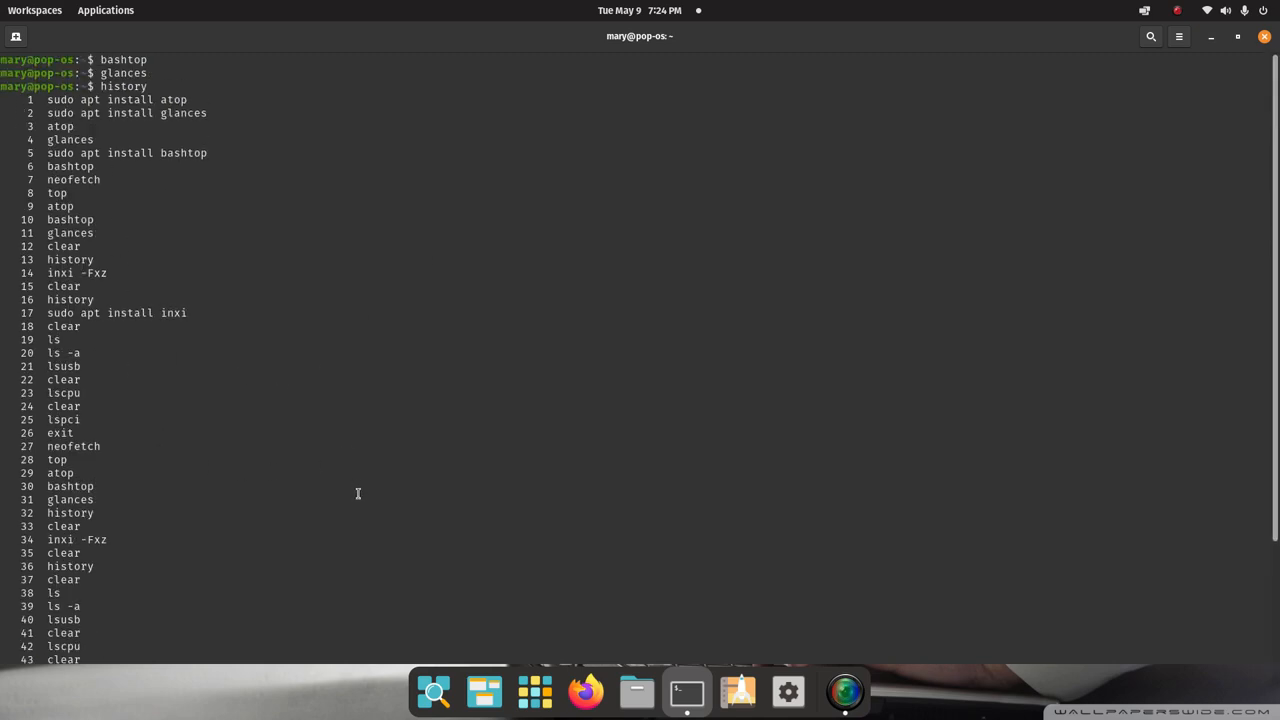
pyautogui.scroll(-3)
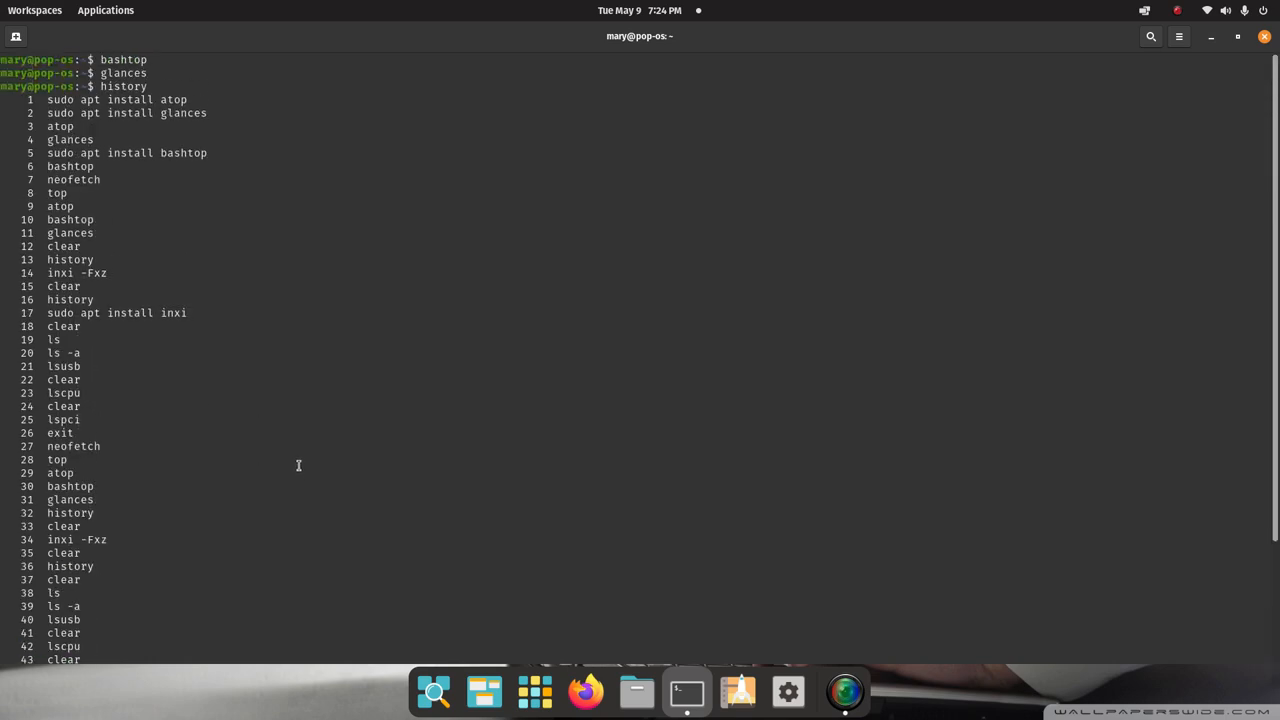
pyautogui.moveTo(304, 438)
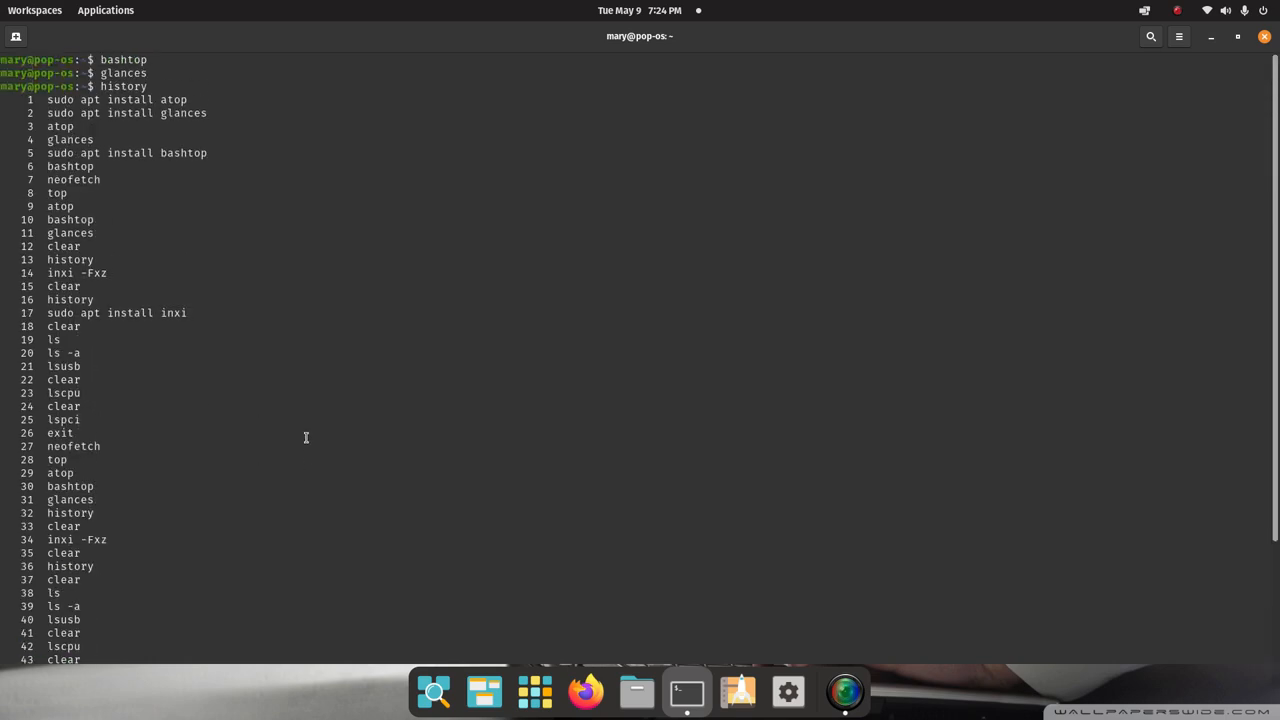
pyautogui.moveTo(330, 404)
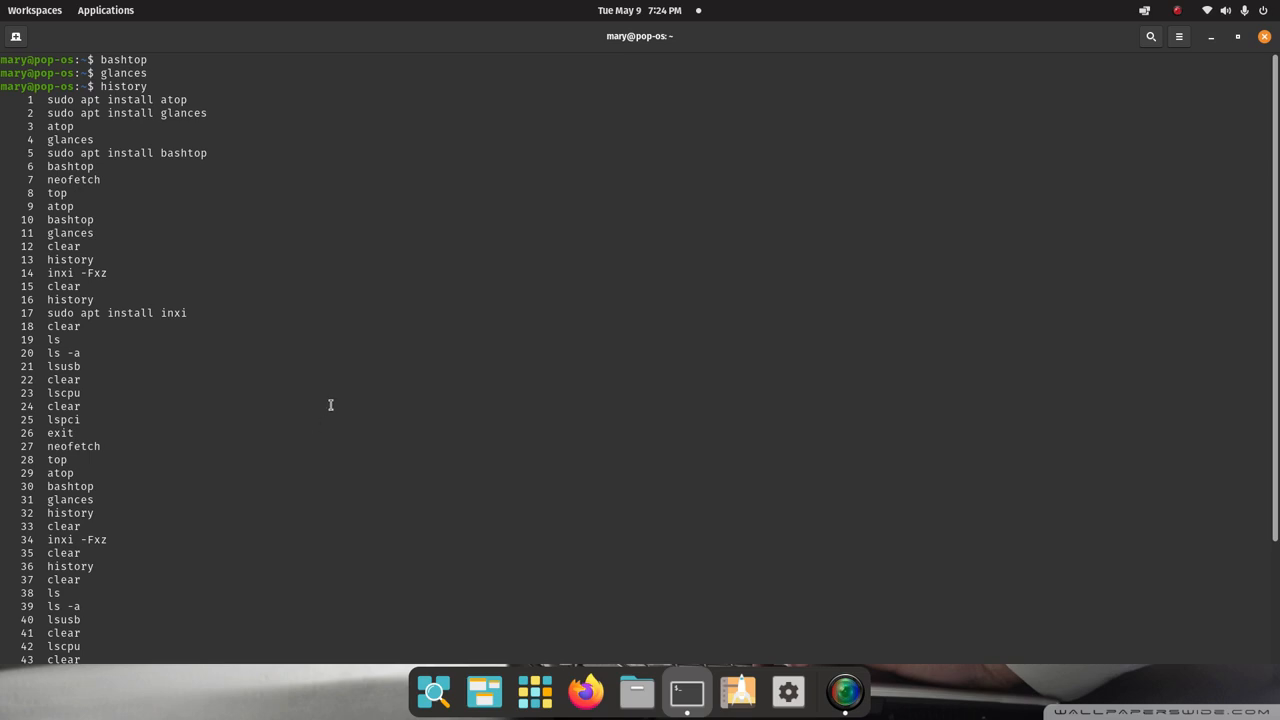
pyautogui.moveTo(334, 370)
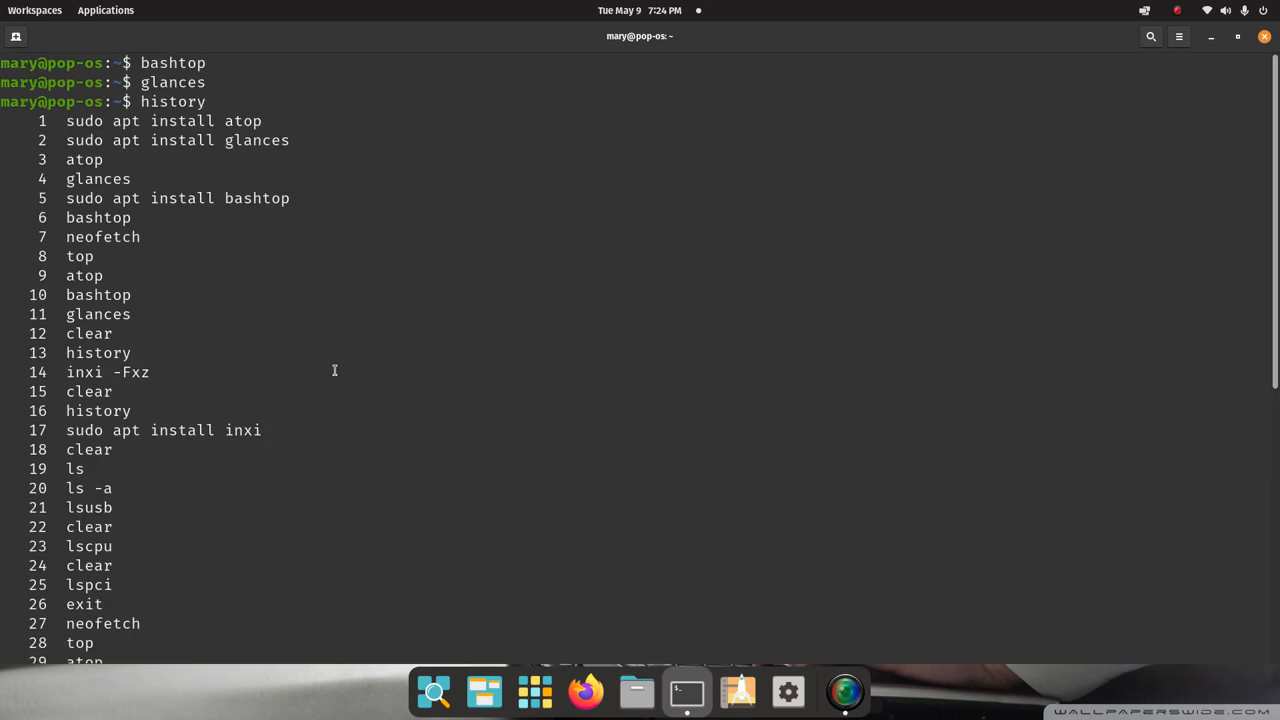
pyautogui.moveTo(390, 228)
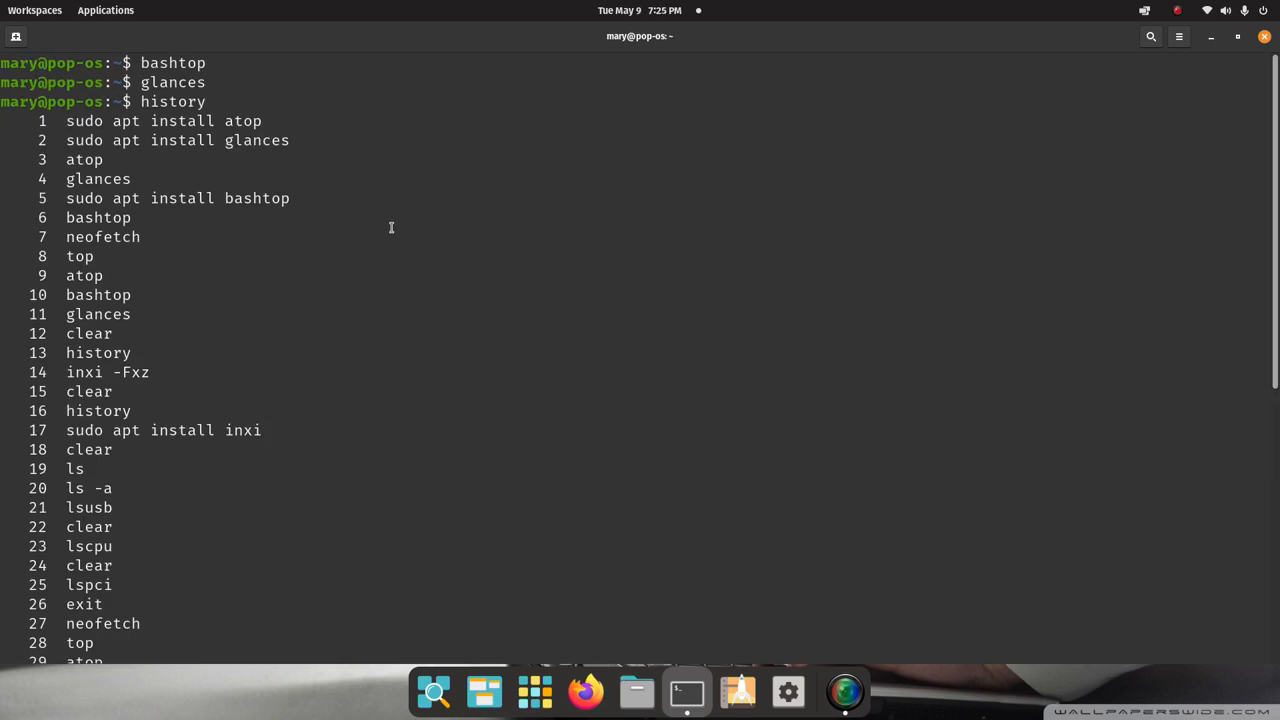
pyautogui.moveTo(68, 120)
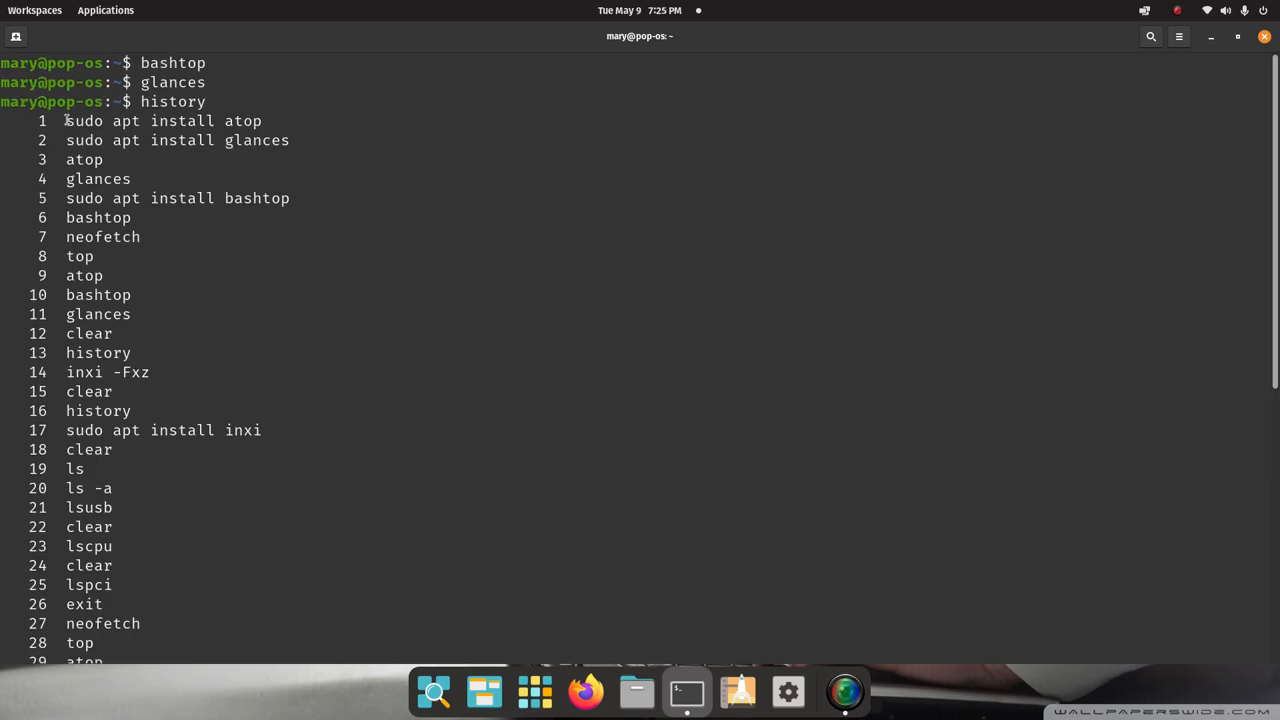
pyautogui.doubleClick(140, 122)
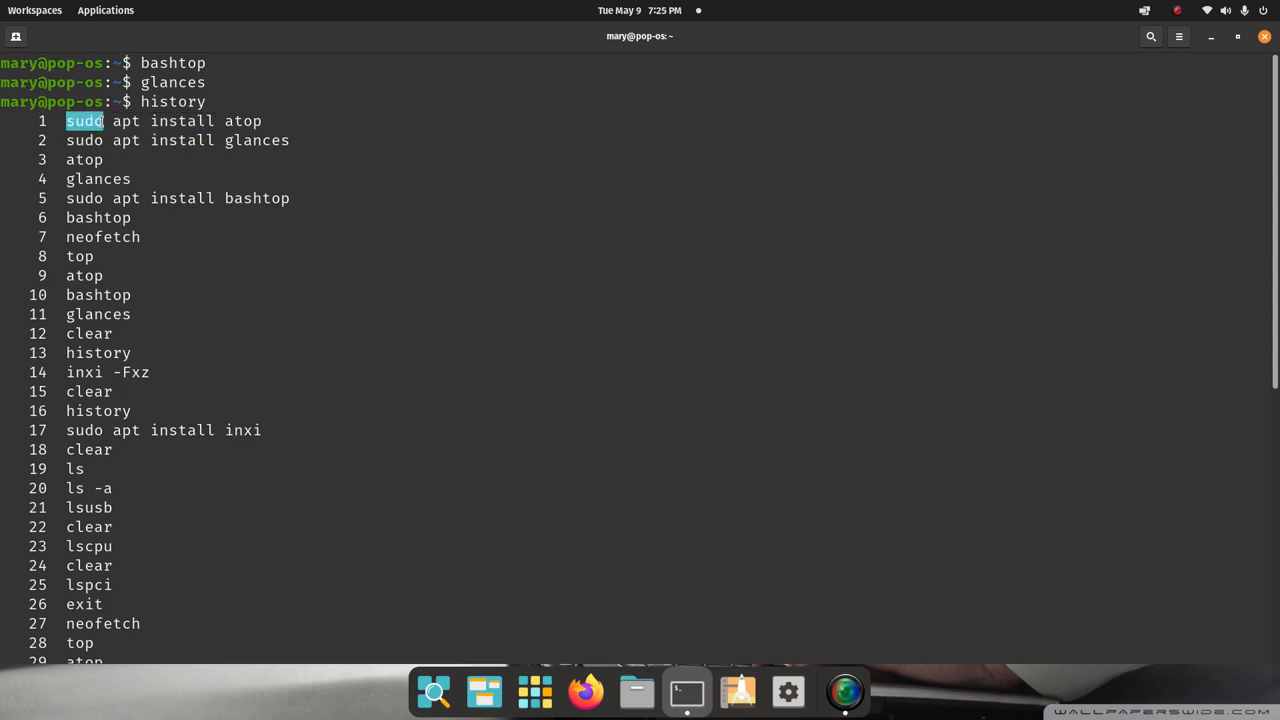
pyautogui.doubleClick(128, 120)
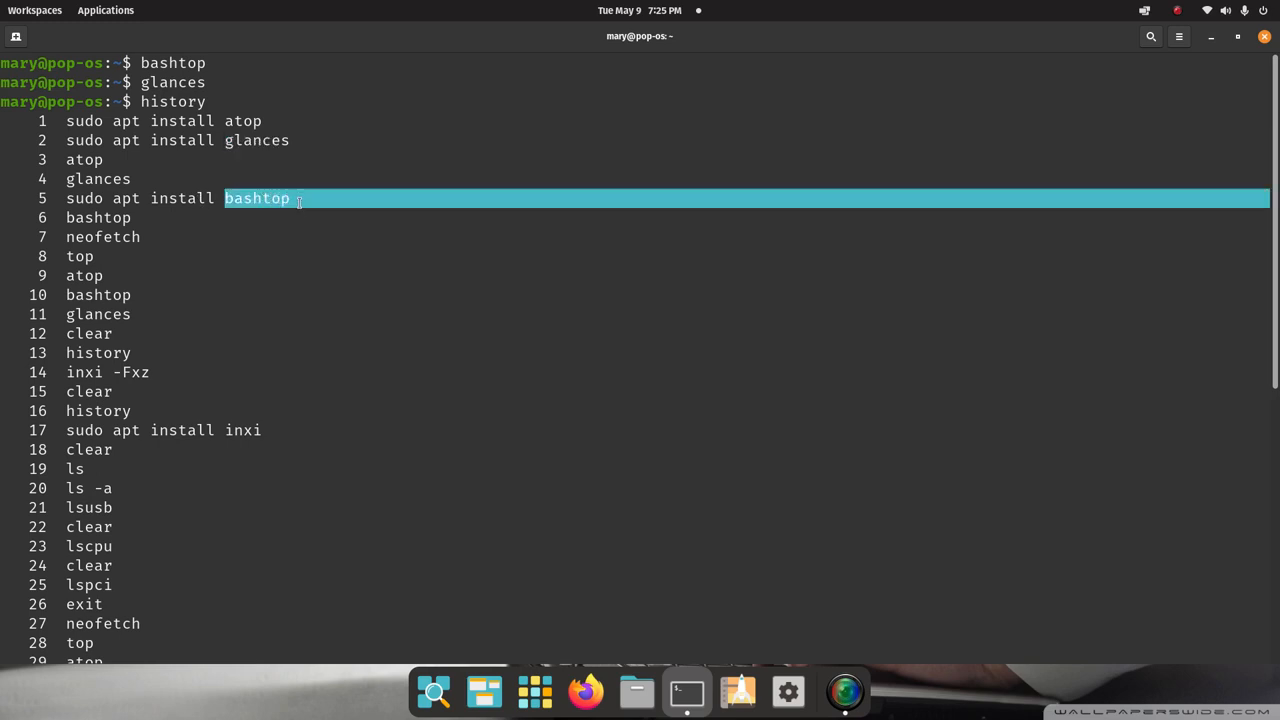
pyautogui.moveTo(280, 412)
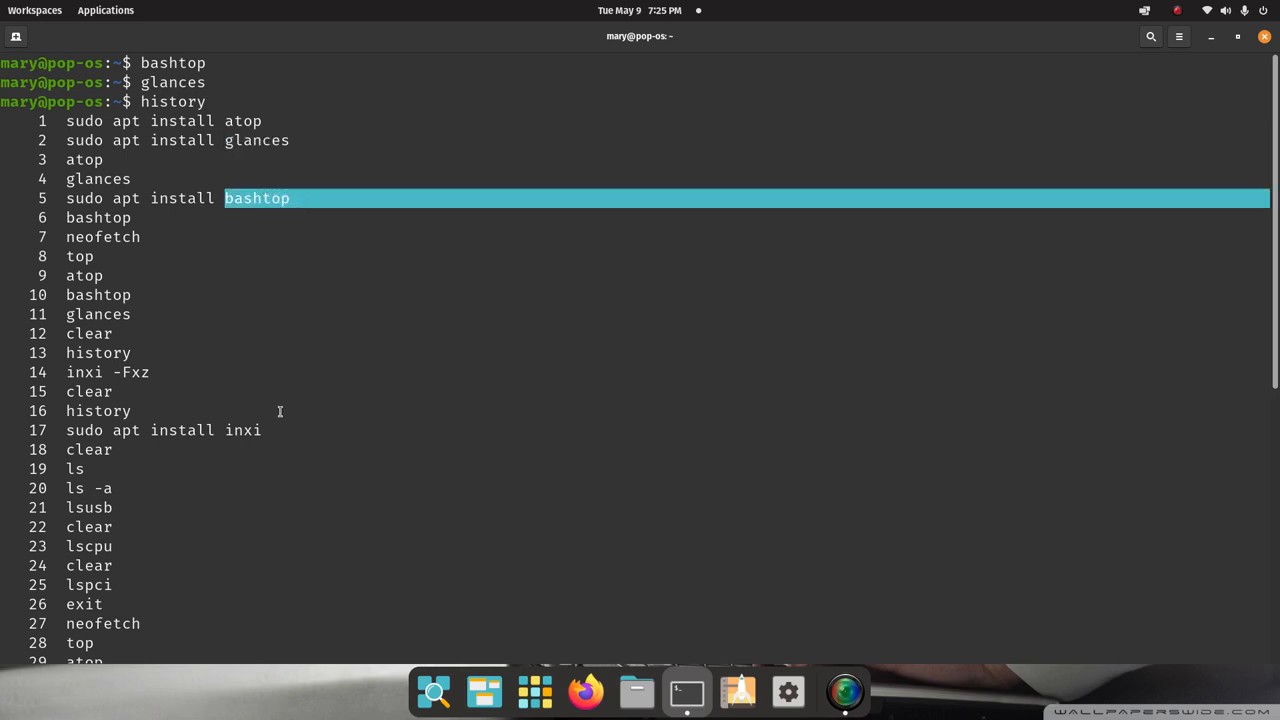
pyautogui.moveTo(200, 456)
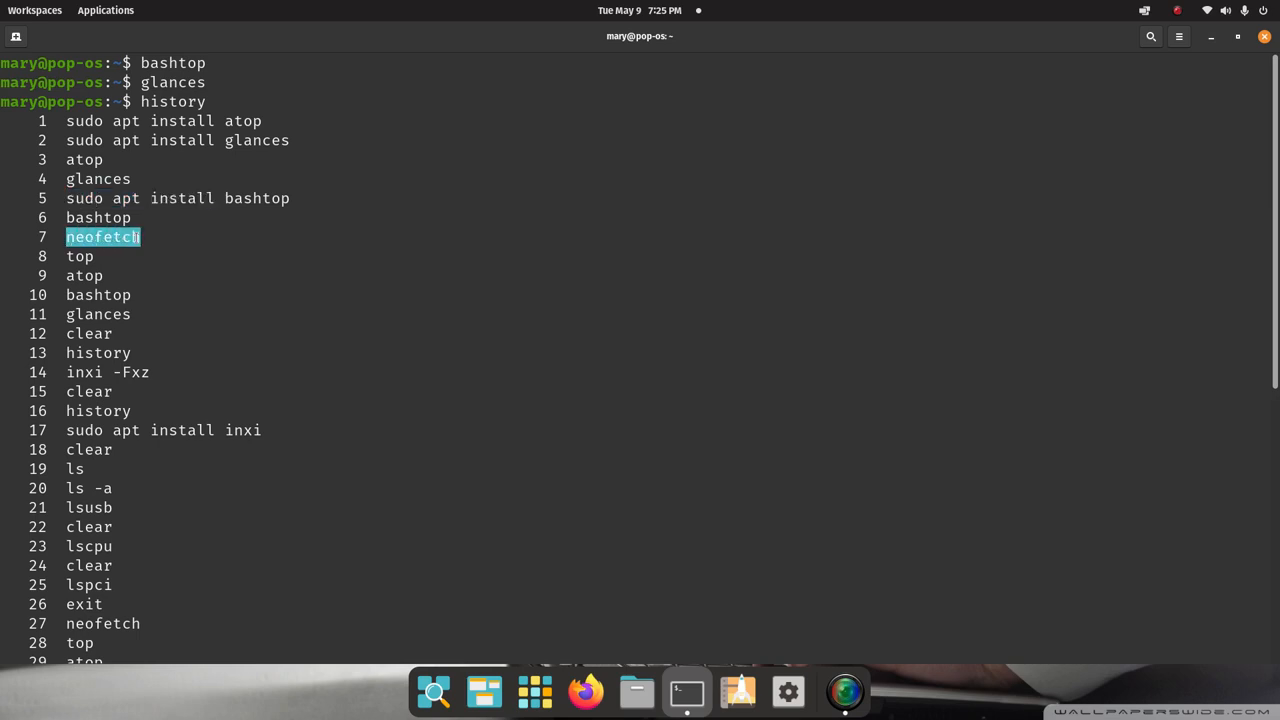
pyautogui.moveTo(264, 342)
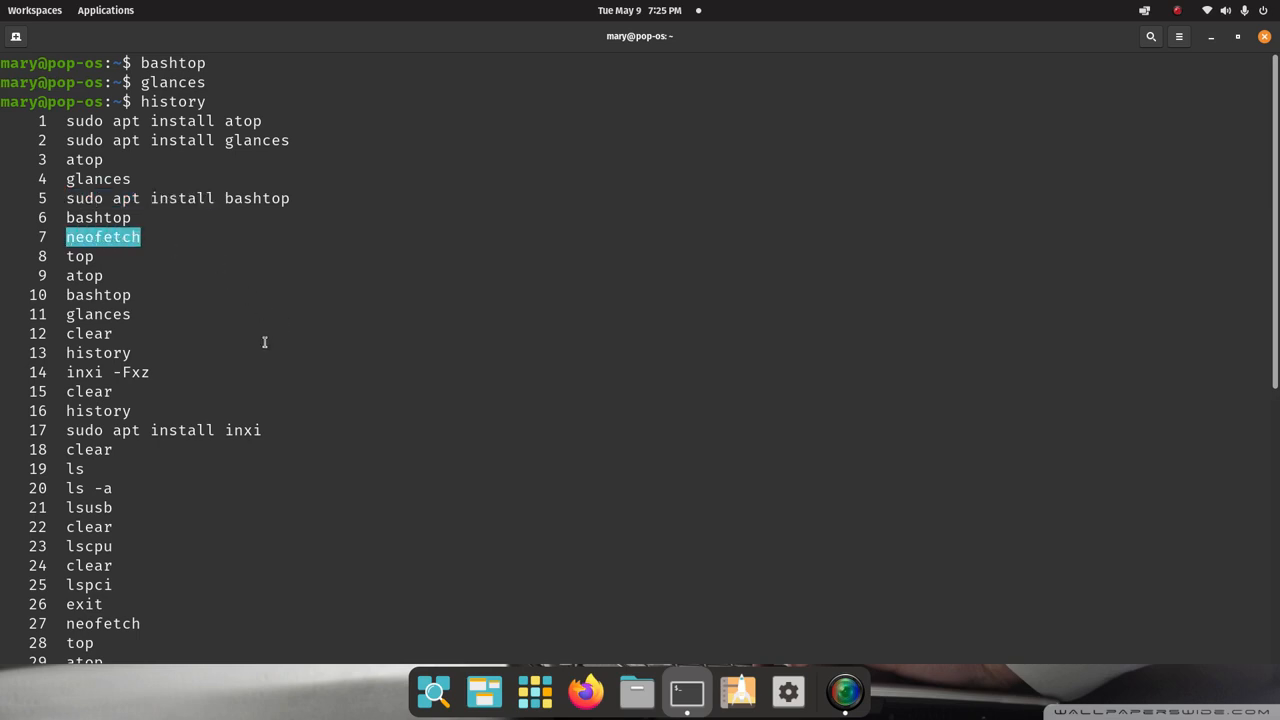
pyautogui.moveTo(316, 246)
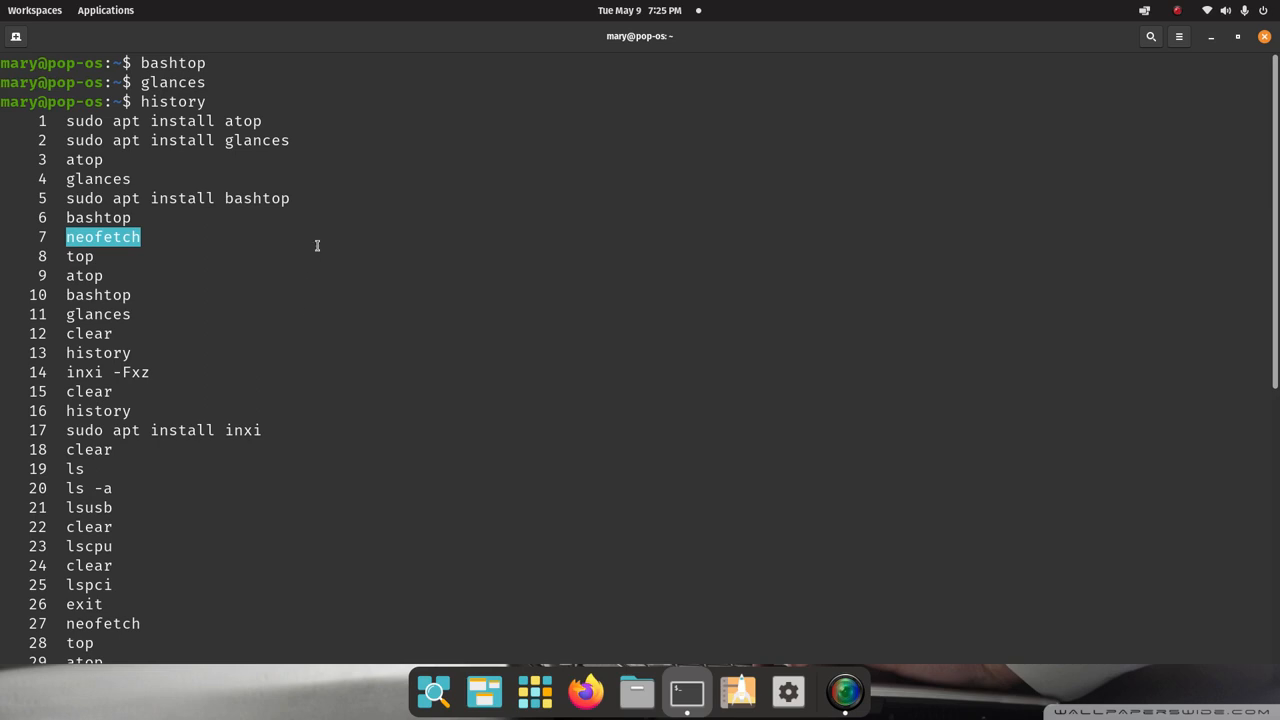
pyautogui.moveTo(336, 250)
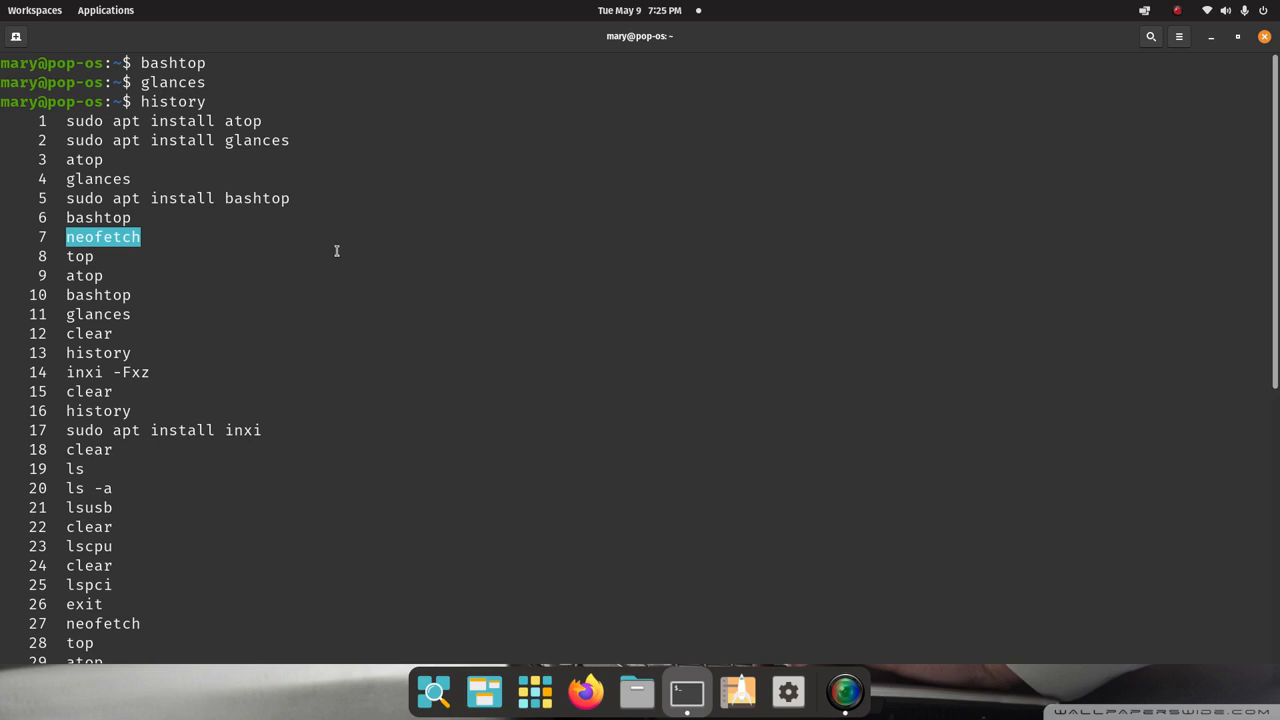
pyautogui.moveTo(348, 264)
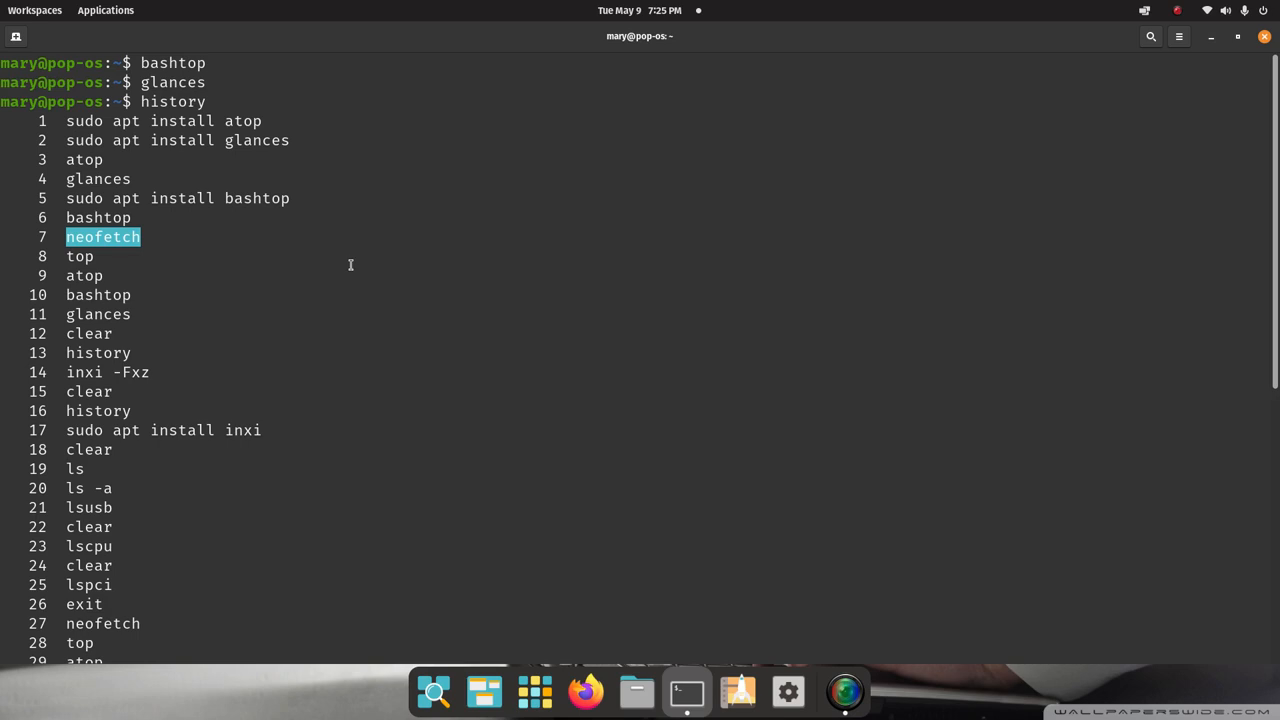
pyautogui.moveTo(560, 480)
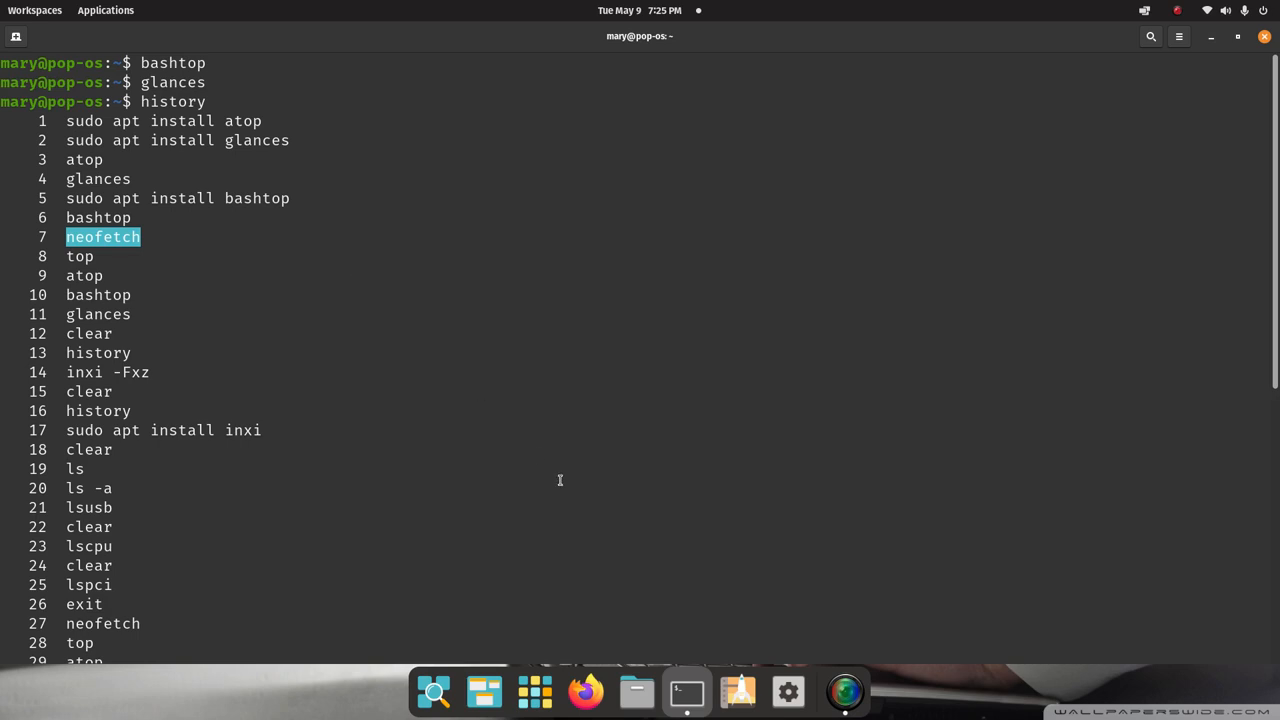
pyautogui.moveTo(522, 458)
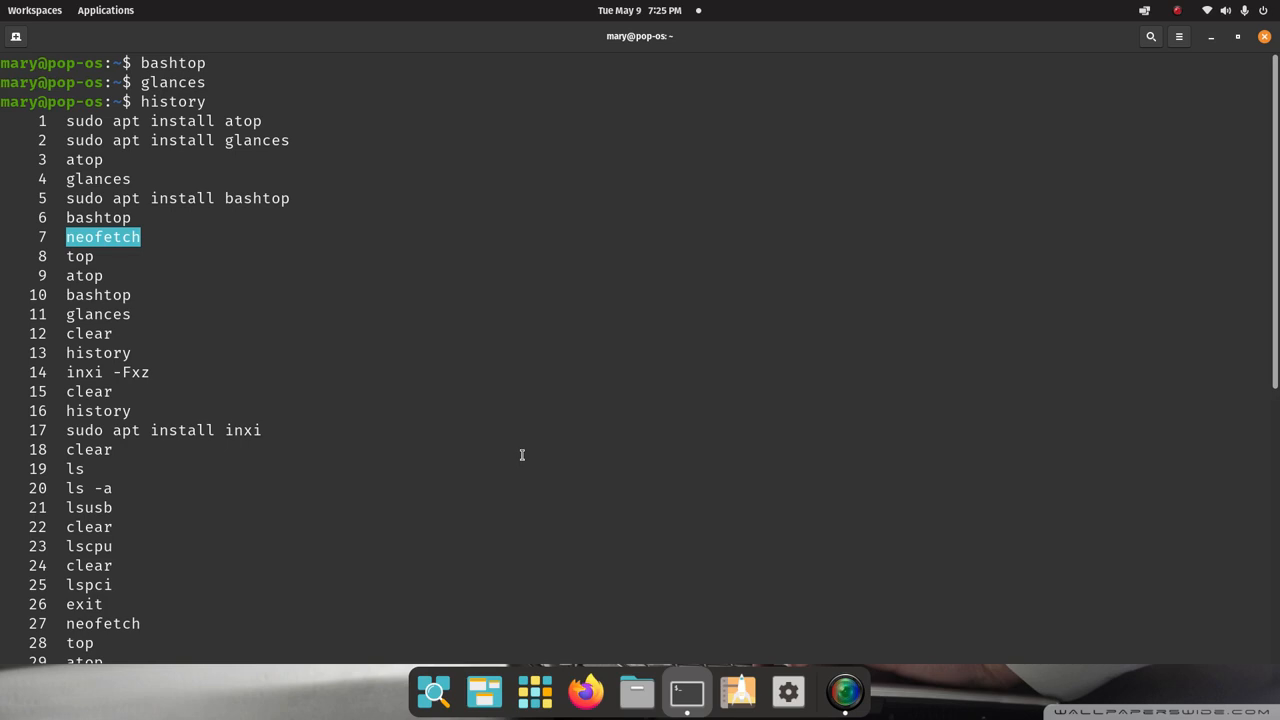
pyautogui.moveTo(632, 500)
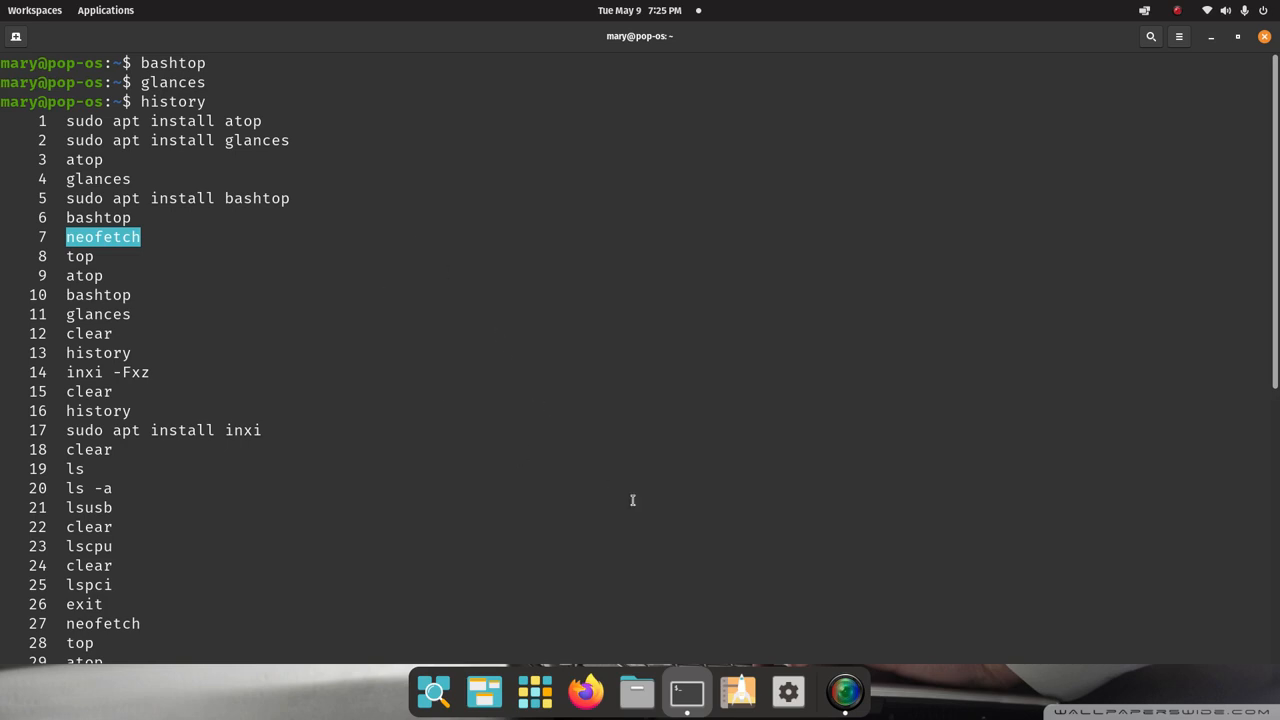
pyautogui.moveTo(464, 302)
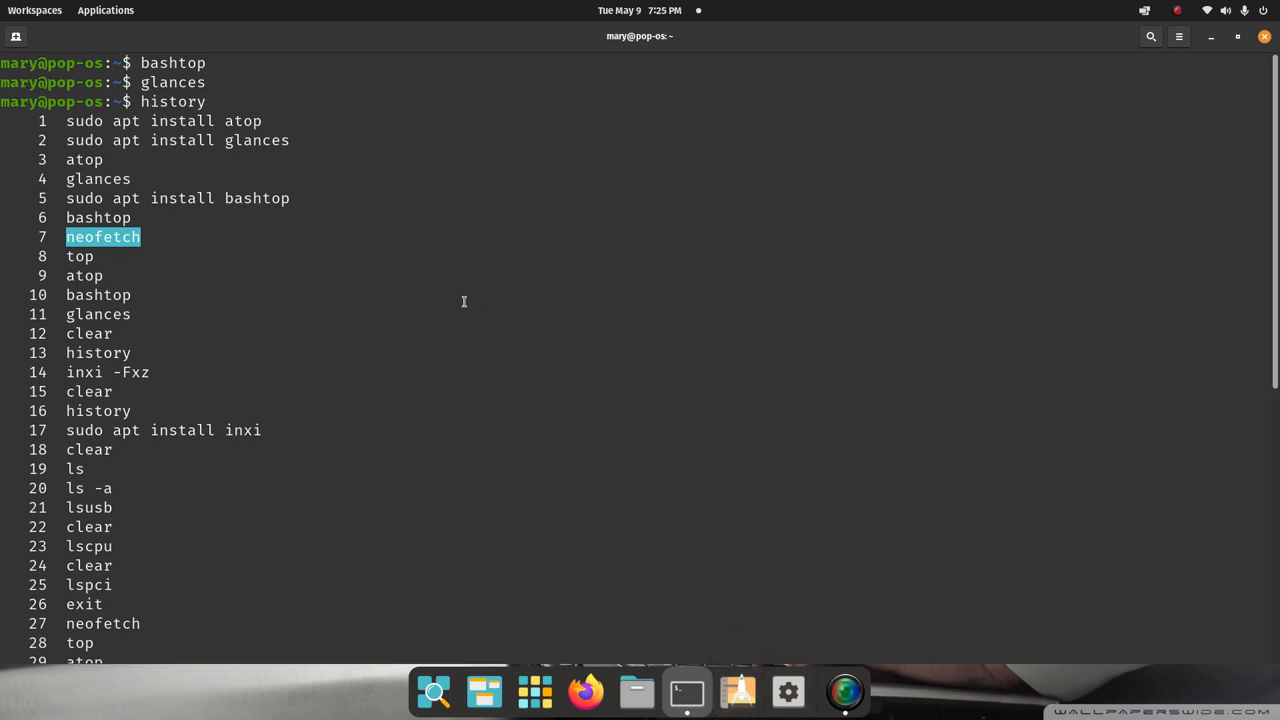
pyautogui.moveTo(476, 316)
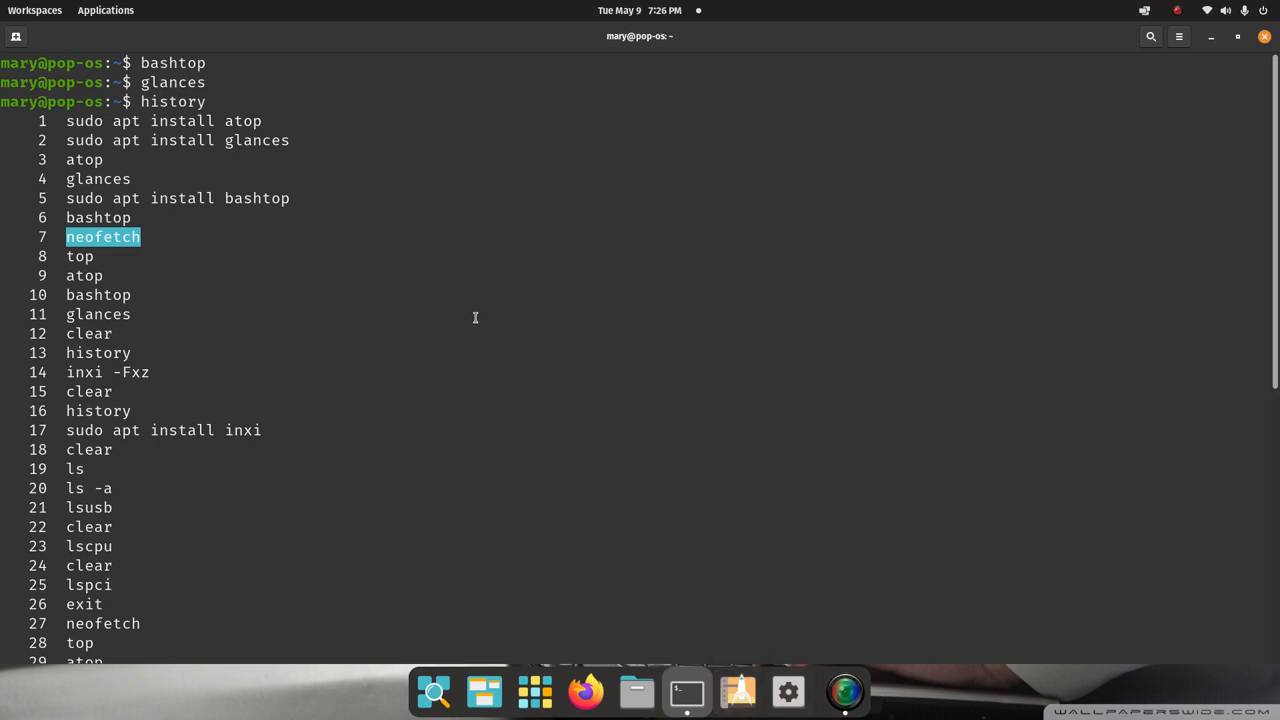
pyautogui.scroll(-3)
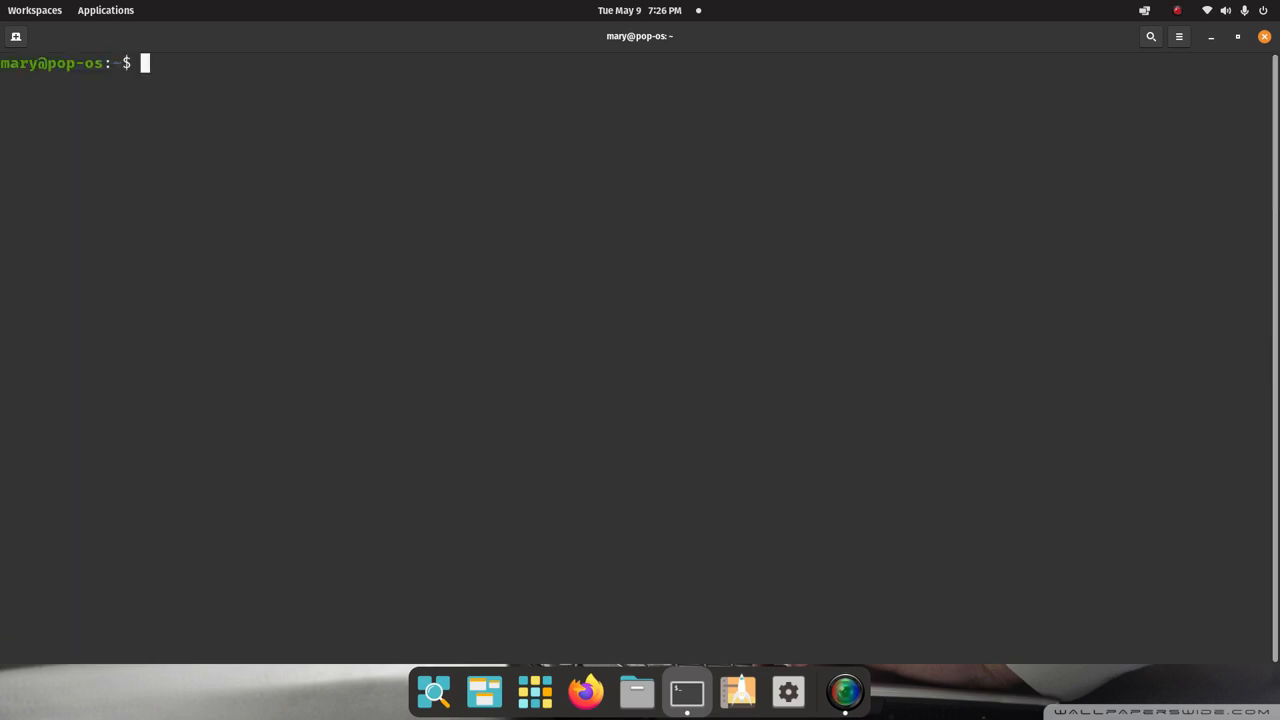
# - Type the inxi -Fxz hardware summary command at the fresh prompt without running it
pyautogui.write('inxi')
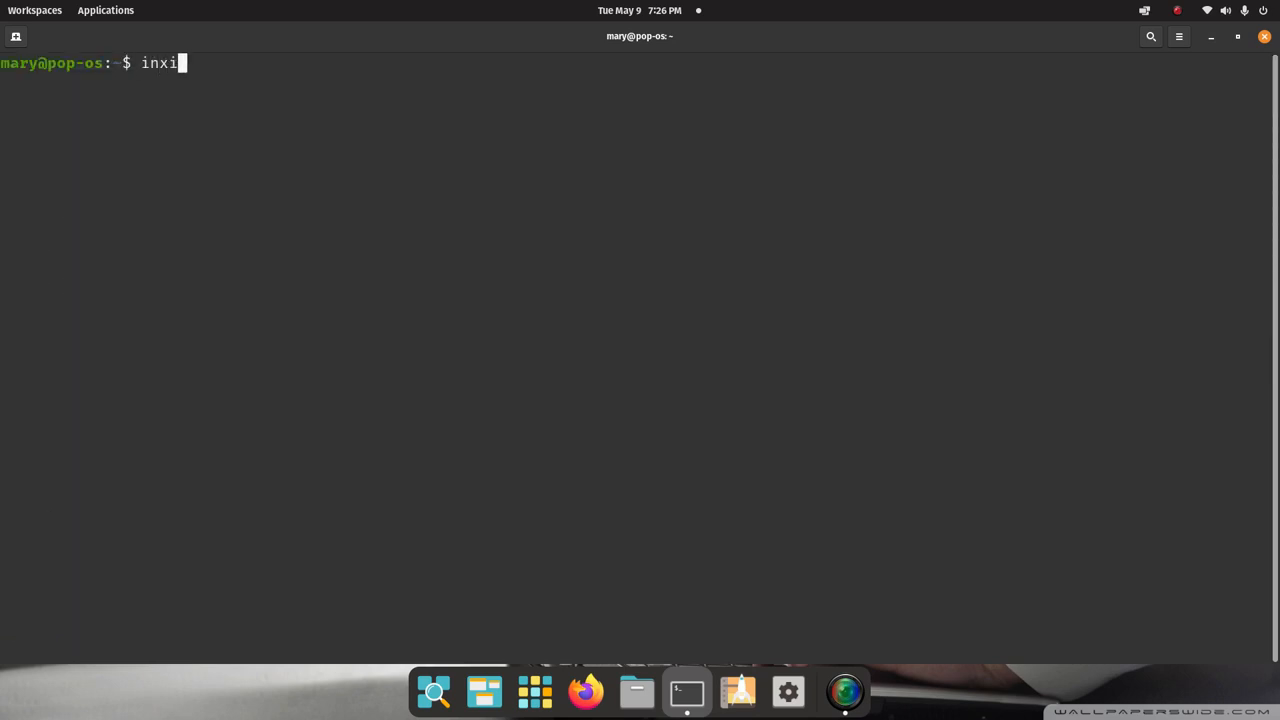
pyautogui.write('-F')
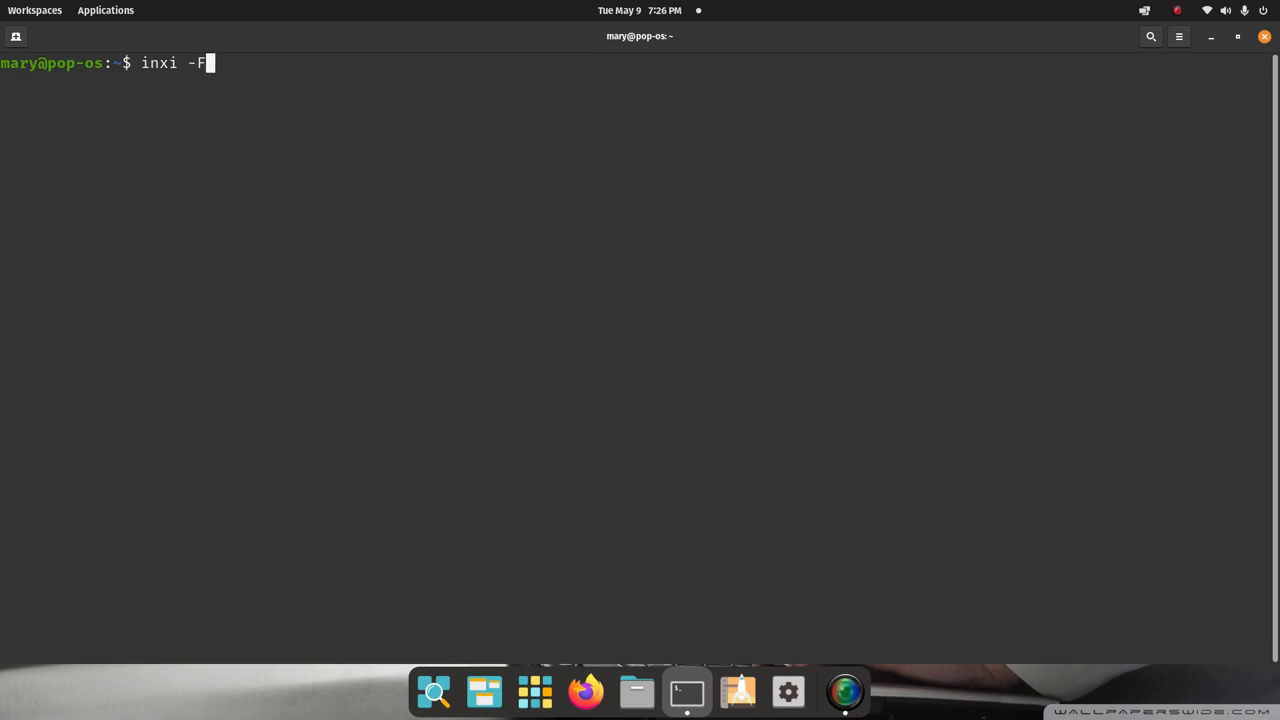
pyautogui.write('xz')
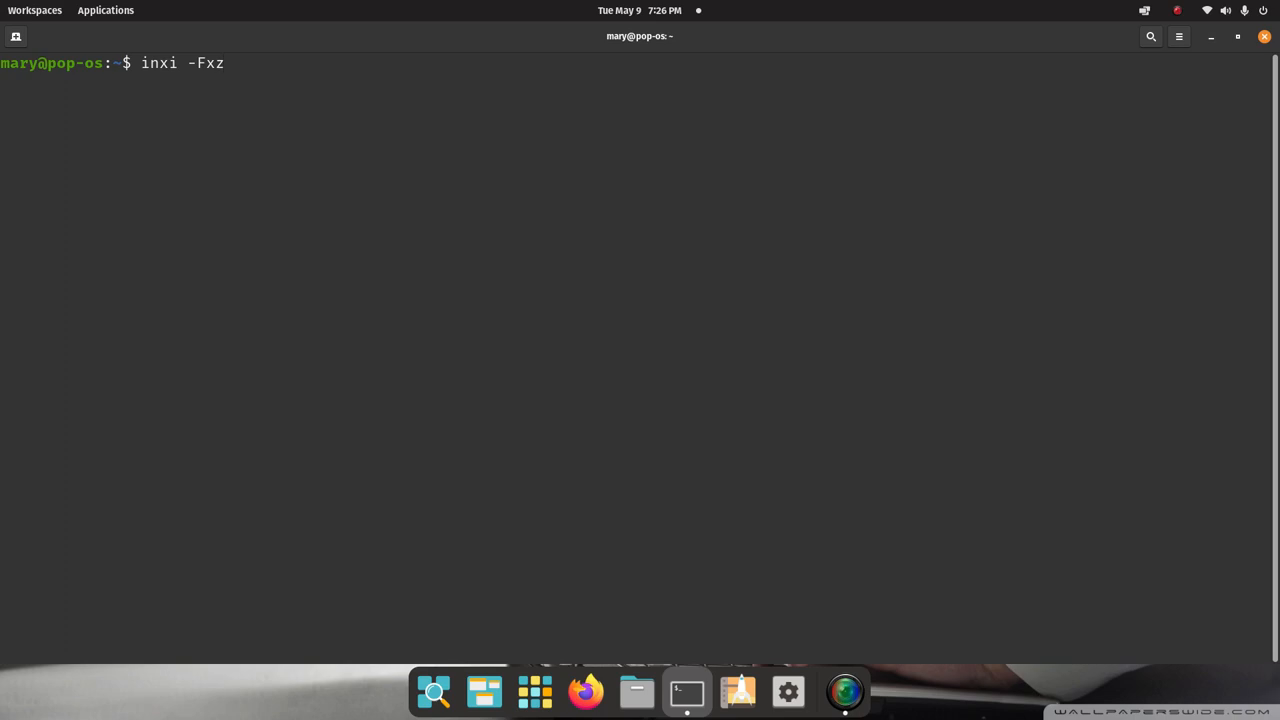
pyautogui.moveTo(338, 244)
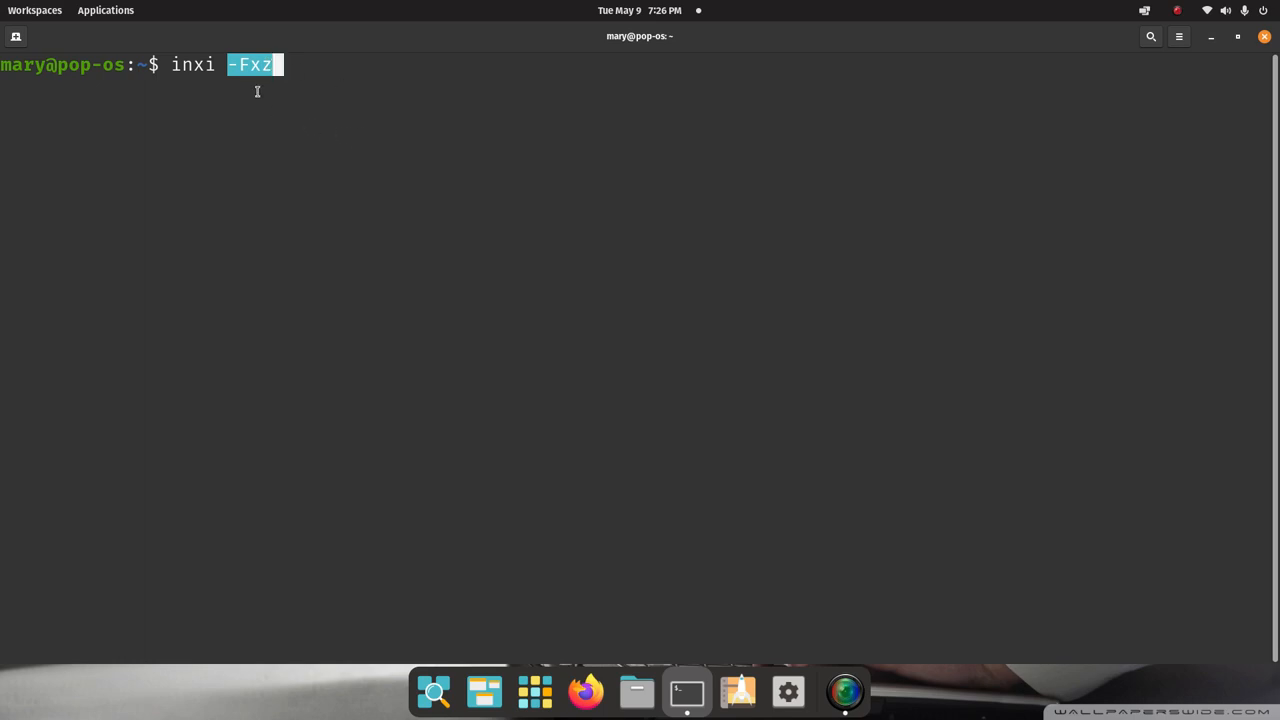
pyautogui.moveTo(282, 100)
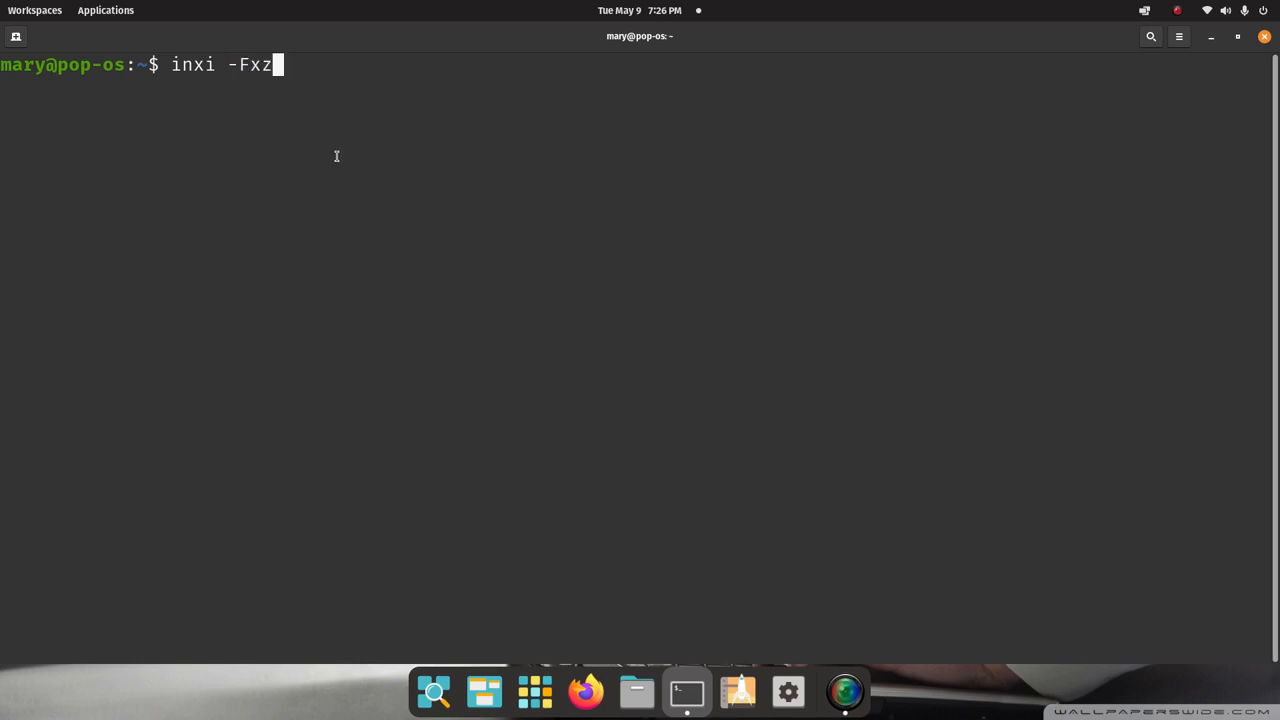
# - Run inxi -Fxz and highlight the motherboard model B550M PRO-VDH WIFI (MS-7C95)
pyautogui.press('Return')
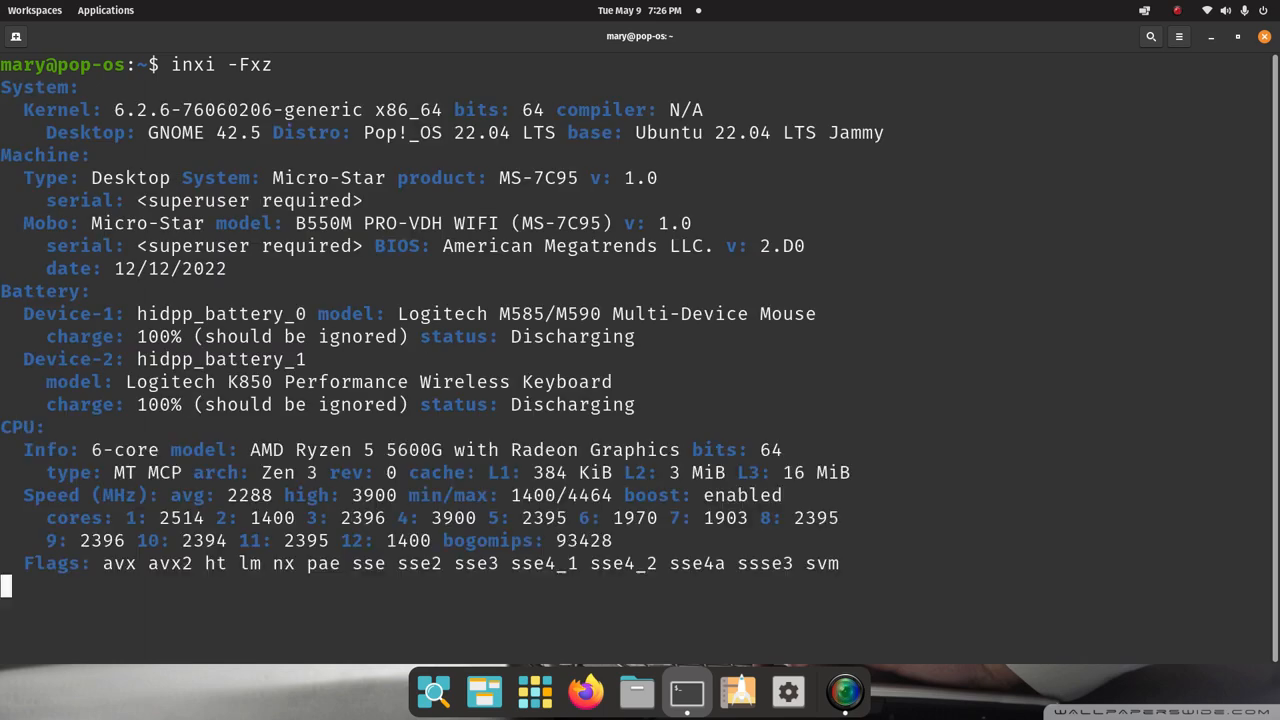
pyautogui.scroll(-3)
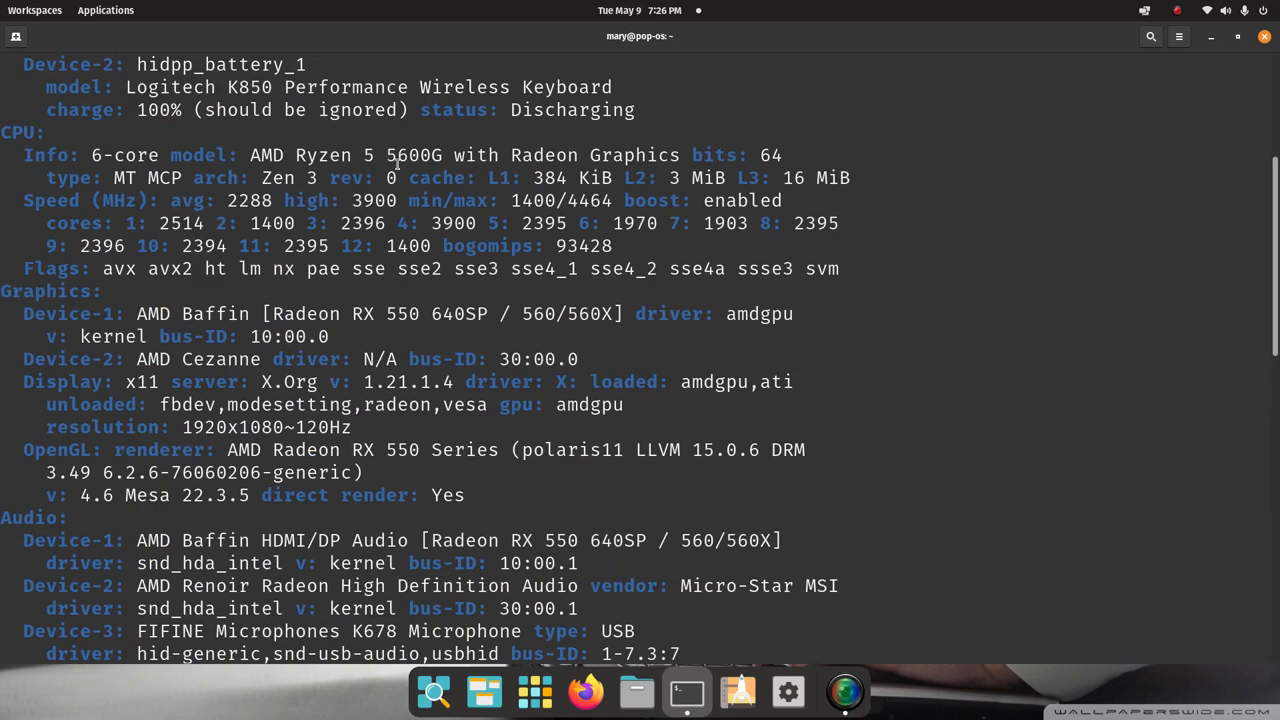
pyautogui.scroll(3)
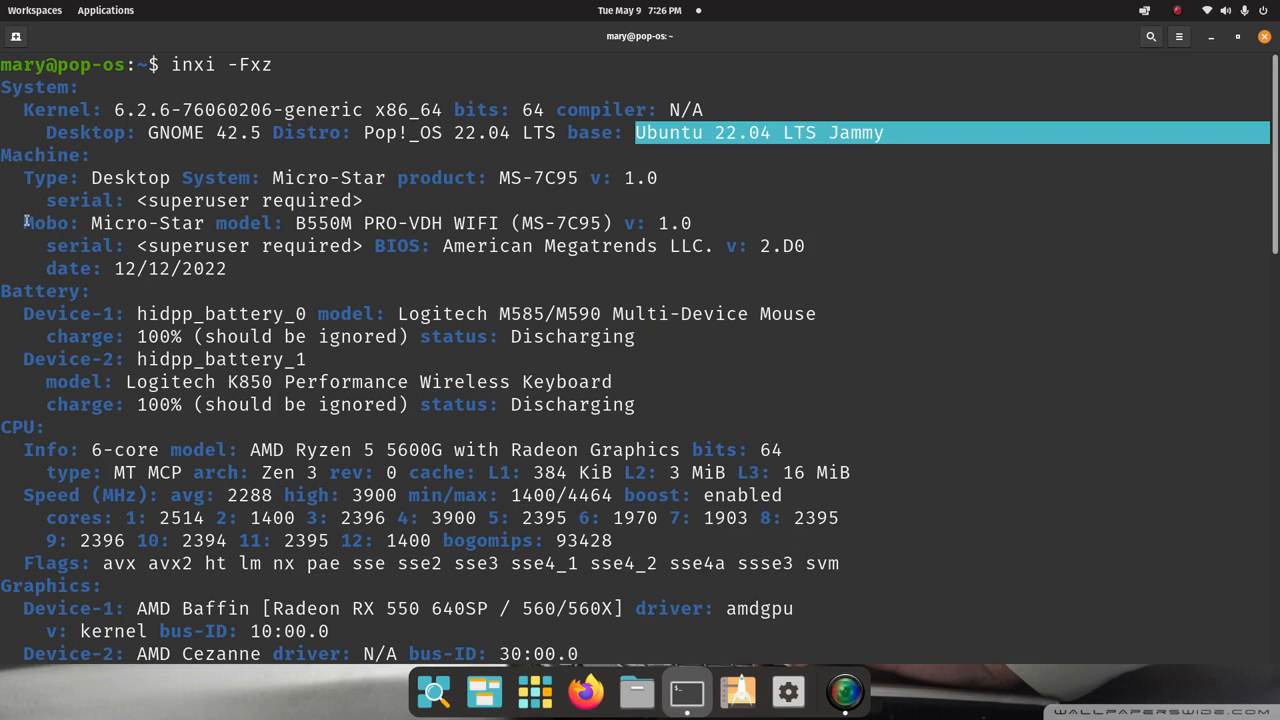
pyautogui.doubleClick(46, 224)
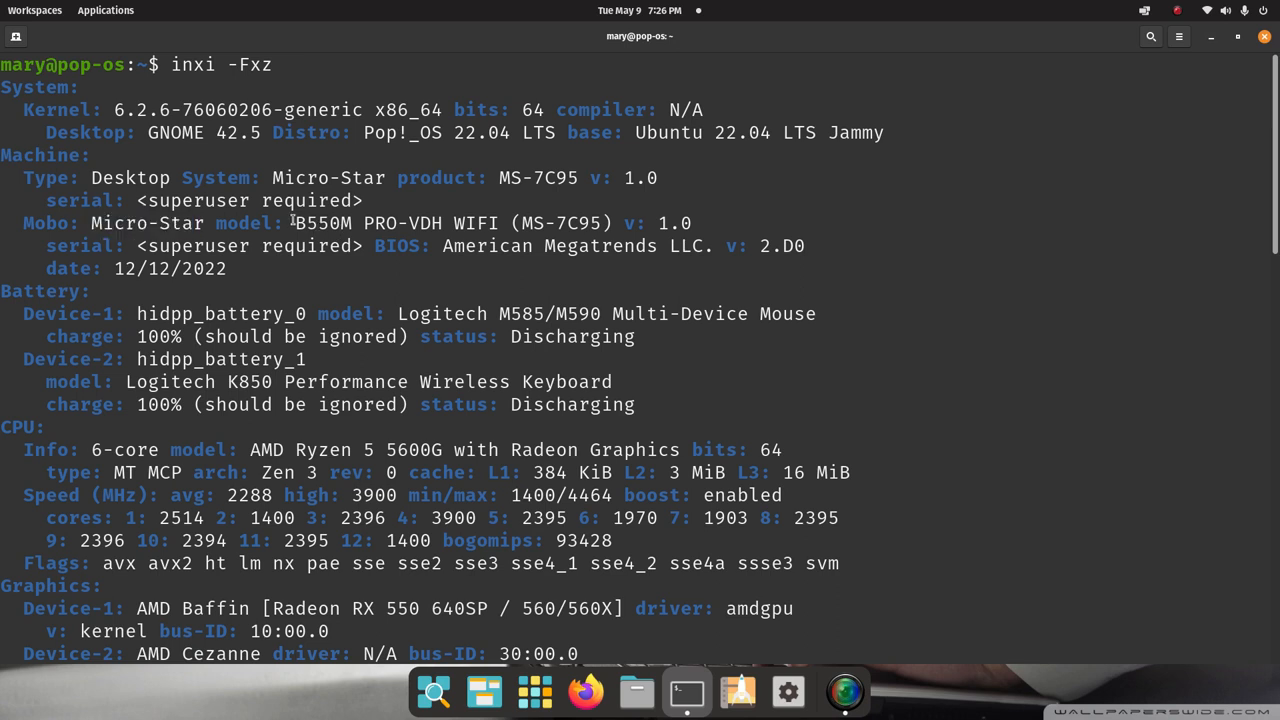
pyautogui.moveTo(296, 224); pyautogui.dragTo(616, 224)
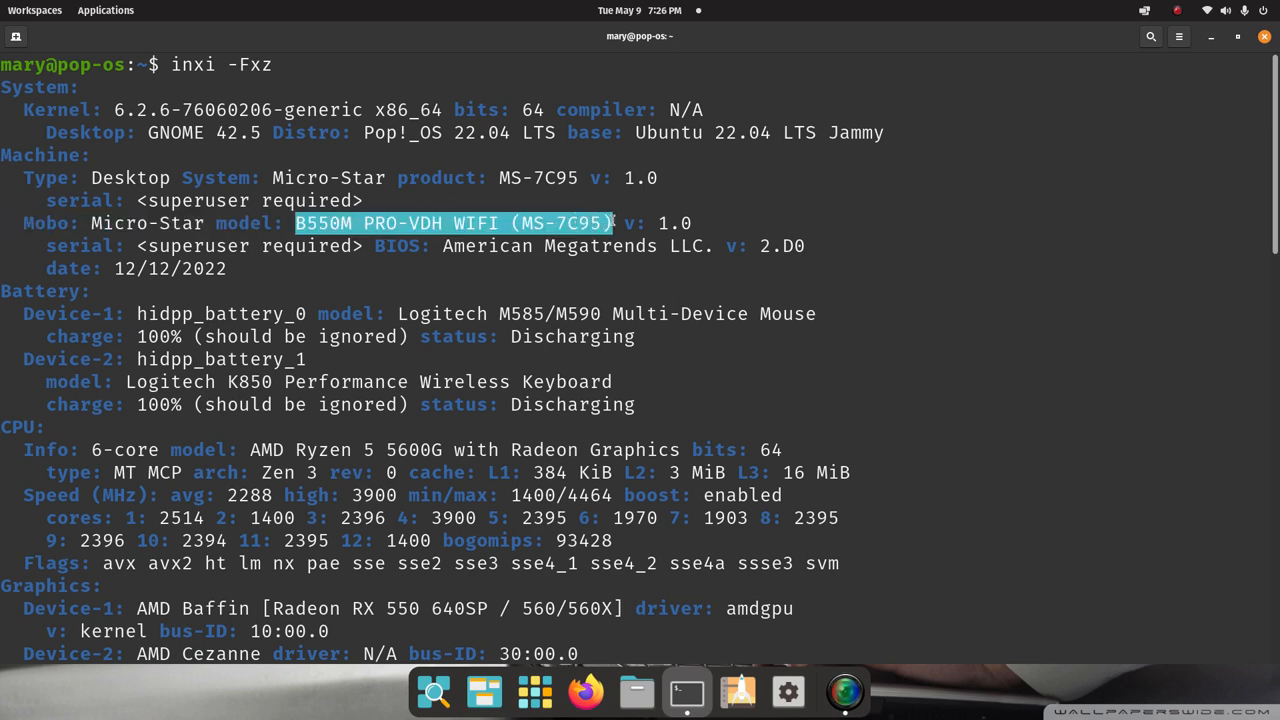
pyautogui.moveTo(1030, 124)
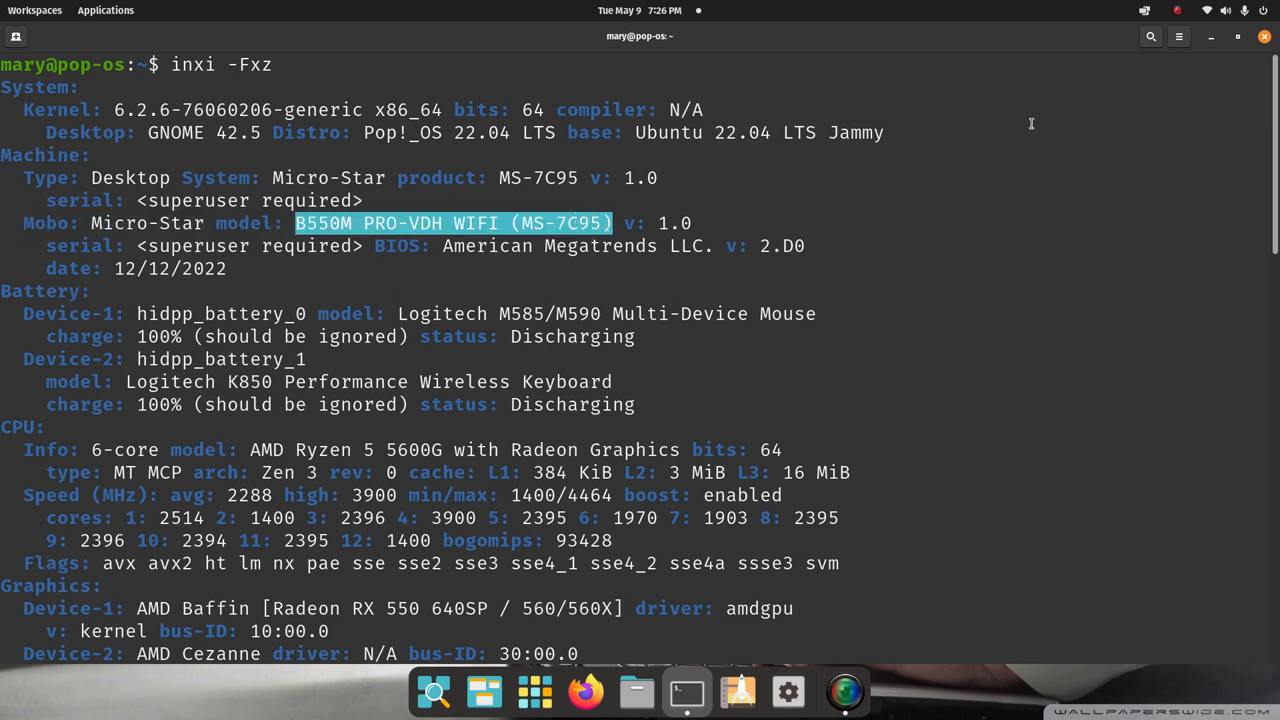
# - Restore the terminal to a smaller window and move it further right
pyautogui.click(1236, 36)
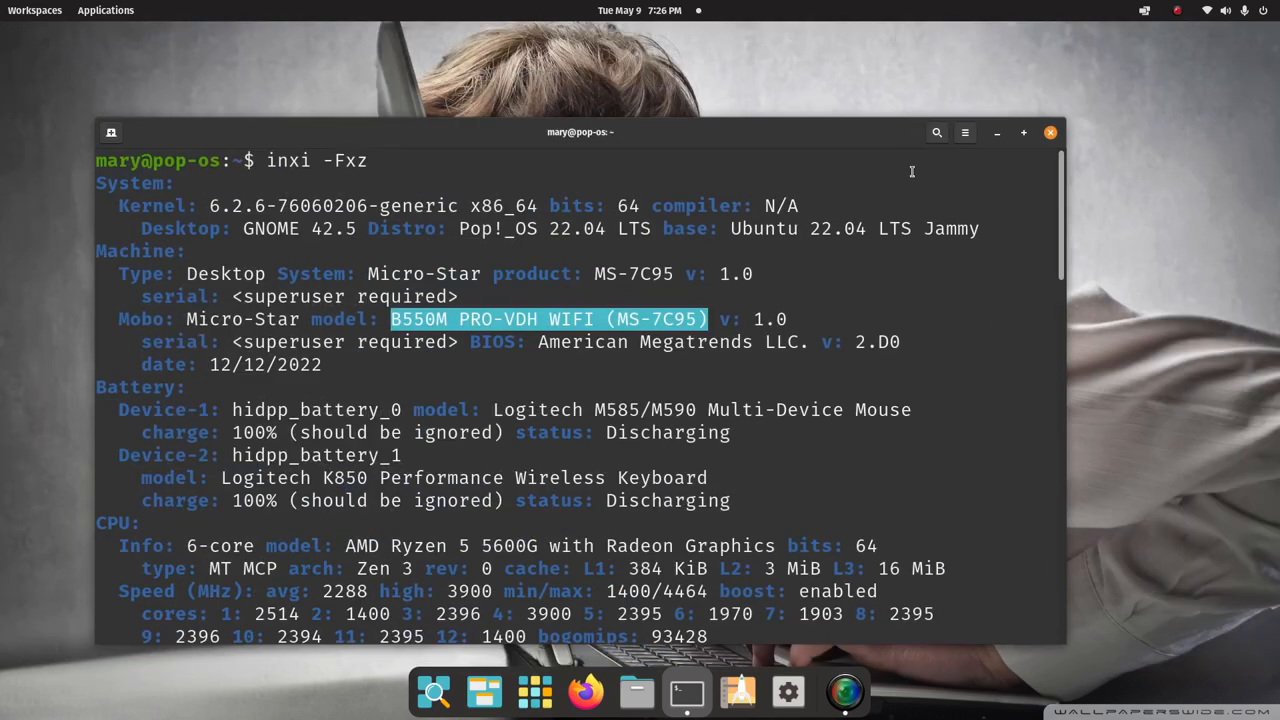
pyautogui.moveTo(796, 130)
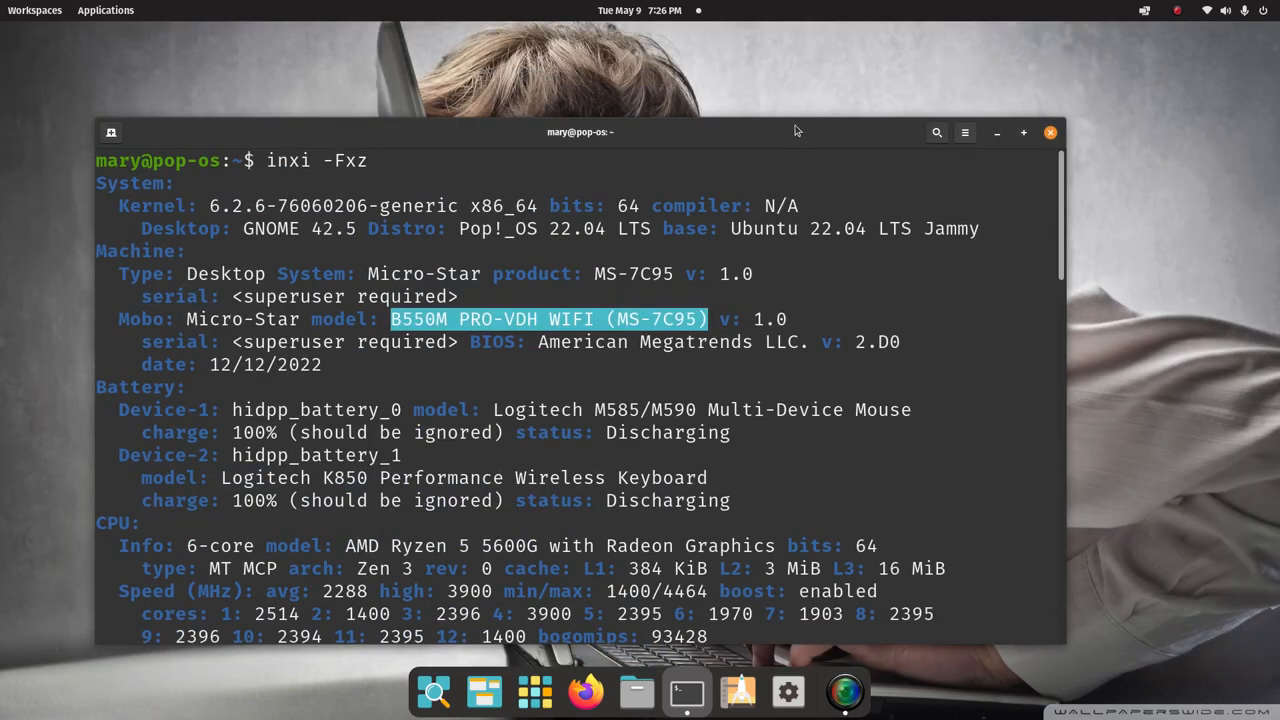
pyautogui.moveTo(580, 132); pyautogui.dragTo(600, 44)
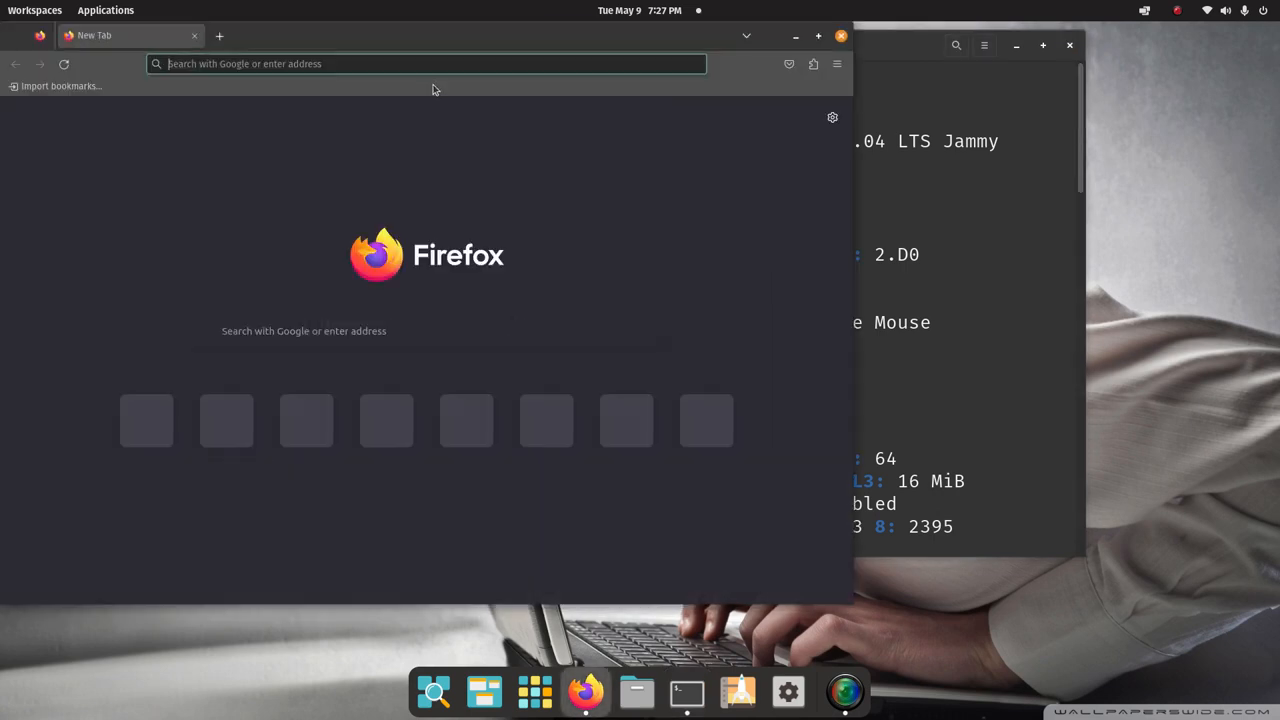
# - Search Google for the pasted motherboard model and browse MSI's B550M PRO-VDH WIFI product page
pyautogui.rightClick(424, 62)
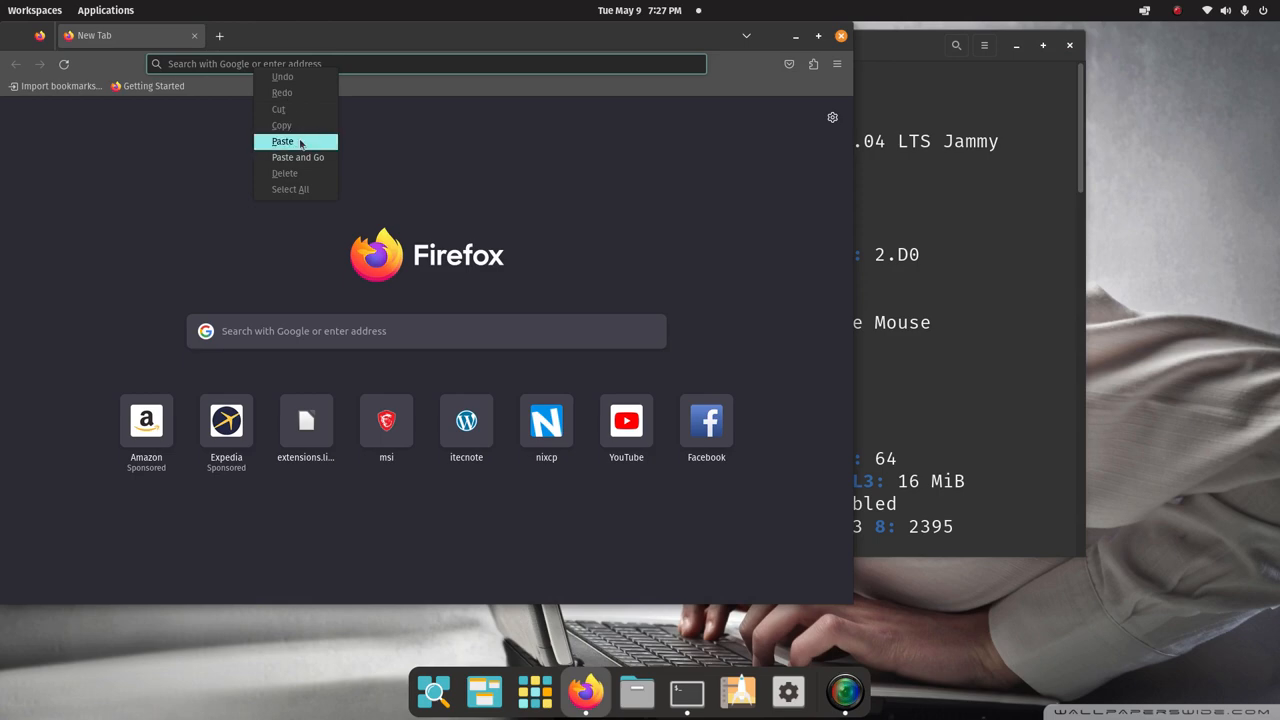
pyautogui.click(282, 140)
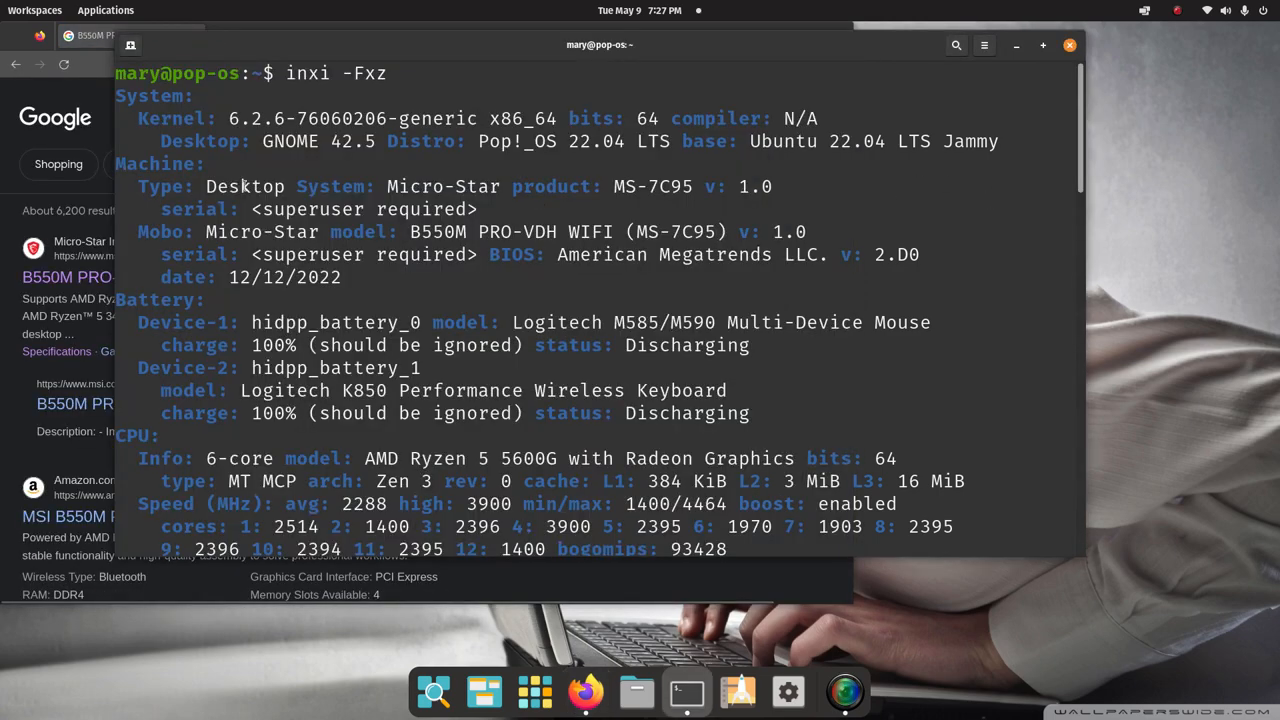
pyautogui.moveTo(76, 198)
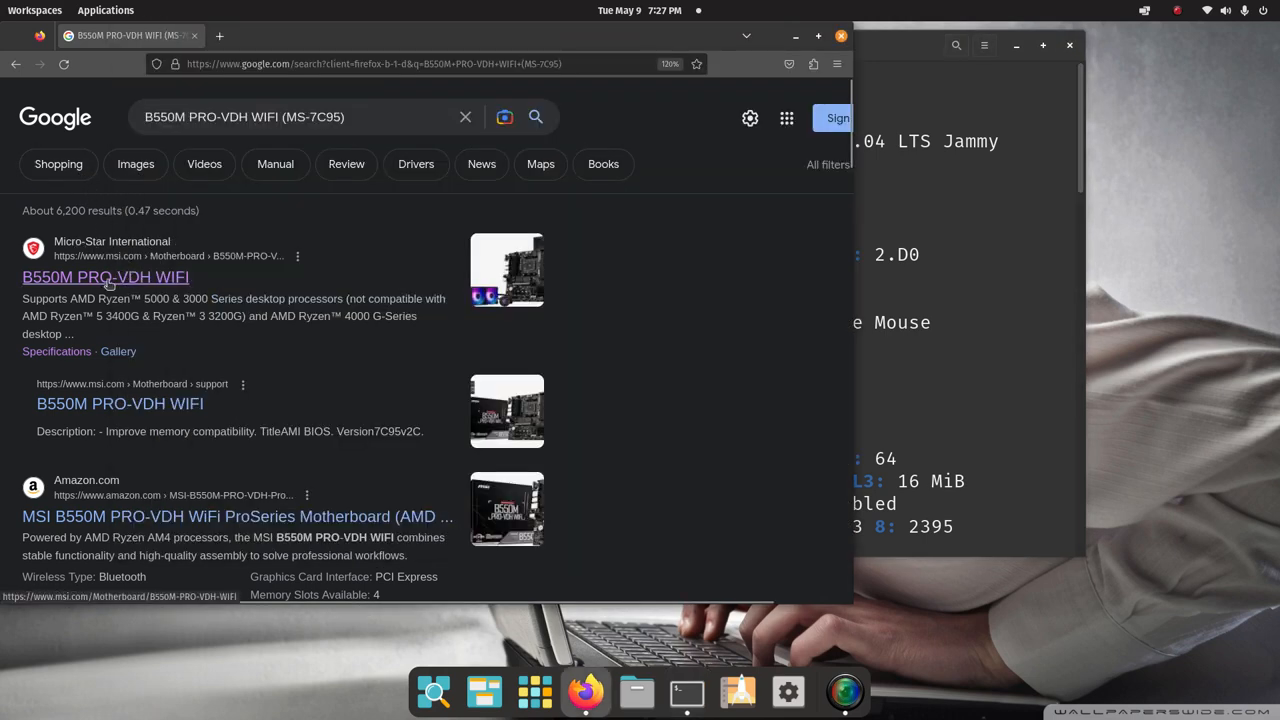
pyautogui.click(104, 276)
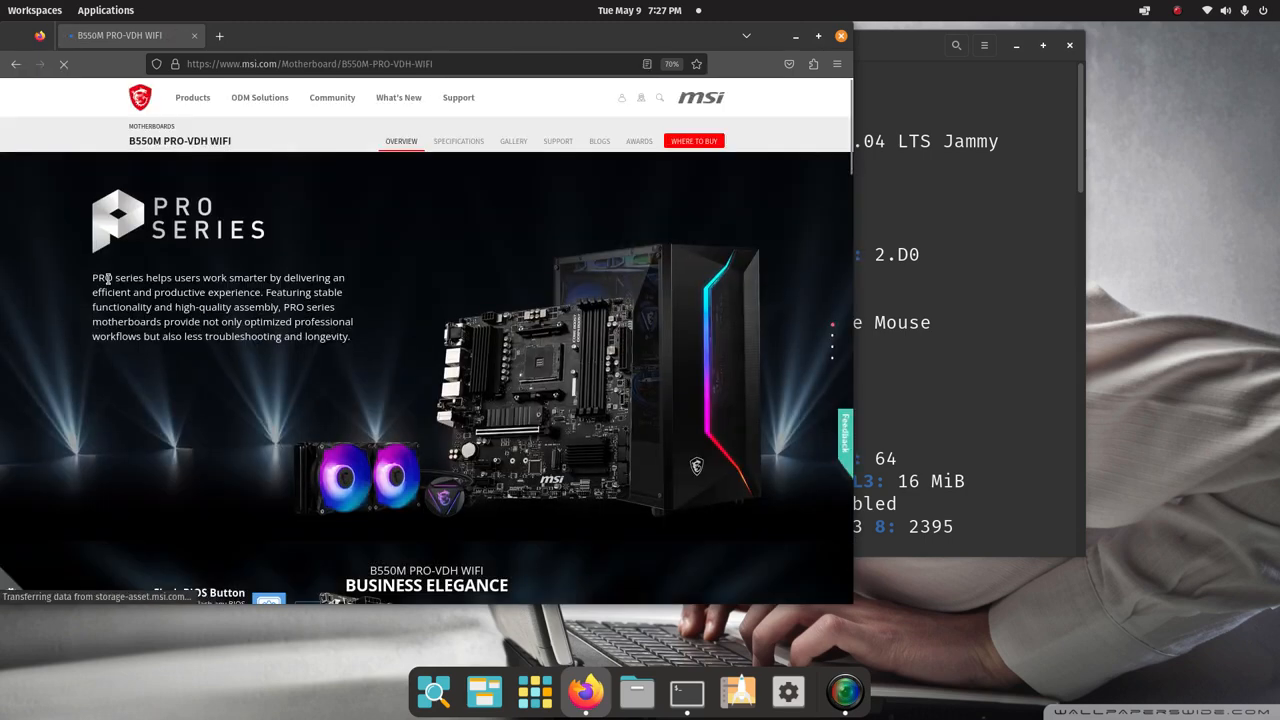
pyautogui.scroll(-3)
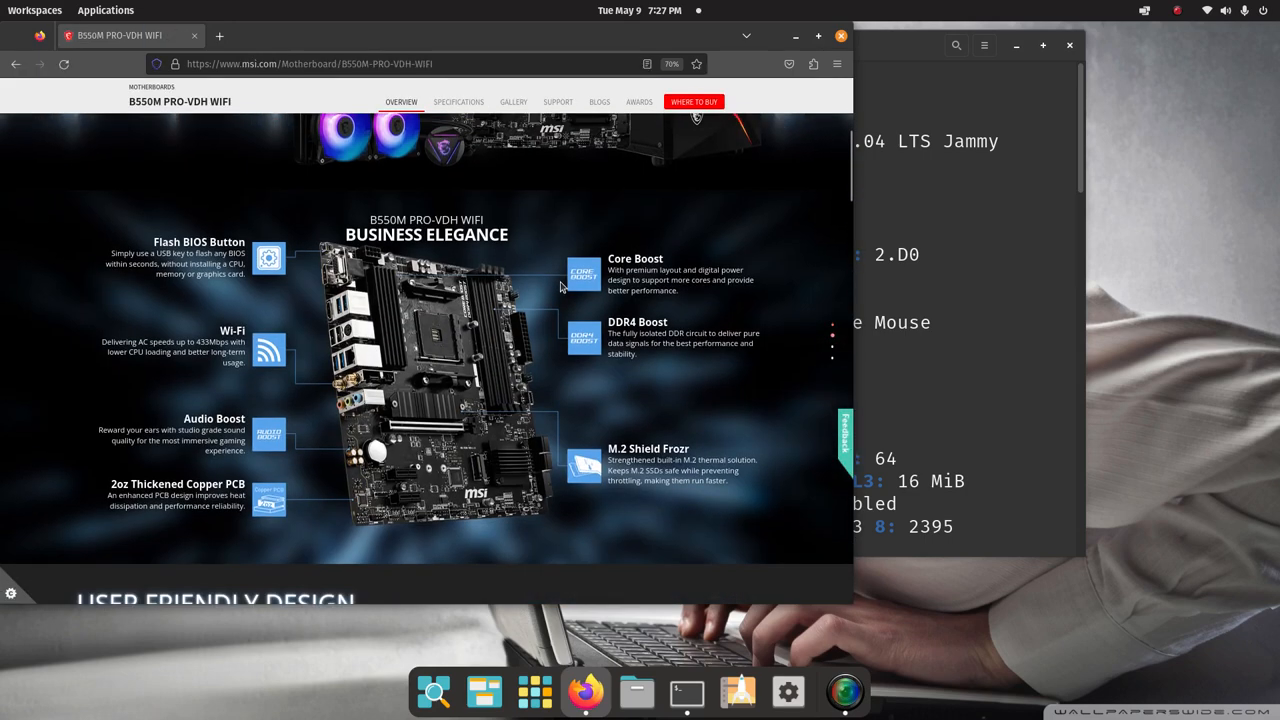
pyautogui.scroll(-3)
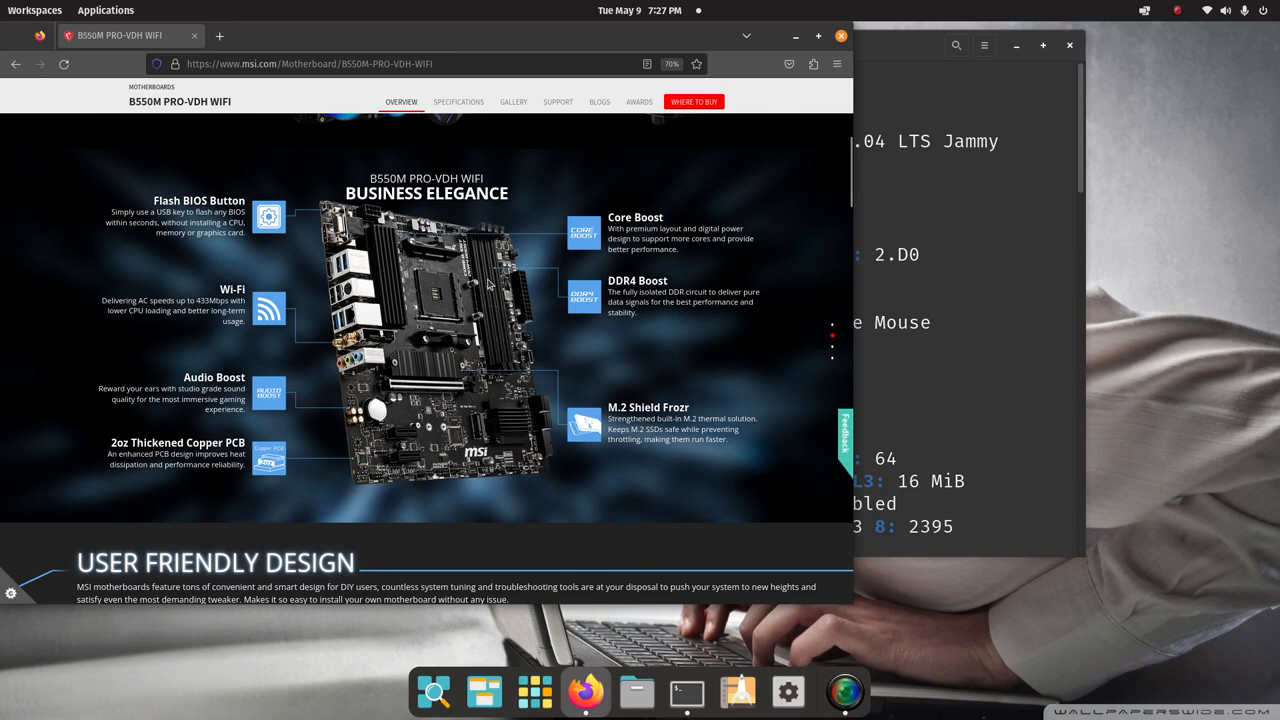
pyautogui.moveTo(584, 304)
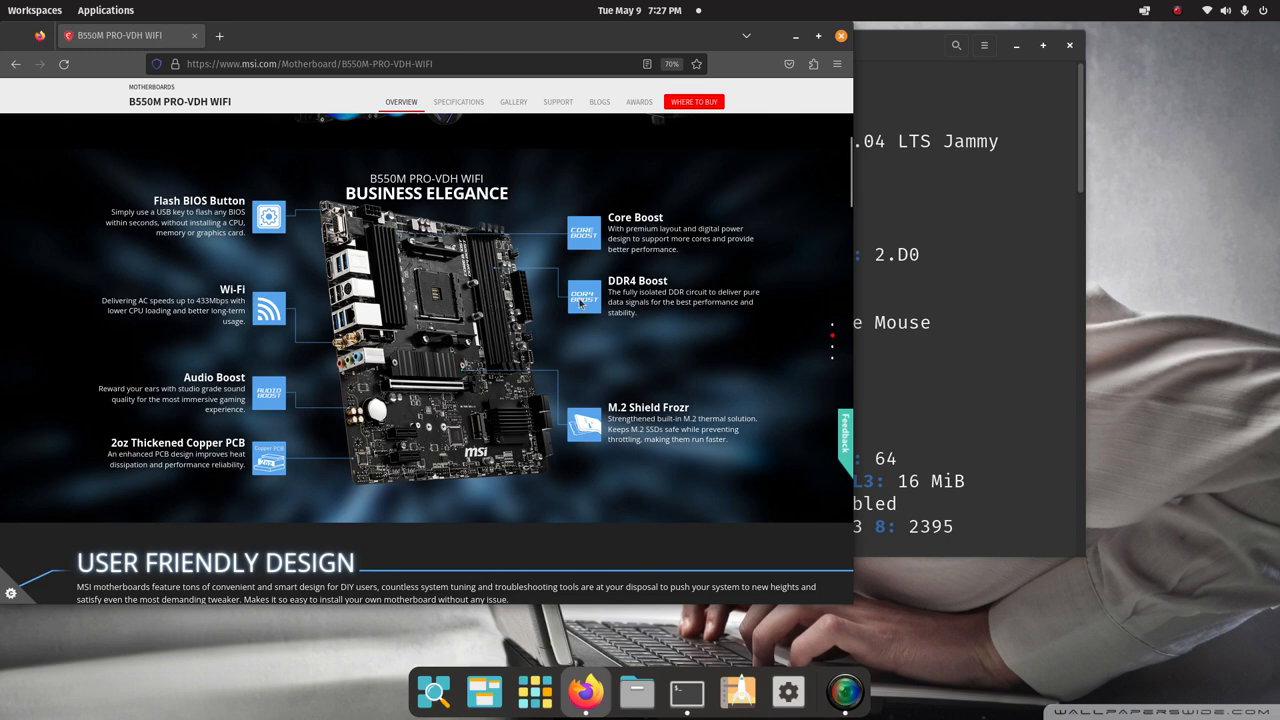
pyautogui.moveTo(896, 376)
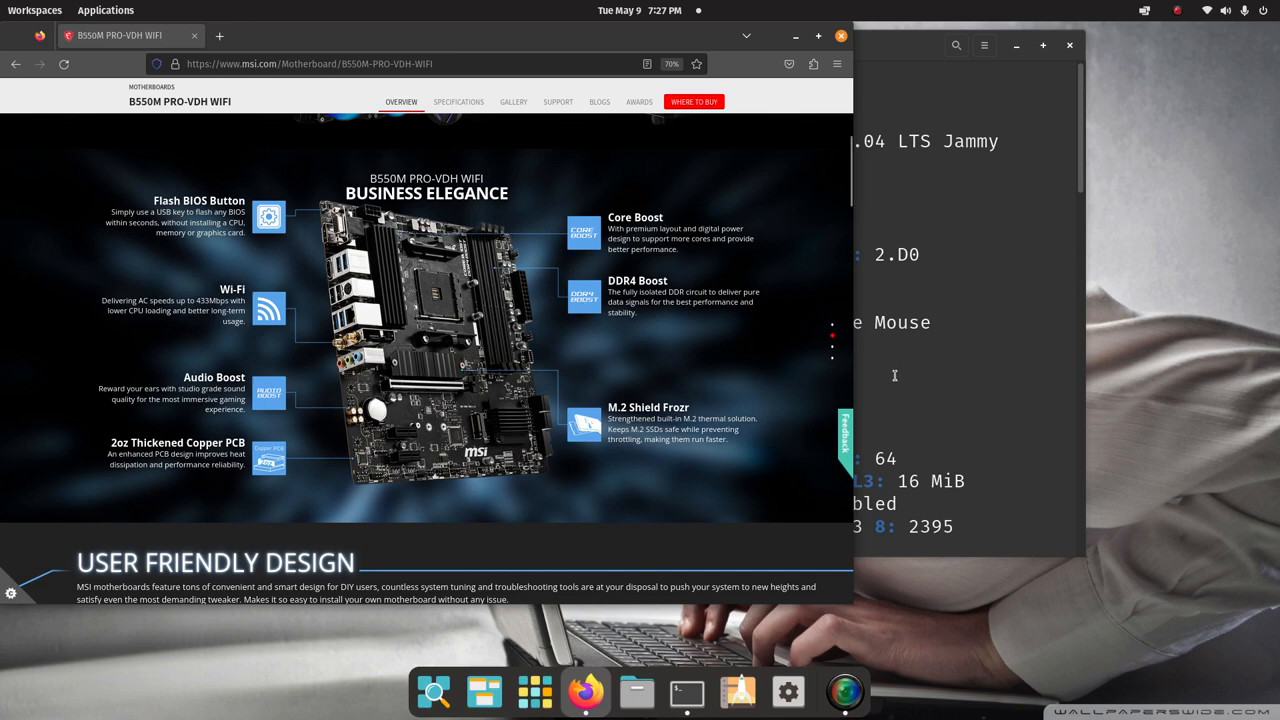
pyautogui.moveTo(680, 340)
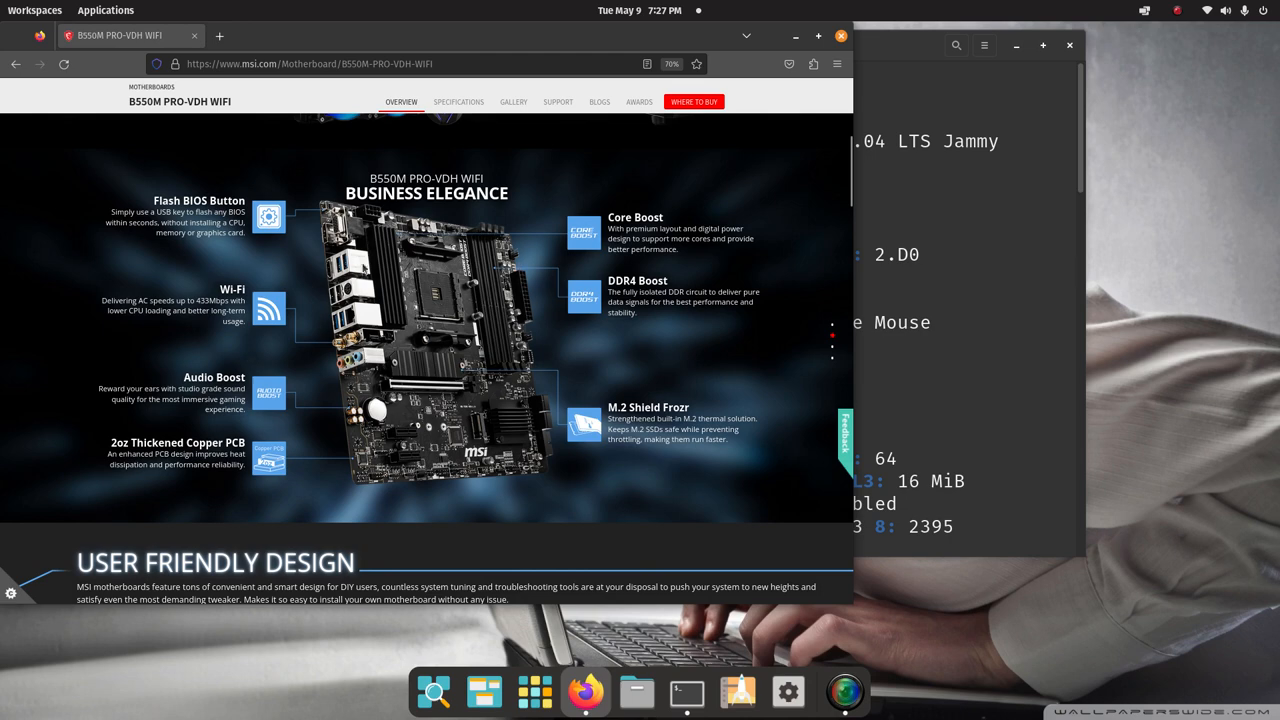
pyautogui.moveTo(720, 172)
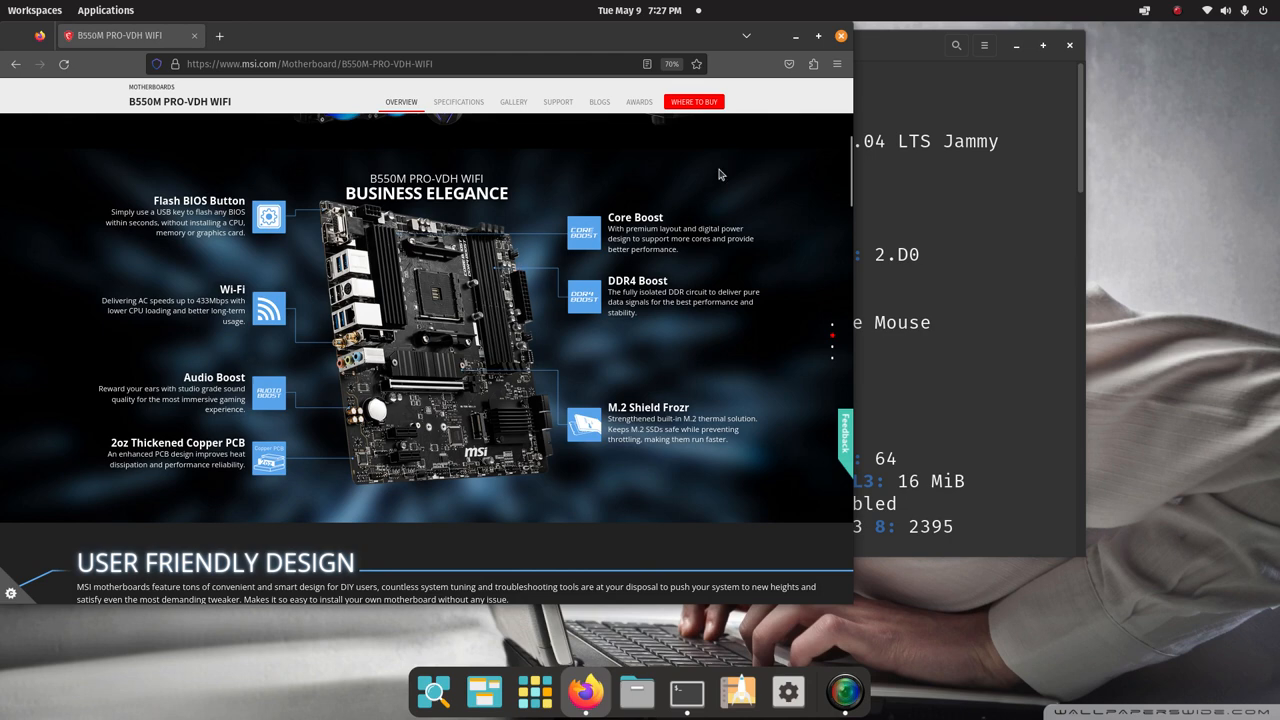
pyautogui.moveTo(702, 176)
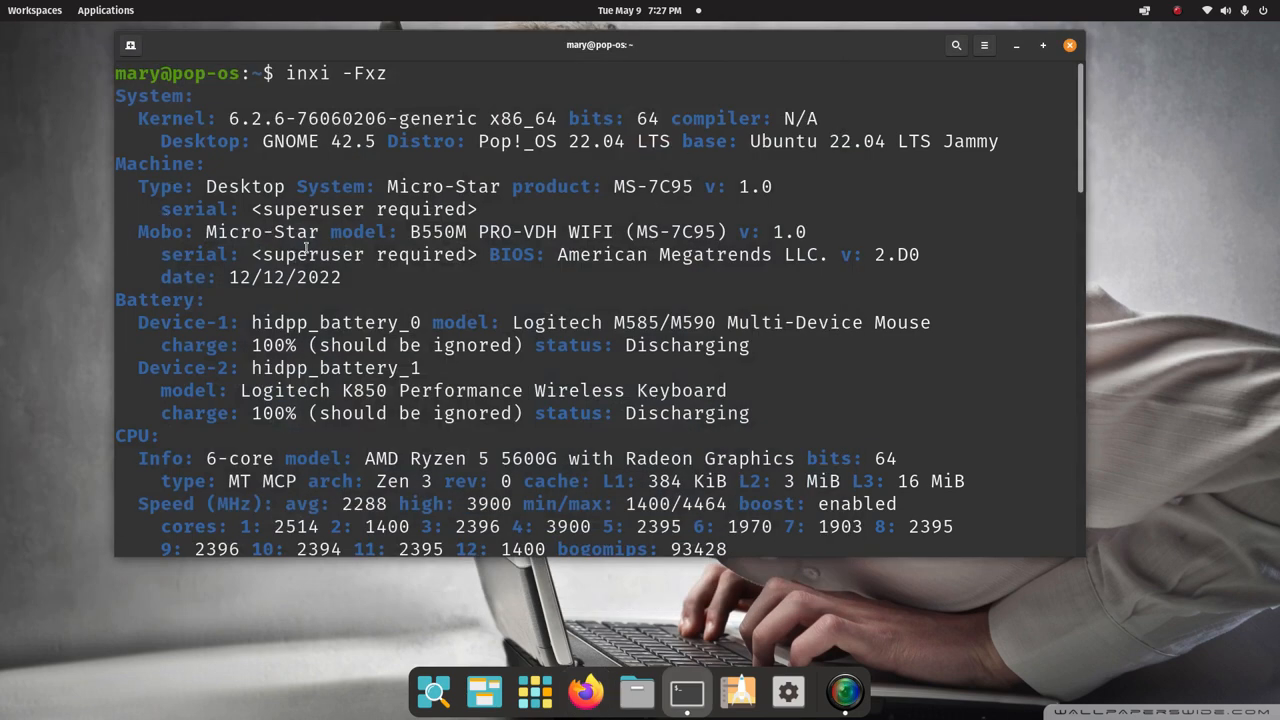
# - Highlight the AMD Ryzen 5 5600G CPU model and the amdgpu graphics driver in the inxi report
pyautogui.scroll(-3)
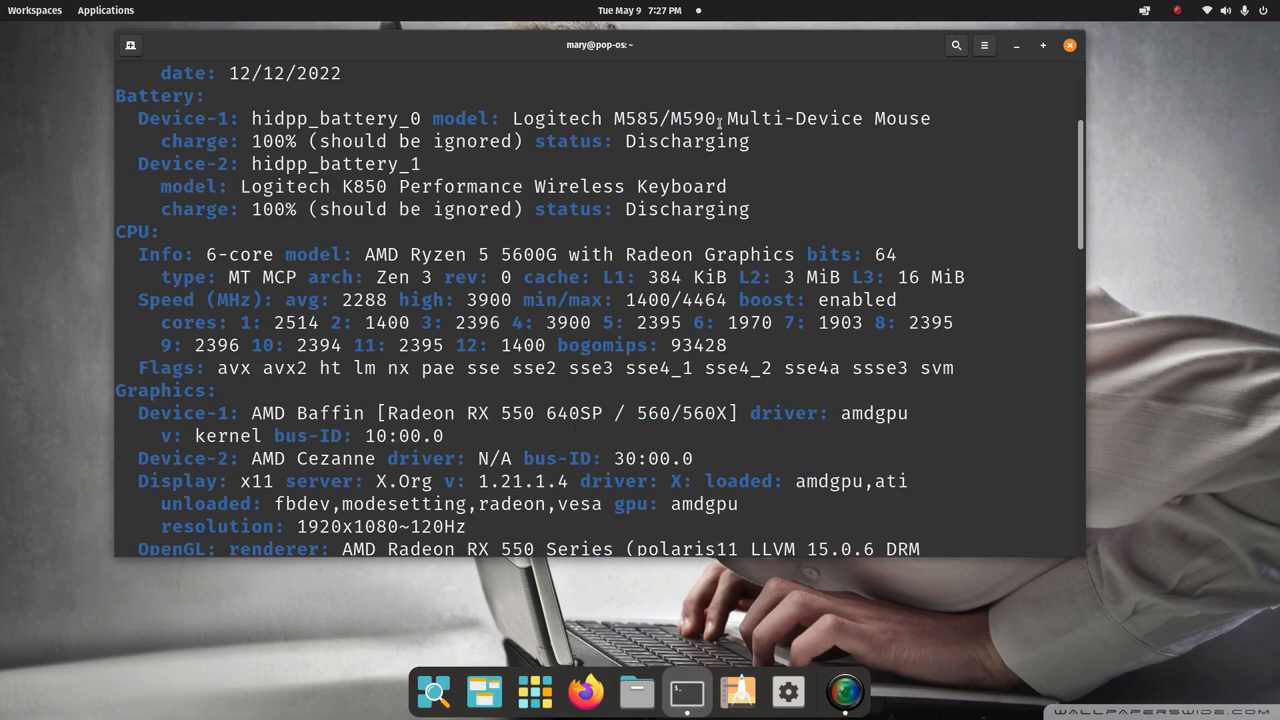
pyautogui.moveTo(508, 196)
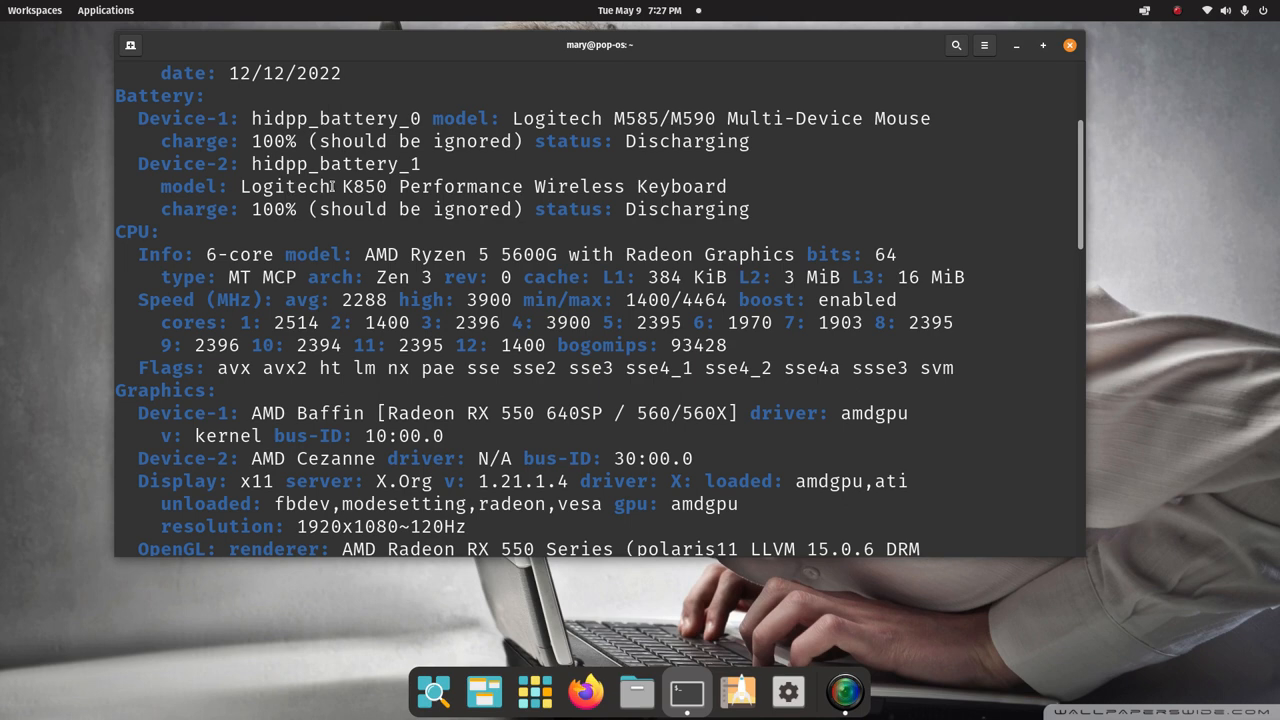
pyautogui.doubleClick(364, 186)
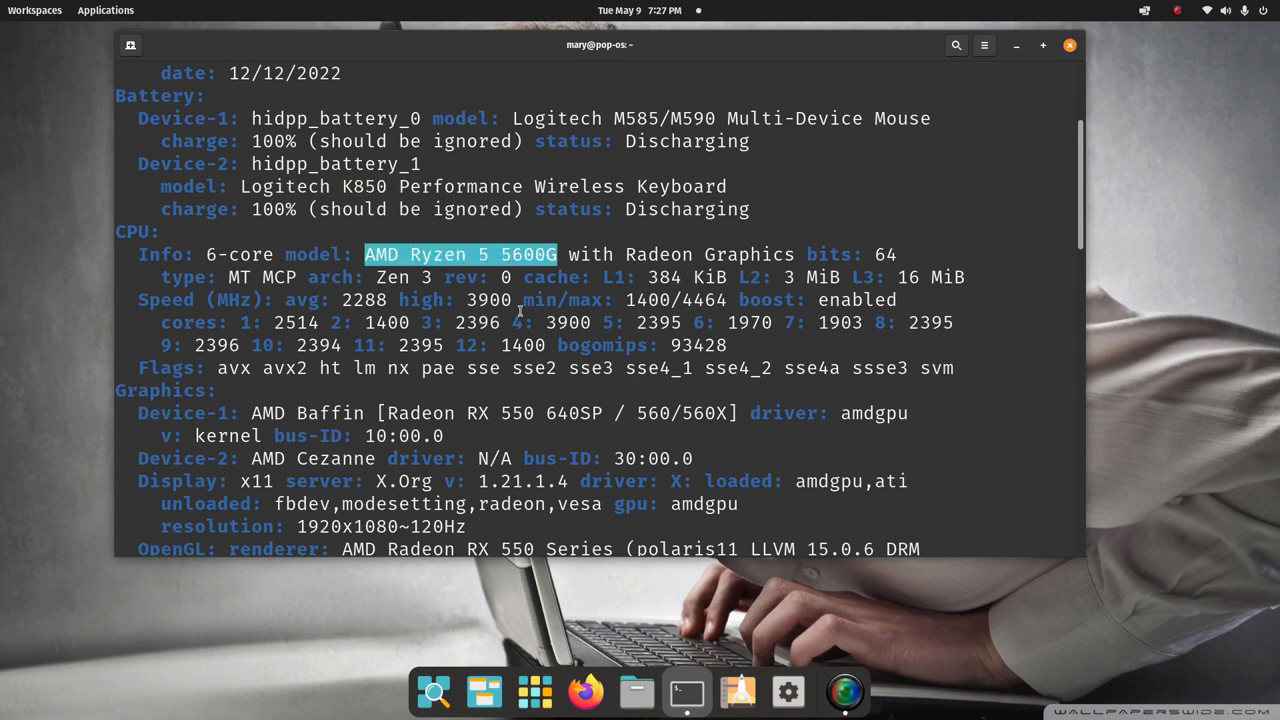
pyautogui.scroll(-3)
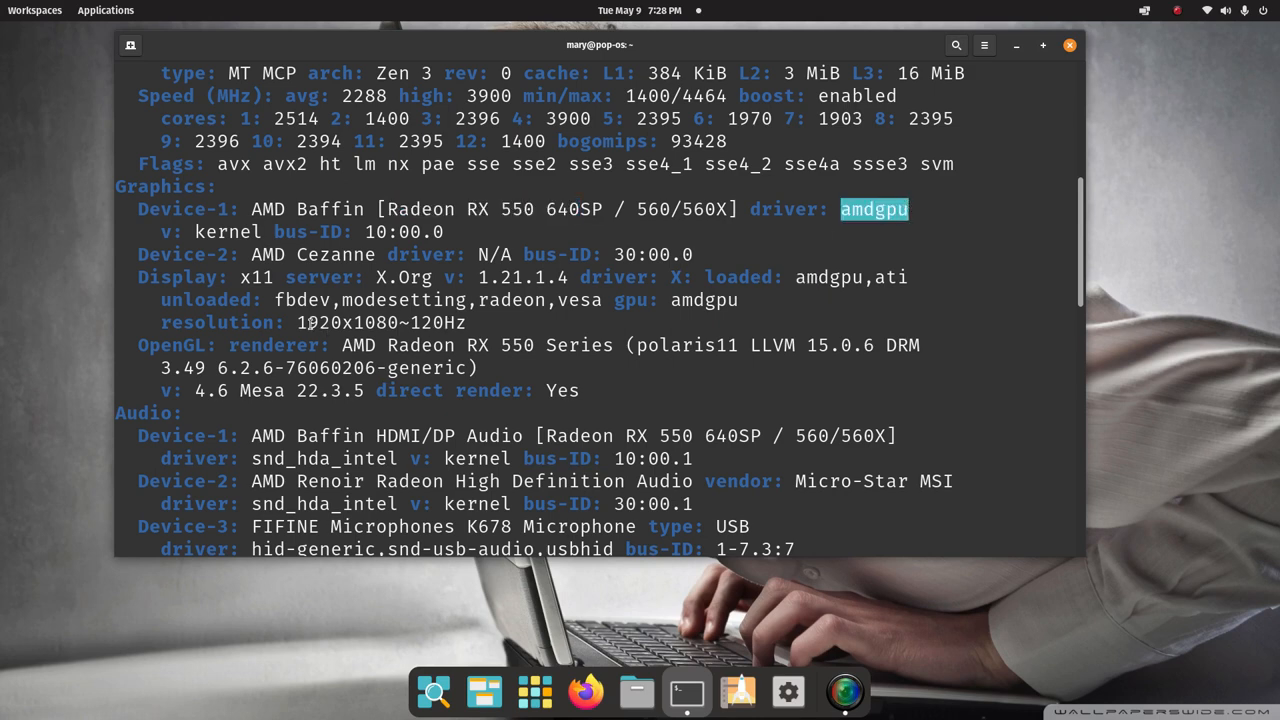
pyautogui.doubleClick(380, 322)
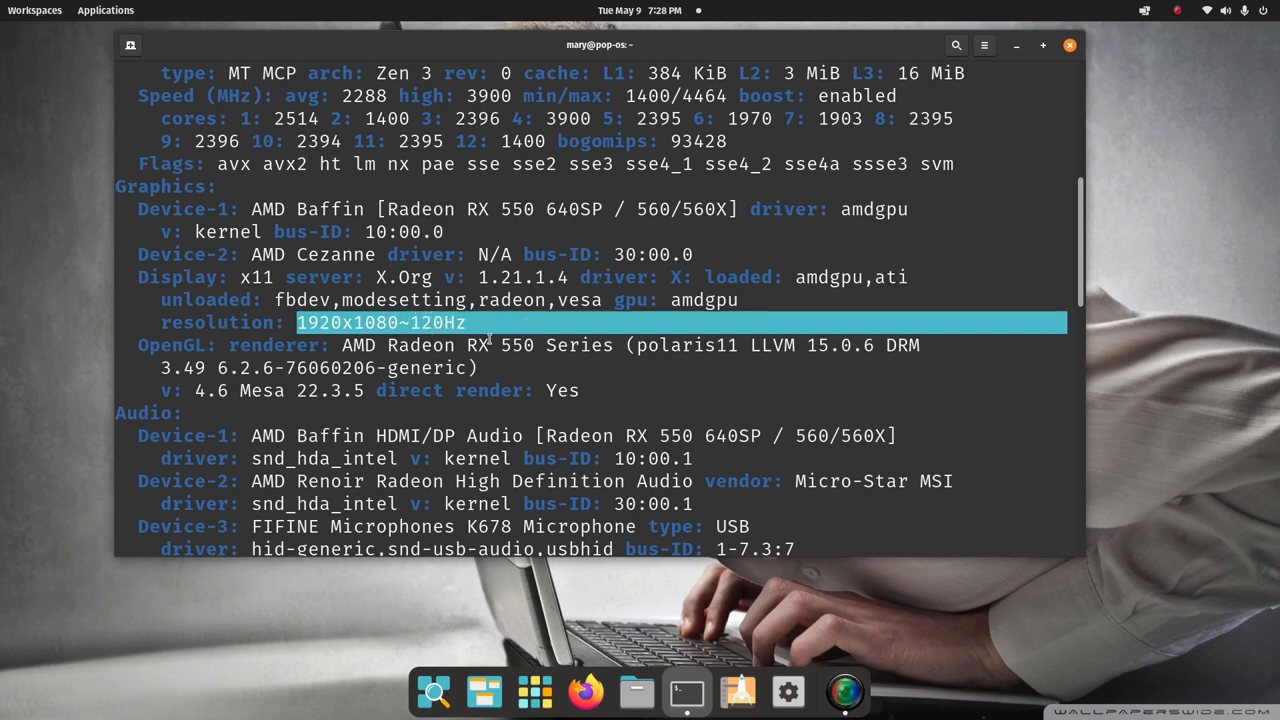
# - Scroll through the rest of the inxi report to the prompt and start typing clear
pyautogui.scroll(-3)
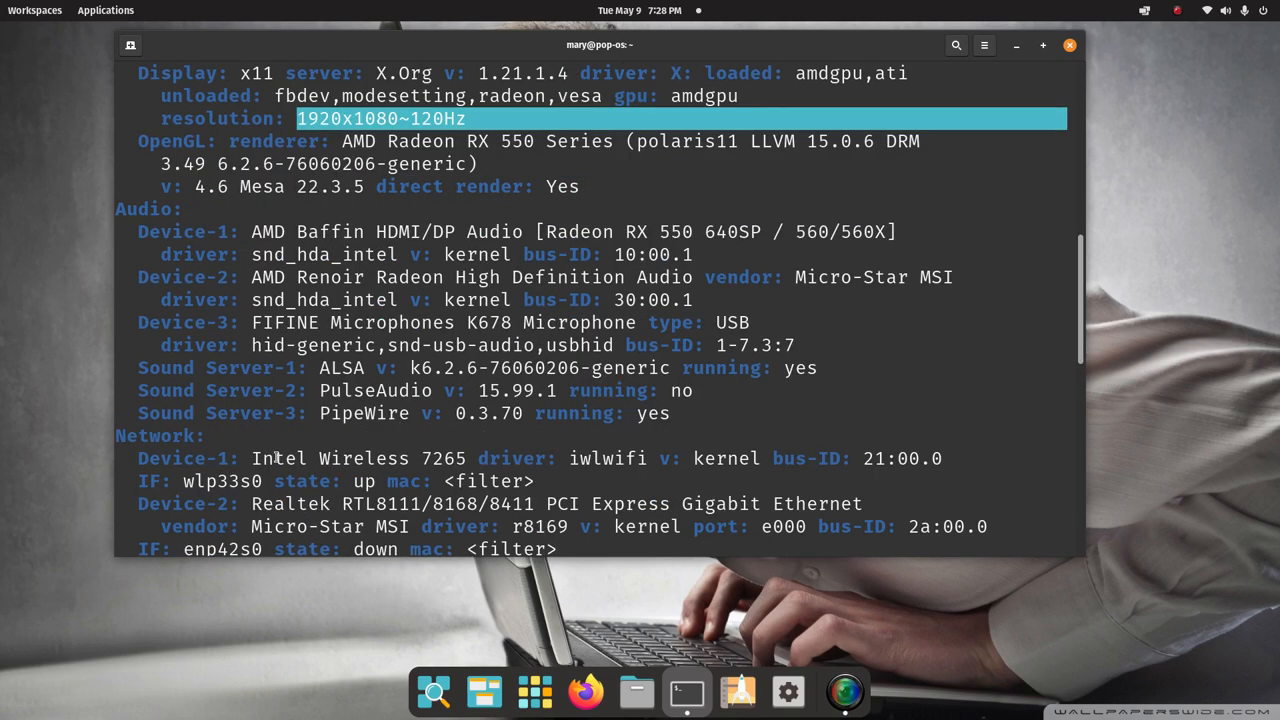
pyautogui.scroll(-3)
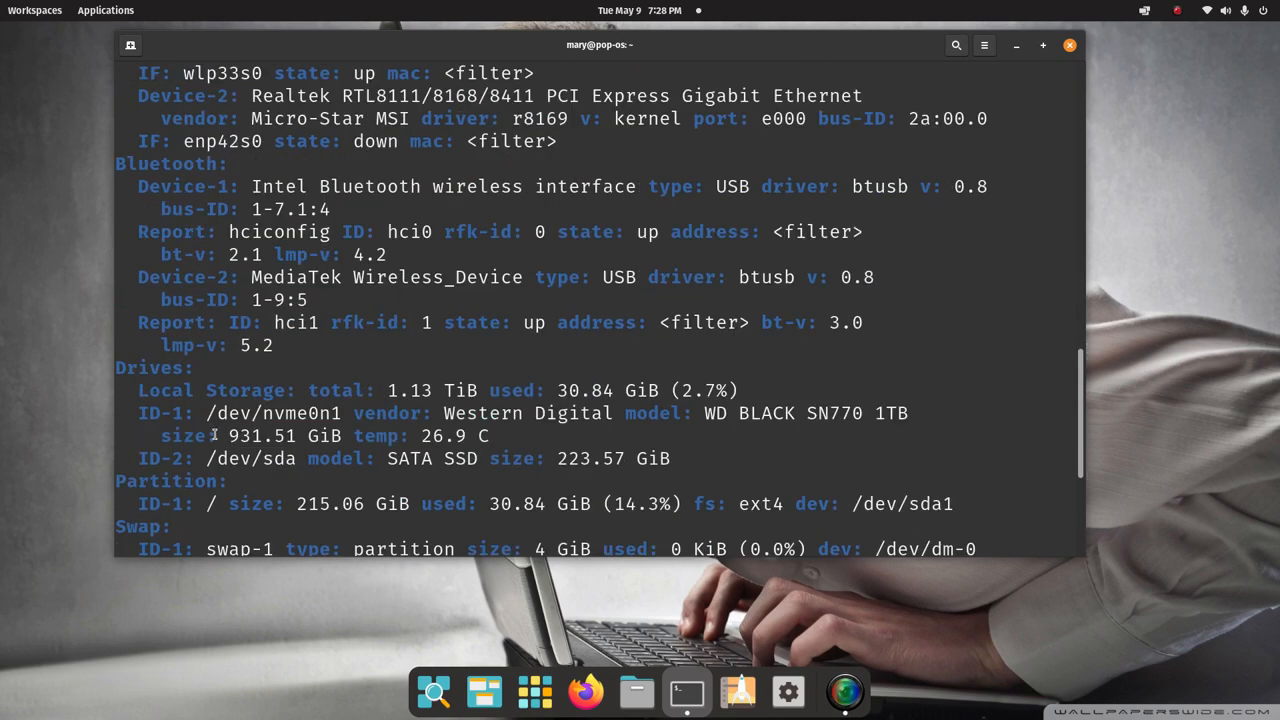
pyautogui.scroll(-3)
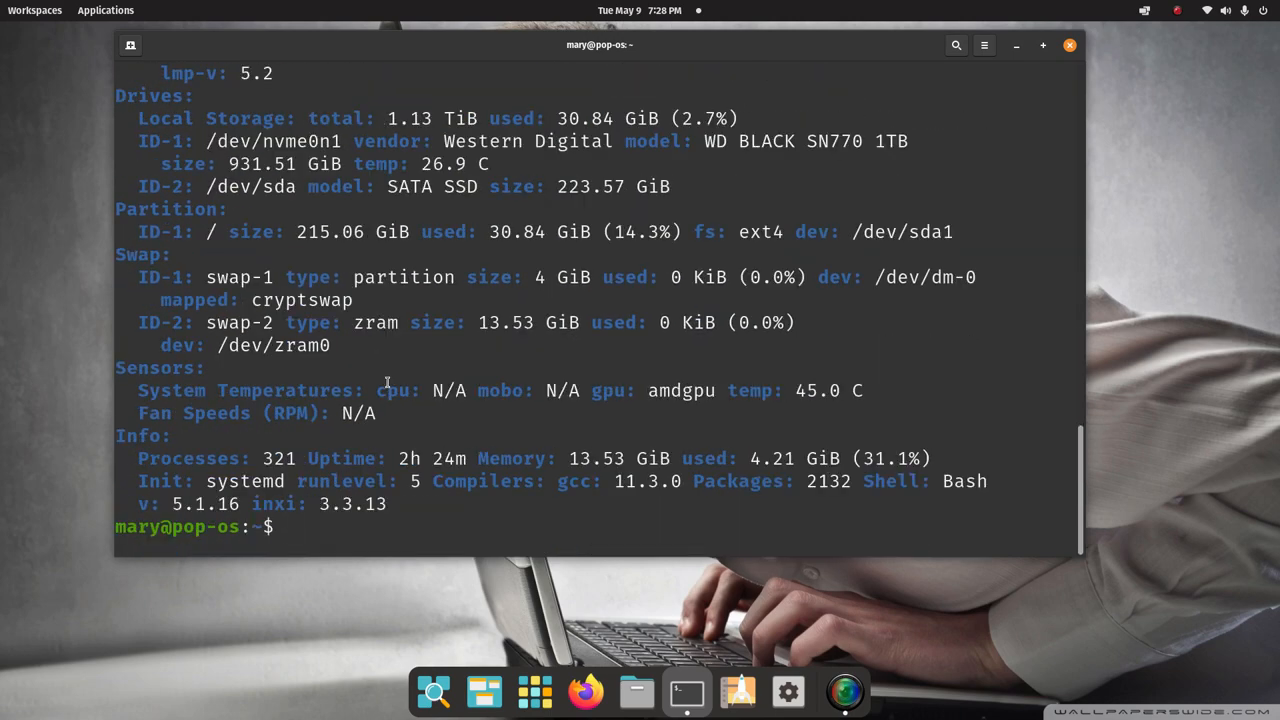
pyautogui.write('cl')
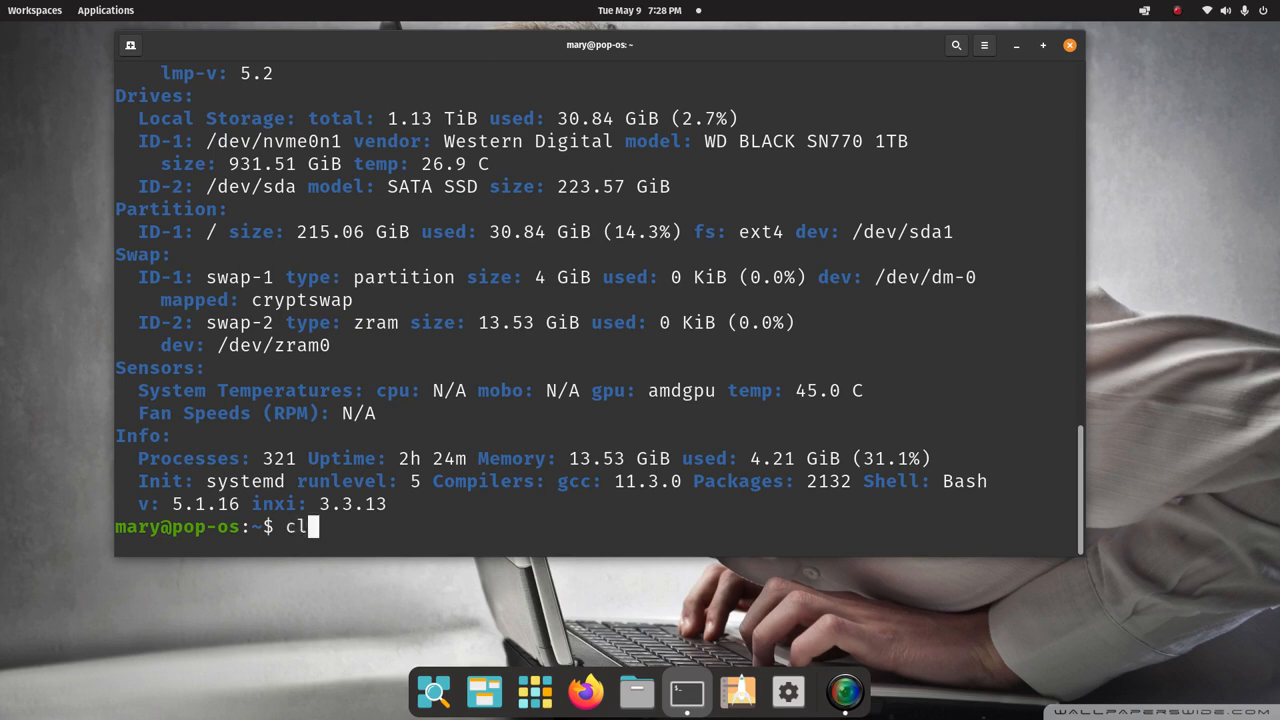
# - Clear the screen and list the shell command history through entry 56
pyautogui.press('Return')
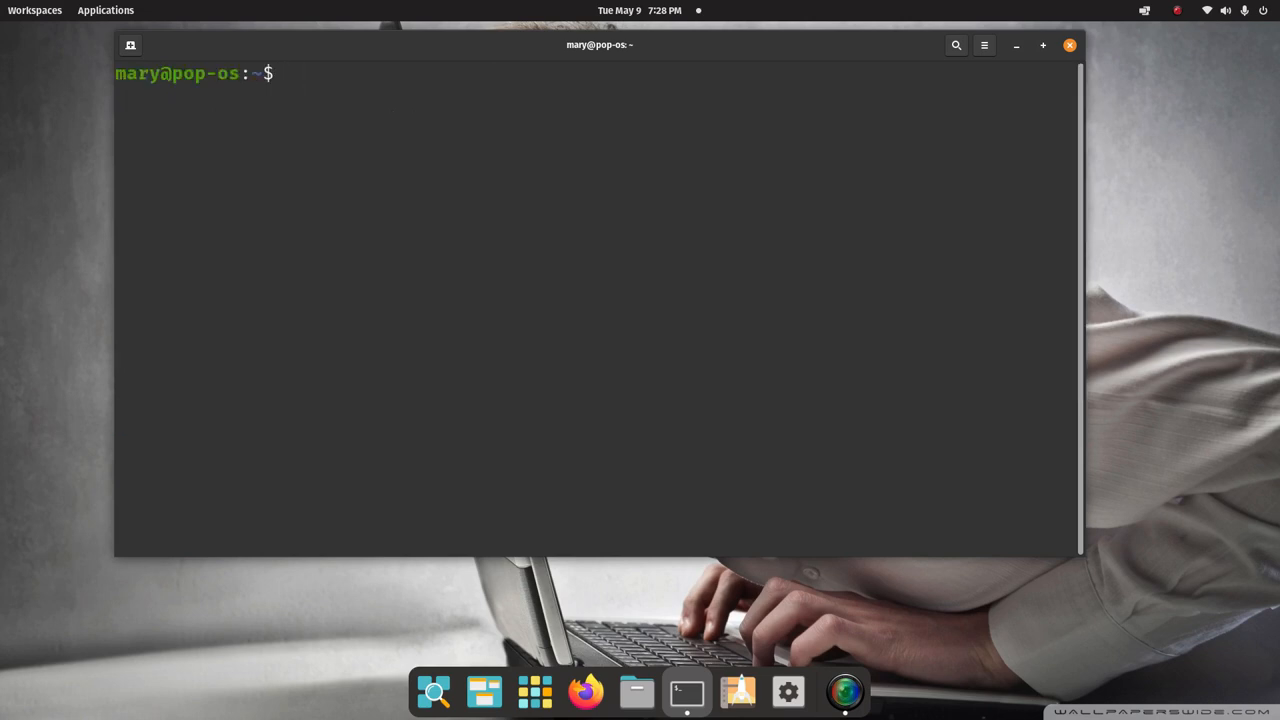
pyautogui.write('hist')
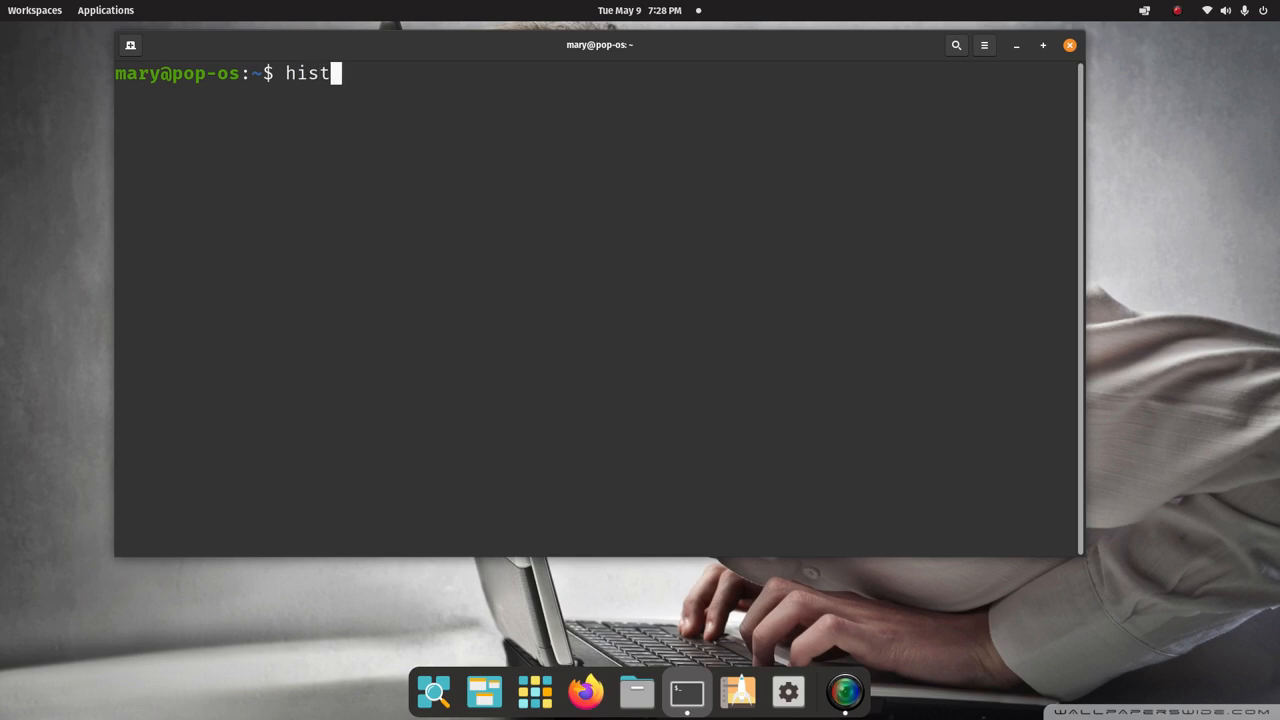
pyautogui.press('Return')
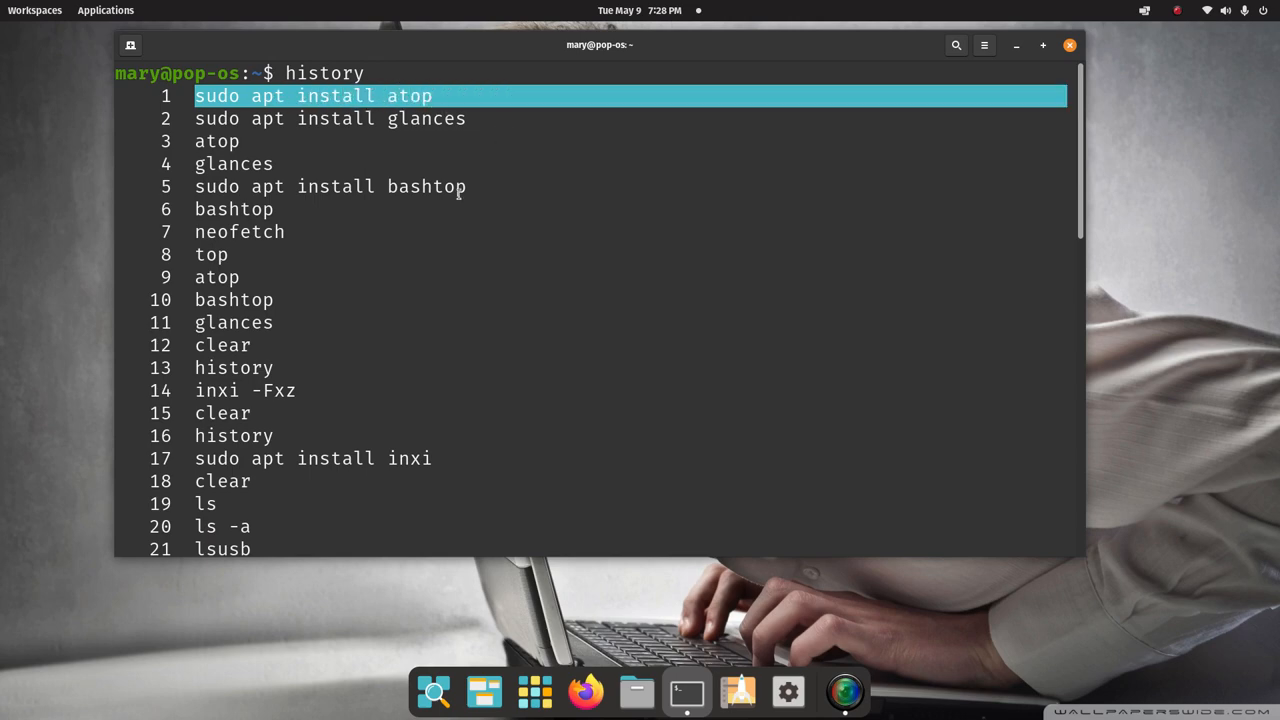
pyautogui.scroll(-3)
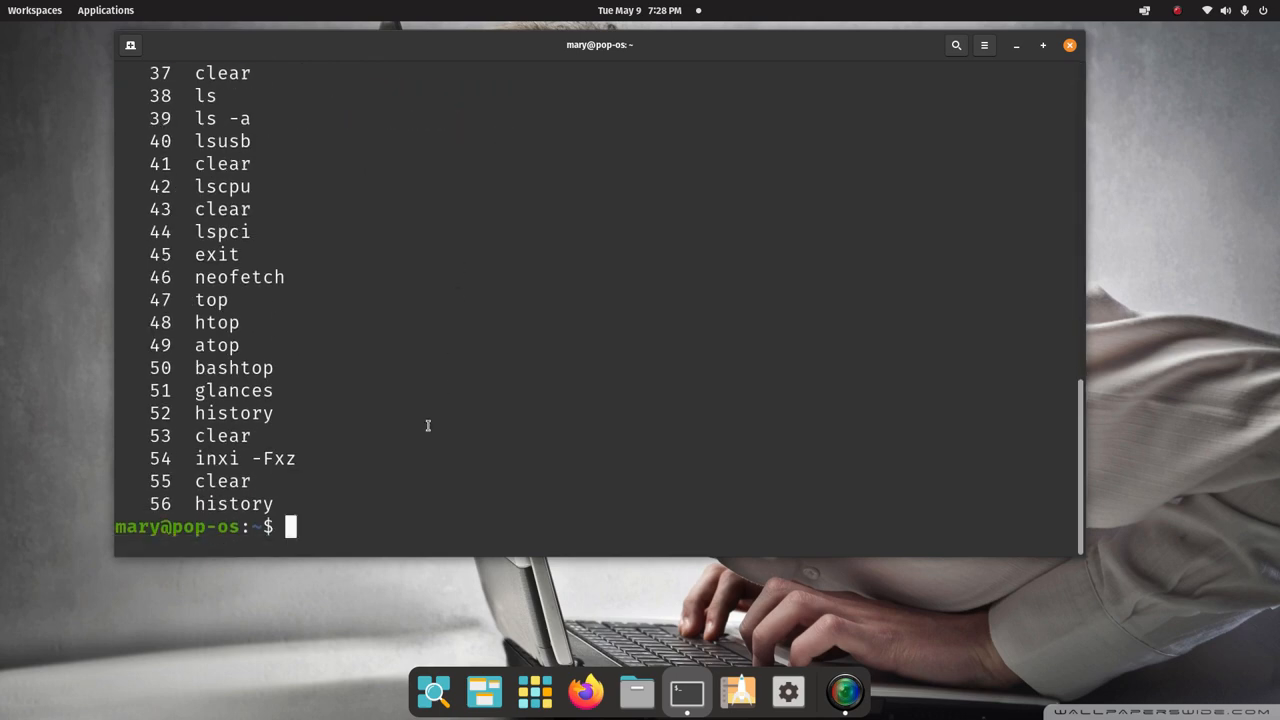
# - Highlight the inxi entry in the history, deselect it, and type clear
pyautogui.doubleClick(220, 458)
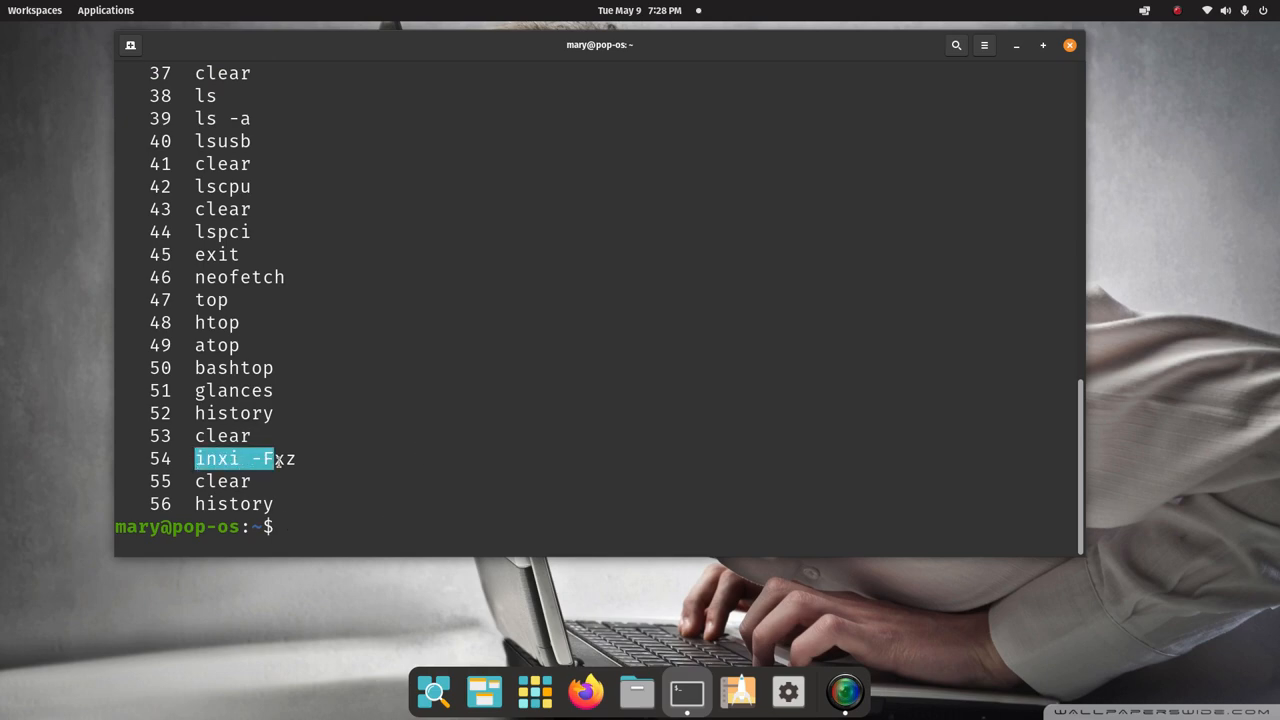
pyautogui.click(340, 528)
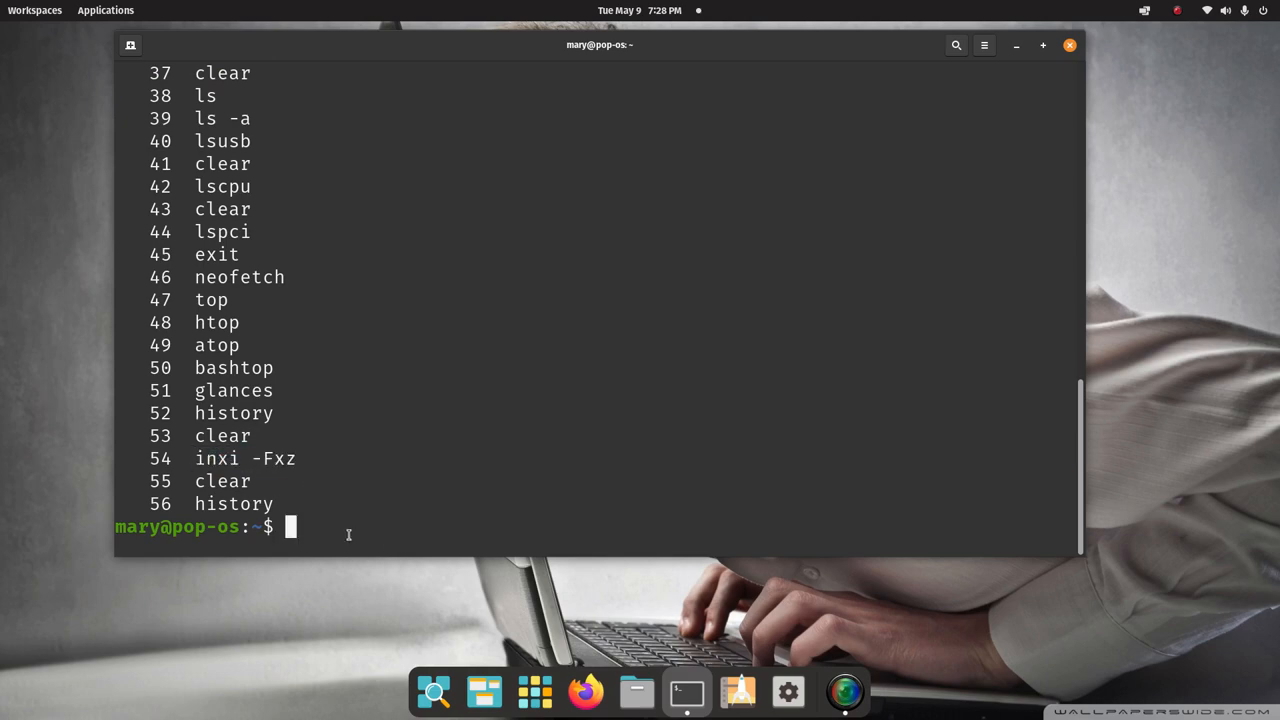
pyautogui.write('clear')
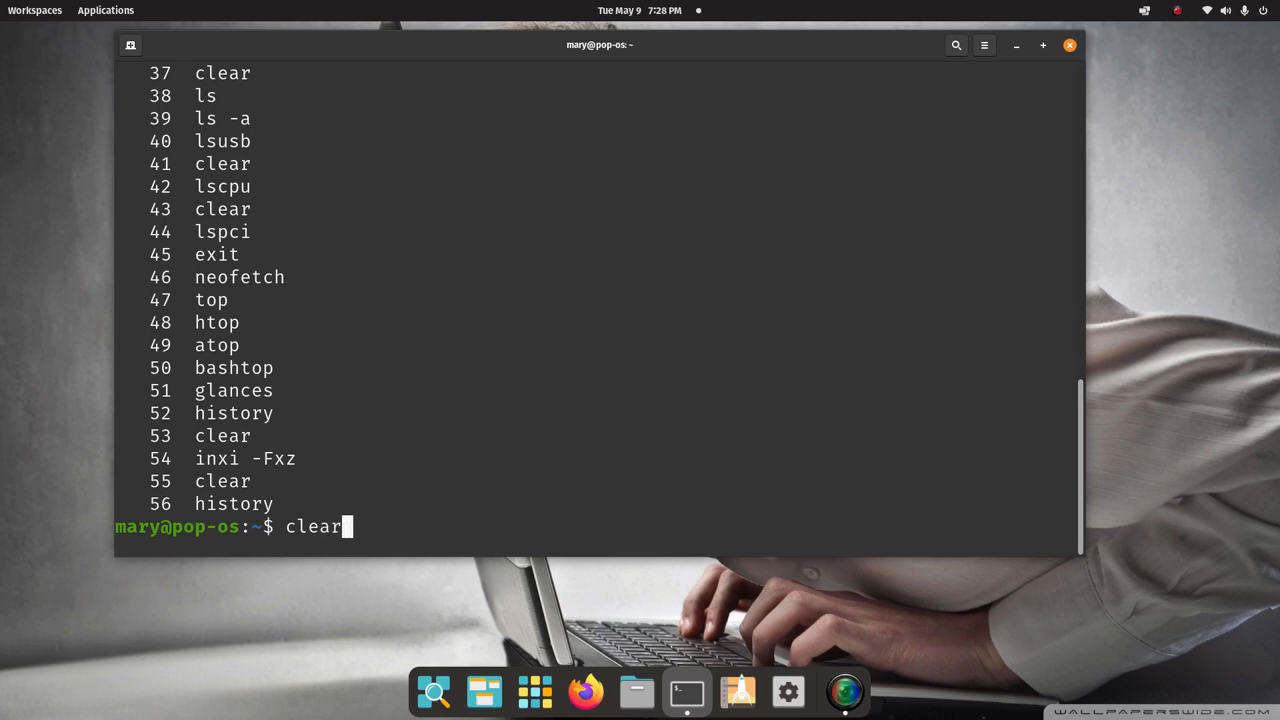
# - Clear the screen, list the home folder with ls, then all files including hidden ones with ls -a
pyautogui.press('Return')
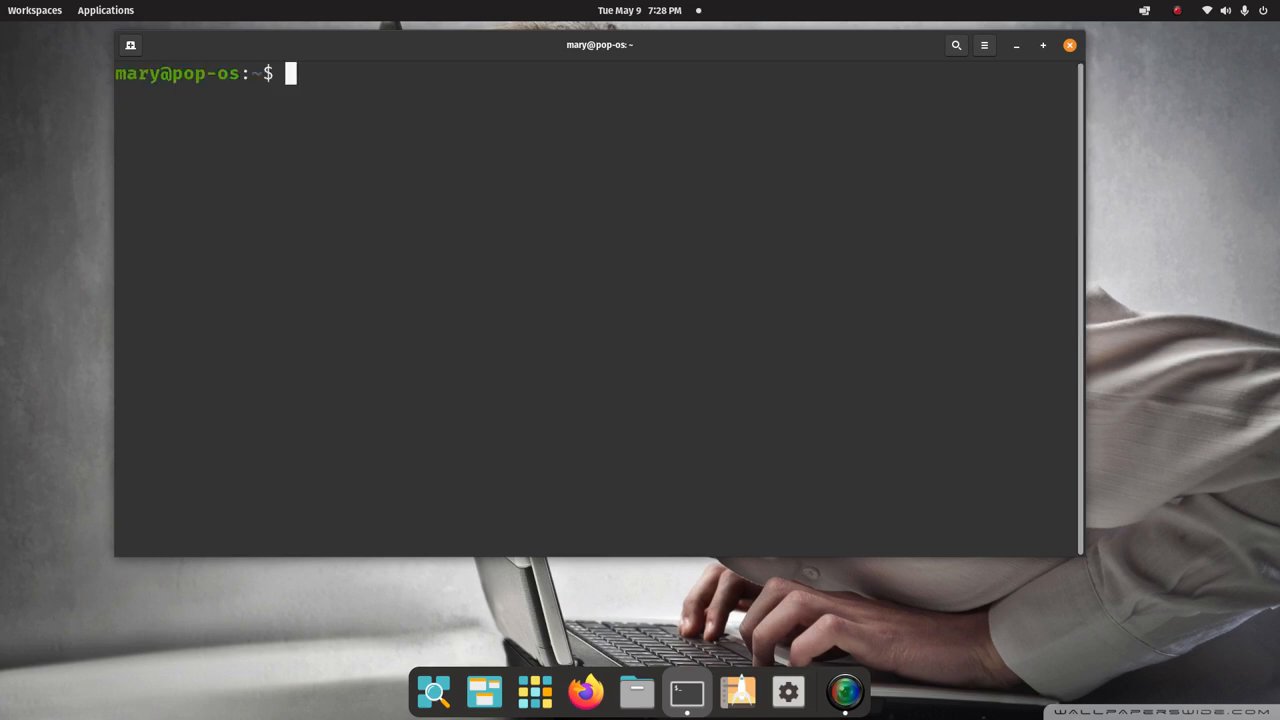
pyautogui.write('l')
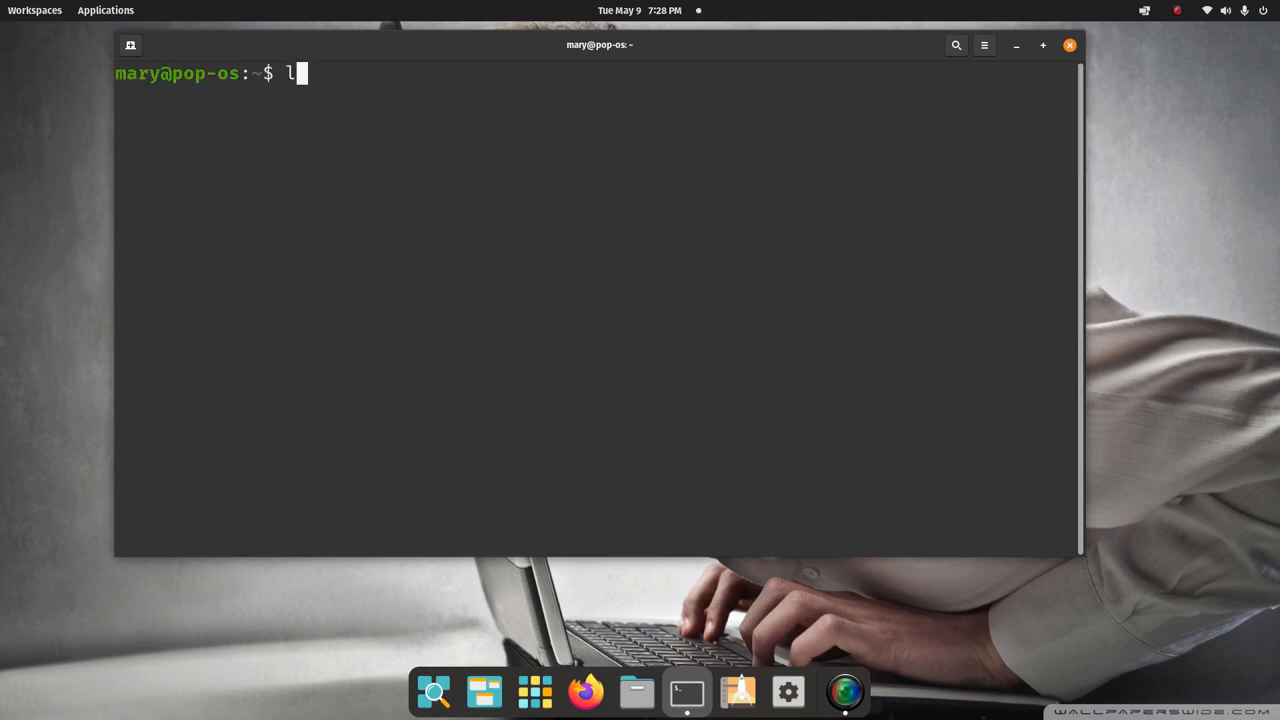
pyautogui.press('Return')
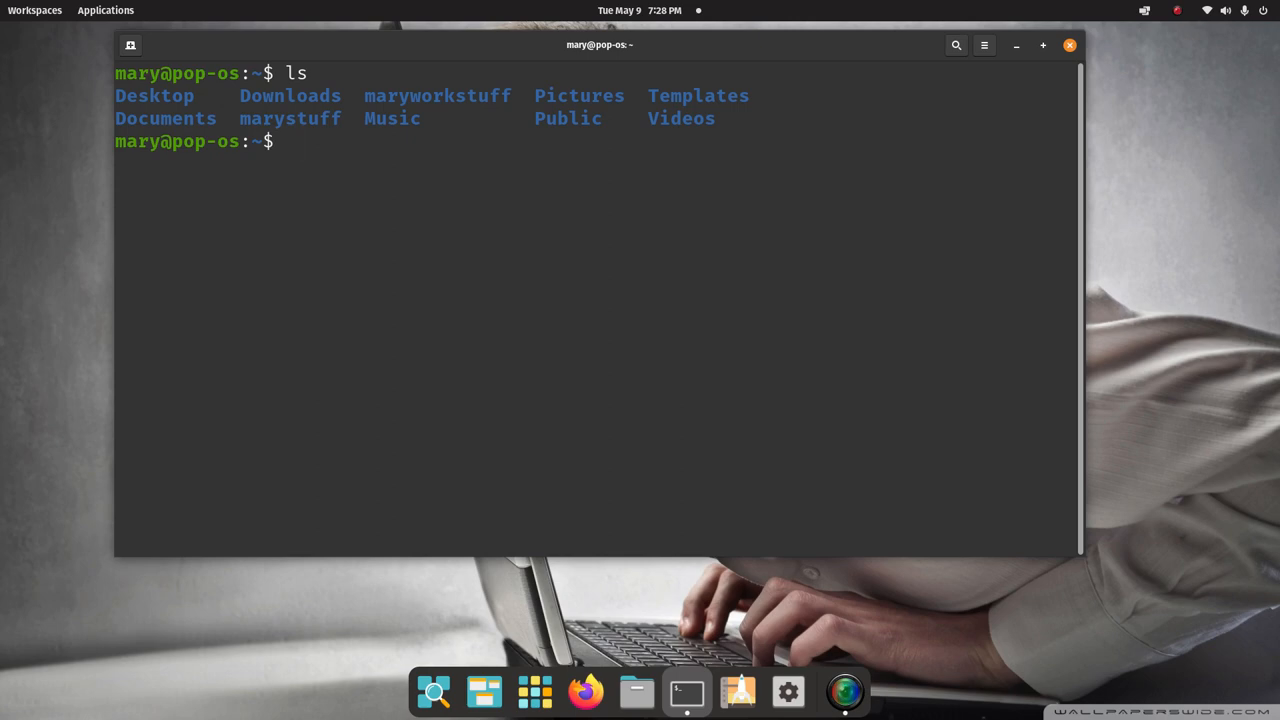
pyautogui.write('ls')
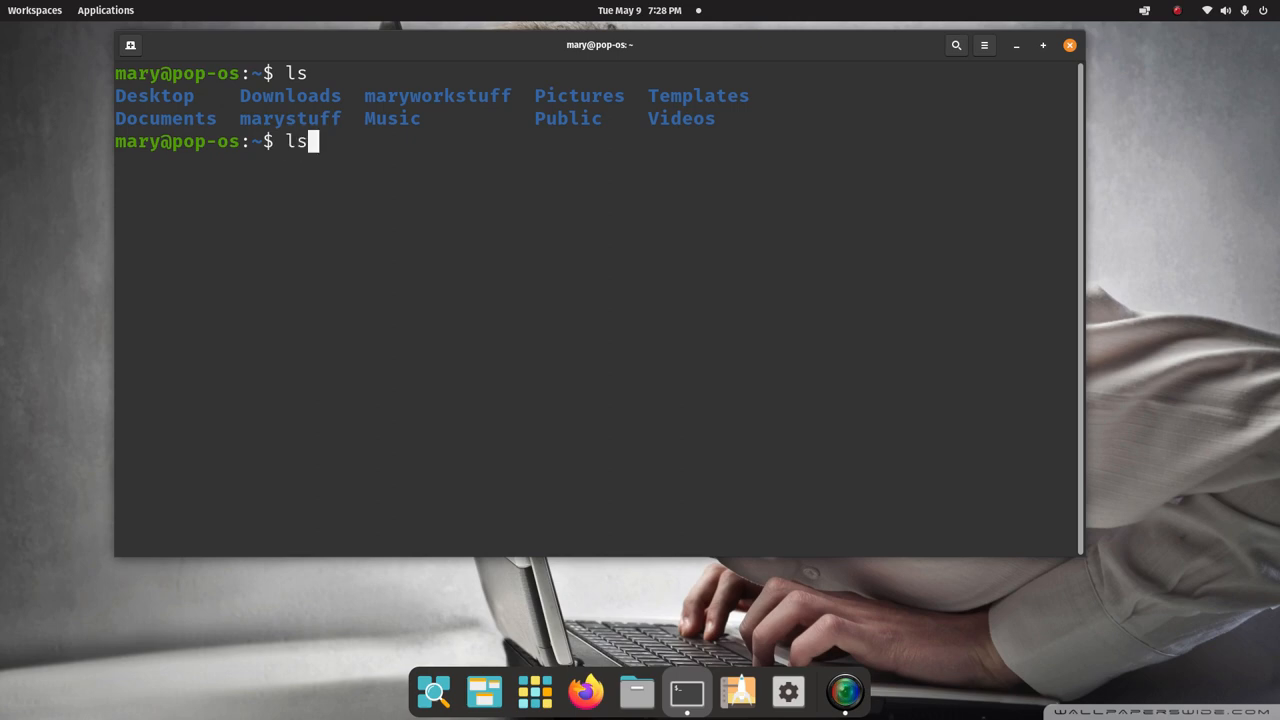
pyautogui.write('-a')
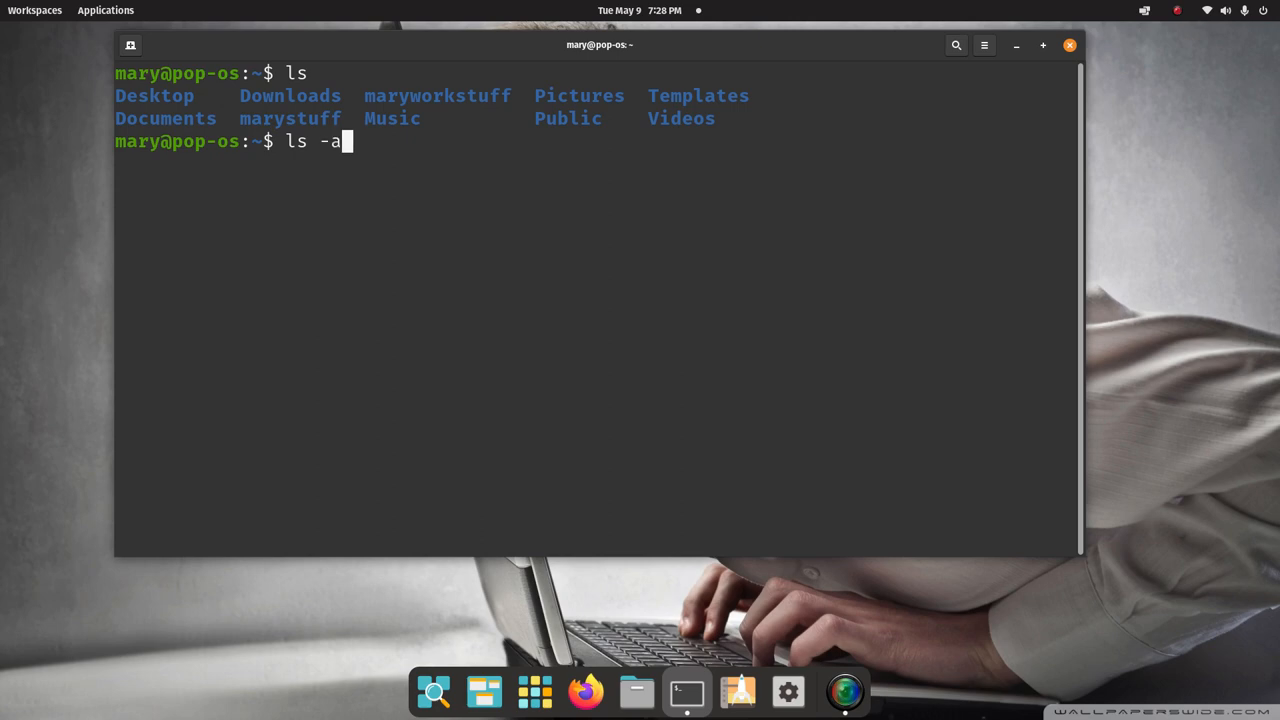
pyautogui.press('Return')
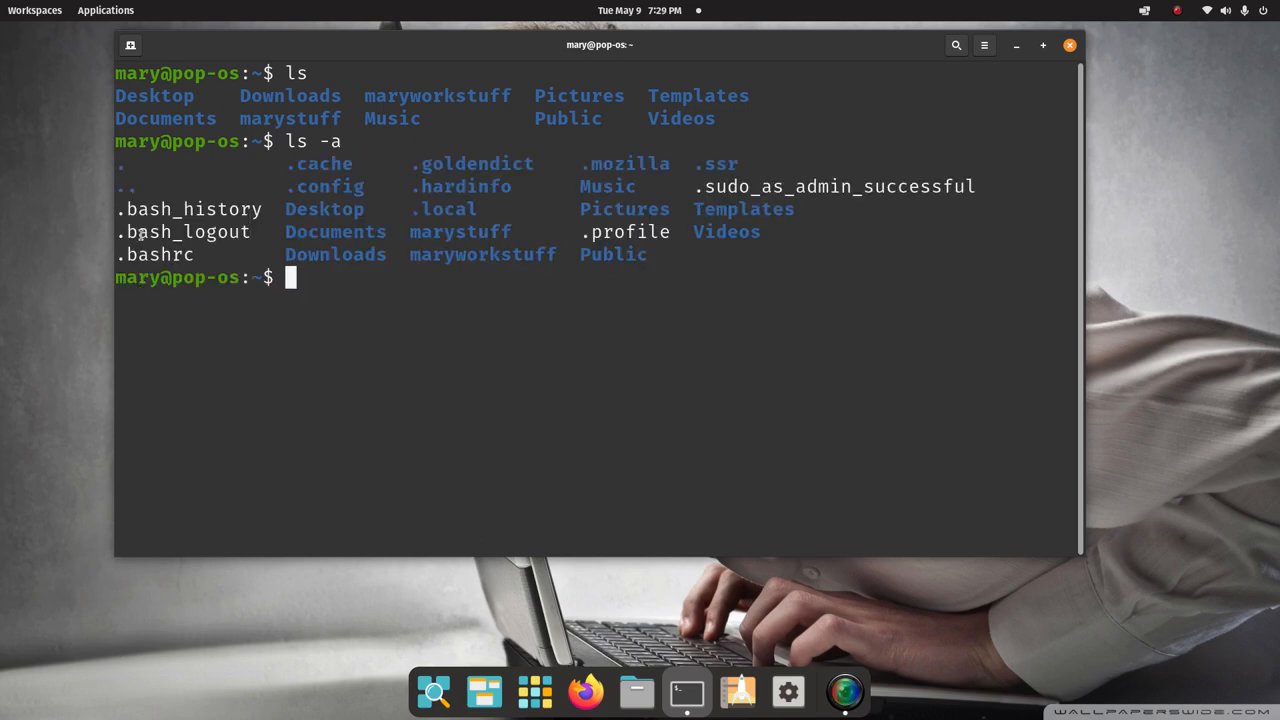
# - Run the lsusb USB device listing
pyautogui.doubleClick(188, 210)
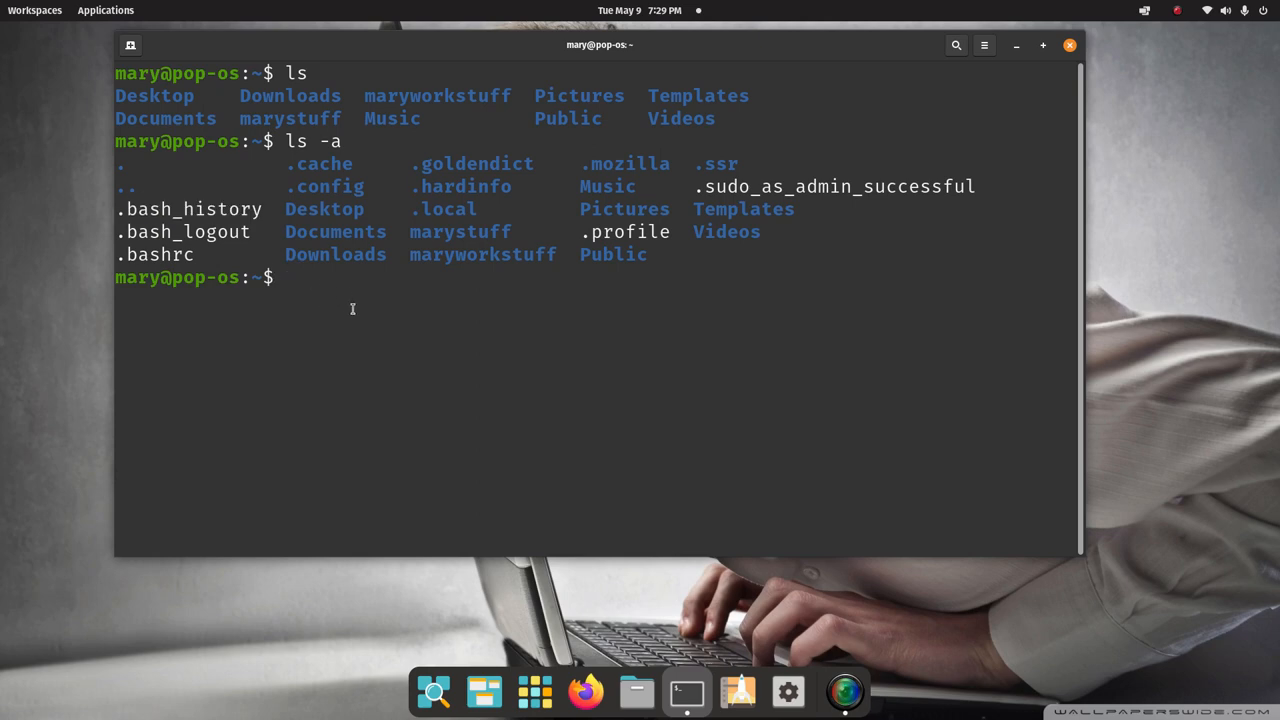
pyautogui.write('lsusb')
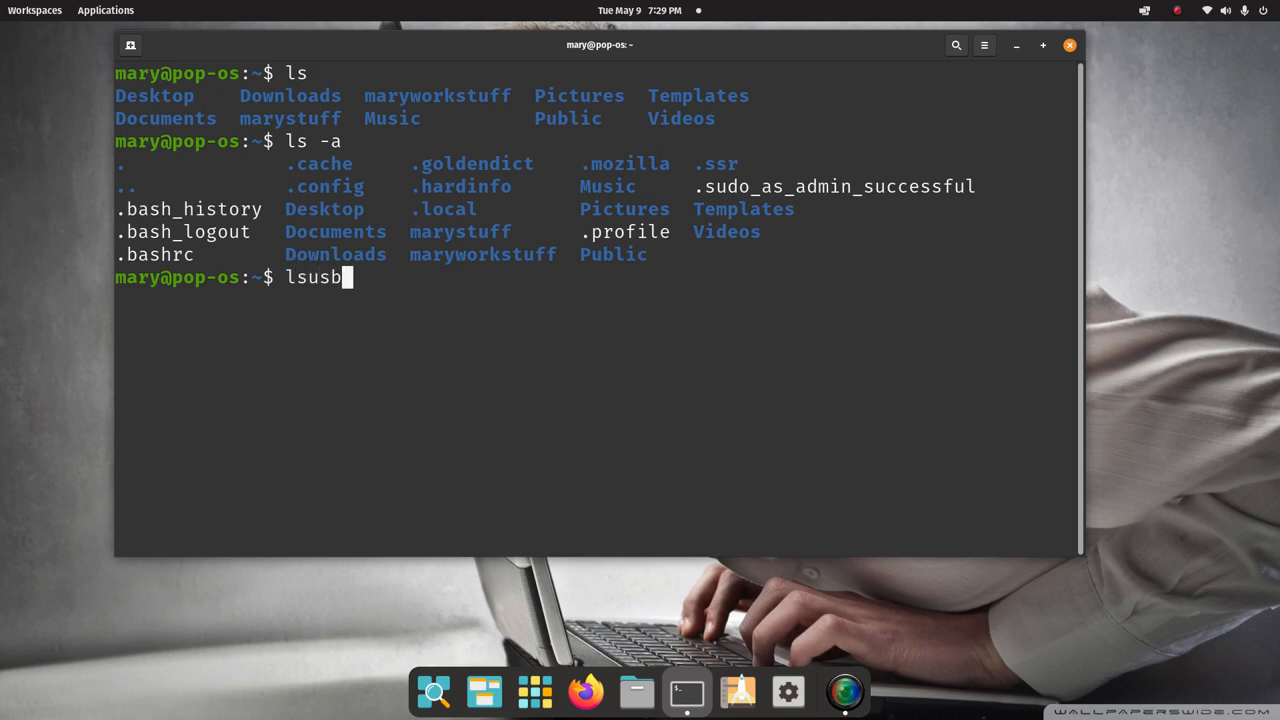
pyautogui.press('Return')
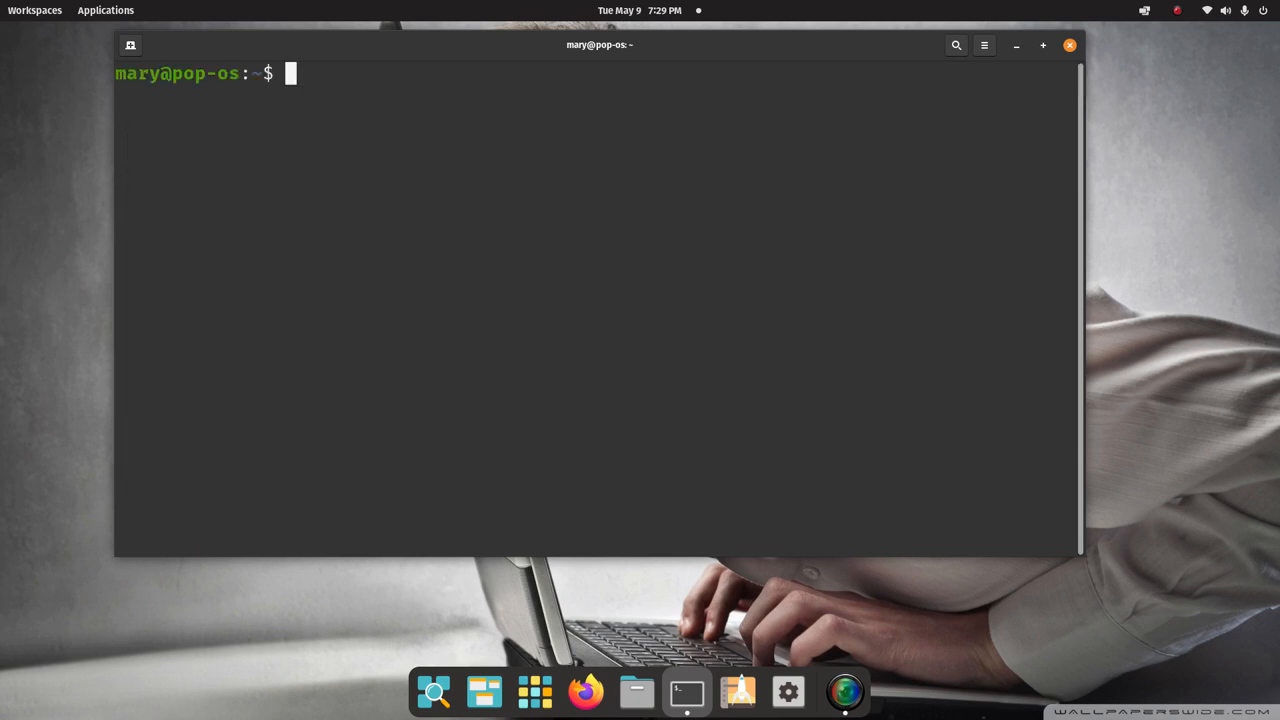
# - Run lscpu and read the AMD Ryzen 5 5600G architecture, cache and vulnerability details to the end
pyautogui.write('ls')
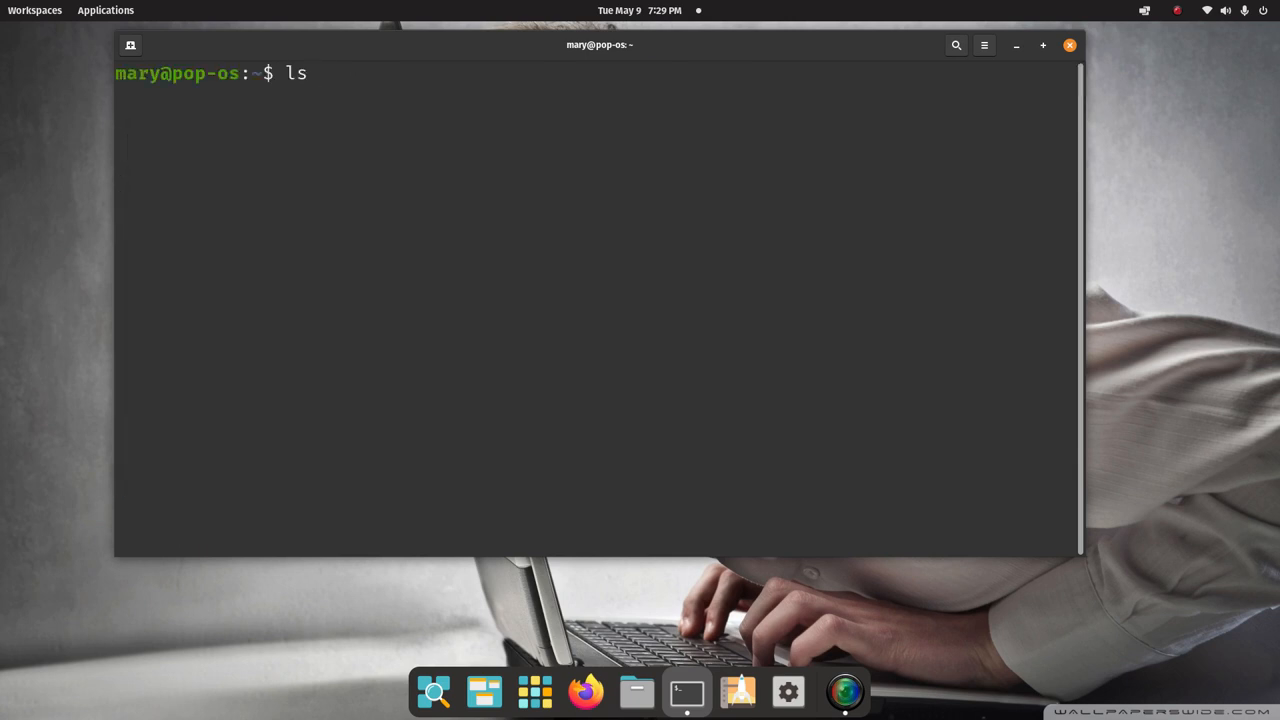
pyautogui.write('cpu')
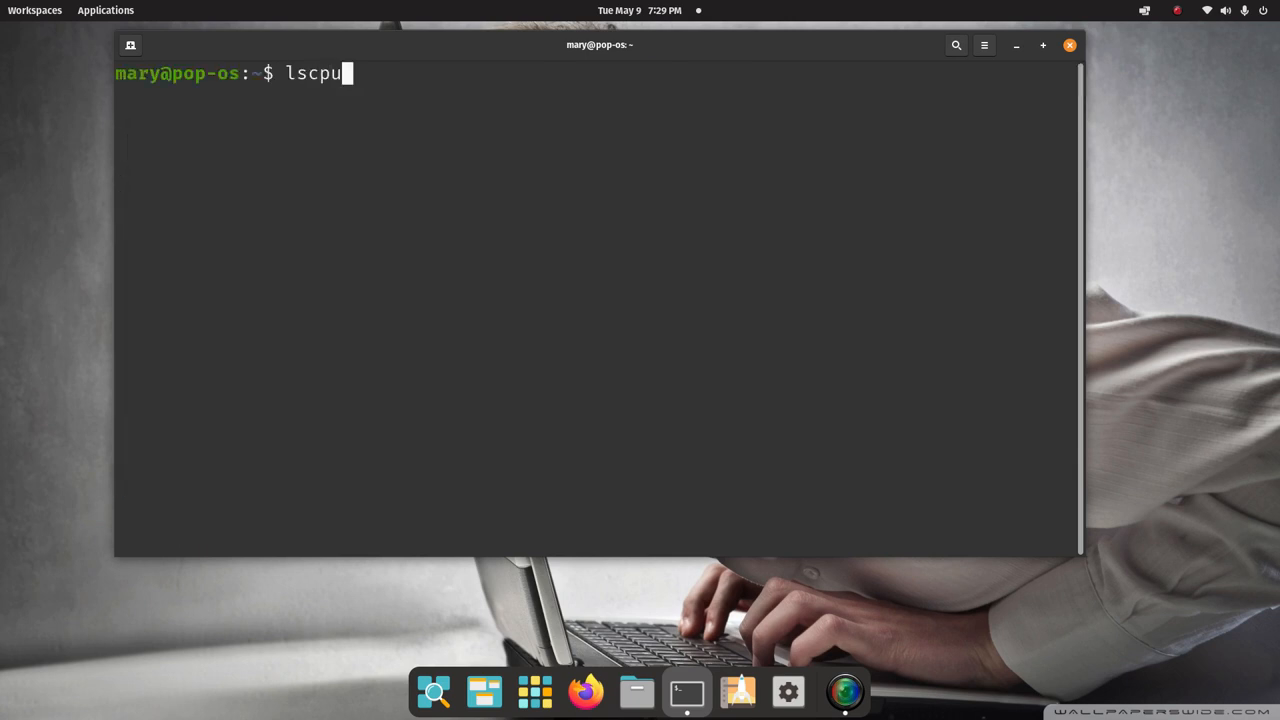
pyautogui.press('Return')
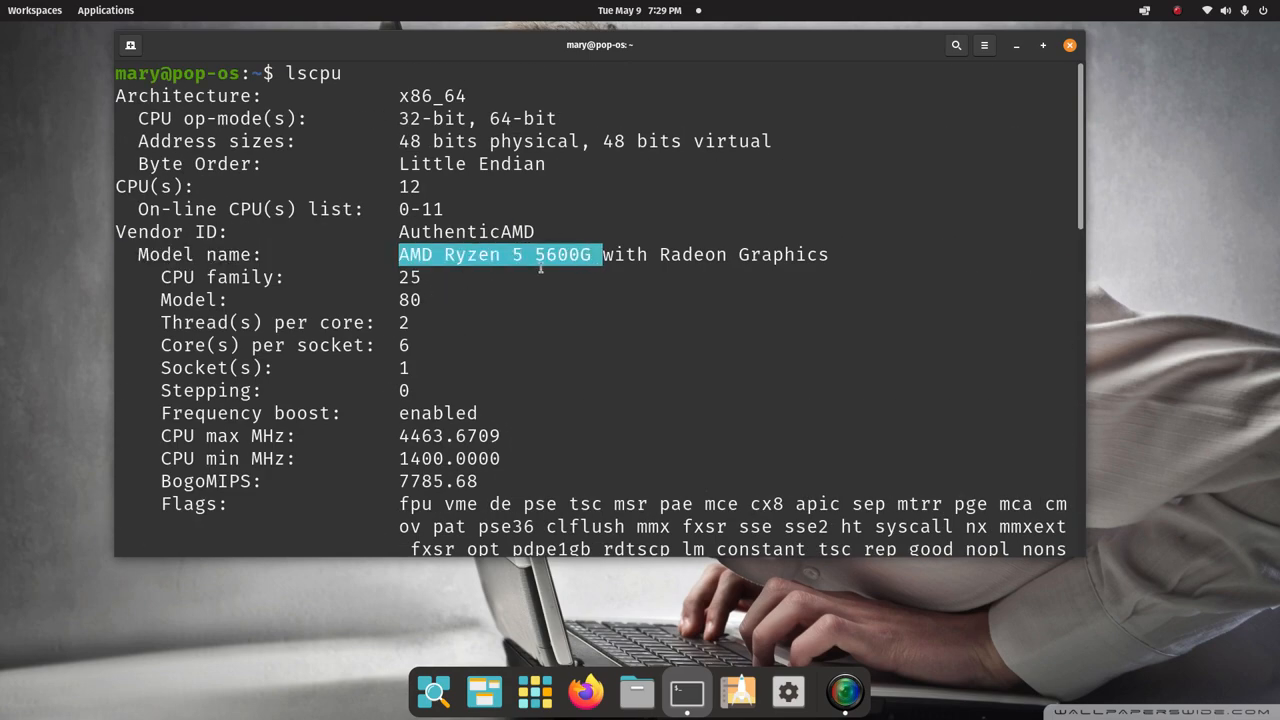
pyautogui.scroll(-3)
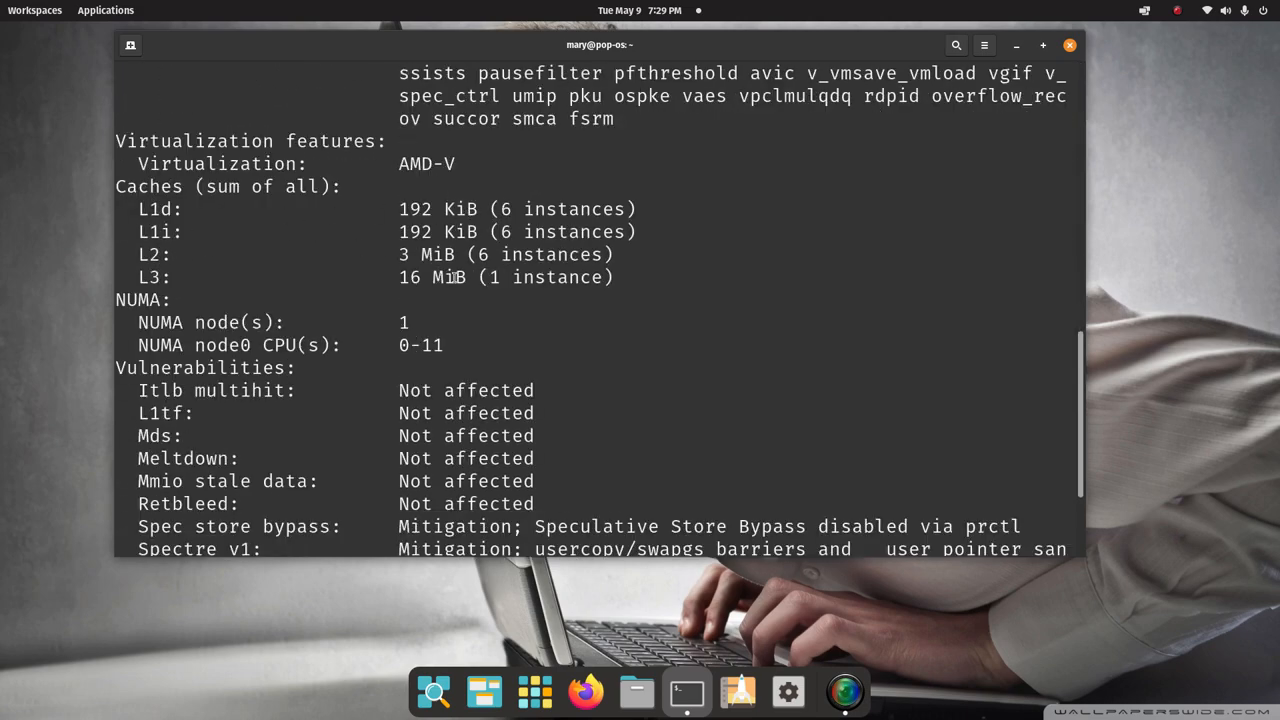
pyautogui.scroll(-3)
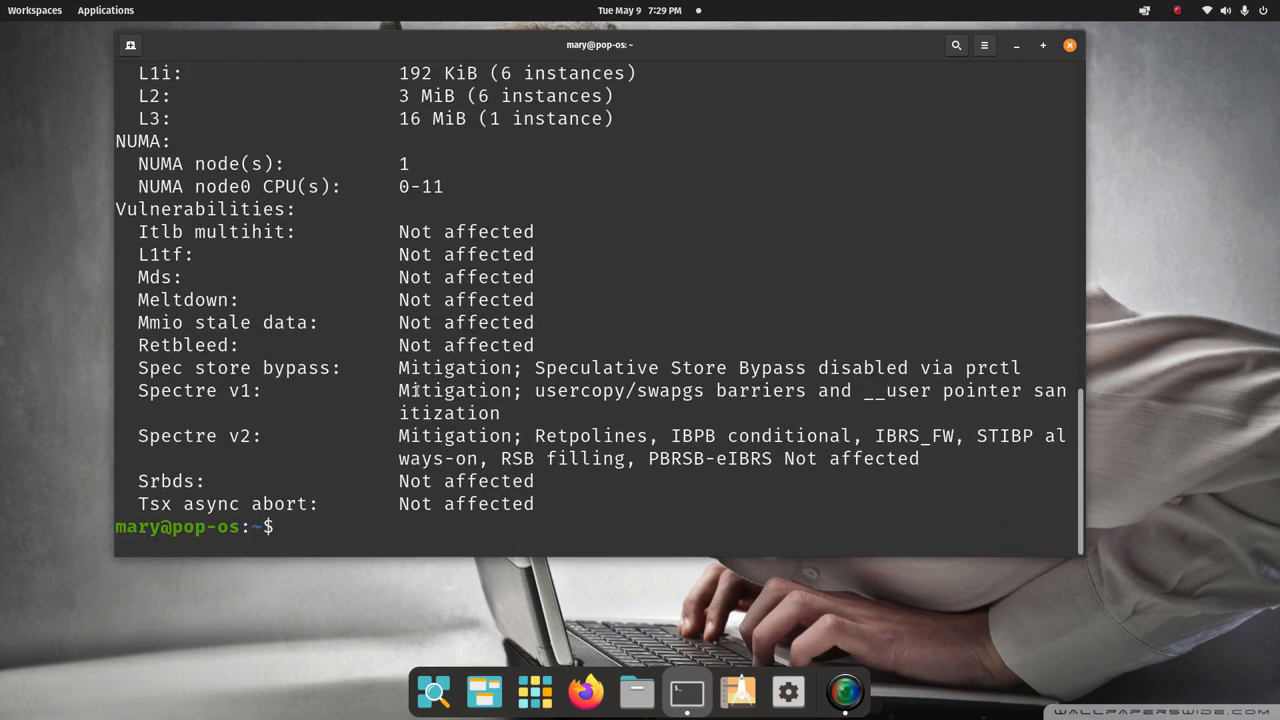
pyautogui.write('c')
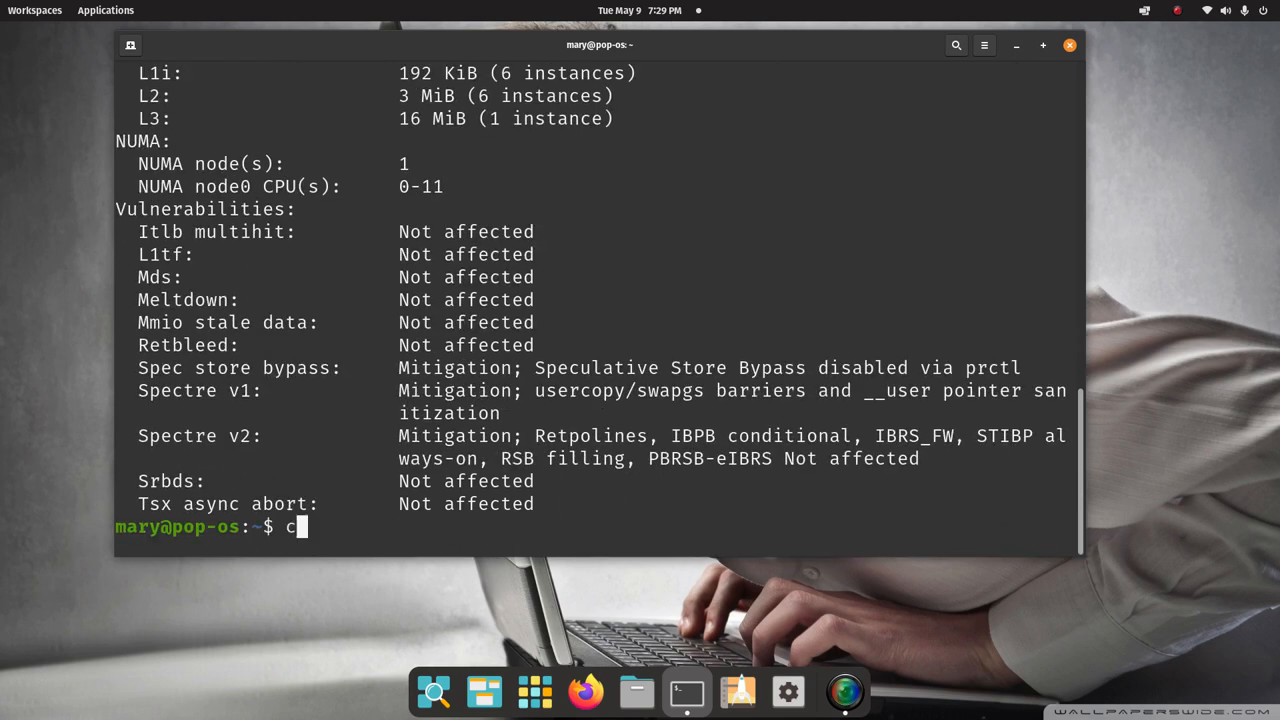
# - Clear the screen and run lspci to list the AMD, Intel wireless and Realtek Ethernet PCI devices
pyautogui.press('Return')
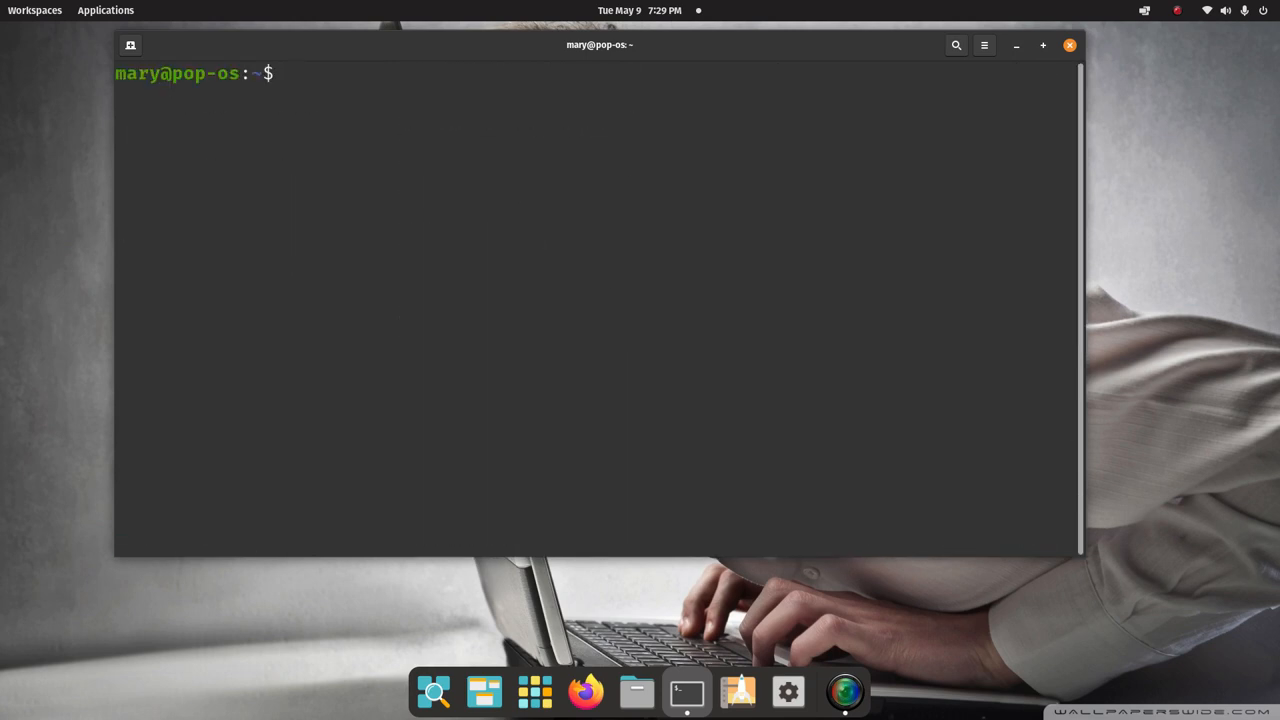
pyautogui.write('ls')
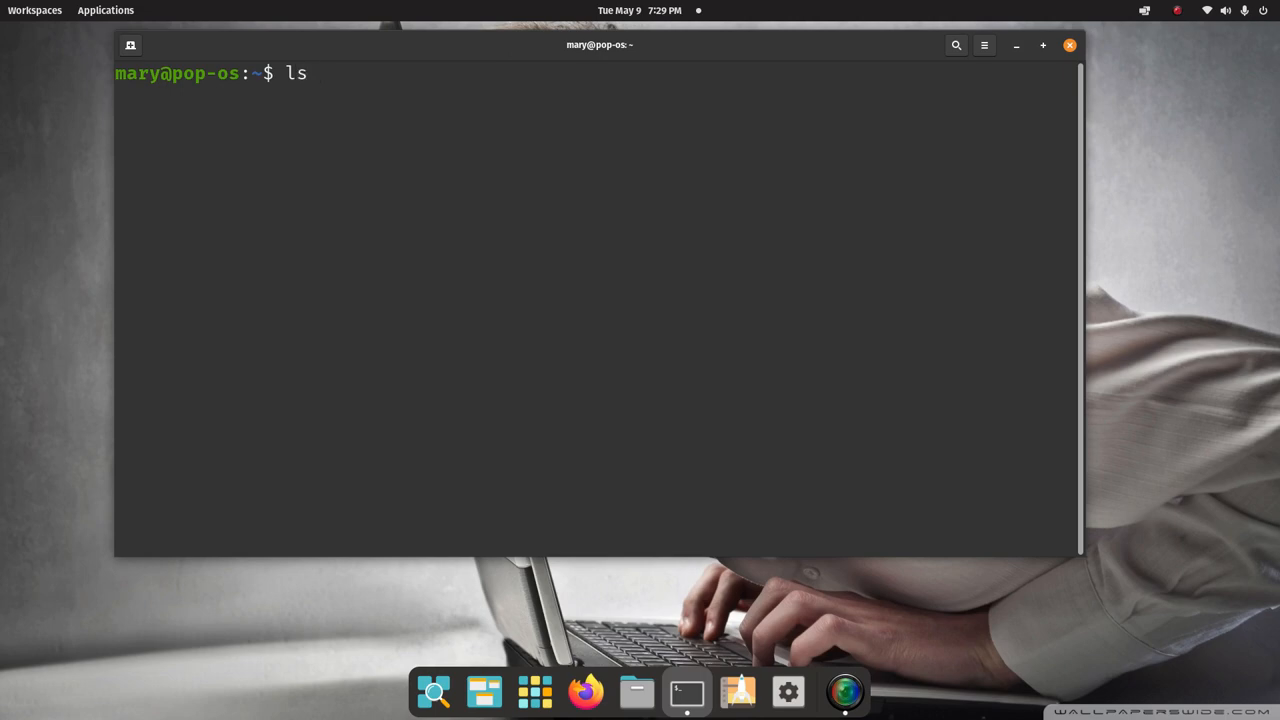
pyautogui.write('p')
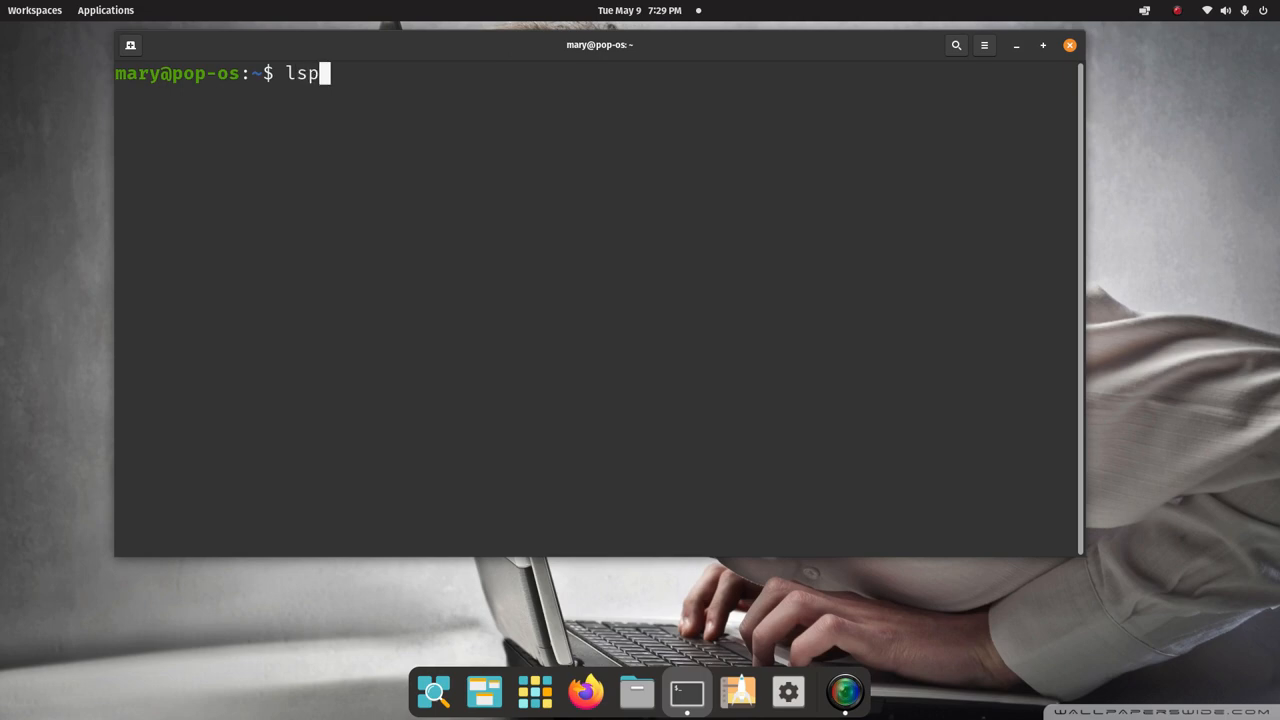
pyautogui.write('ci')
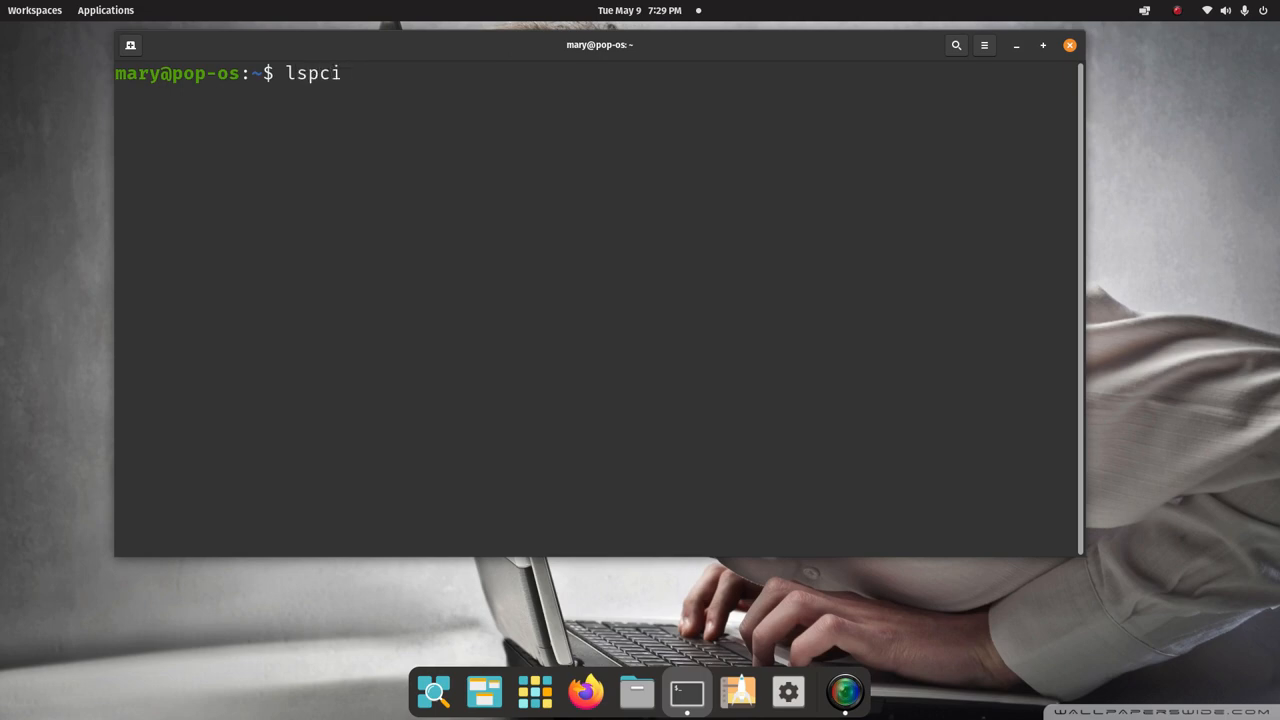
pyautogui.press('Return')
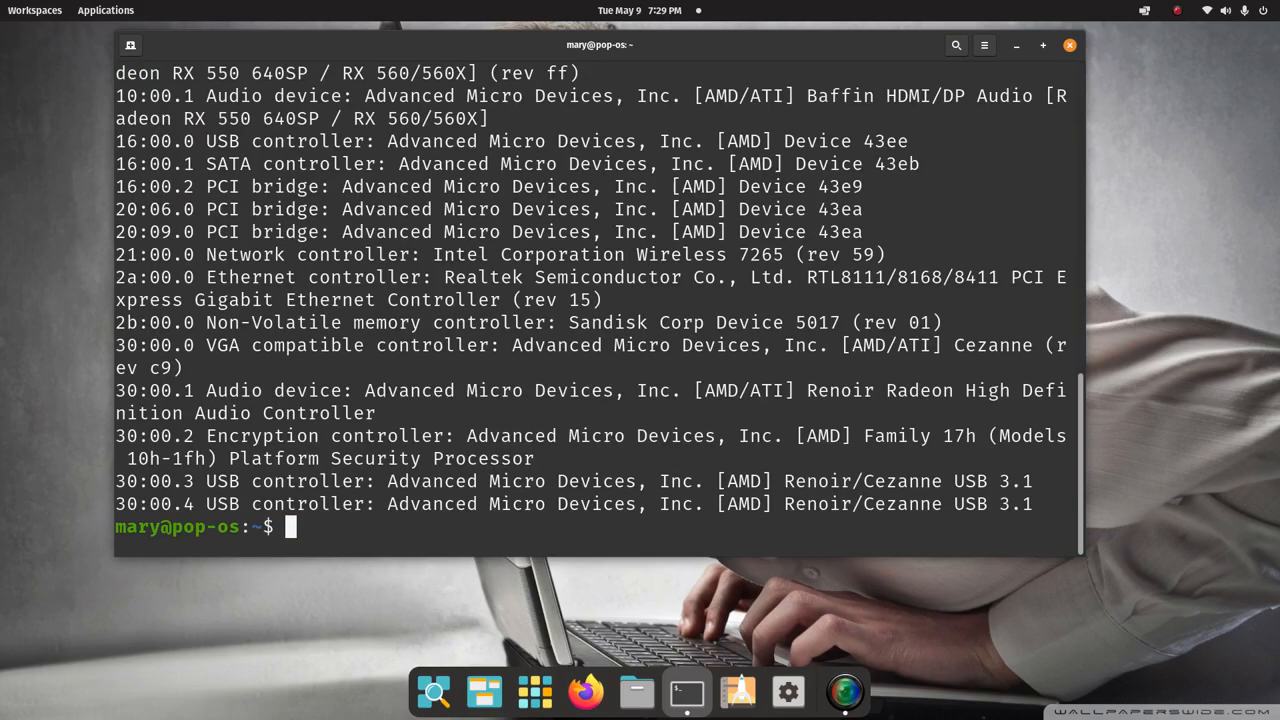
pyautogui.scroll(3)
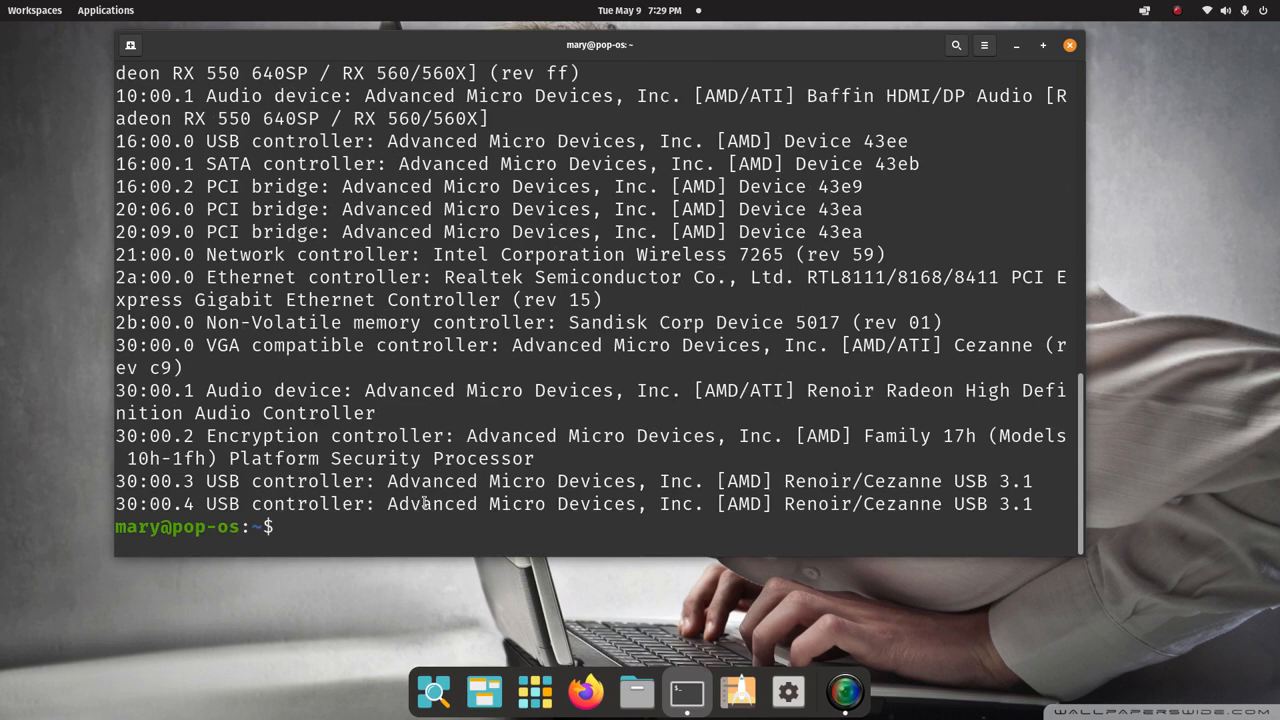
# - Exit the terminal session, returning to the desktop
pyautogui.write('exit')
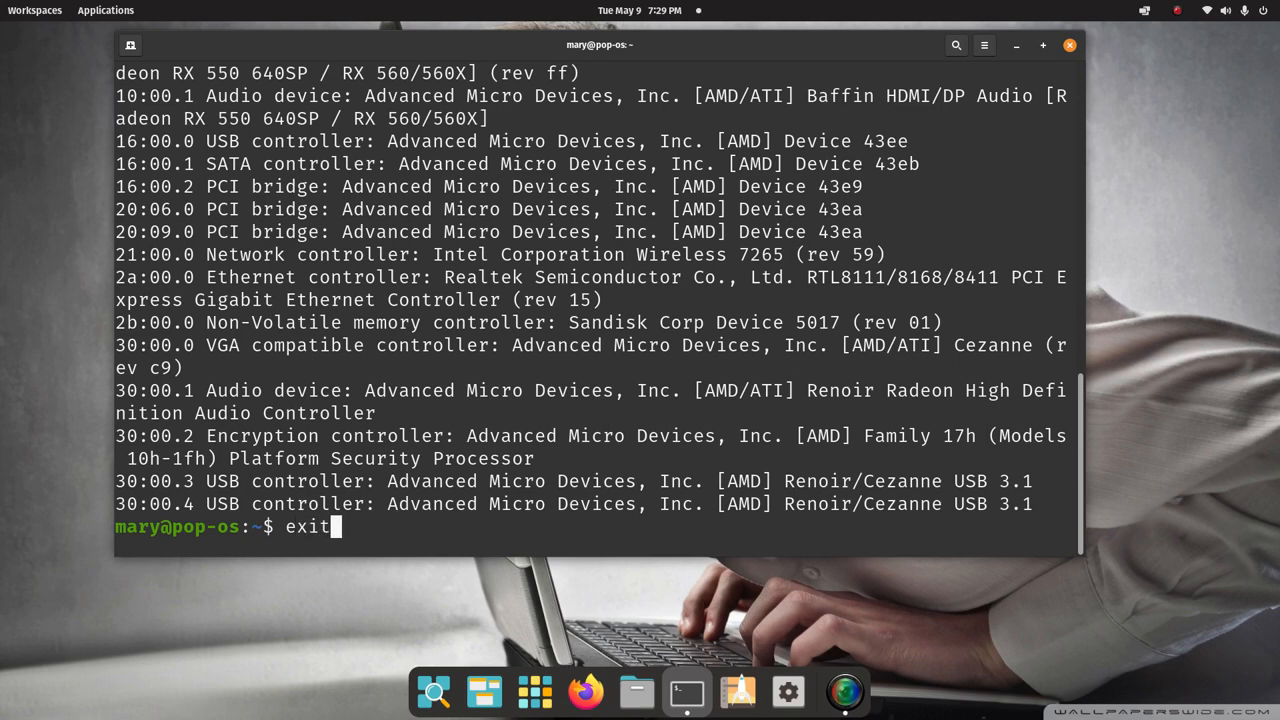
pyautogui.press('Return')
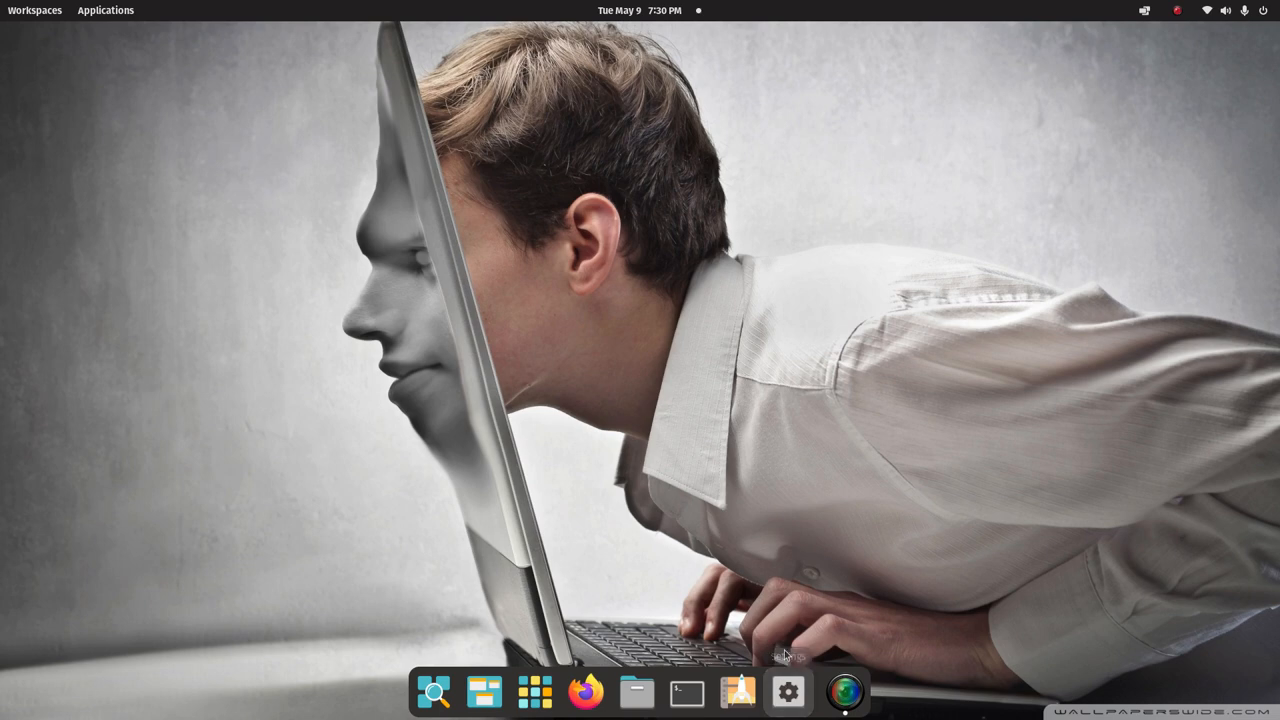
pyautogui.moveTo(788, 620)
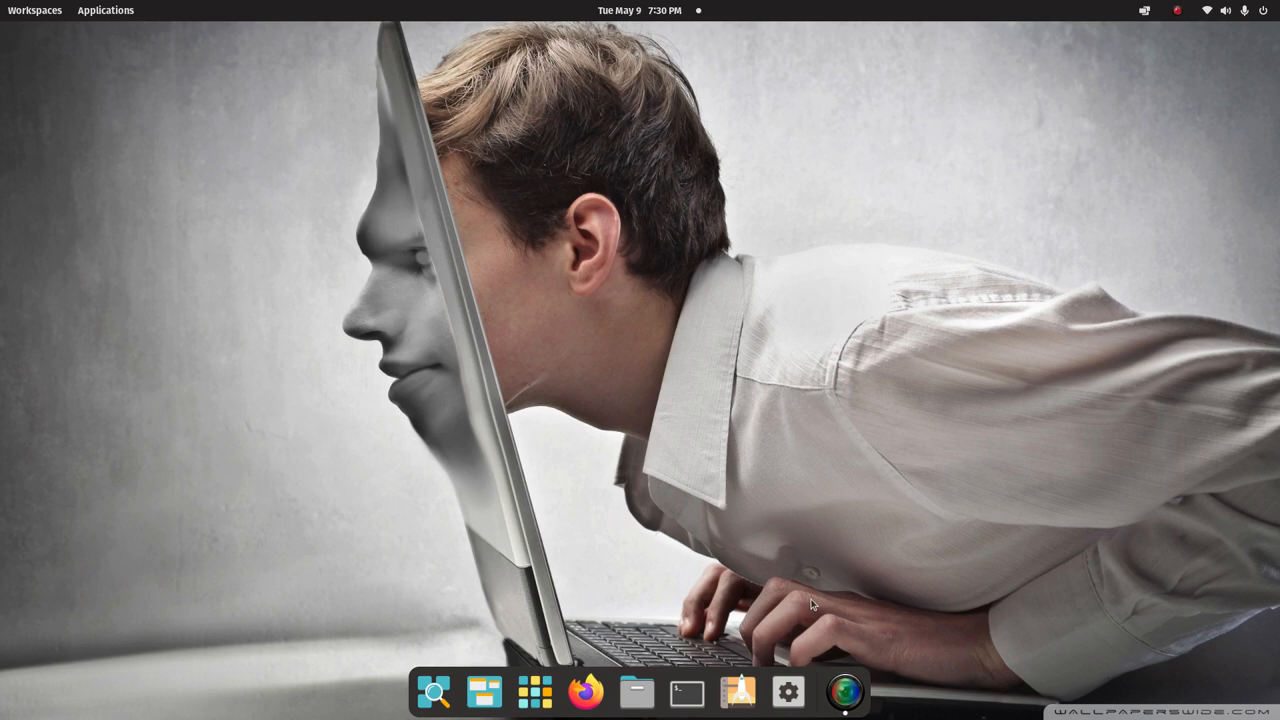
pyautogui.moveTo(536, 692)
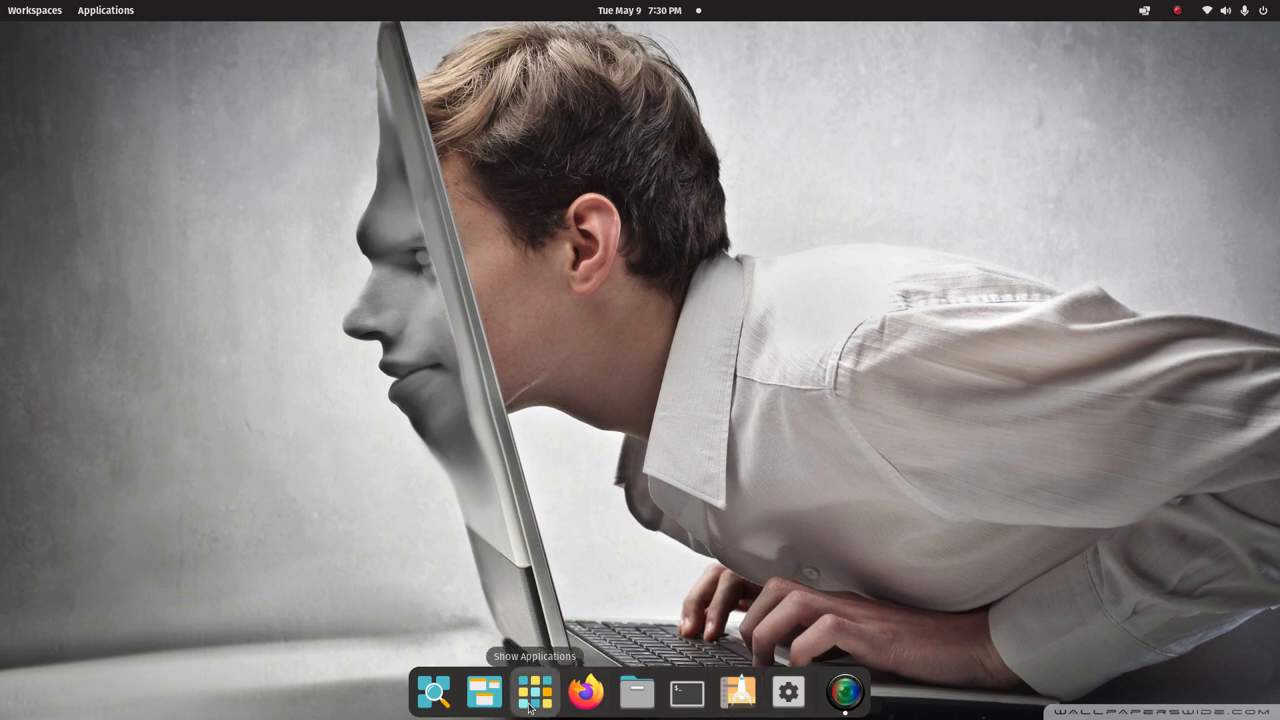
pyautogui.moveTo(716, 672)
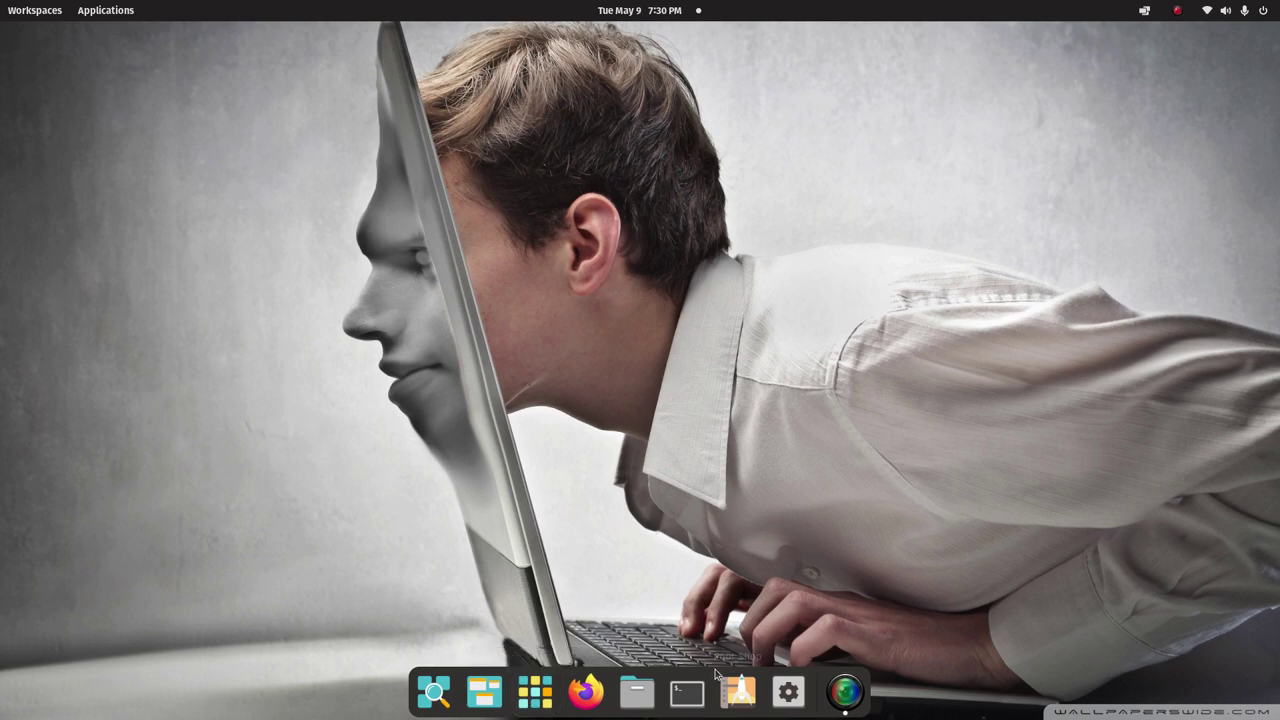
pyautogui.moveTo(688, 692)
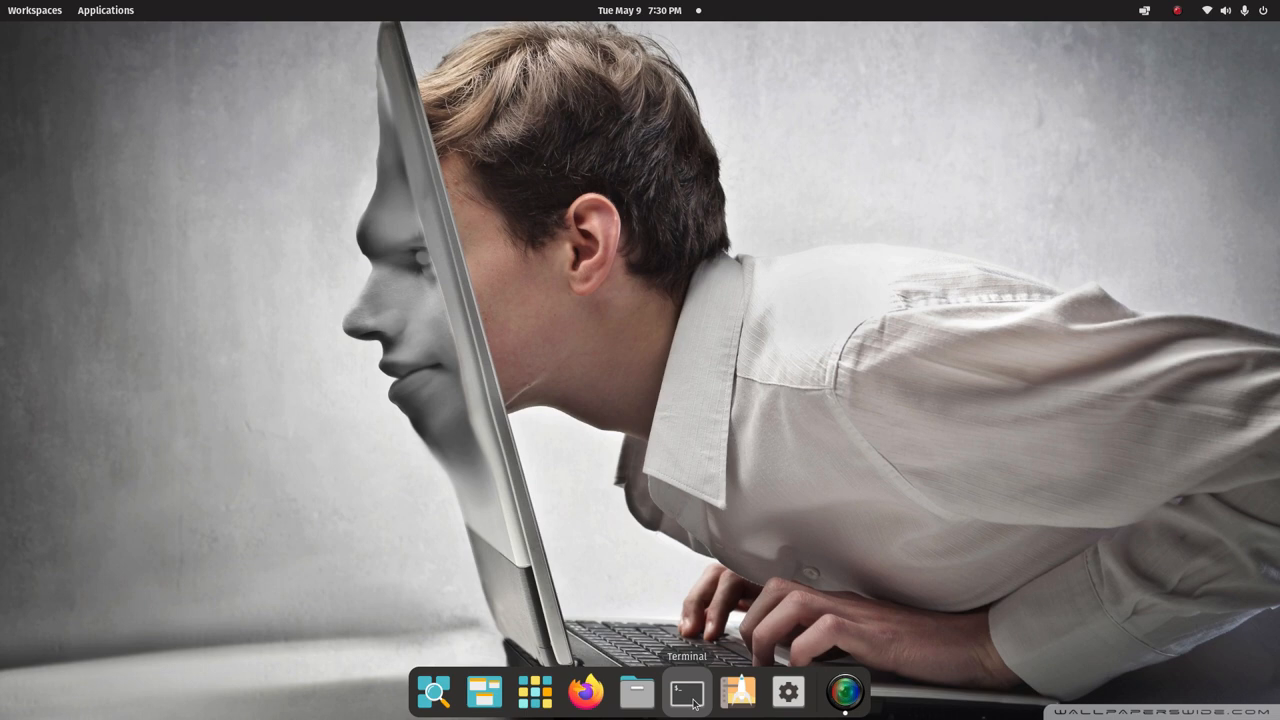
pyautogui.moveTo(740, 692)
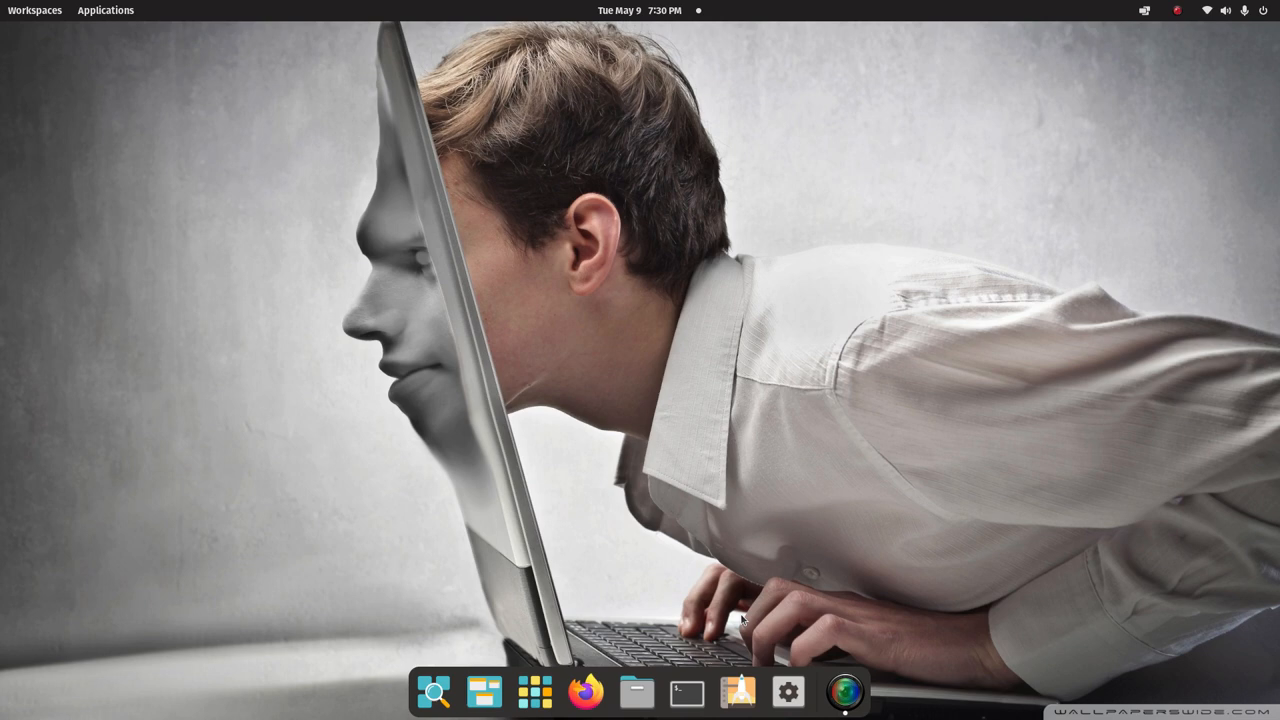
pyautogui.moveTo(844, 618)
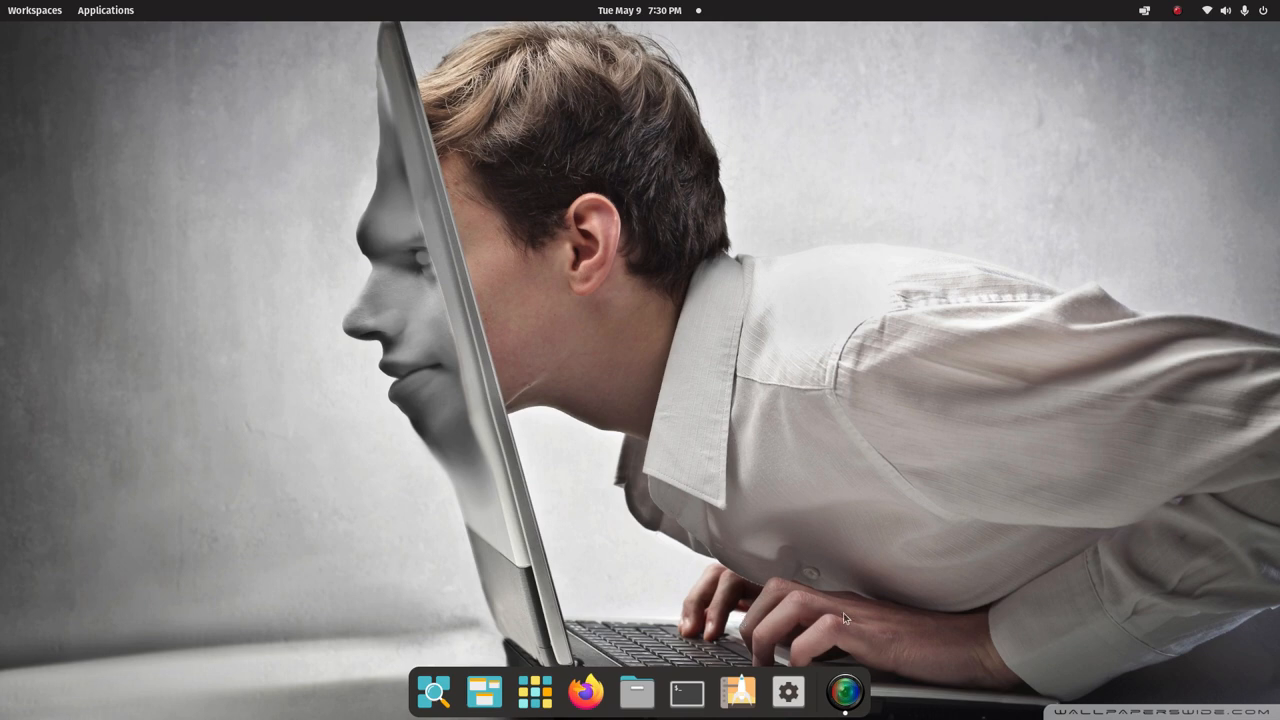
pyautogui.moveTo(940, 598)
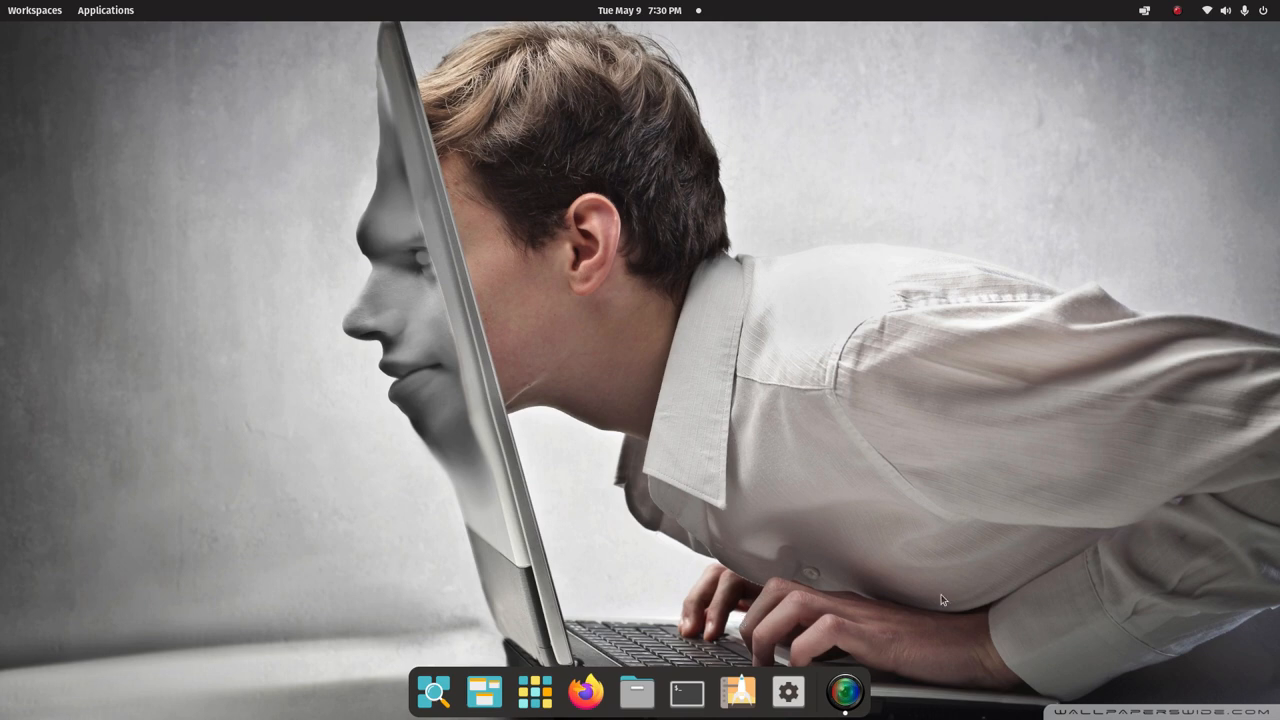